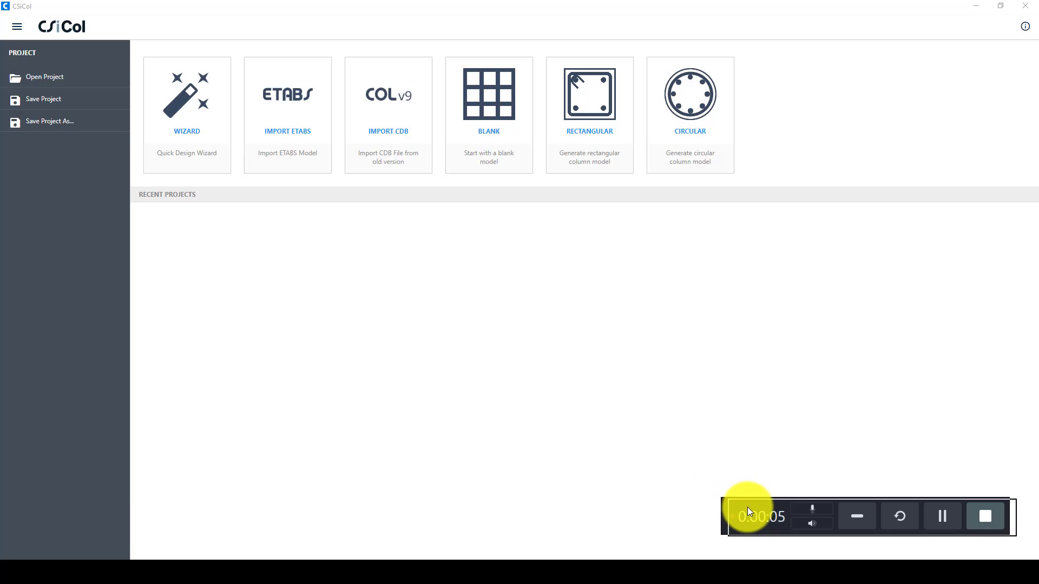
{"action": "mouse_move", "coordinate": [615, 457]}
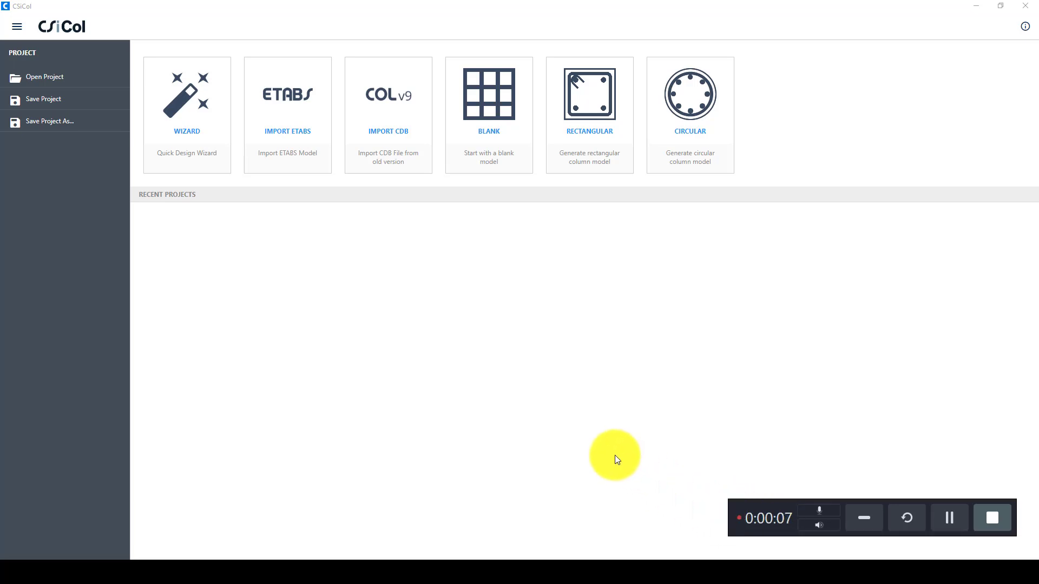
{"action": "mouse_move", "coordinate": [431, 326]}
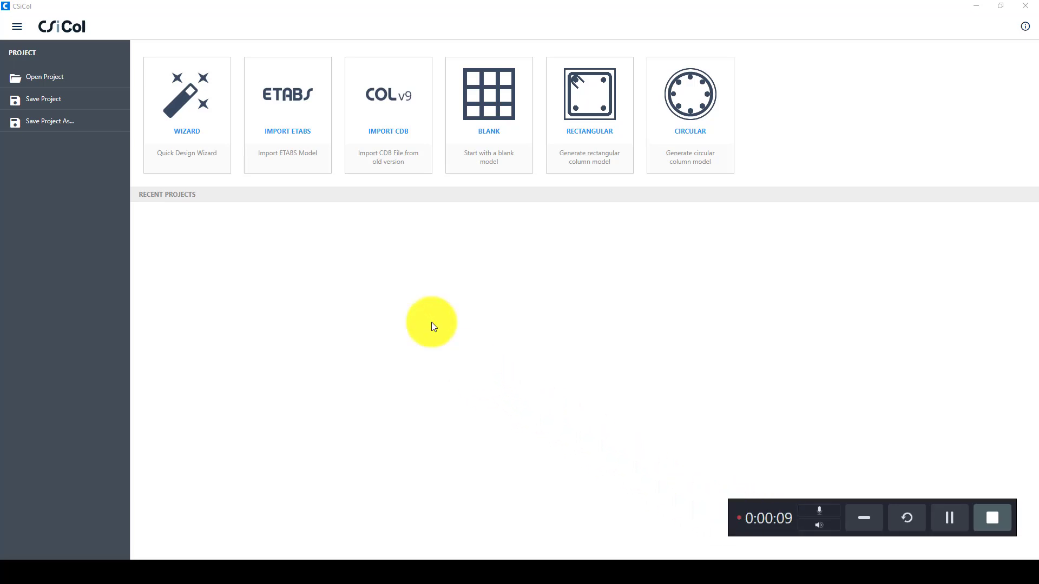
{"action": "mouse_move", "coordinate": [296, 225]}
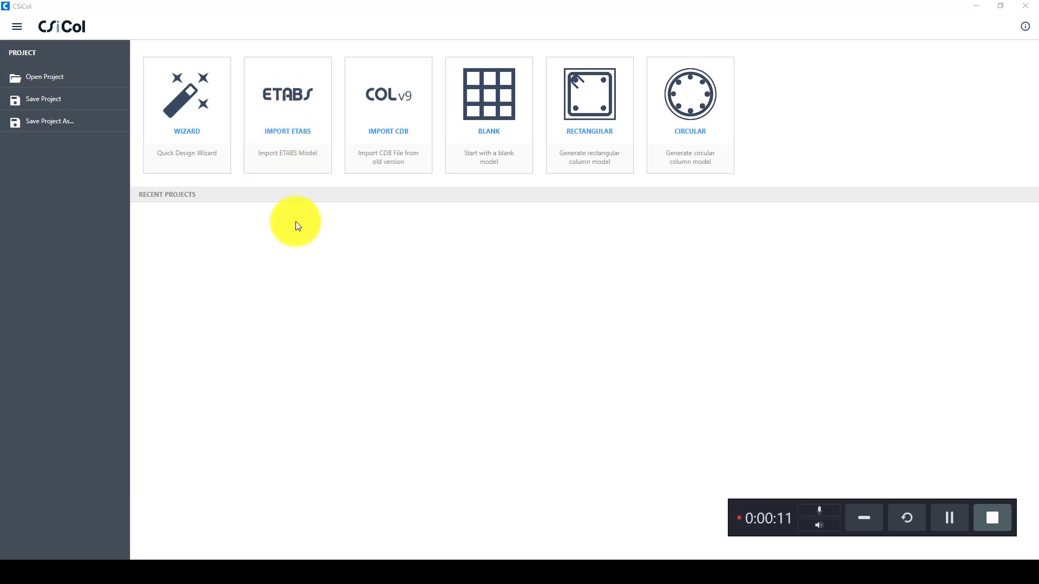
{"action": "mouse_move", "coordinate": [298, 269]}
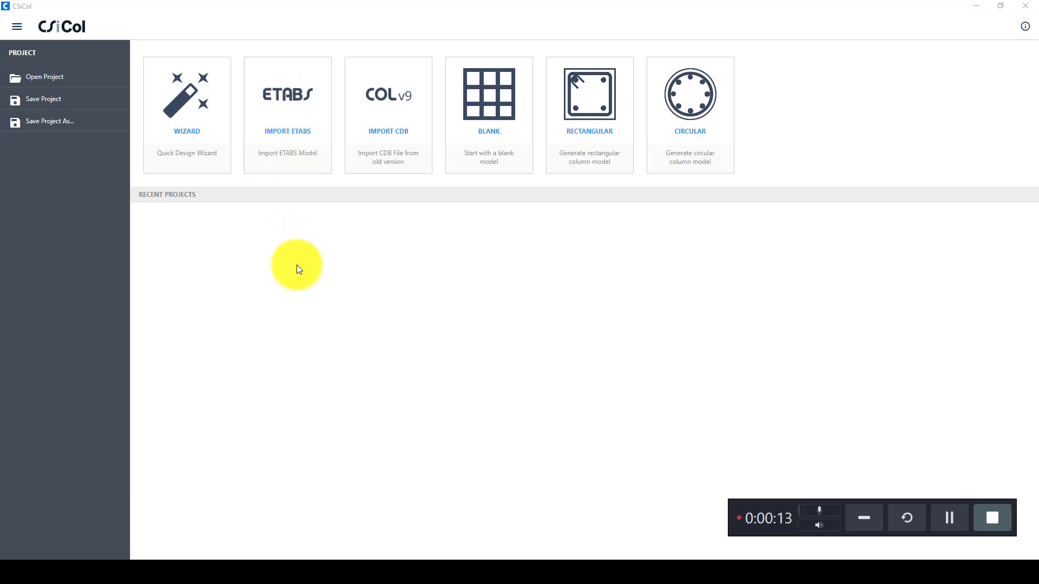
{"action": "mouse_move", "coordinate": [233, 191]}
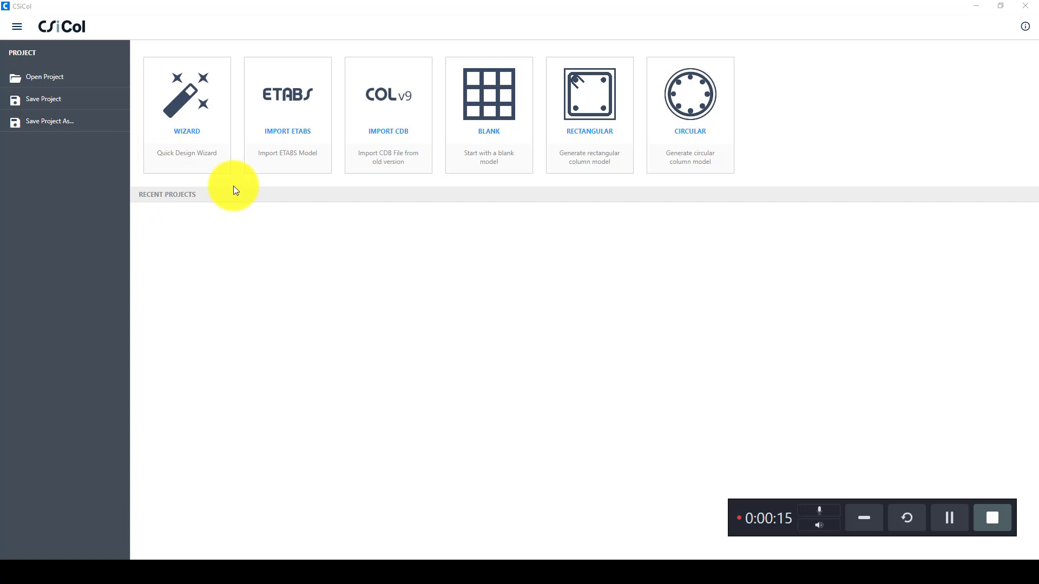
{"action": "mouse_move", "coordinate": [169, 202]}
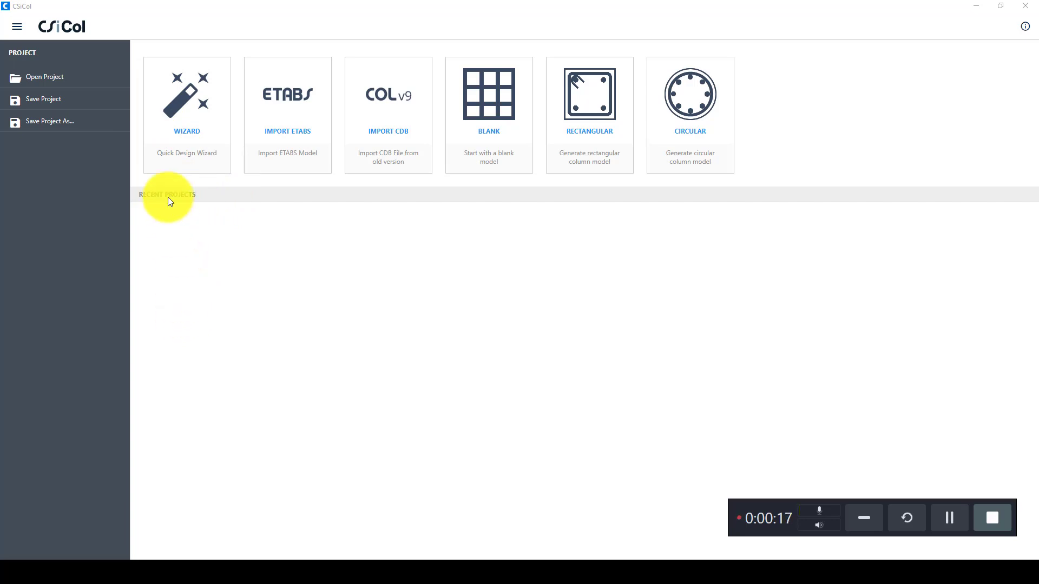
{"action": "mouse_move", "coordinate": [383, 350]}
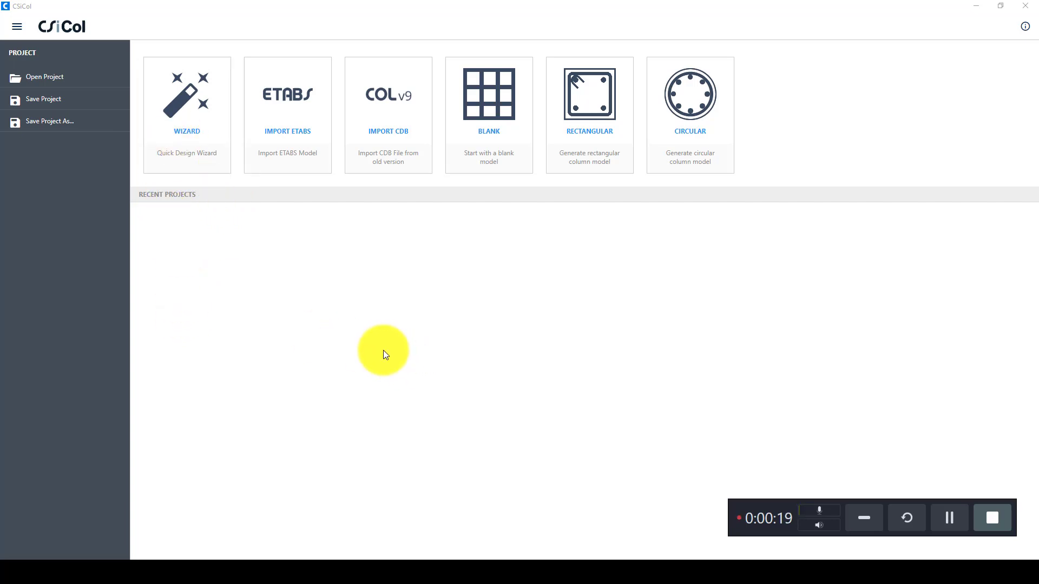
{"action": "mouse_move", "coordinate": [326, 310]}
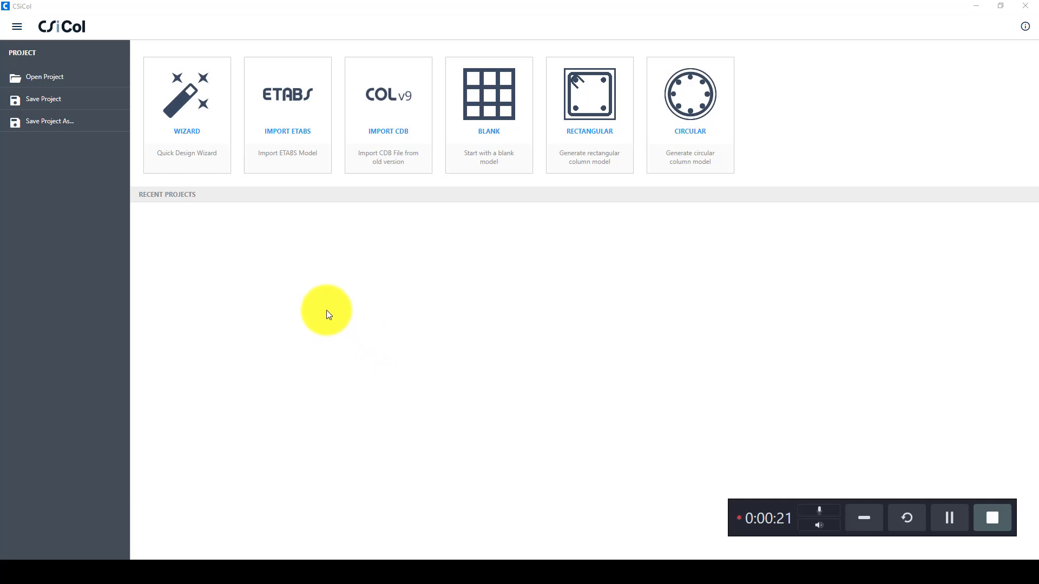
{"action": "mouse_move", "coordinate": [488, 133]}
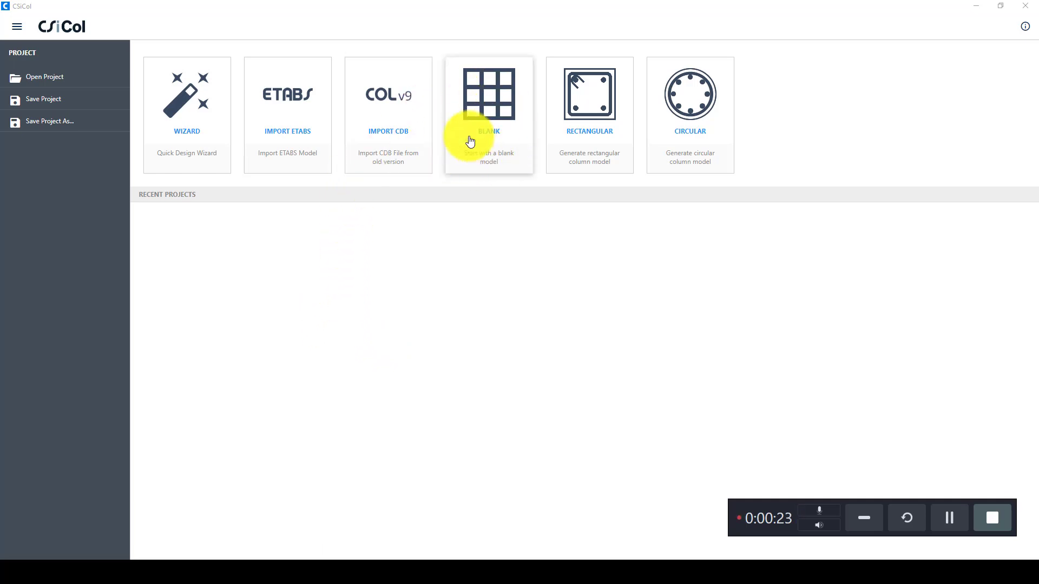
{"action": "mouse_move", "coordinate": [426, 197]}
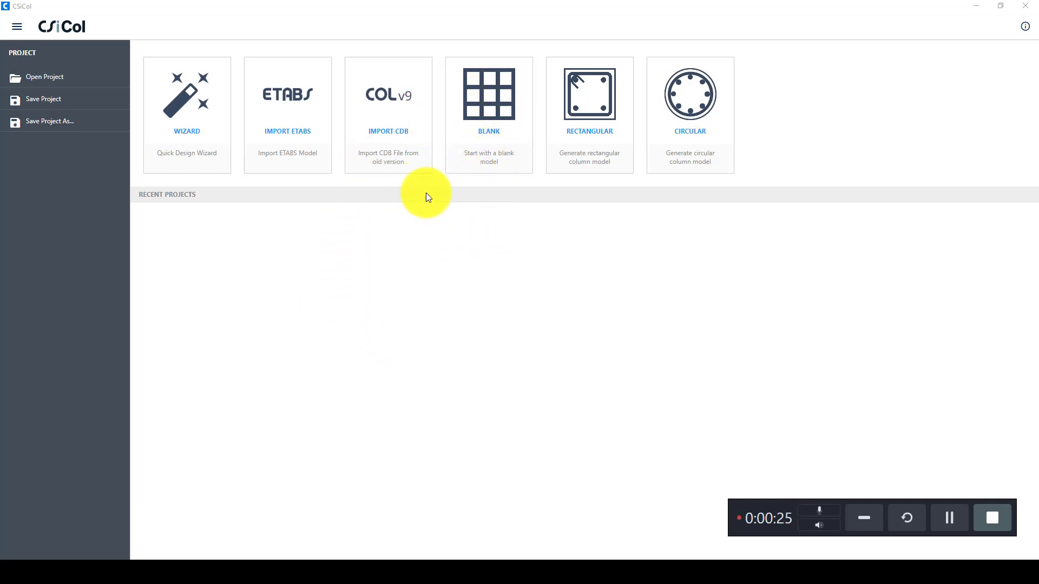
{"action": "mouse_move", "coordinate": [407, 262]}
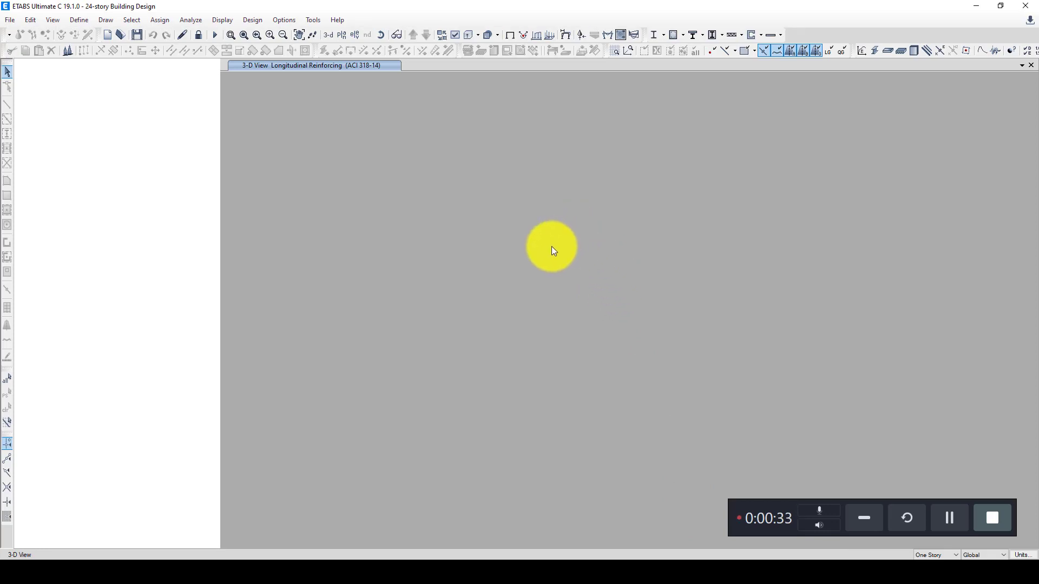
{"action": "mouse_move", "coordinate": [604, 349]}
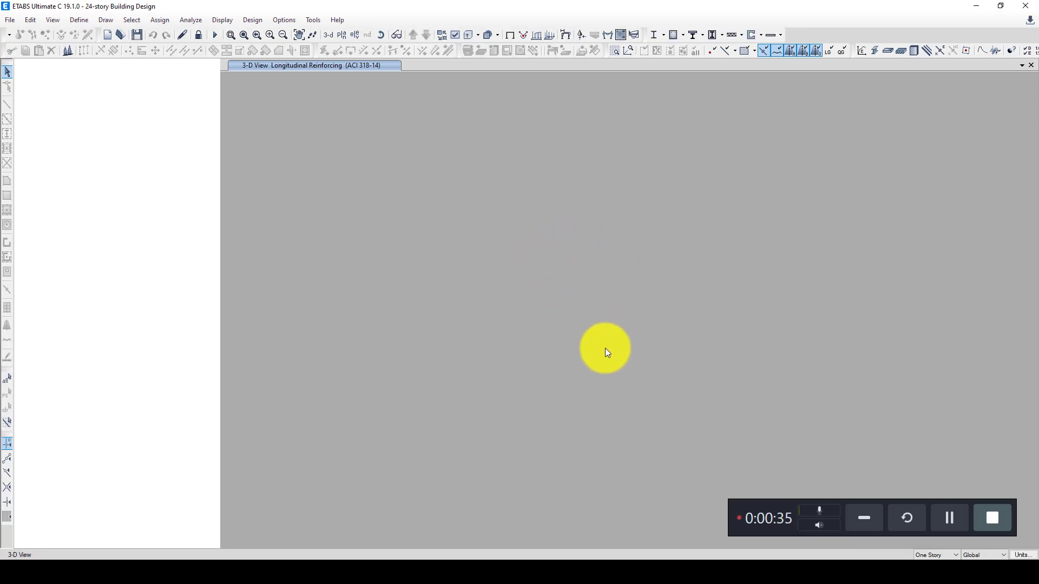
{"action": "mouse_move", "coordinate": [569, 283]}
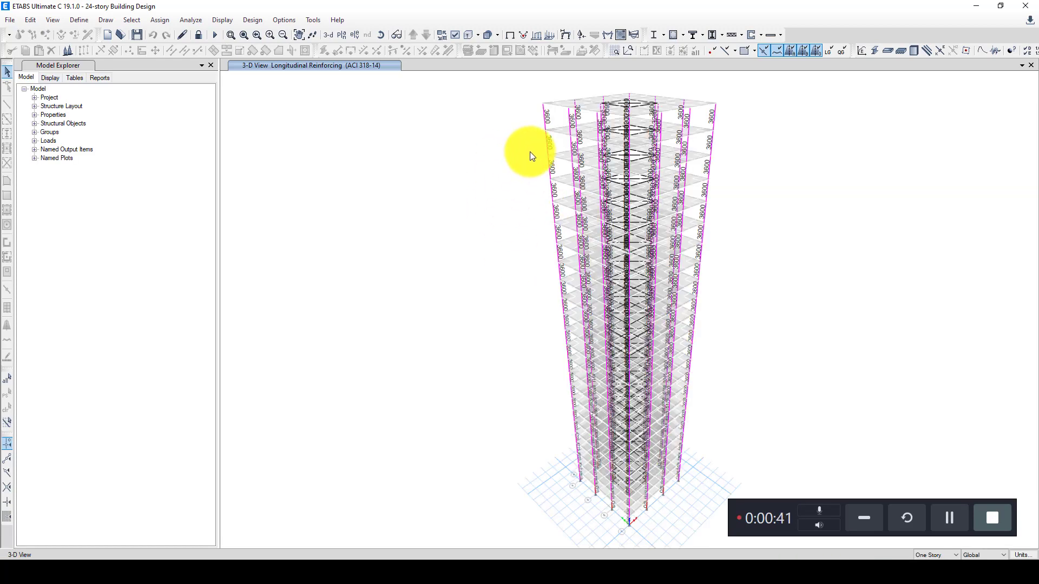
{"action": "mouse_move", "coordinate": [493, 336]}
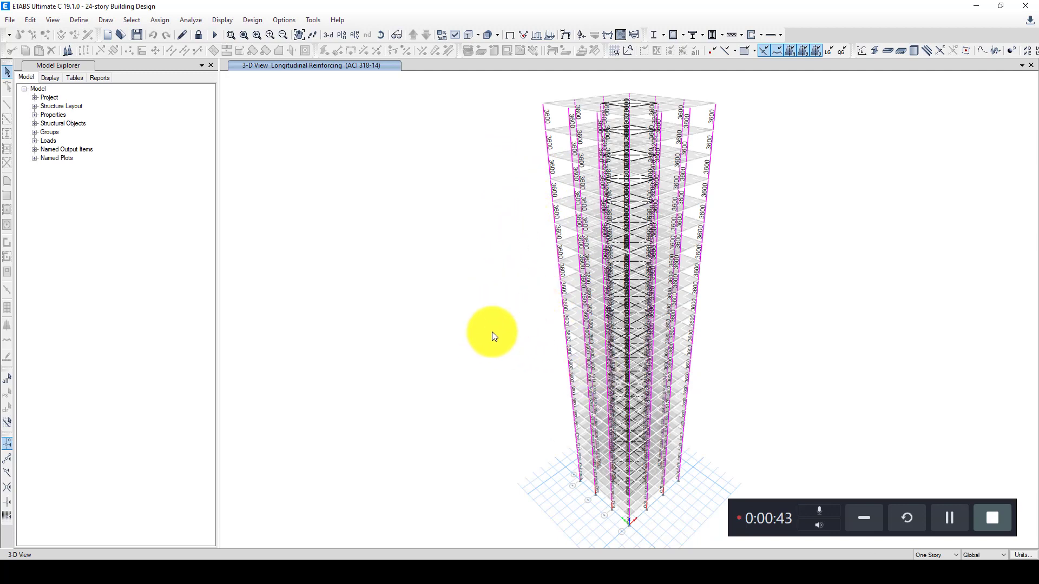
{"action": "mouse_move", "coordinate": [576, 266]}
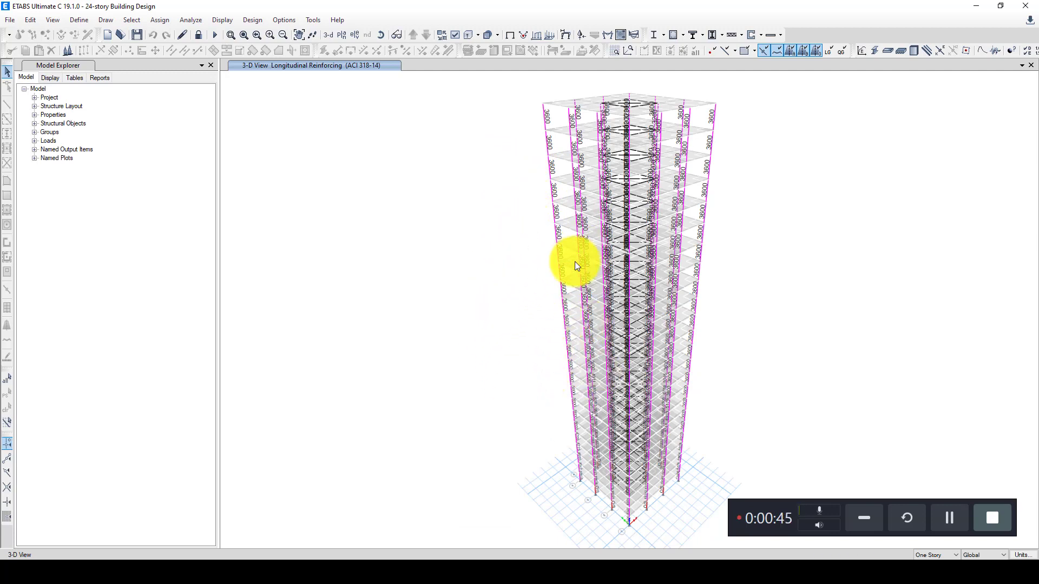
{"action": "mouse_move", "coordinate": [371, 308]}
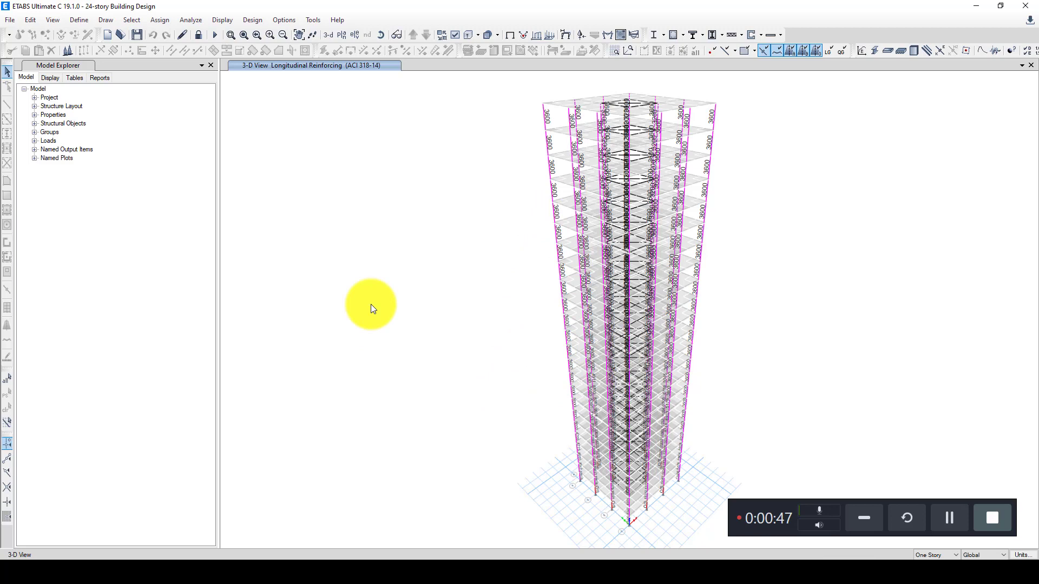
{"action": "mouse_move", "coordinate": [427, 341]}
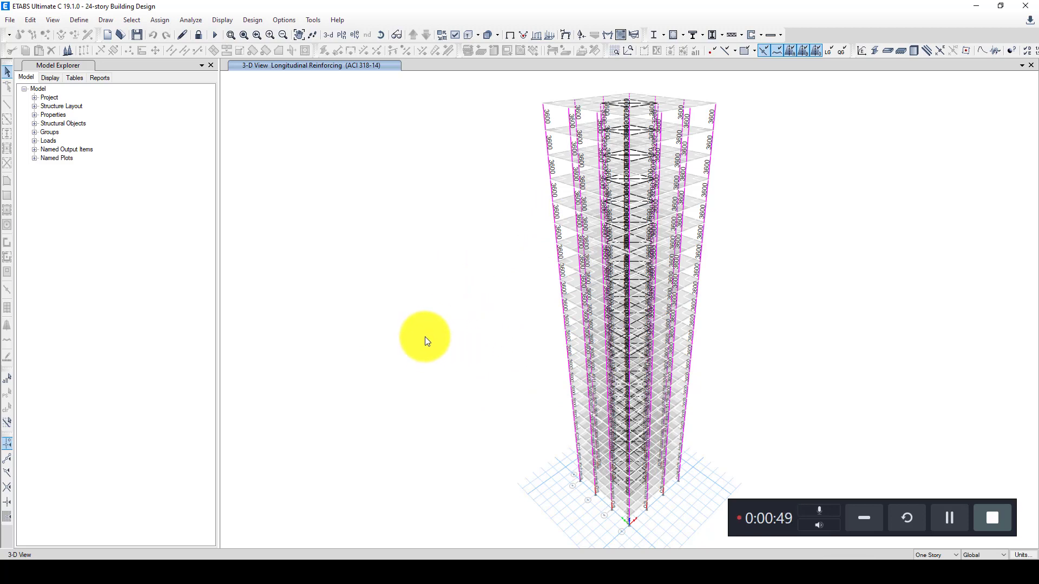
{"action": "mouse_move", "coordinate": [530, 381]}
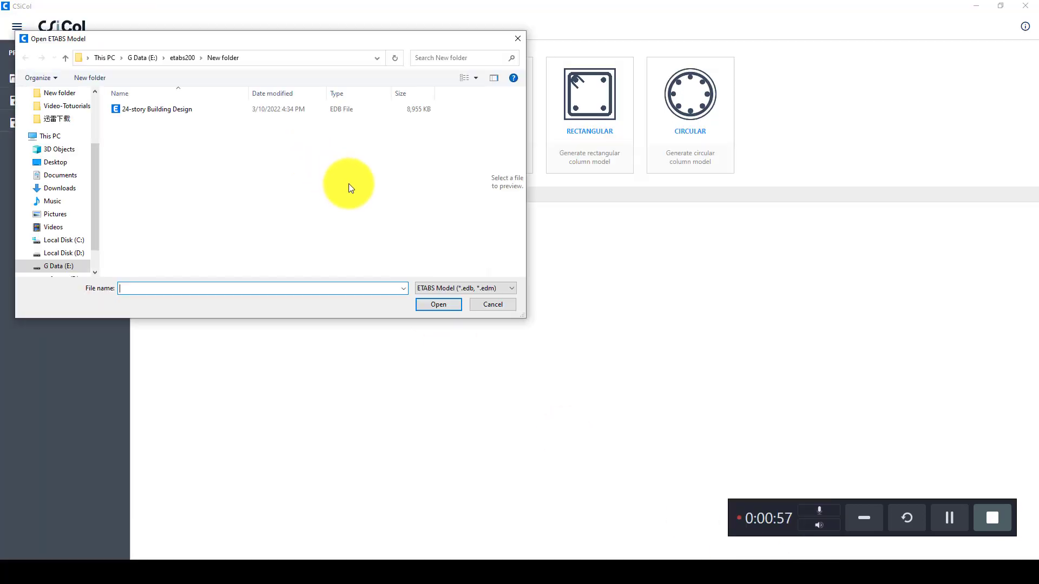
Import the 24-story Building Design .edb model so ETABS starts loading it
{"action": "left_click", "coordinate": [157, 109]}
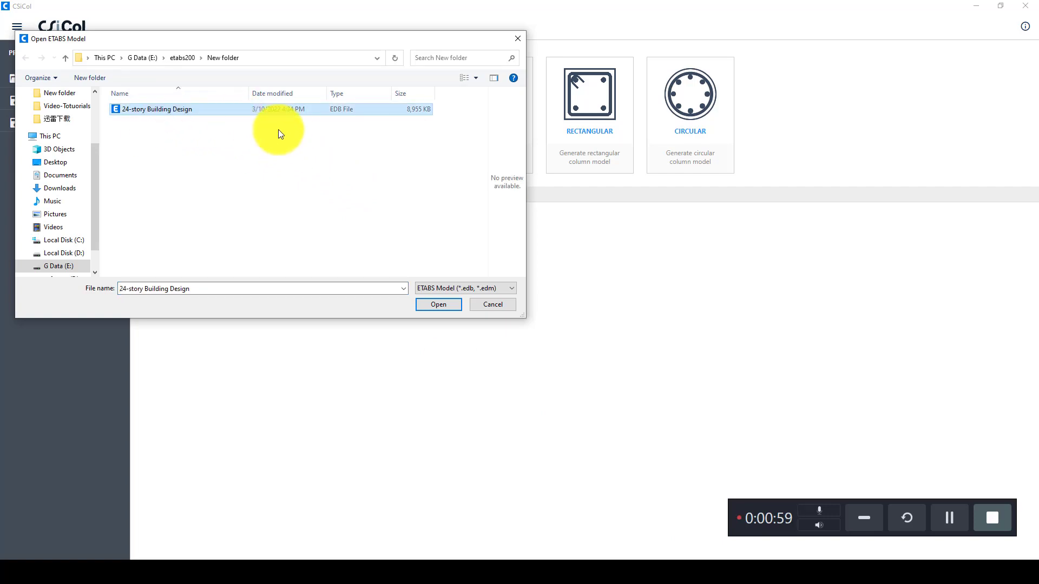
{"action": "left_click", "coordinate": [437, 305]}
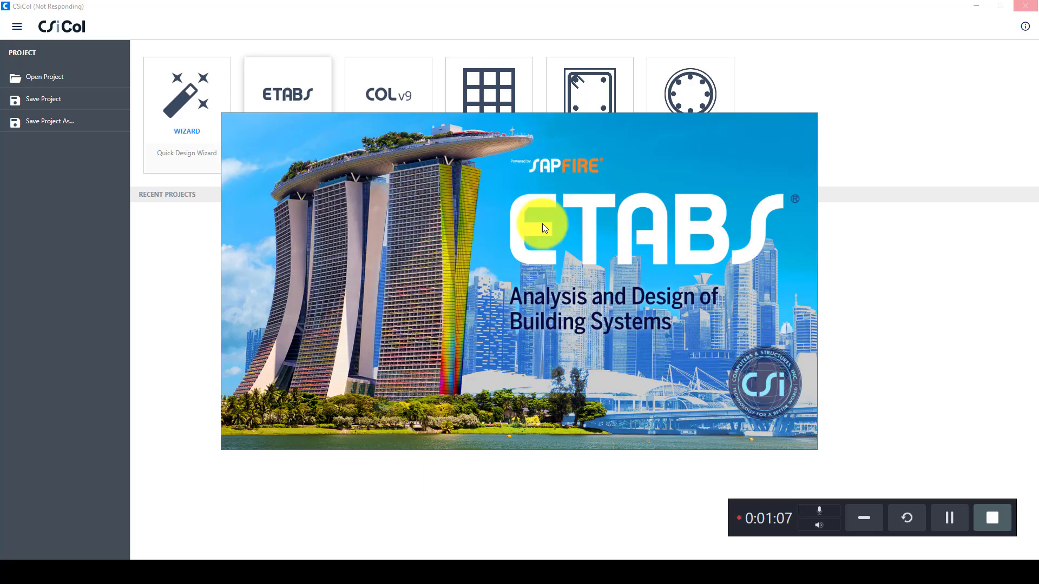
{"action": "mouse_move", "coordinate": [498, 244]}
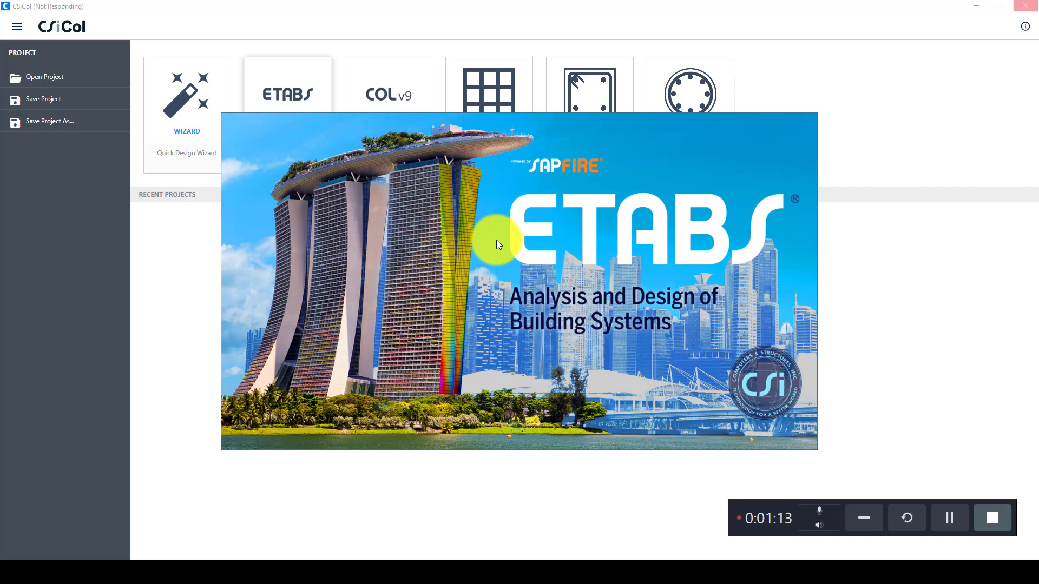
{"action": "mouse_move", "coordinate": [491, 281]}
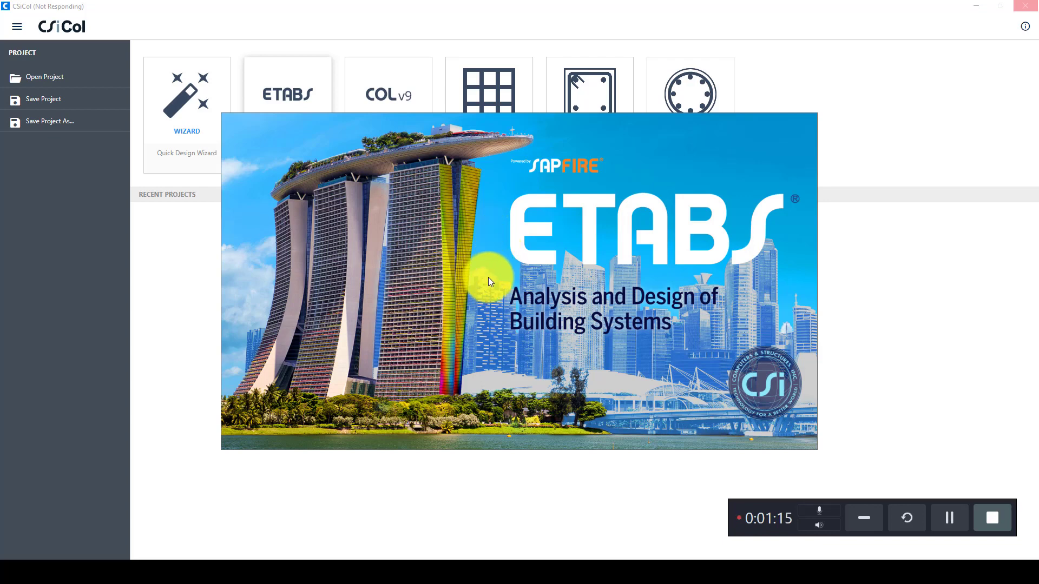
{"action": "mouse_move", "coordinate": [575, 335]}
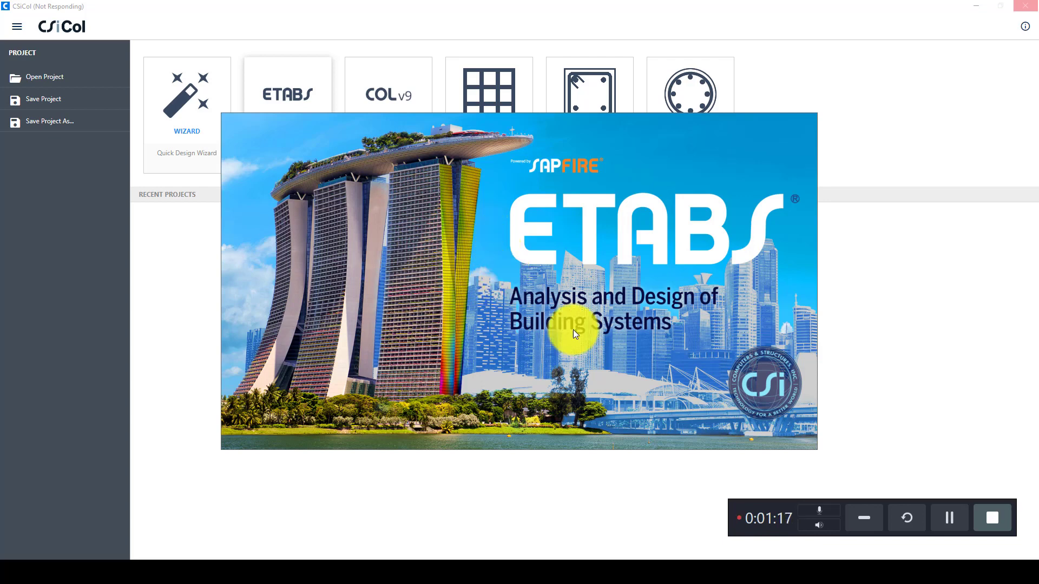
{"action": "mouse_move", "coordinate": [757, 422]}
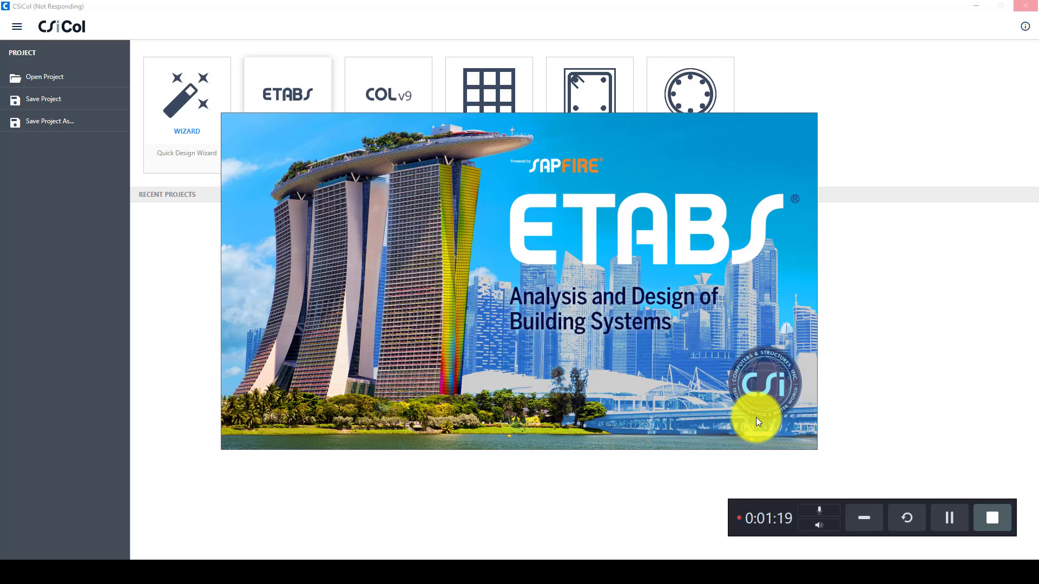
{"action": "left_click", "coordinate": [287, 86]}
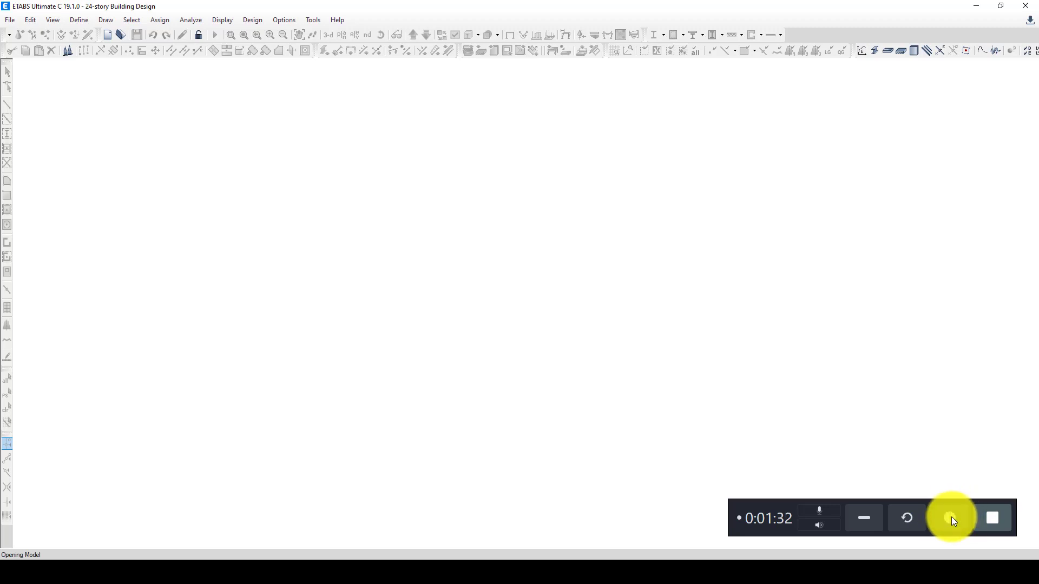
Wait while ETABS loads the 24-story Building Design tower model
{"action": "left_click", "coordinate": [949, 519]}
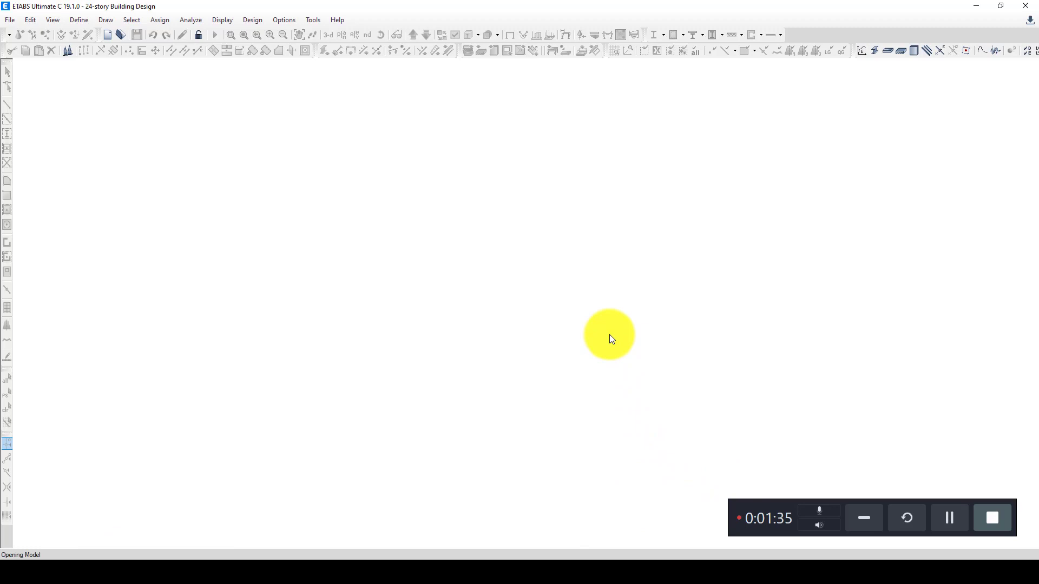
{"action": "mouse_move", "coordinate": [616, 328]}
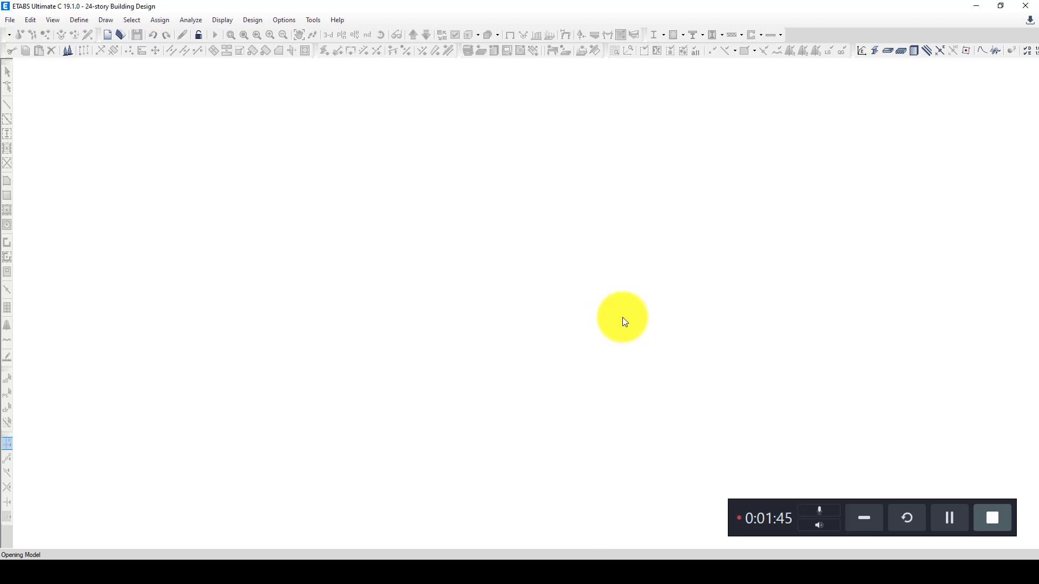
{"action": "mouse_move", "coordinate": [940, 495]}
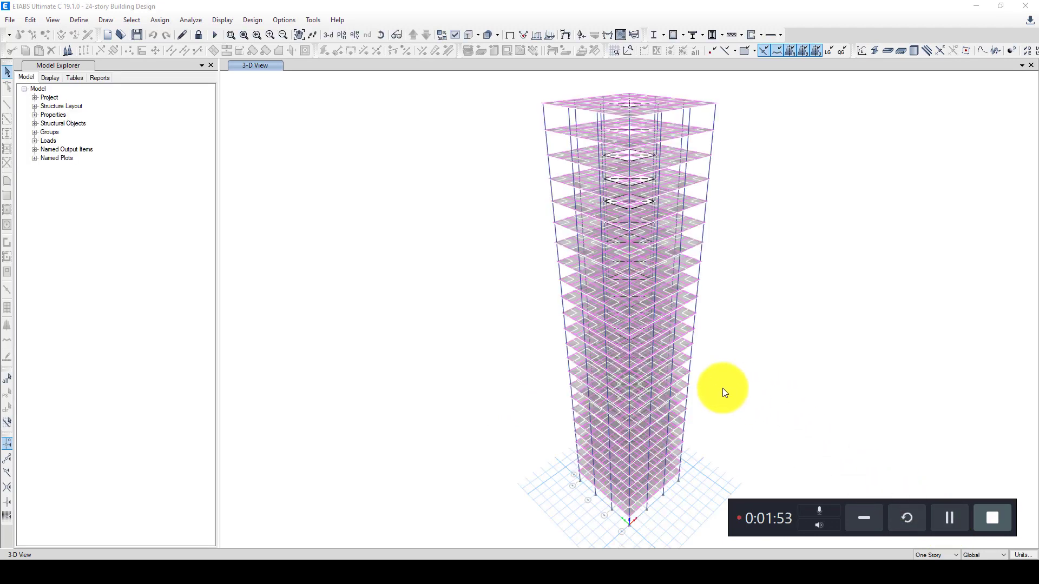
{"action": "mouse_move", "coordinate": [659, 331]}
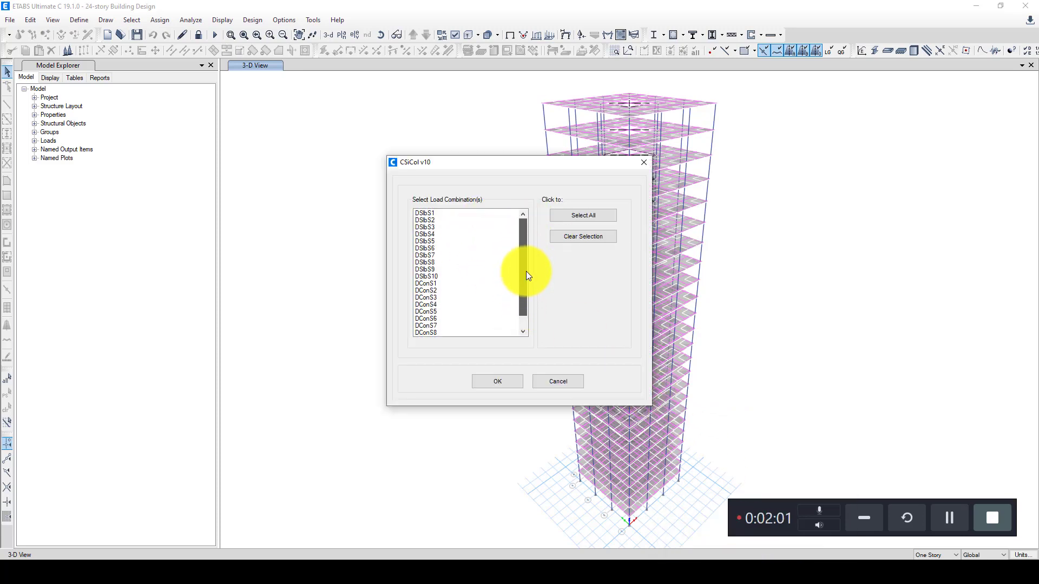
{"action": "mouse_move", "coordinate": [469, 261]}
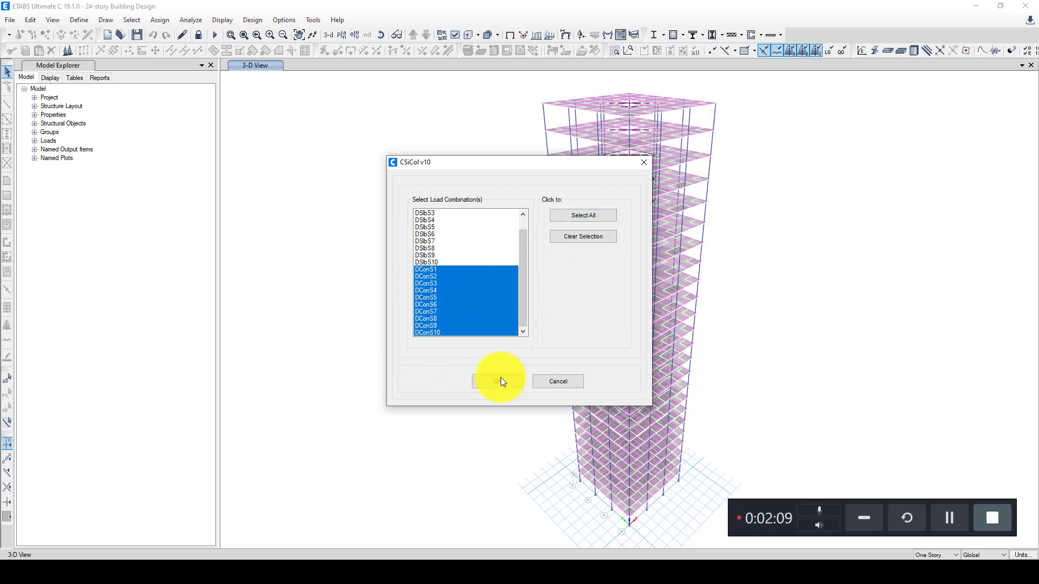
Confirm the DCon load combinations so data extraction from ETABS proceeds
{"action": "left_click", "coordinate": [498, 381]}
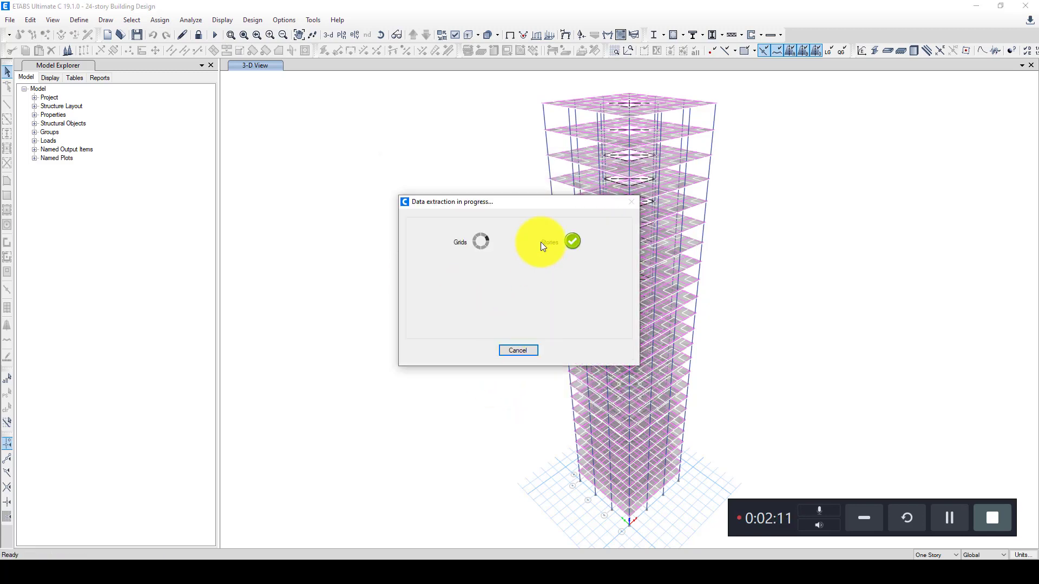
{"action": "mouse_move", "coordinate": [519, 334]}
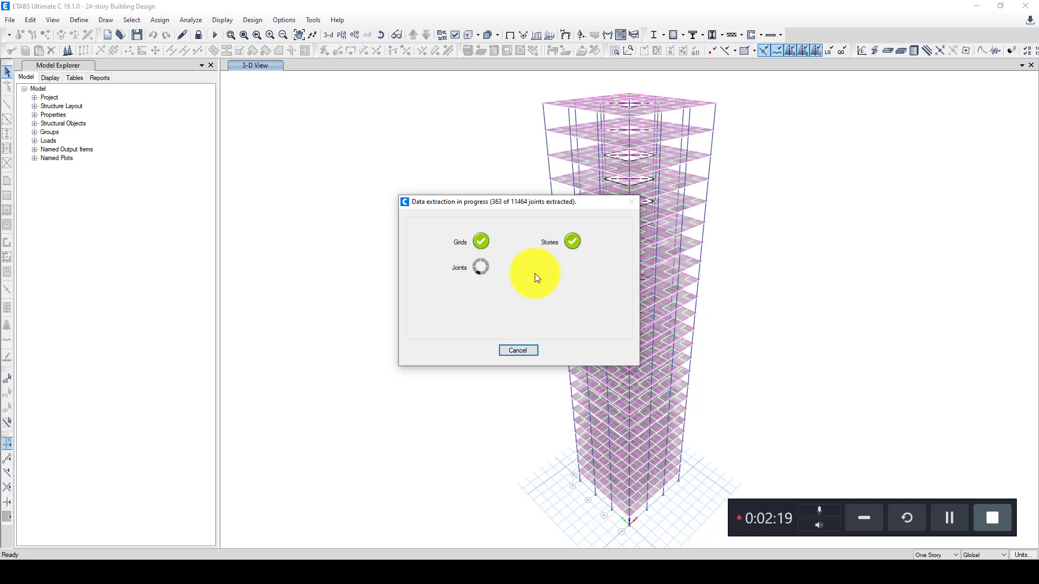
{"action": "mouse_move", "coordinate": [608, 361]}
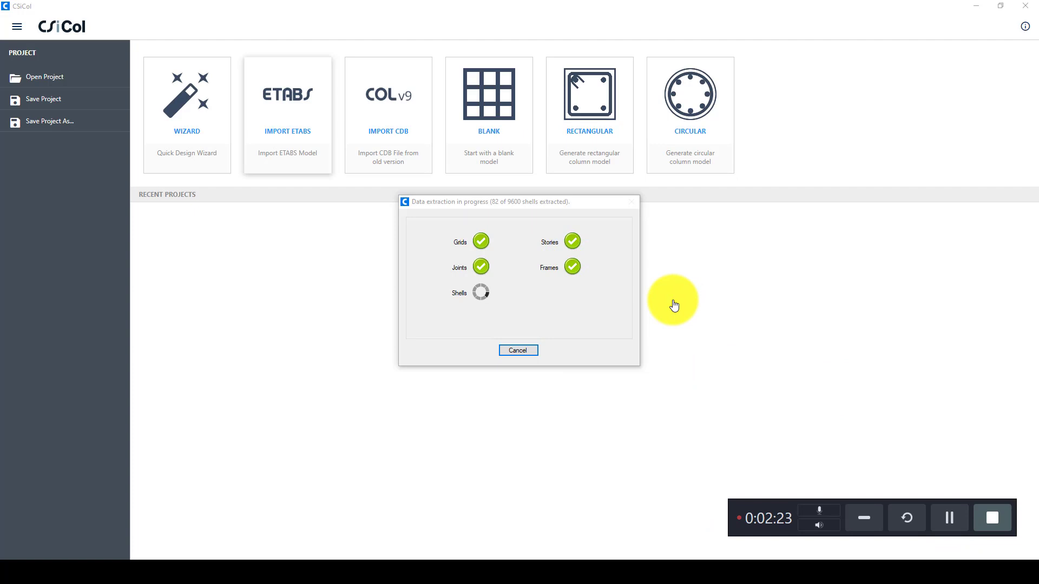
{"action": "mouse_move", "coordinate": [452, 290]}
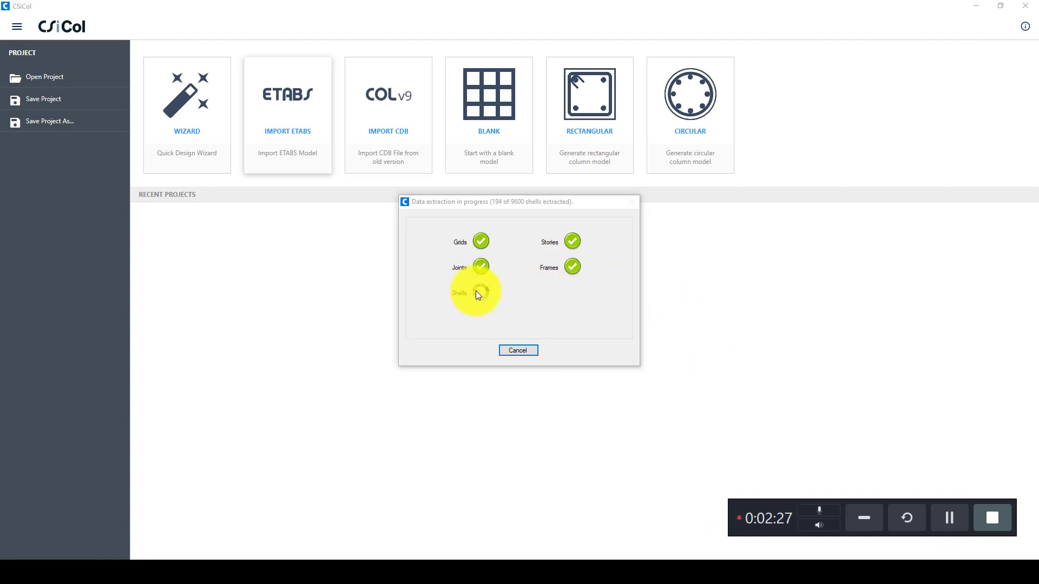
{"action": "mouse_move", "coordinate": [520, 213]}
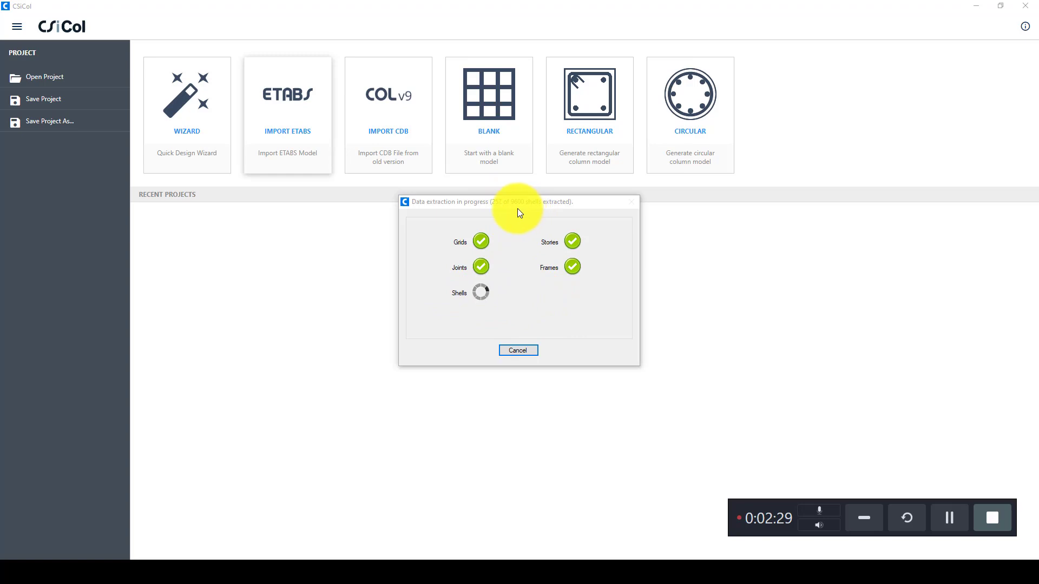
{"action": "mouse_move", "coordinate": [511, 298]}
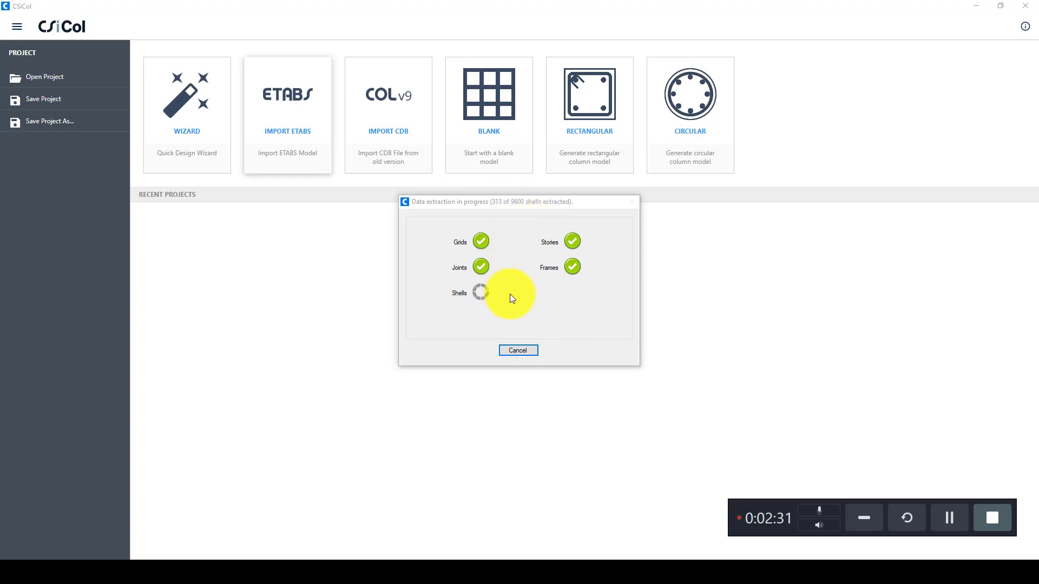
{"action": "mouse_move", "coordinate": [933, 497]}
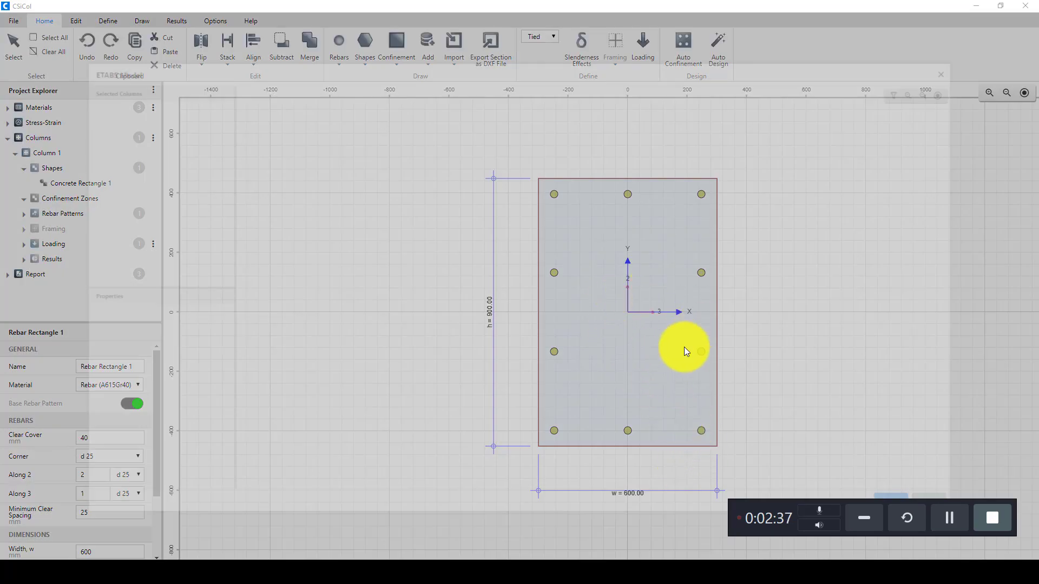
Pick a column in the ETABS Model window, then close it without importing
{"action": "left_click", "coordinate": [454, 46]}
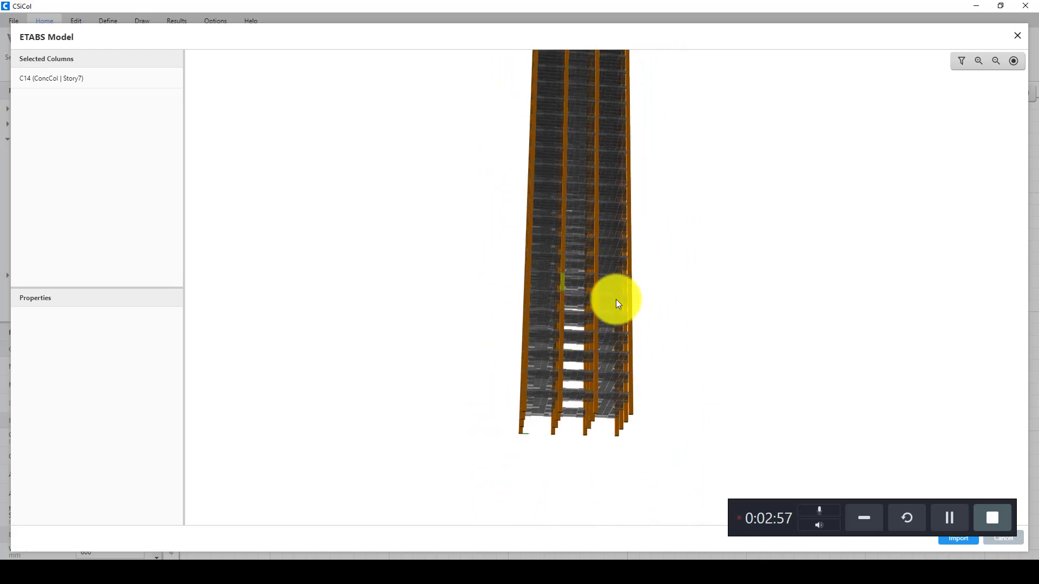
{"action": "left_click", "coordinate": [958, 538]}
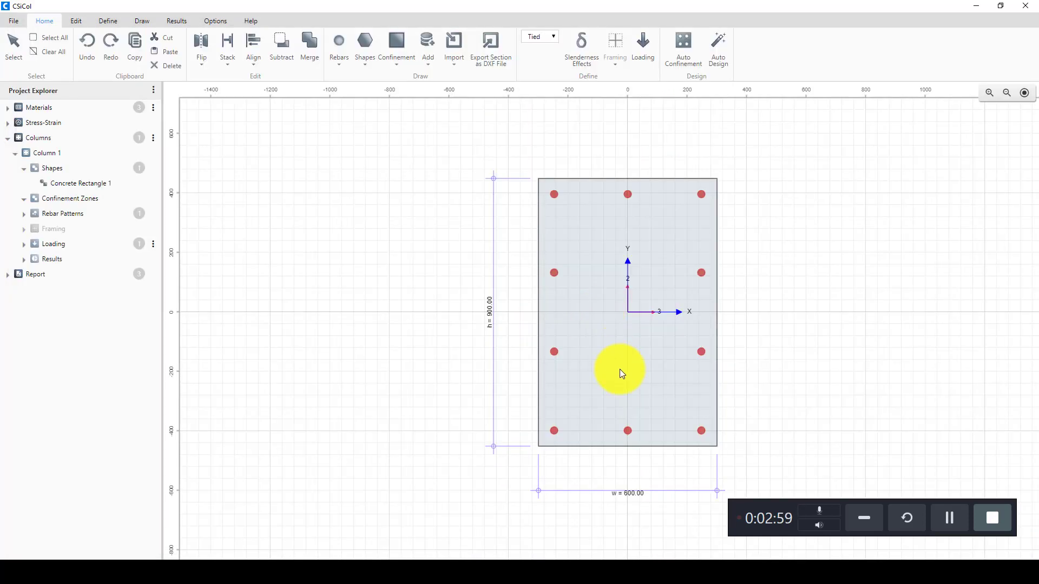
{"action": "mouse_move", "coordinate": [654, 432]}
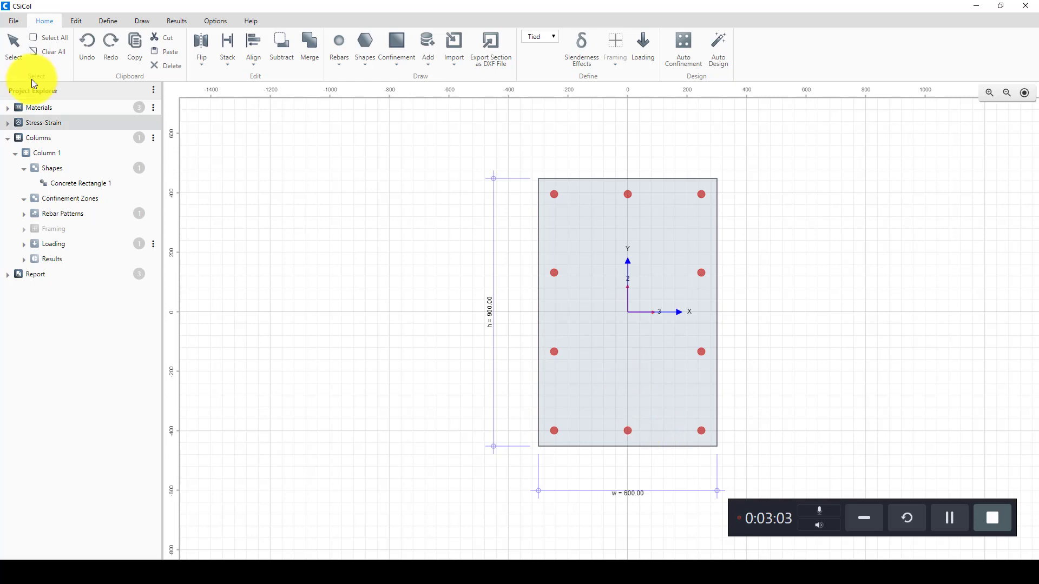
Relaunch IMPORT ETABS from the start page to redisplay the tower in 3-D
{"action": "left_click", "coordinate": [13, 21]}
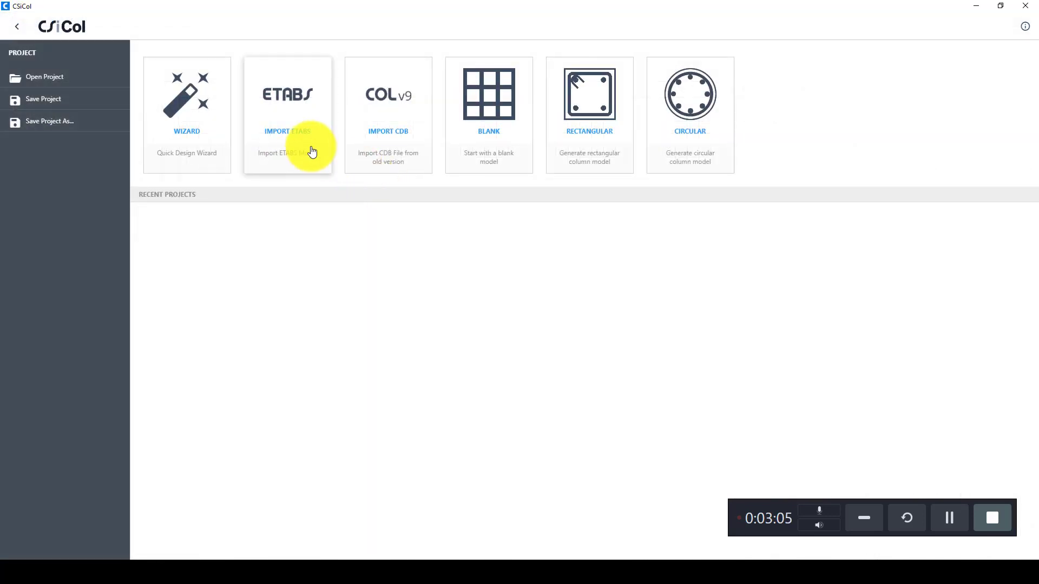
{"action": "left_click", "coordinate": [287, 115]}
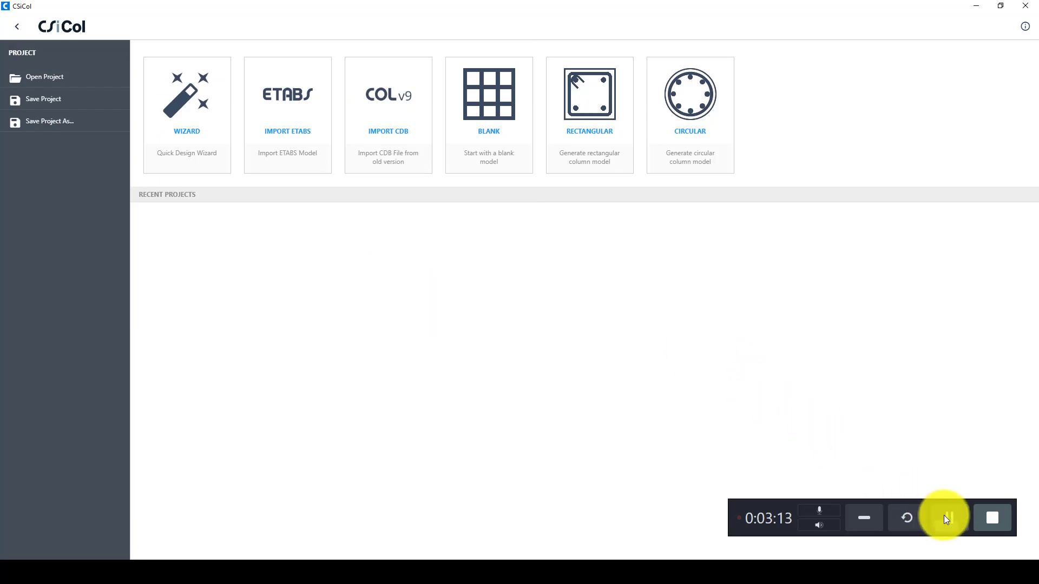
{"action": "left_click", "coordinate": [946, 517]}
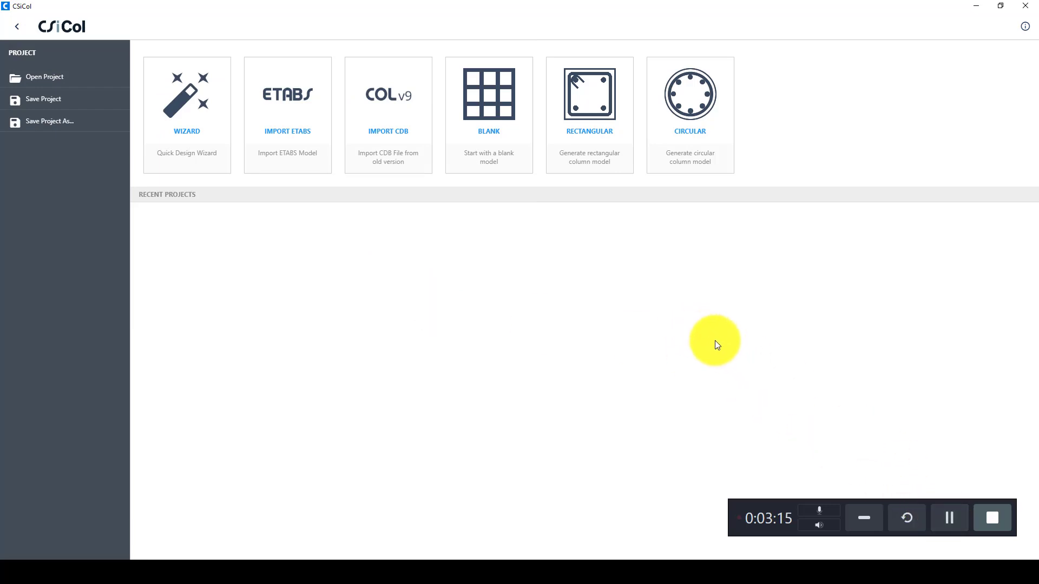
{"action": "left_click", "coordinate": [588, 100]}
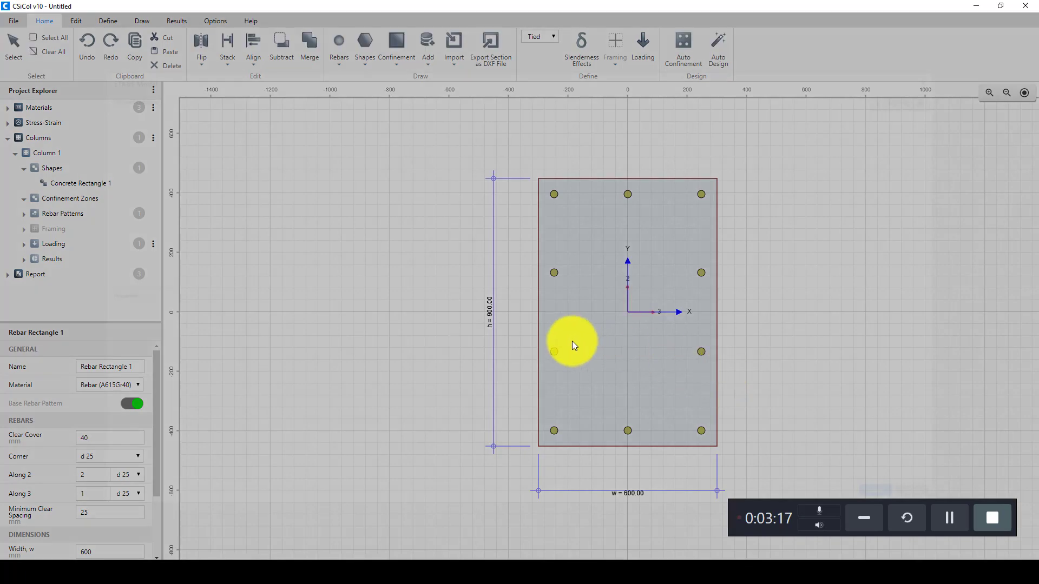
{"action": "left_click", "coordinate": [453, 41]}
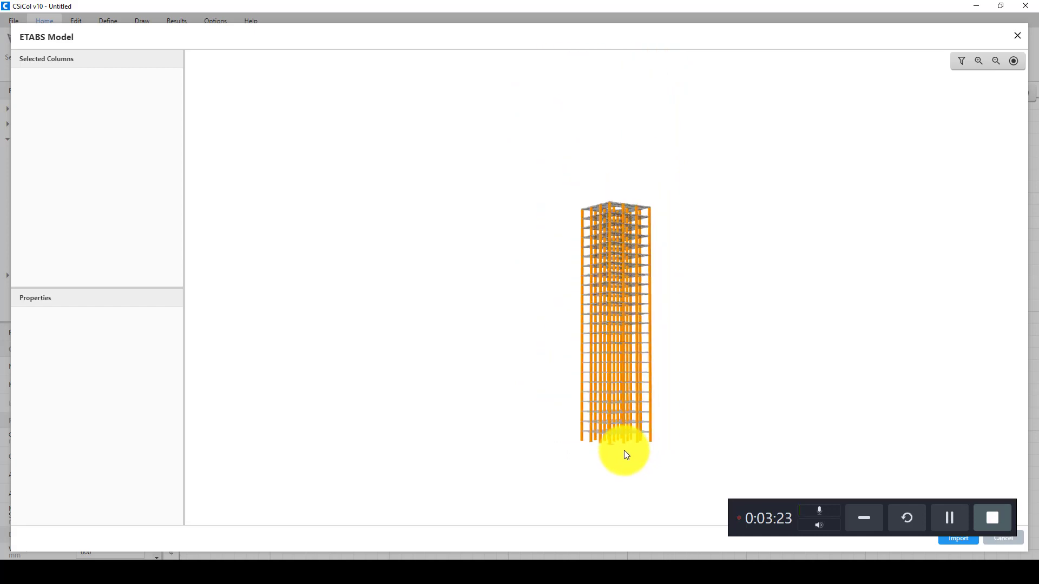
Select the sixteen Story1 columns C1–C16 and import them
{"action": "scroll", "scroll_direction": "up", "scroll_amount": 3}
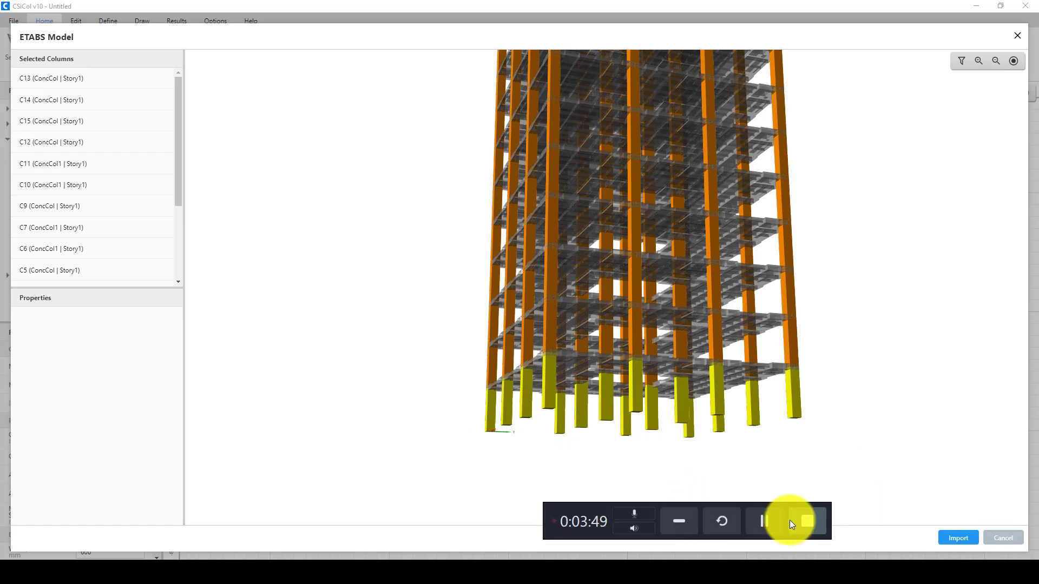
{"action": "left_click", "coordinate": [957, 538]}
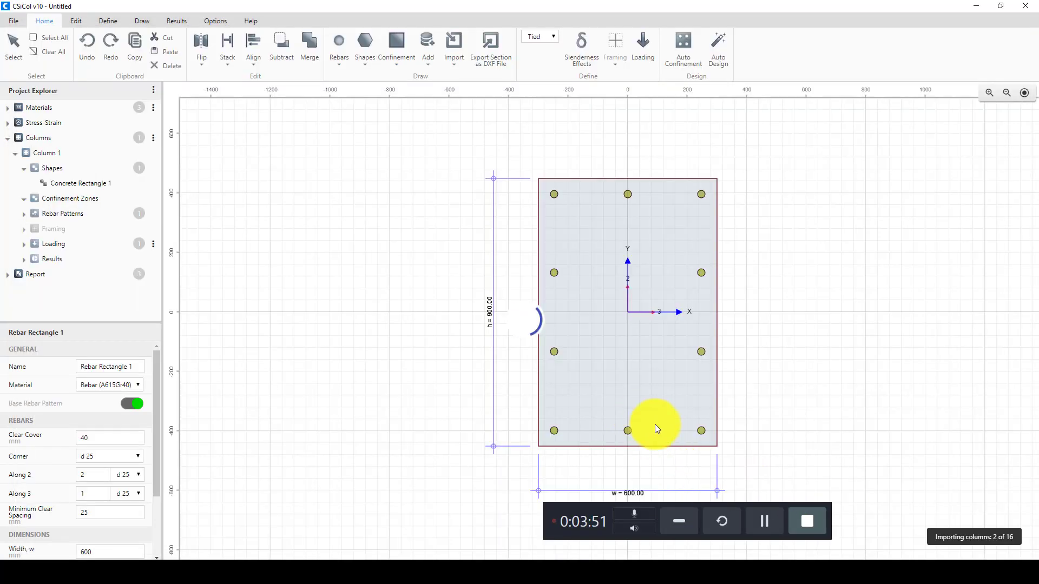
{"action": "mouse_move", "coordinate": [594, 500]}
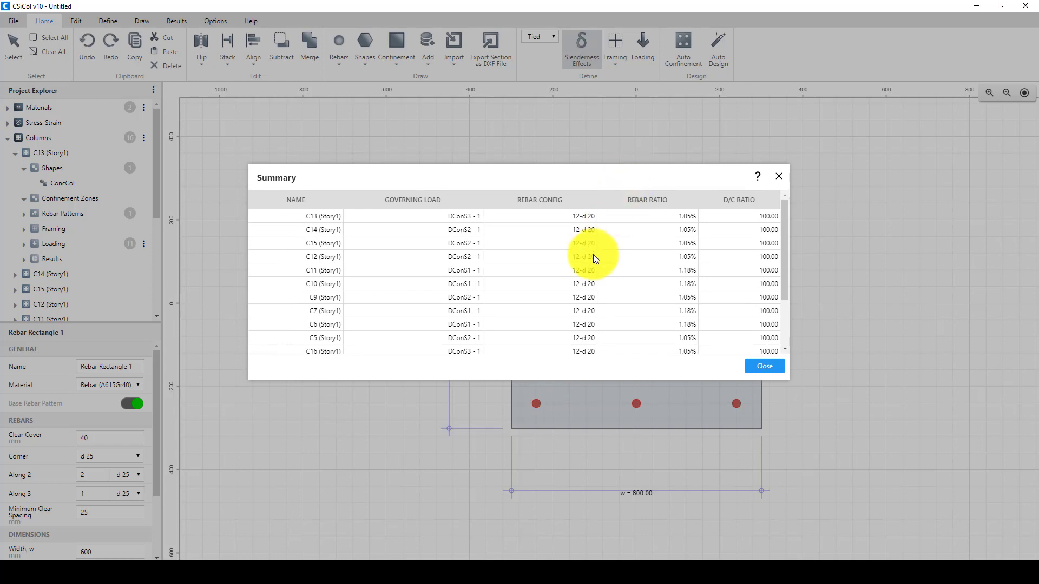
Scroll the design summary: 12-d20 bars, 1.05–1.18% rebar ratios, D/C ratio 100
{"action": "scroll", "scroll_direction": "down", "scroll_amount": 3}
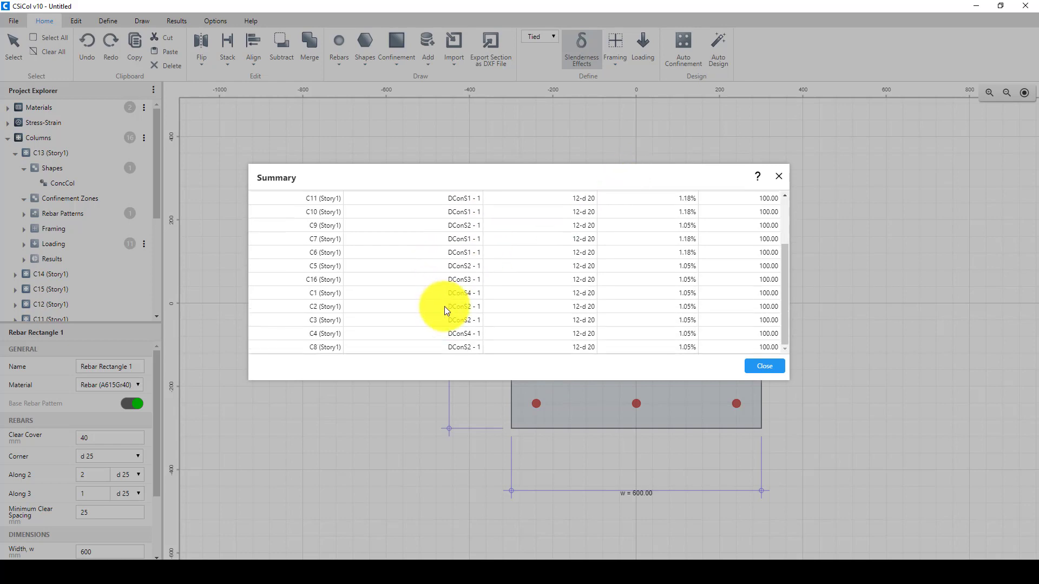
{"action": "scroll", "scroll_direction": "up", "scroll_amount": 3}
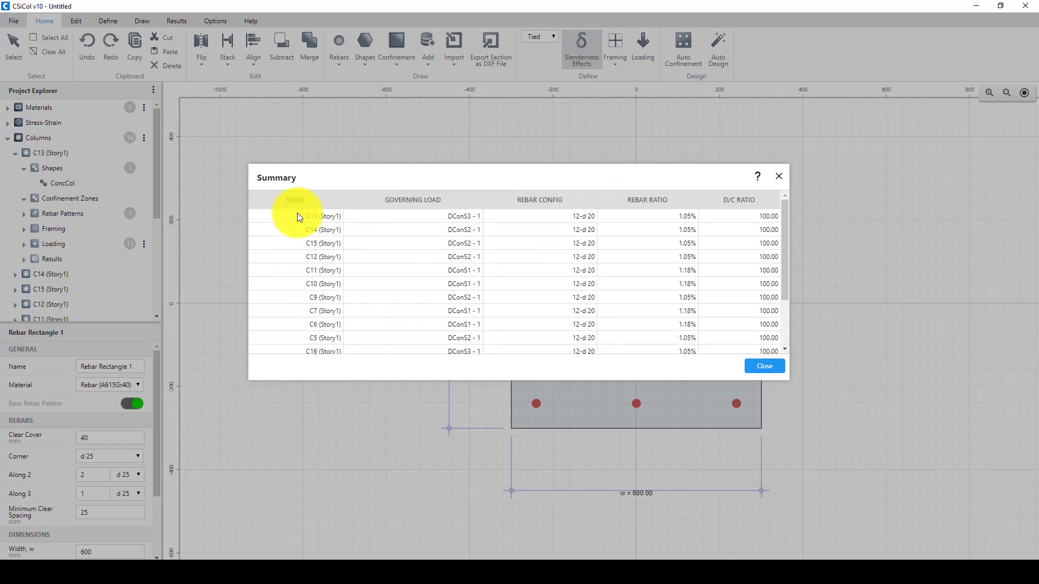
{"action": "mouse_move", "coordinate": [331, 315]}
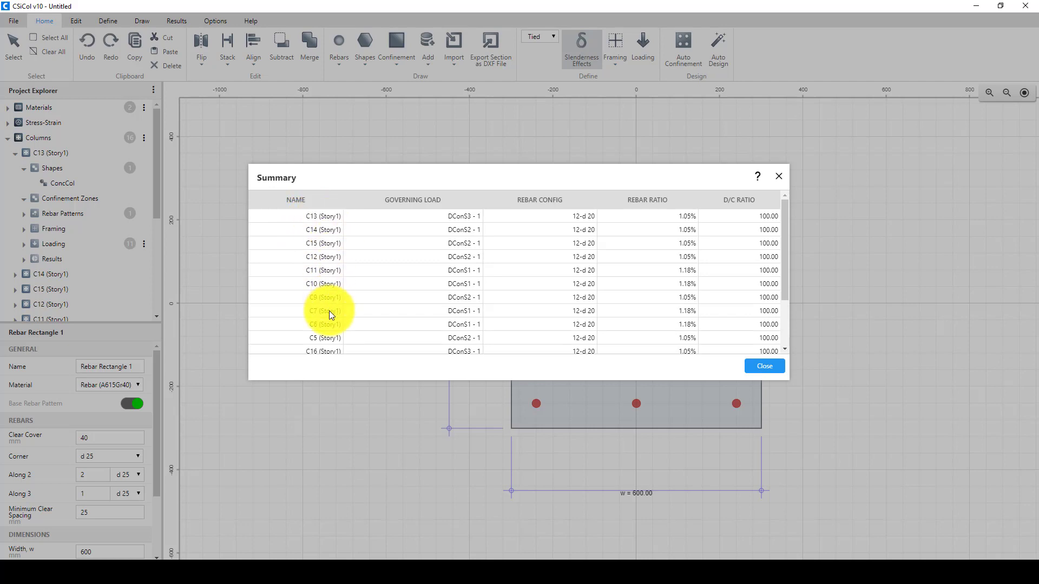
{"action": "mouse_move", "coordinate": [457, 219]}
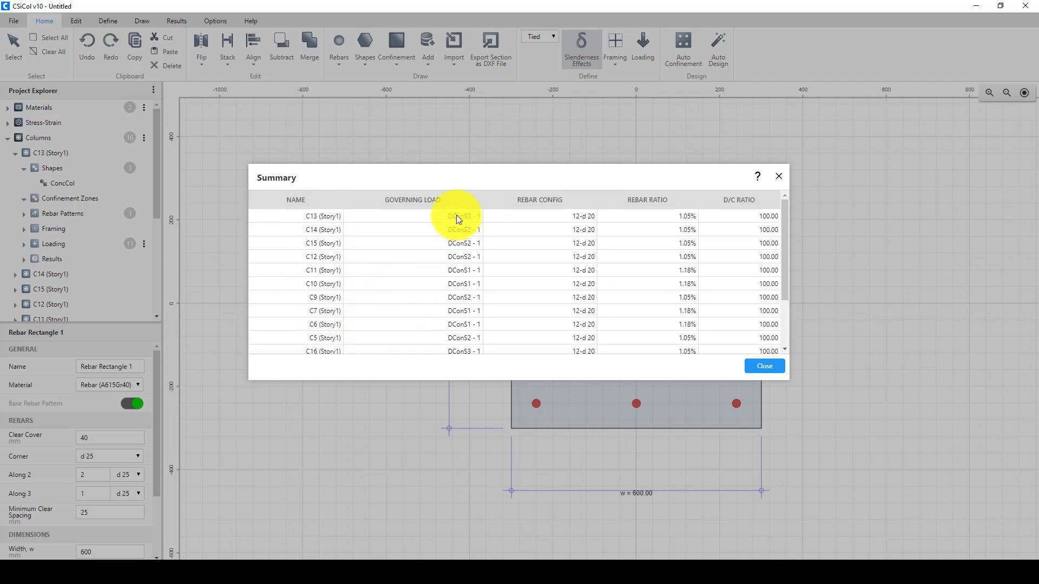
{"action": "scroll", "scroll_direction": "down", "scroll_amount": 3}
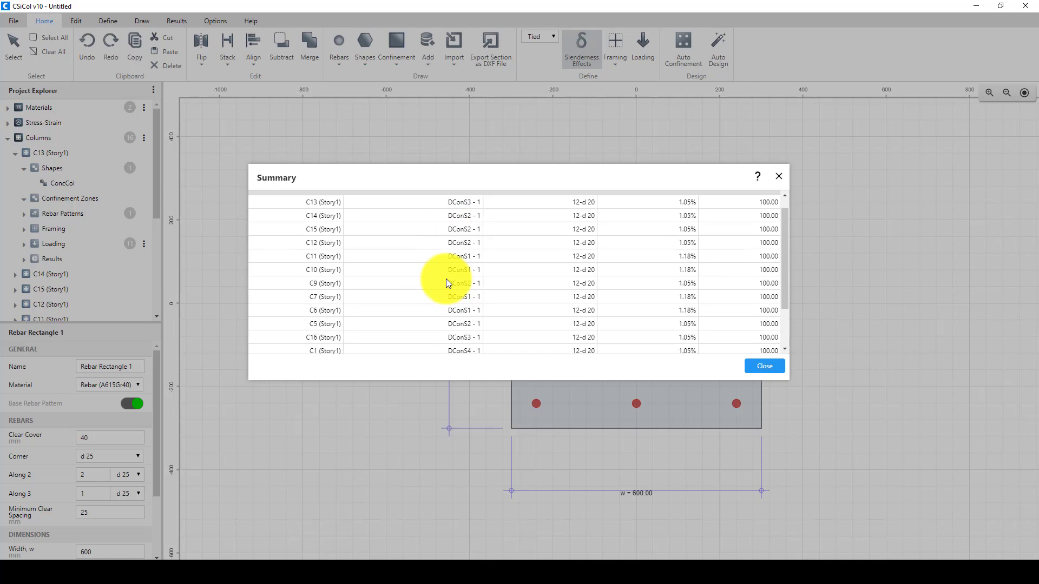
{"action": "scroll", "scroll_direction": "up", "scroll_amount": 3}
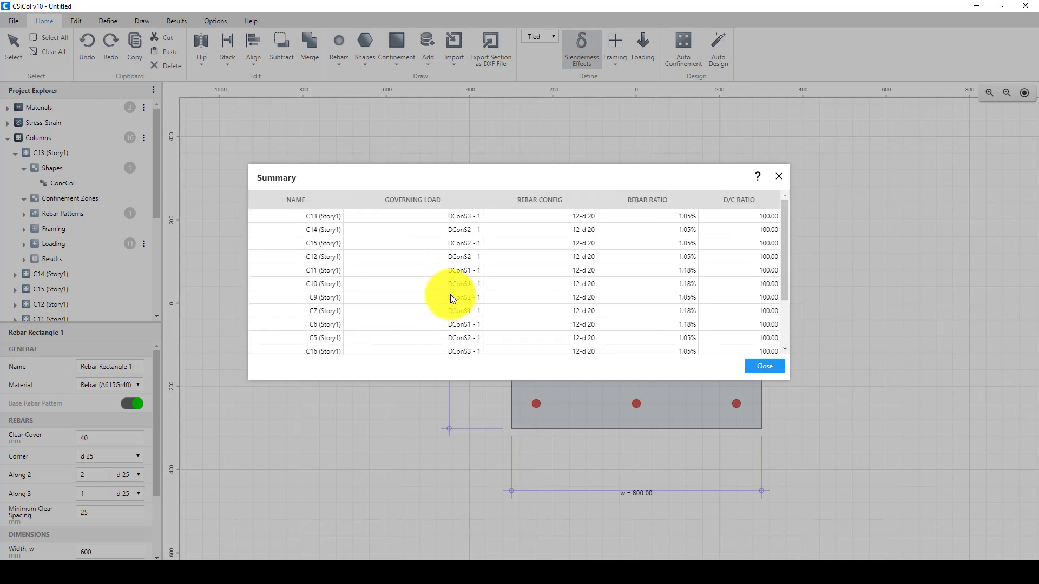
{"action": "mouse_move", "coordinate": [462, 295]}
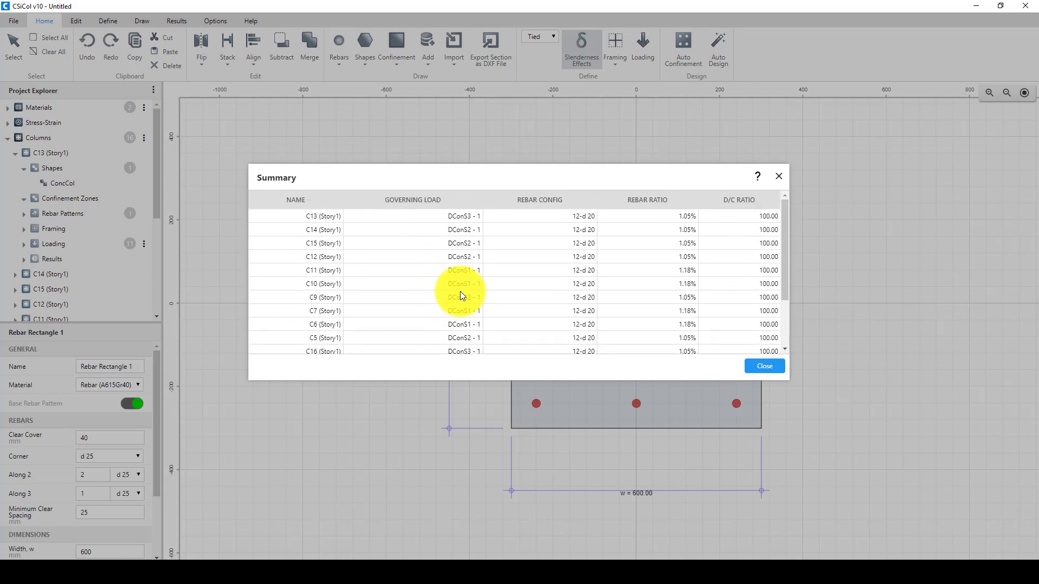
{"action": "mouse_move", "coordinate": [557, 221]}
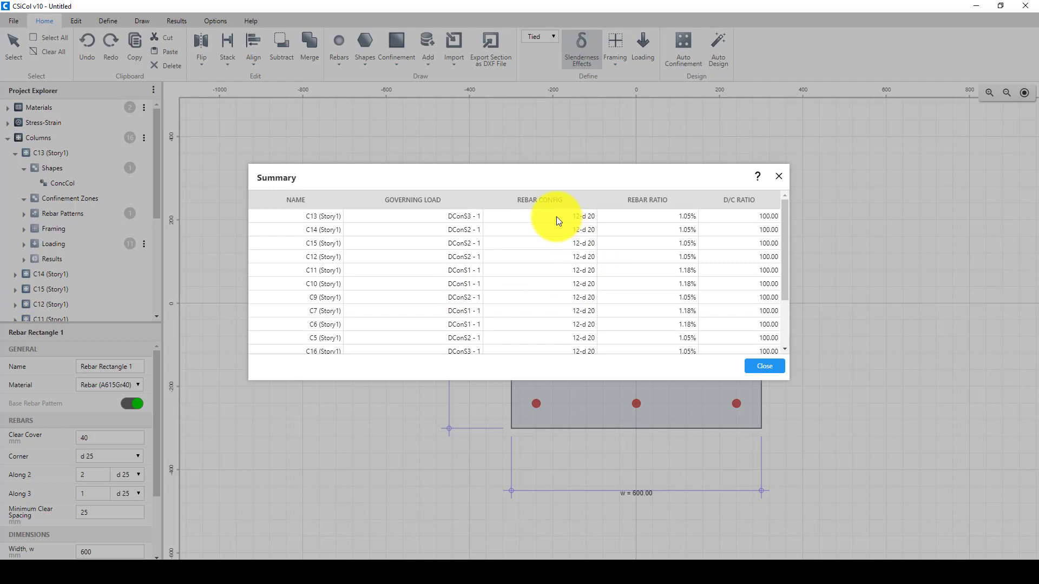
{"action": "mouse_move", "coordinate": [577, 222]}
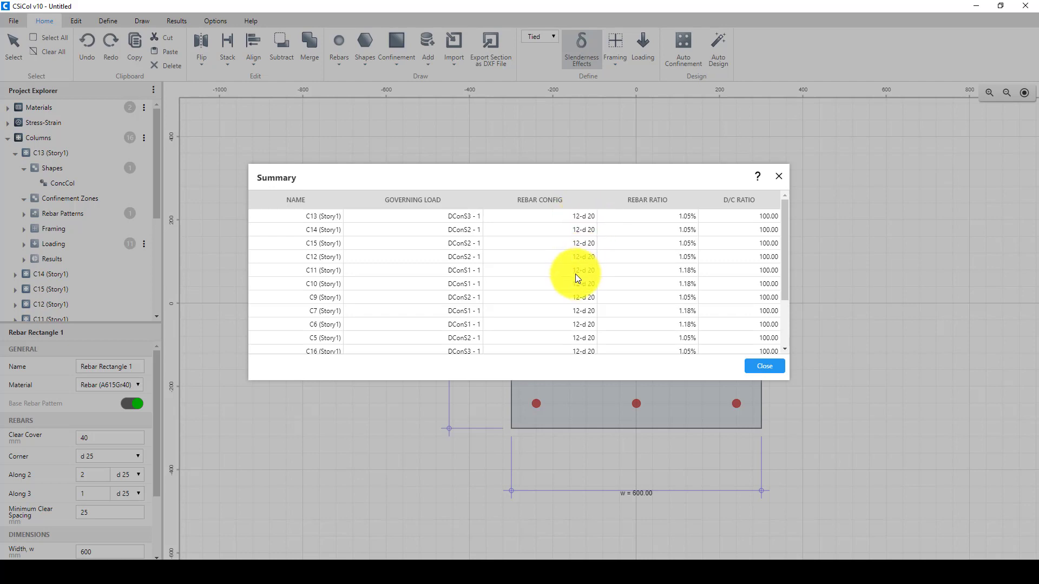
{"action": "mouse_move", "coordinate": [687, 222]}
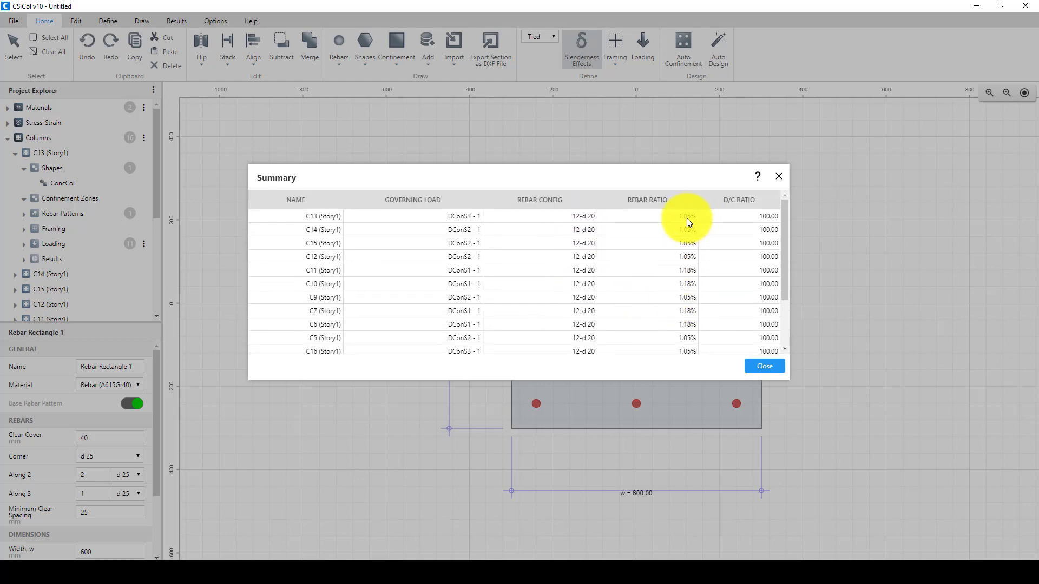
{"action": "mouse_move", "coordinate": [678, 312]}
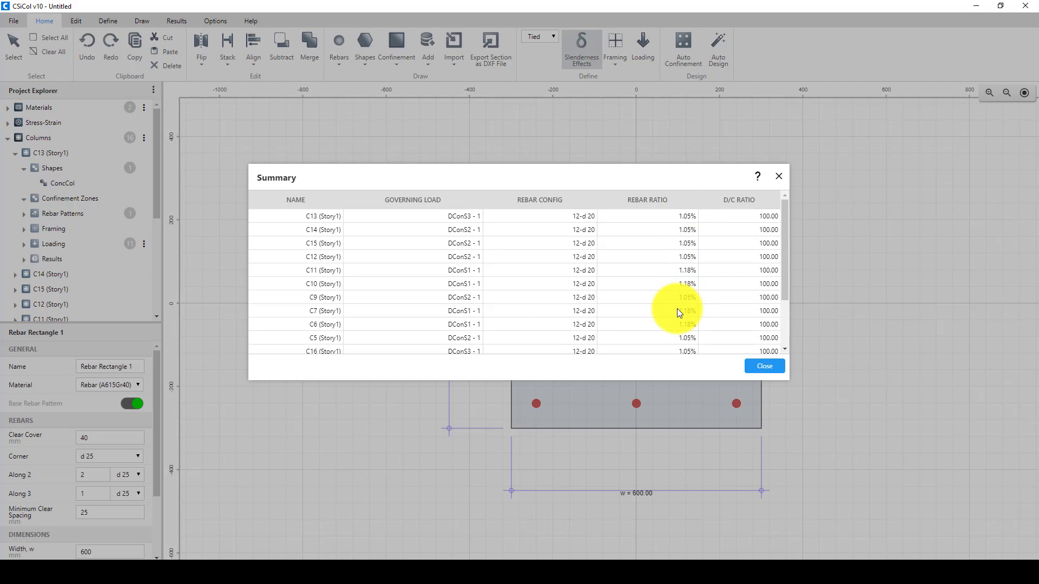
{"action": "scroll", "scroll_direction": "down", "scroll_amount": 3}
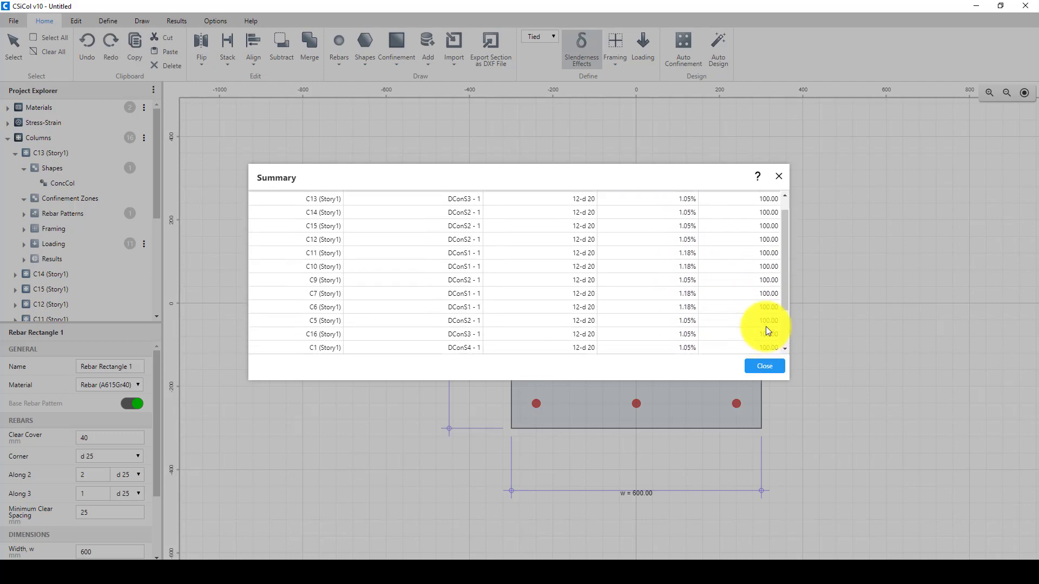
{"action": "scroll", "scroll_direction": "up", "scroll_amount": 3}
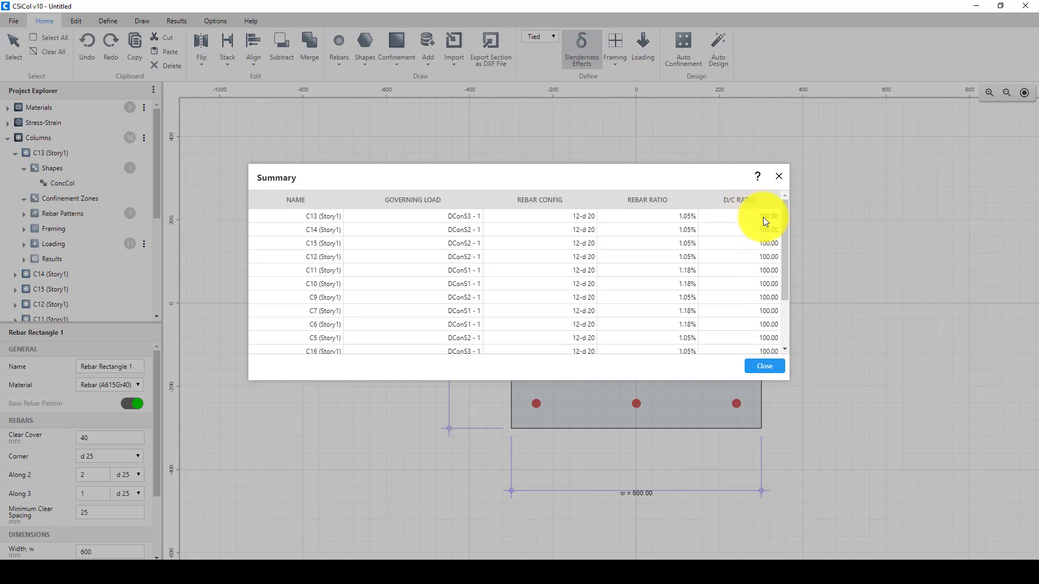
{"action": "mouse_move", "coordinate": [758, 221]}
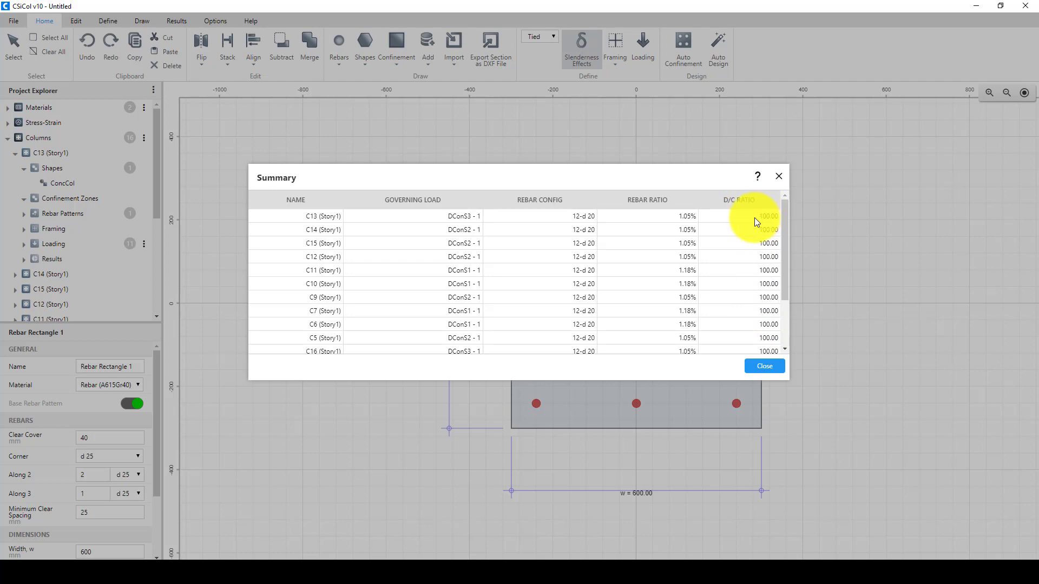
{"action": "mouse_move", "coordinate": [760, 267]}
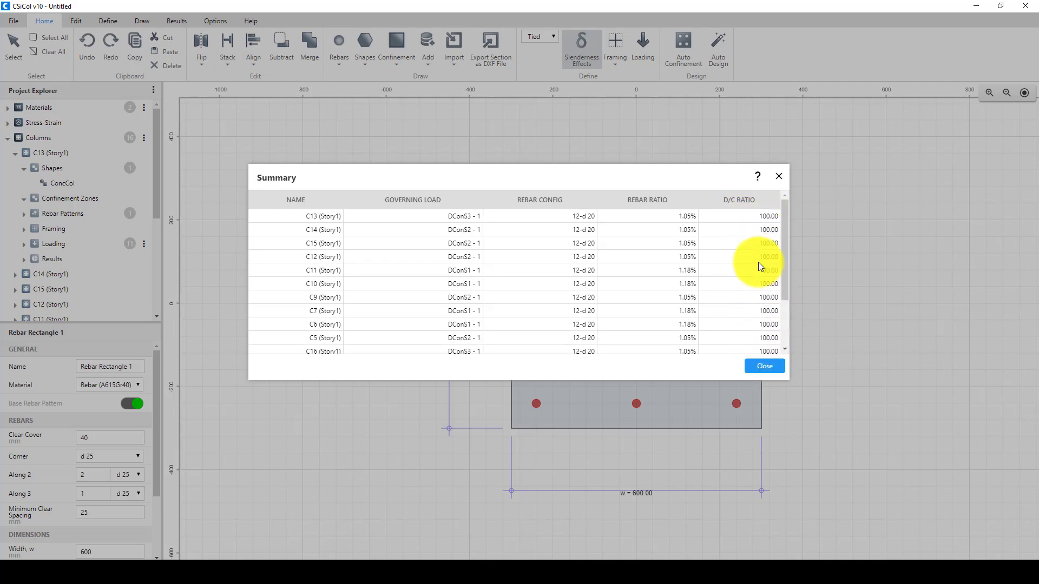
{"action": "mouse_move", "coordinate": [764, 366]}
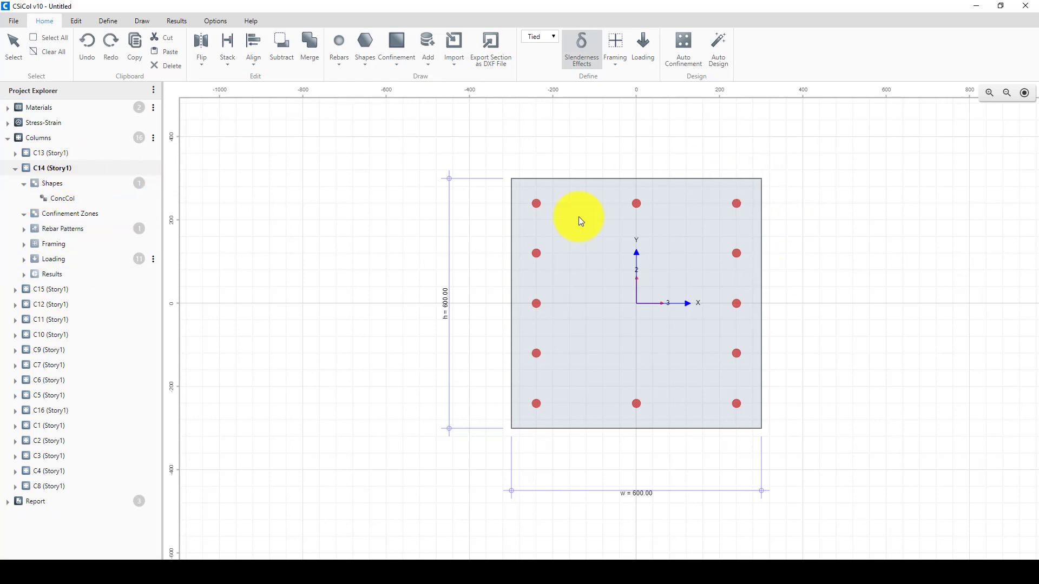
{"action": "mouse_move", "coordinate": [519, 327]}
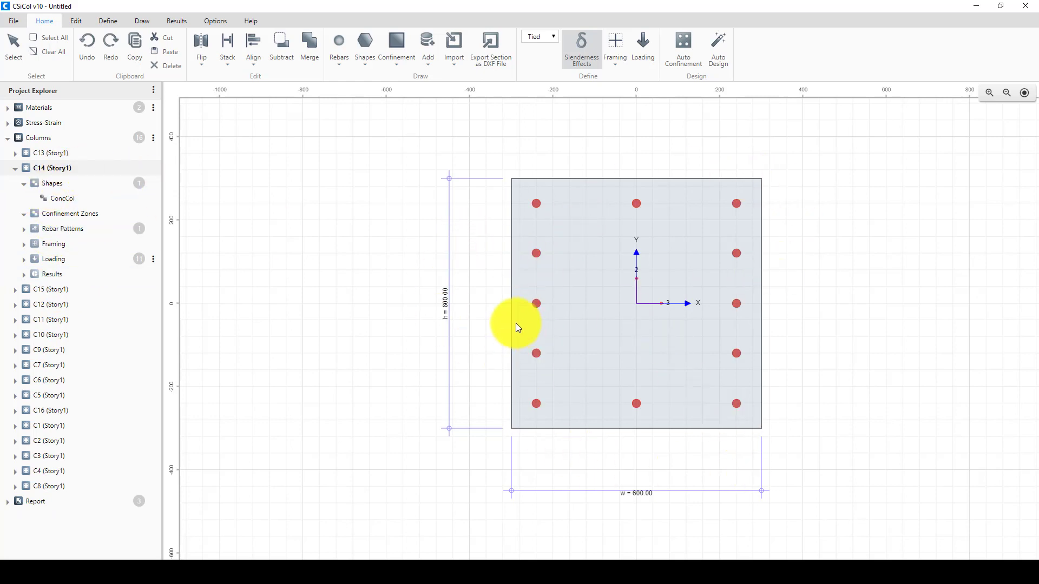
{"action": "mouse_move", "coordinate": [635, 184]}
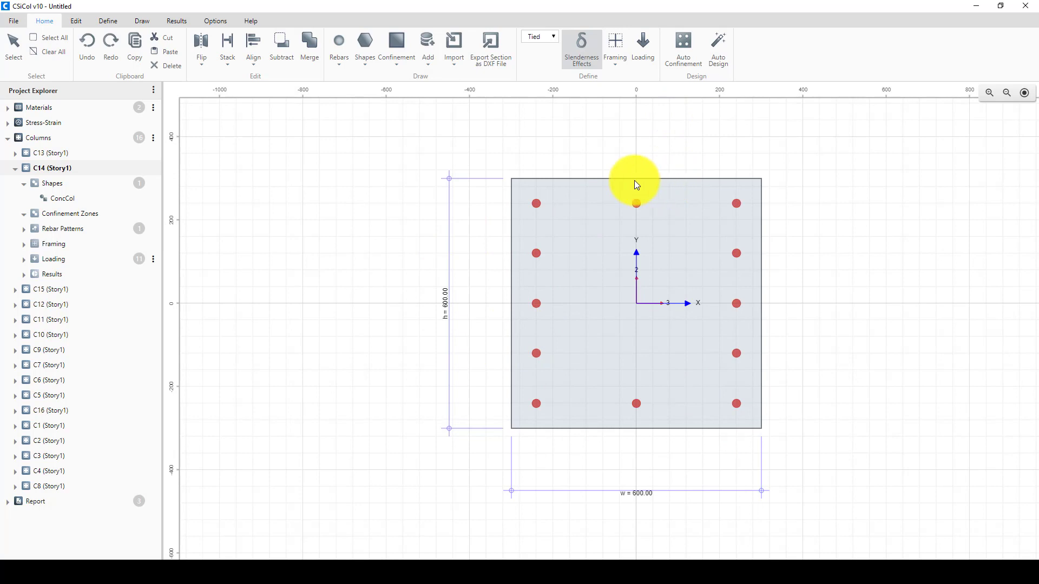
{"action": "mouse_move", "coordinate": [507, 239]}
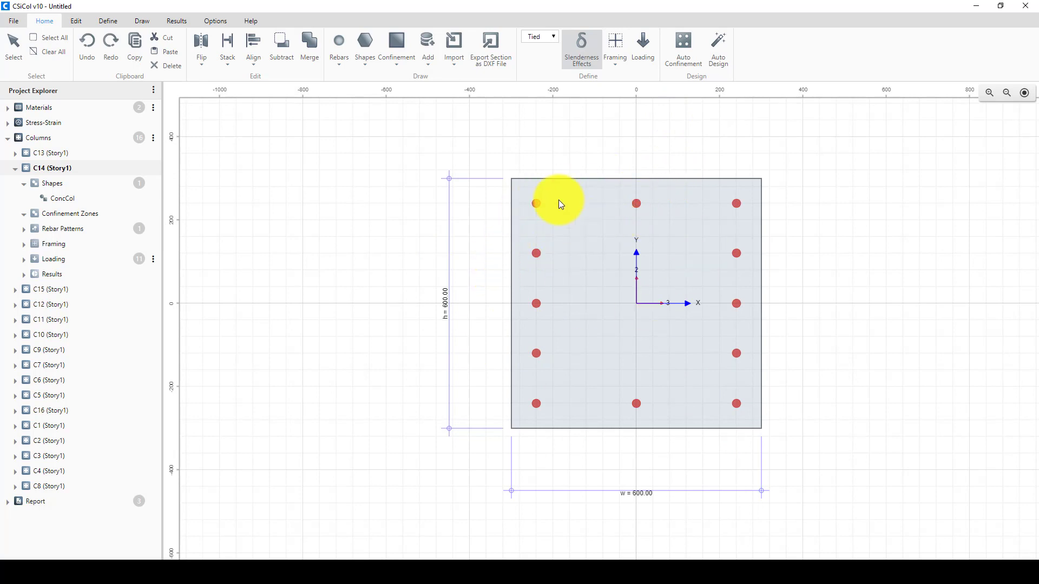
{"action": "mouse_move", "coordinate": [608, 225]}
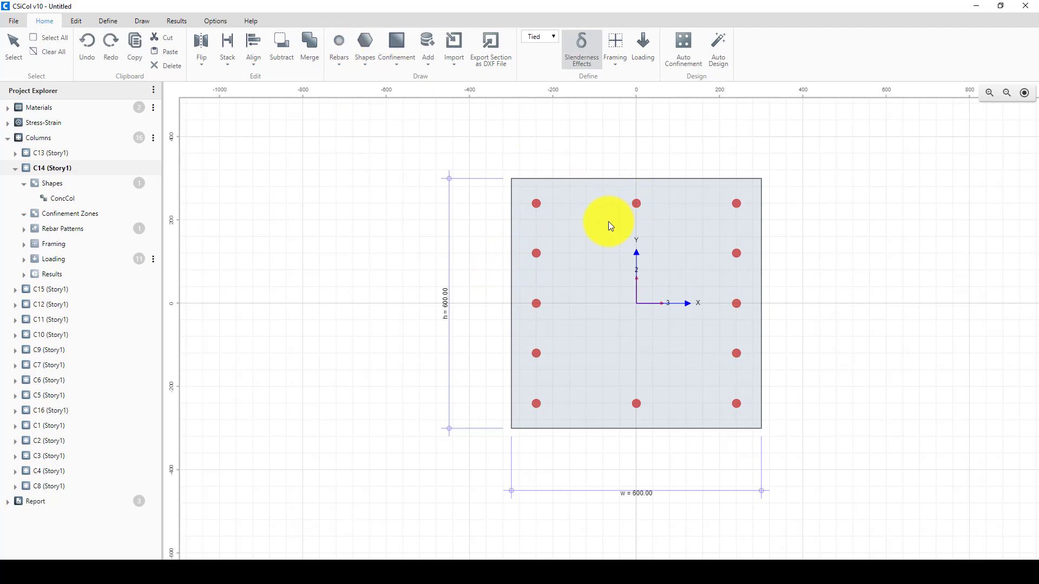
{"action": "mouse_move", "coordinate": [718, 49]}
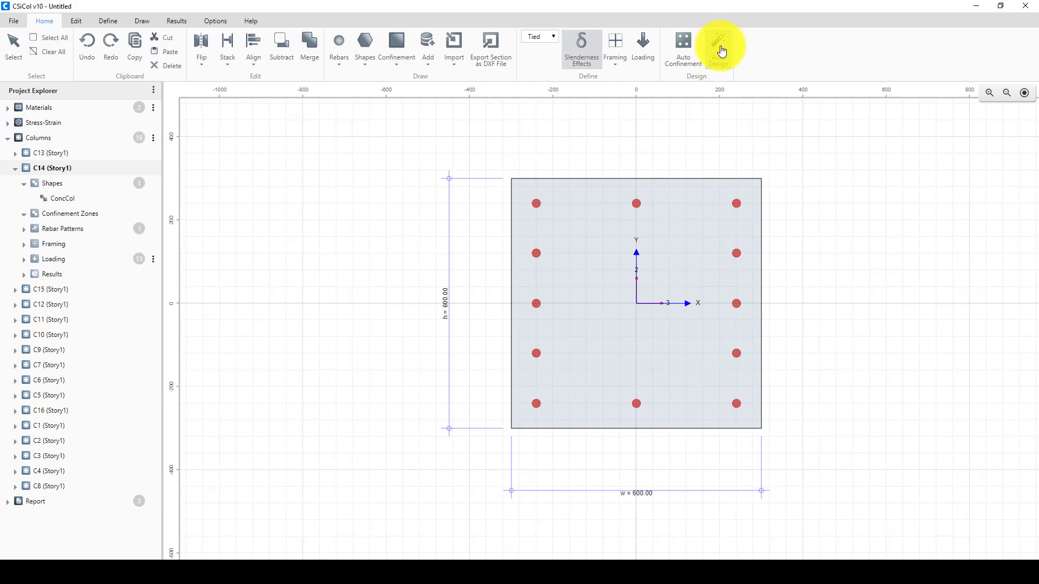
Auto-design column C14, producing five bar layouts from 36-d25 to 30-d32
{"action": "left_click", "coordinate": [719, 46]}
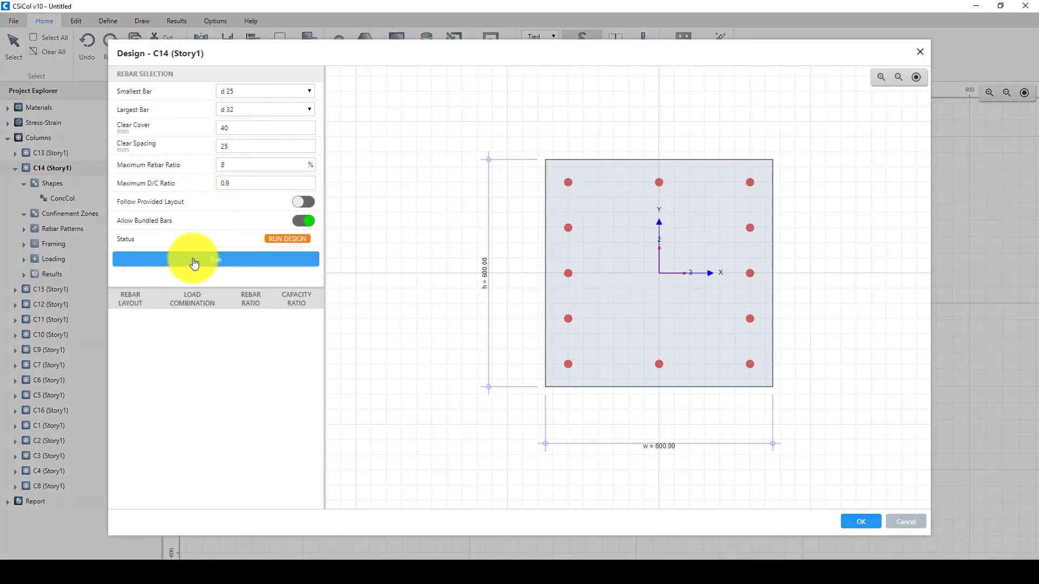
{"action": "left_click", "coordinate": [215, 259]}
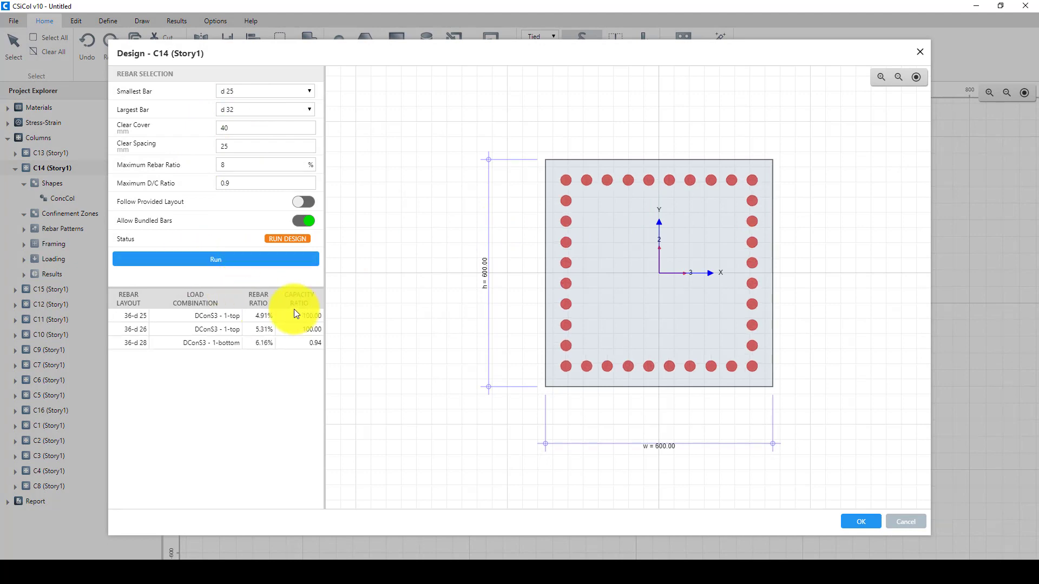
{"action": "left_click", "coordinate": [215, 259]}
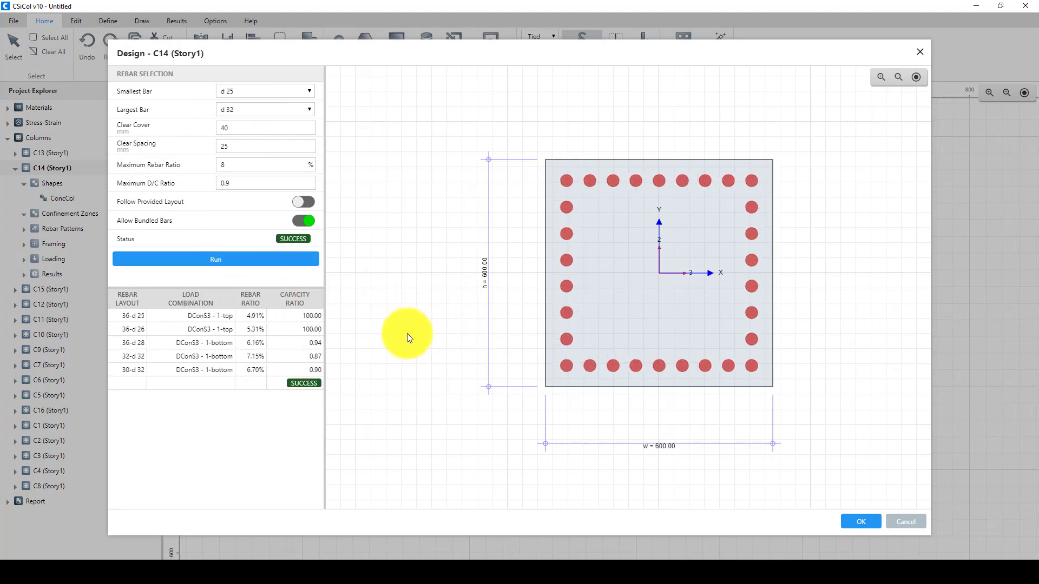
{"action": "mouse_move", "coordinate": [293, 378]}
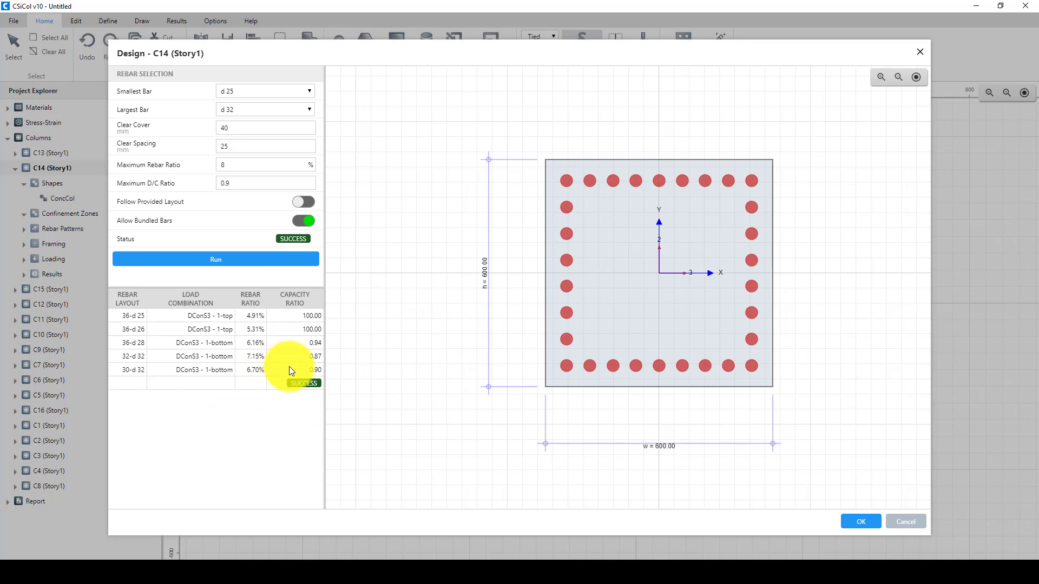
{"action": "mouse_move", "coordinate": [292, 319]}
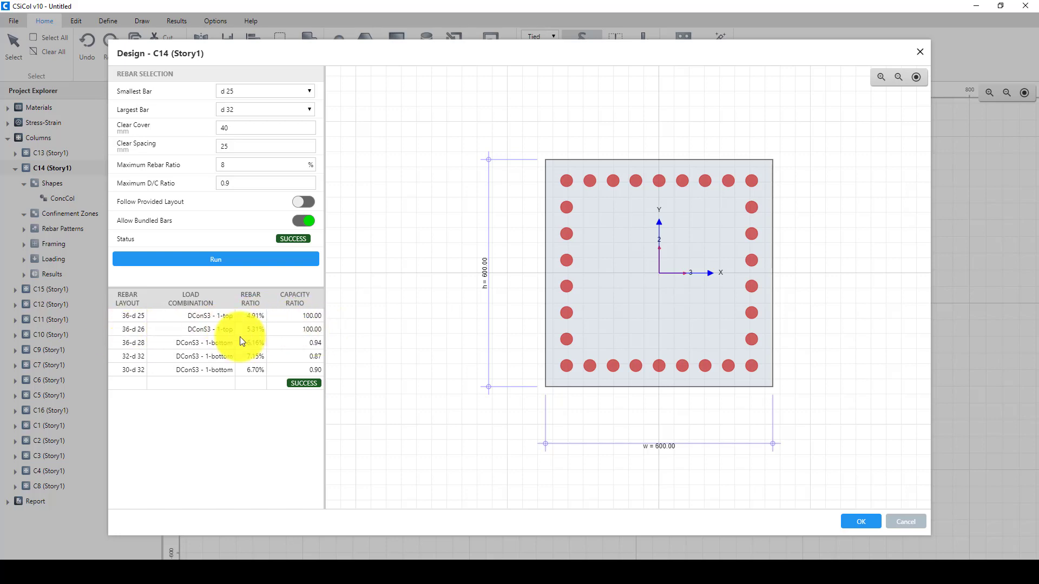
{"action": "mouse_move", "coordinate": [119, 351]}
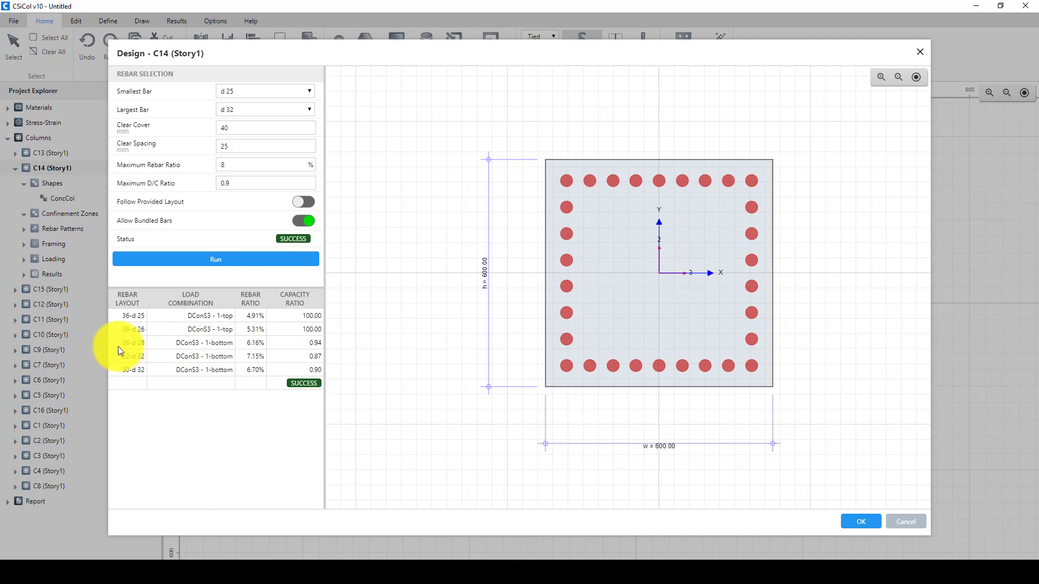
{"action": "mouse_move", "coordinate": [130, 351]}
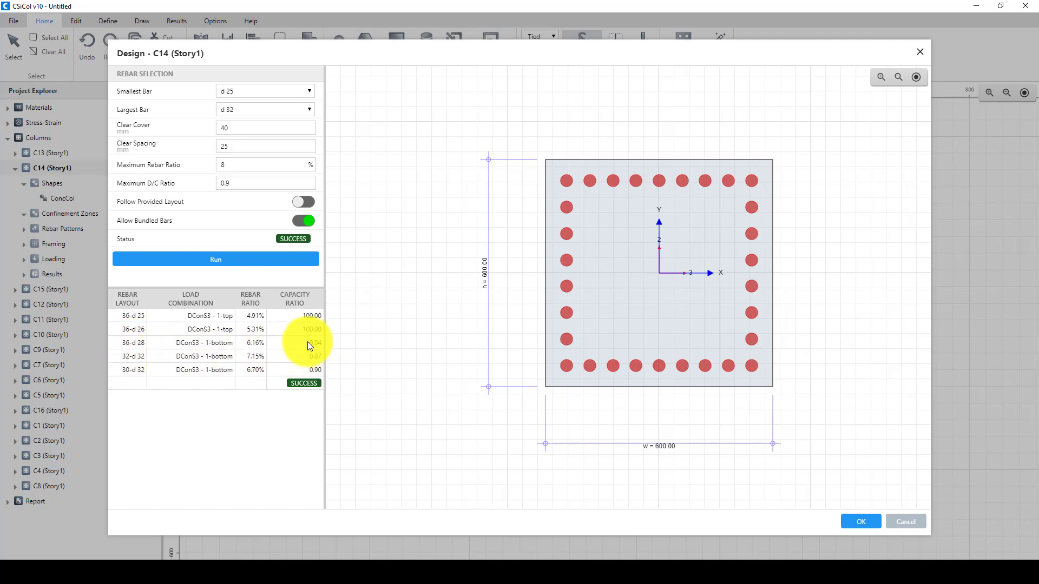
{"action": "mouse_move", "coordinate": [310, 378]}
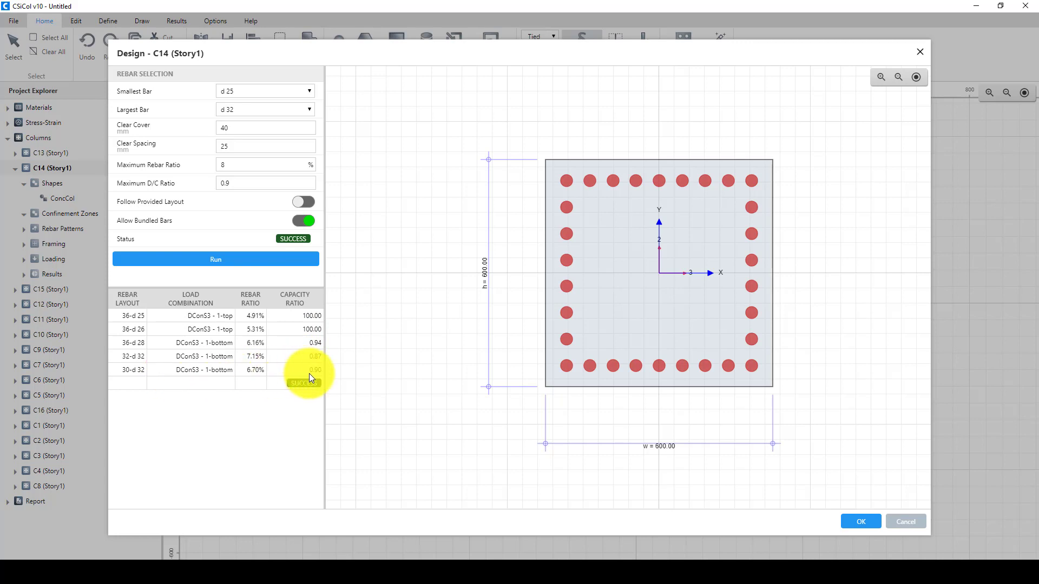
{"action": "mouse_move", "coordinate": [290, 320]}
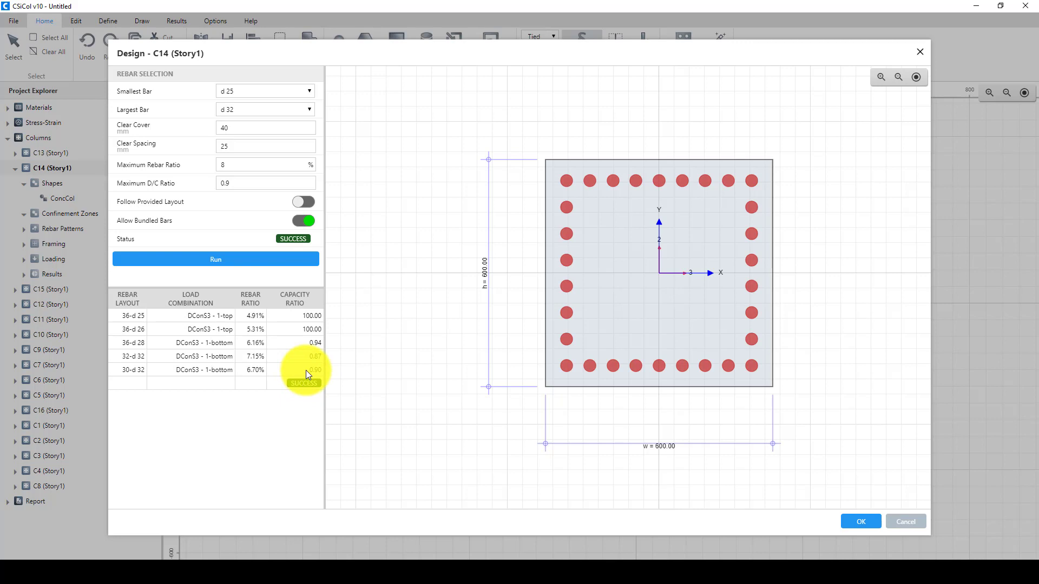
{"action": "mouse_move", "coordinate": [247, 330]}
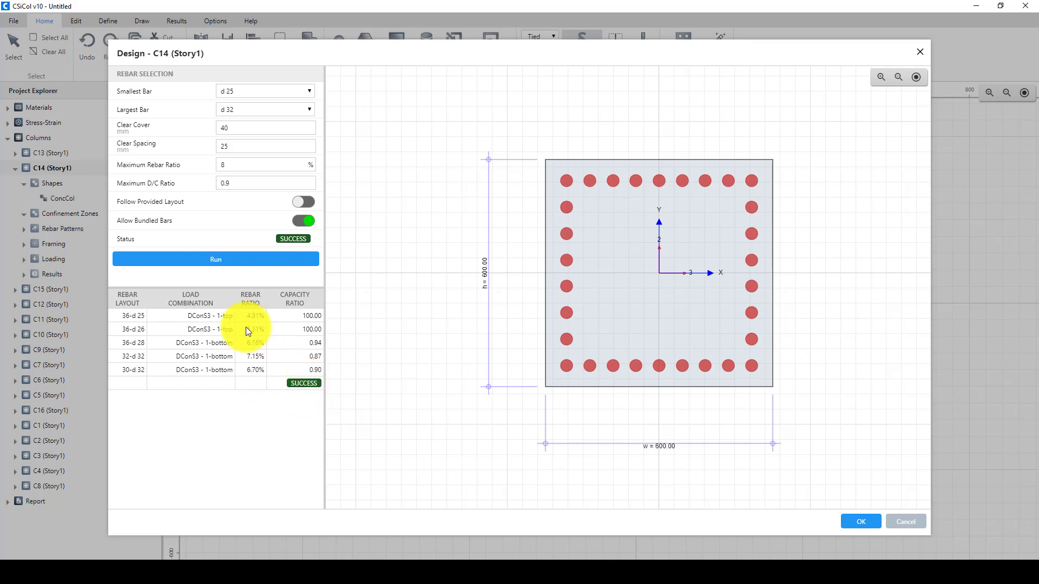
{"action": "mouse_move", "coordinate": [235, 378]}
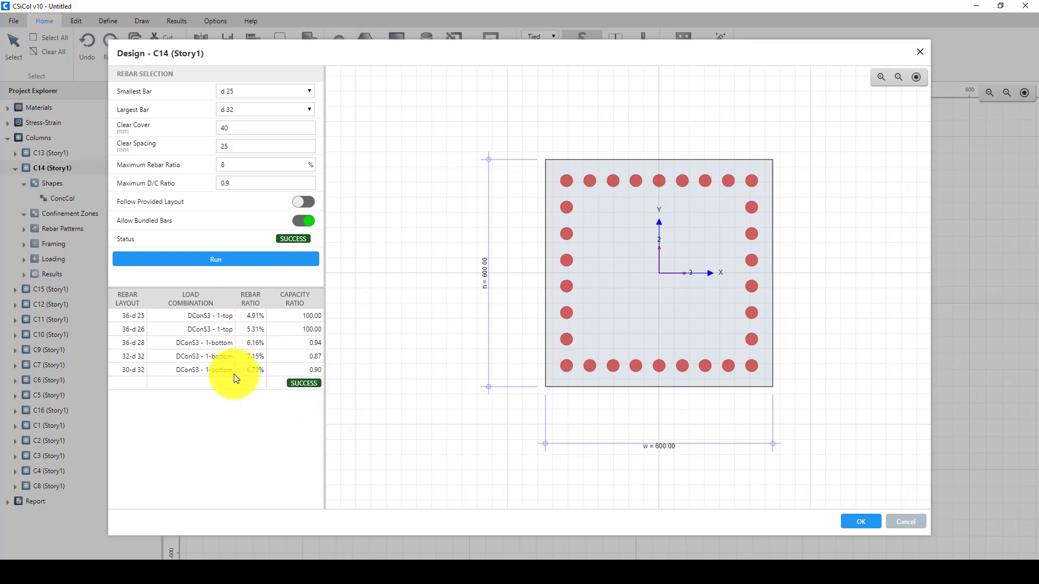
{"action": "mouse_move", "coordinate": [281, 403]}
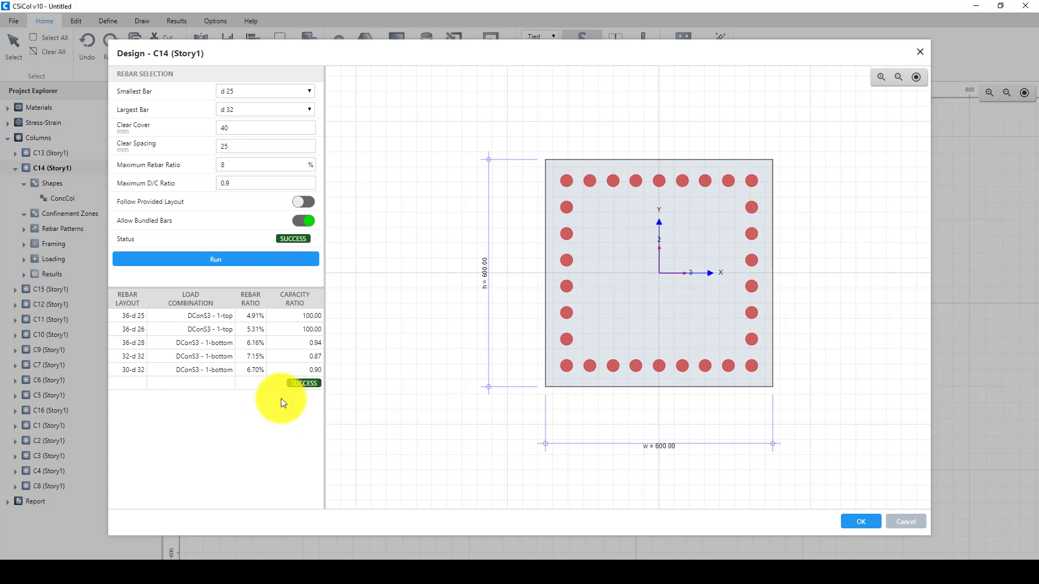
{"action": "mouse_move", "coordinate": [254, 378]}
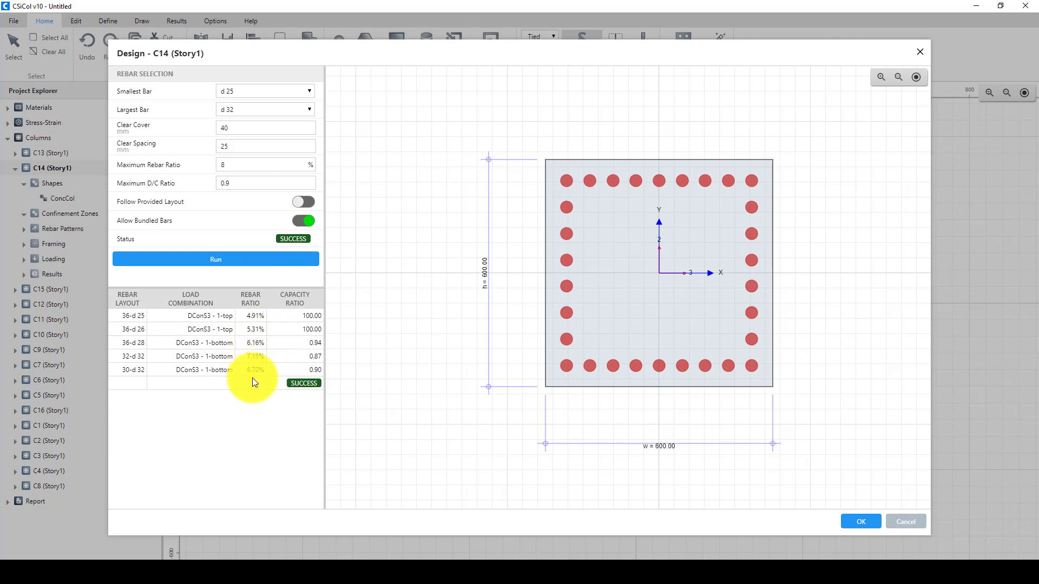
{"action": "mouse_move", "coordinate": [269, 391]}
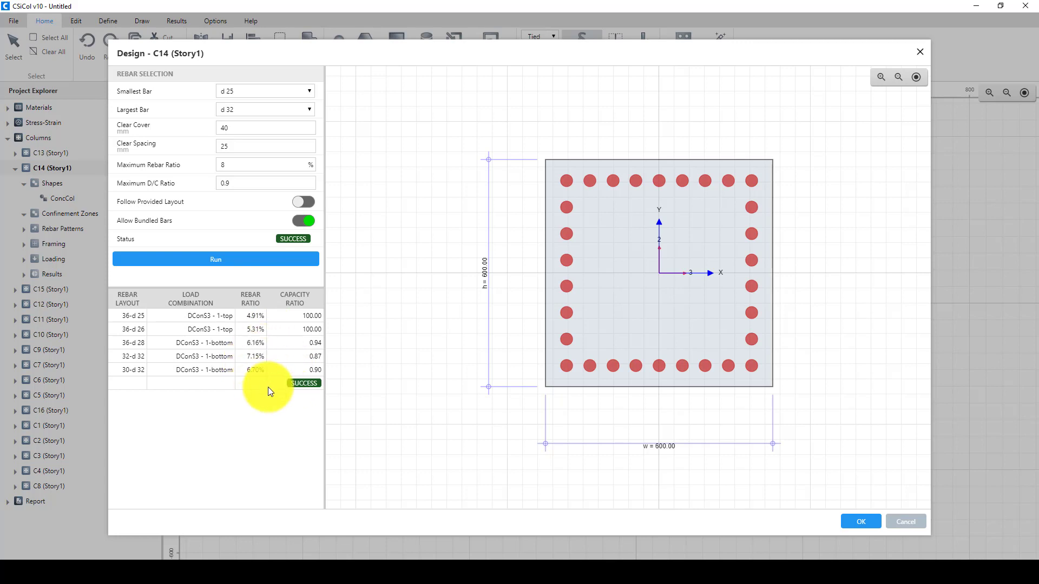
{"action": "mouse_move", "coordinate": [496, 231]}
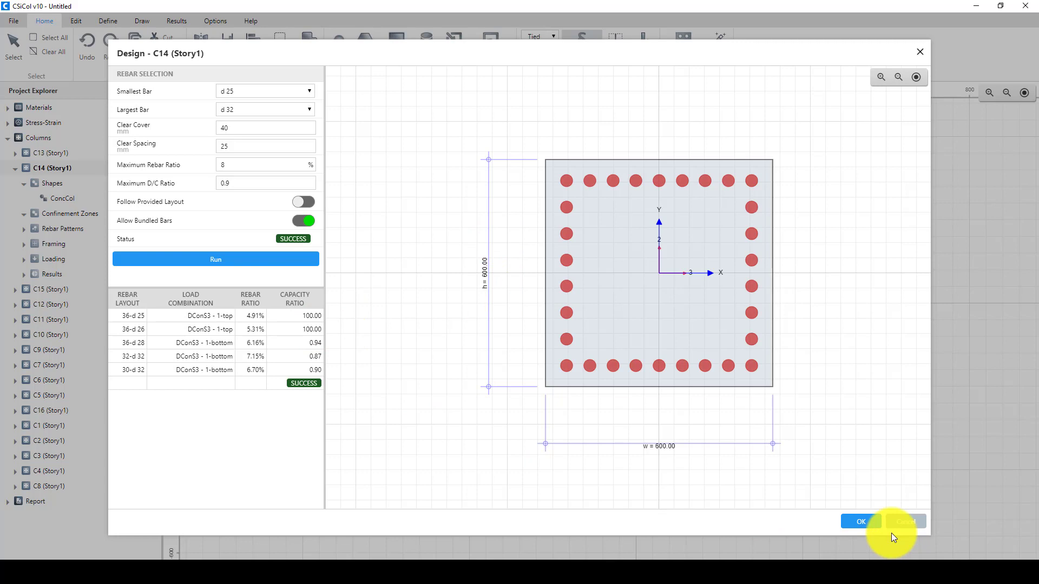
Accept C14's 36-bar layout and switch to column C15 (Story1)
{"action": "left_click", "coordinate": [859, 522]}
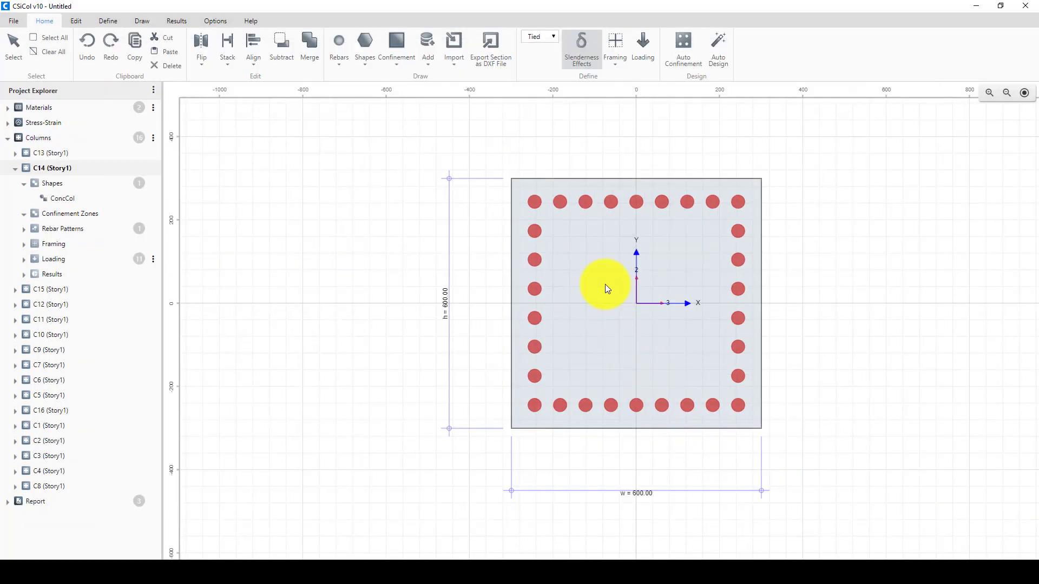
{"action": "mouse_move", "coordinate": [649, 202]}
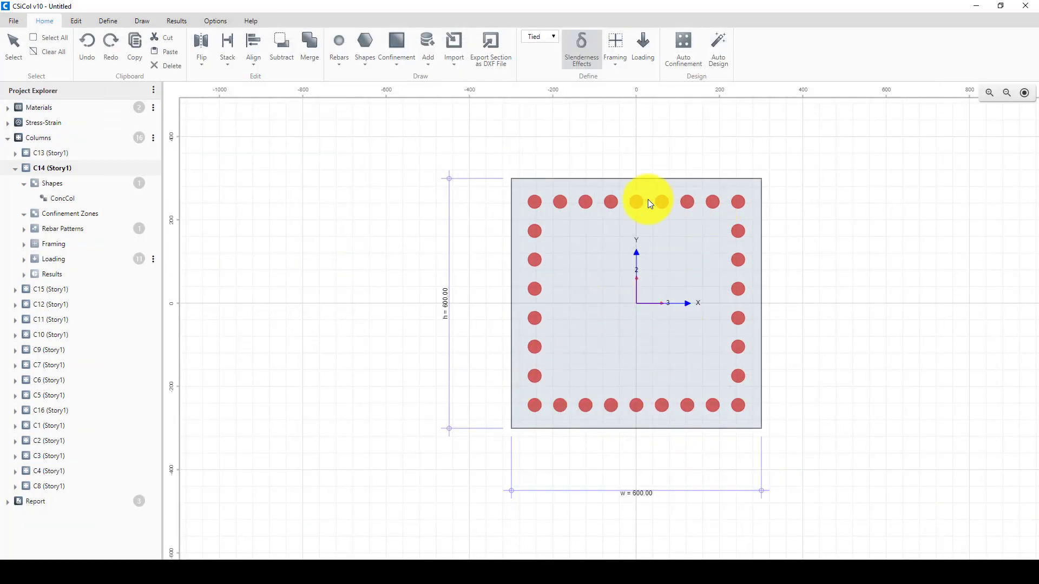
{"action": "mouse_move", "coordinate": [59, 296]}
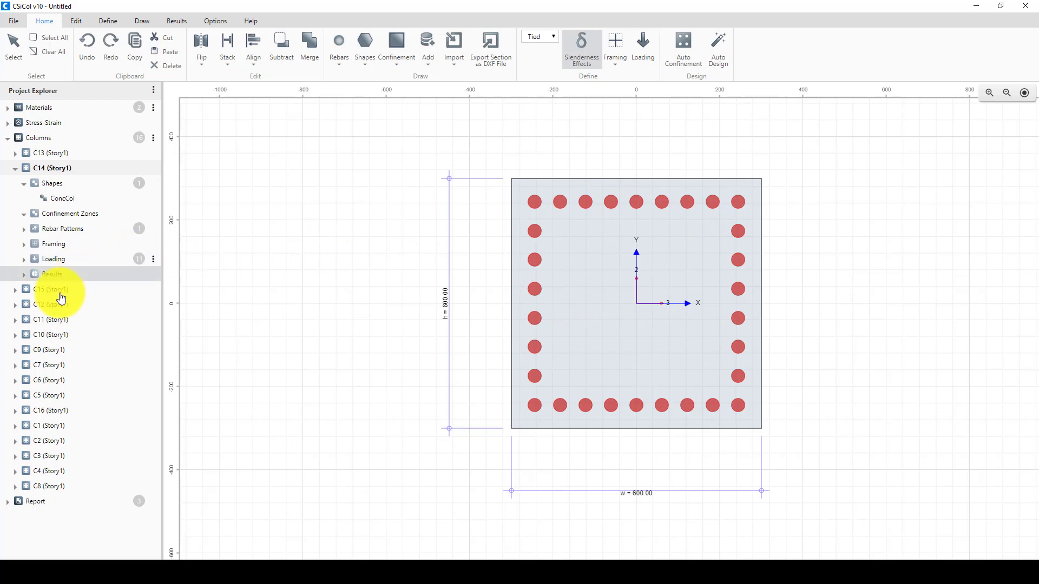
{"action": "left_click", "coordinate": [52, 289]}
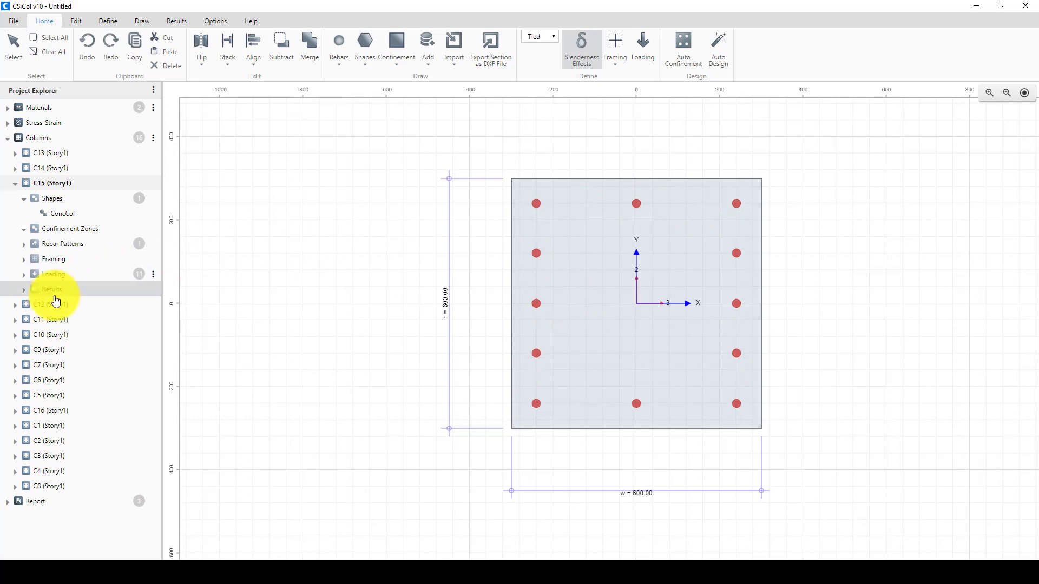
{"action": "mouse_move", "coordinate": [682, 53]}
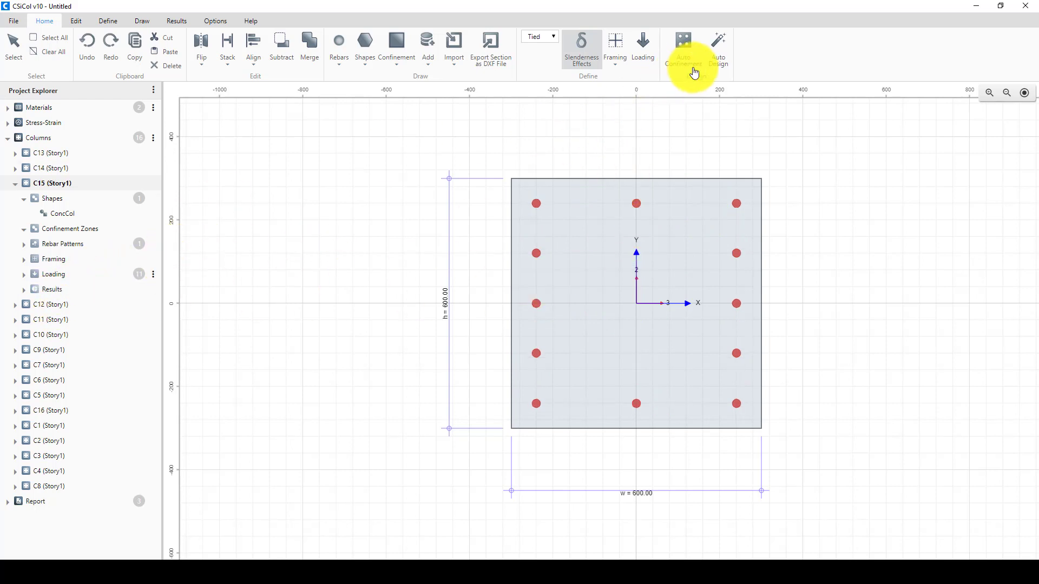
Auto-design column C15 and accept its 36-bar layout
{"action": "left_click", "coordinate": [717, 46]}
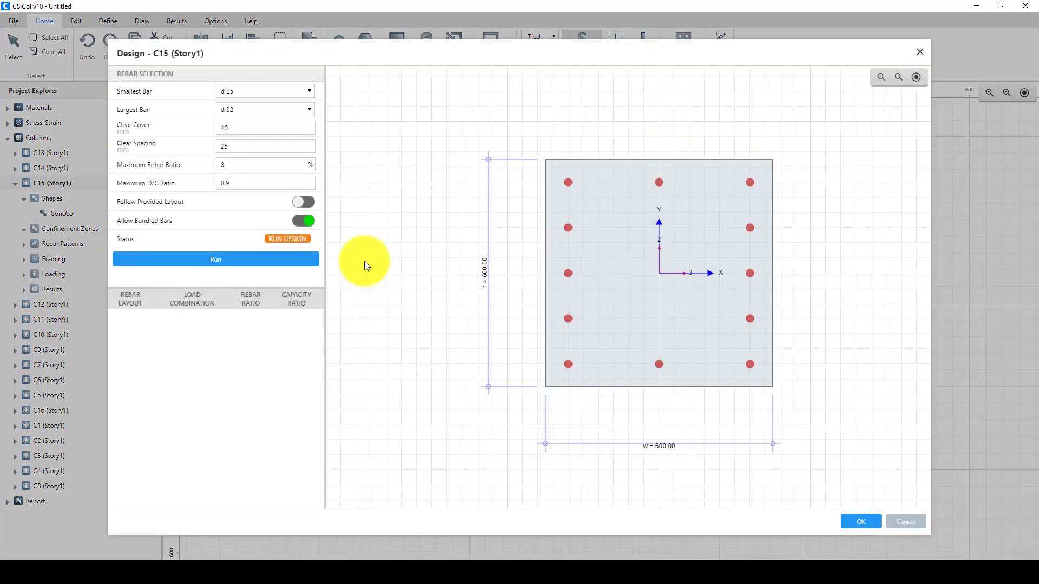
{"action": "left_click", "coordinate": [216, 259]}
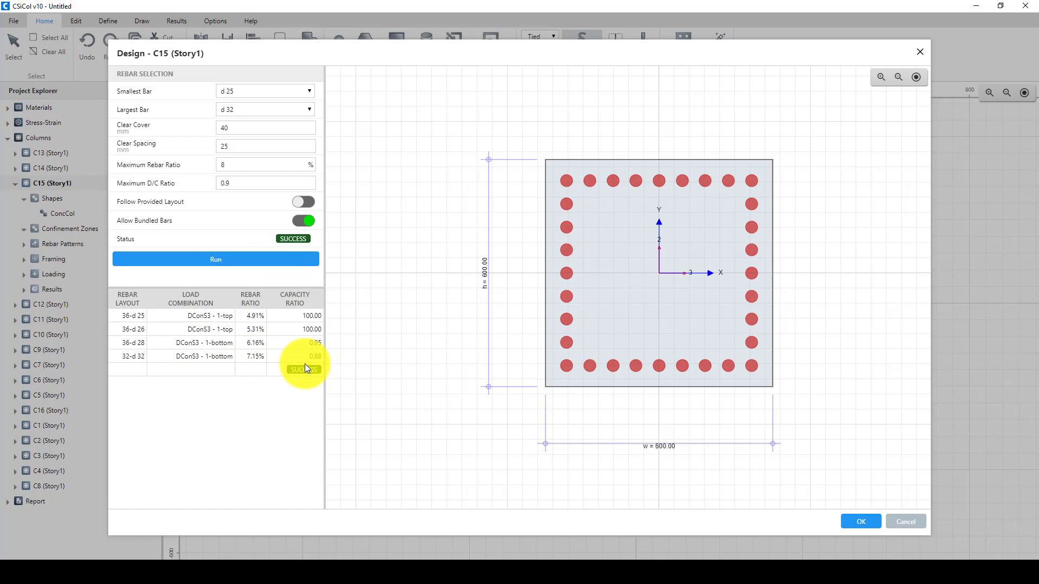
{"action": "mouse_move", "coordinate": [859, 521]}
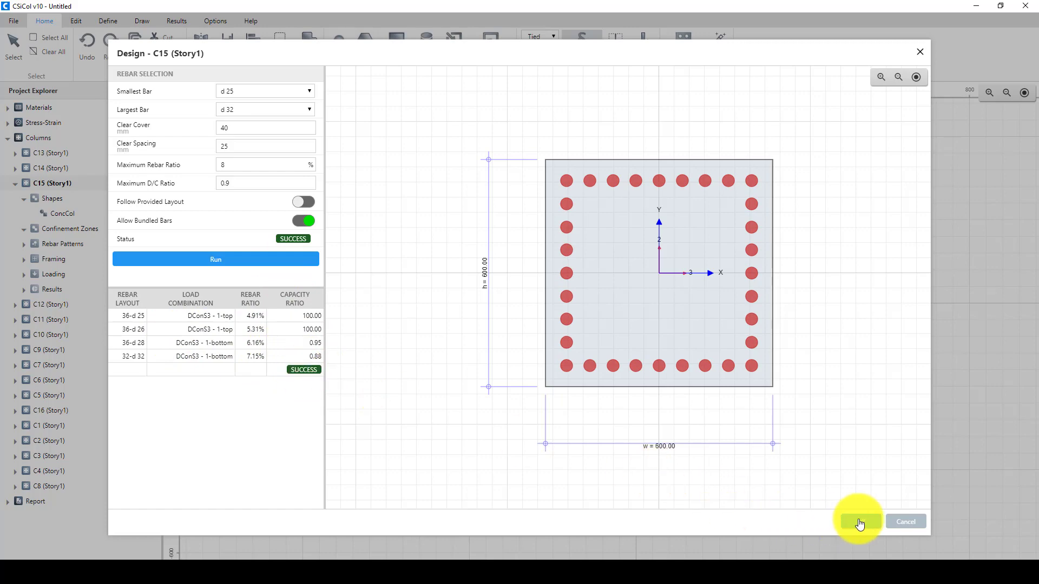
{"action": "left_click", "coordinate": [858, 521]}
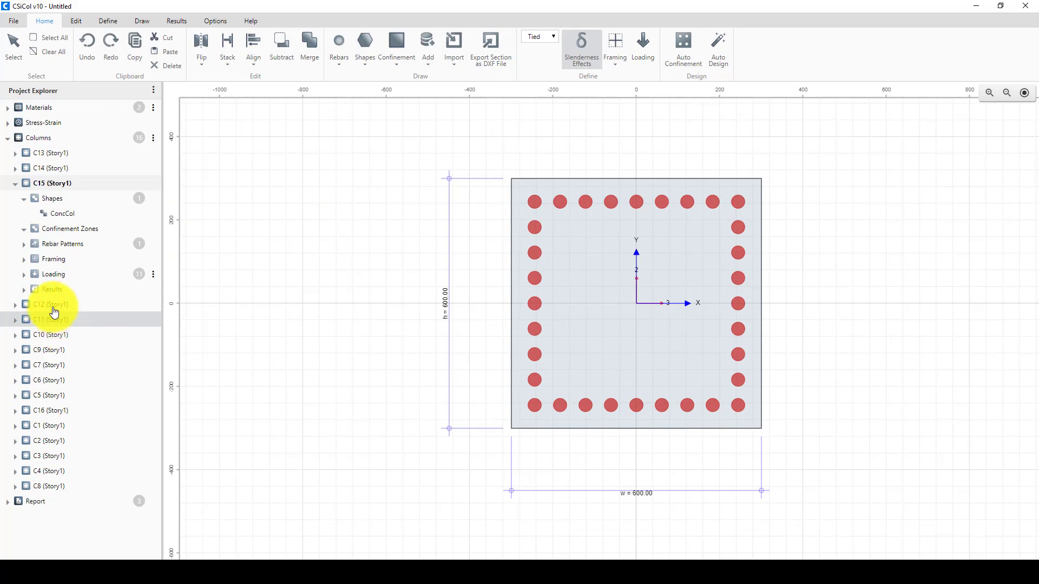
Auto-design column C12's rebar, accept the 36-bar layout, and switch to column C11
{"action": "left_click", "coordinate": [52, 304]}
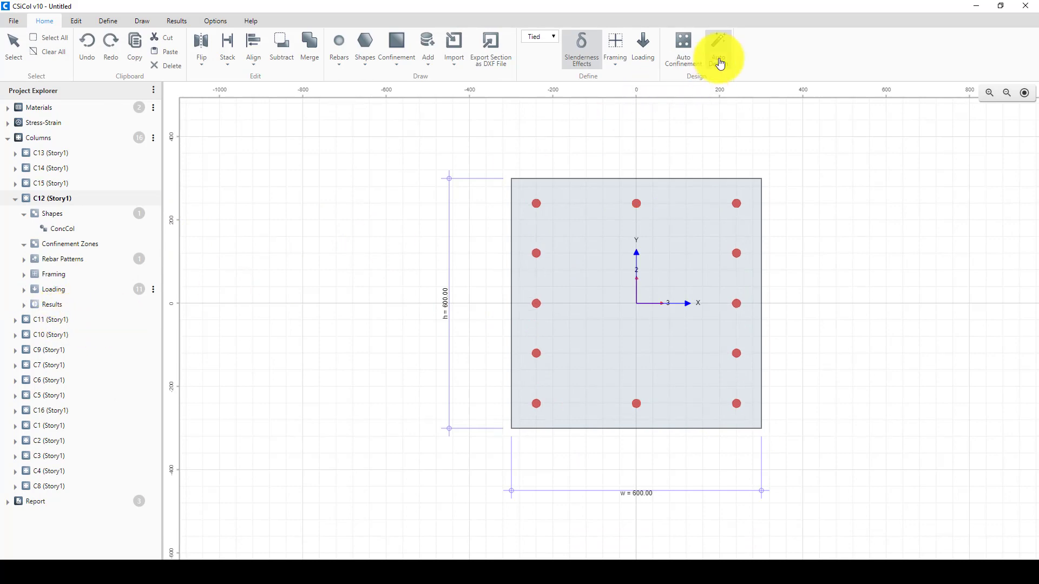
{"action": "left_click", "coordinate": [719, 47]}
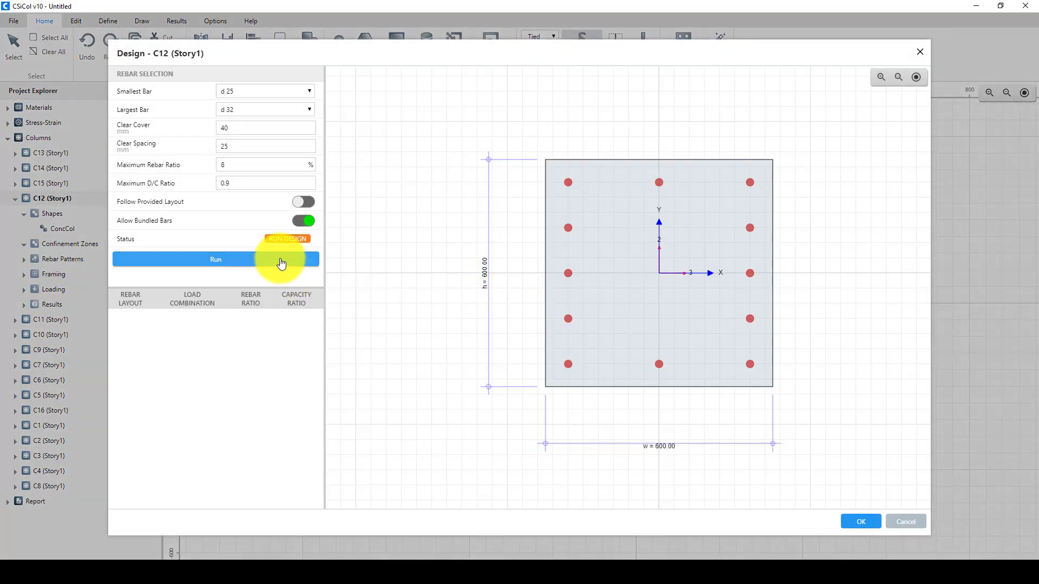
{"action": "left_click", "coordinate": [215, 259]}
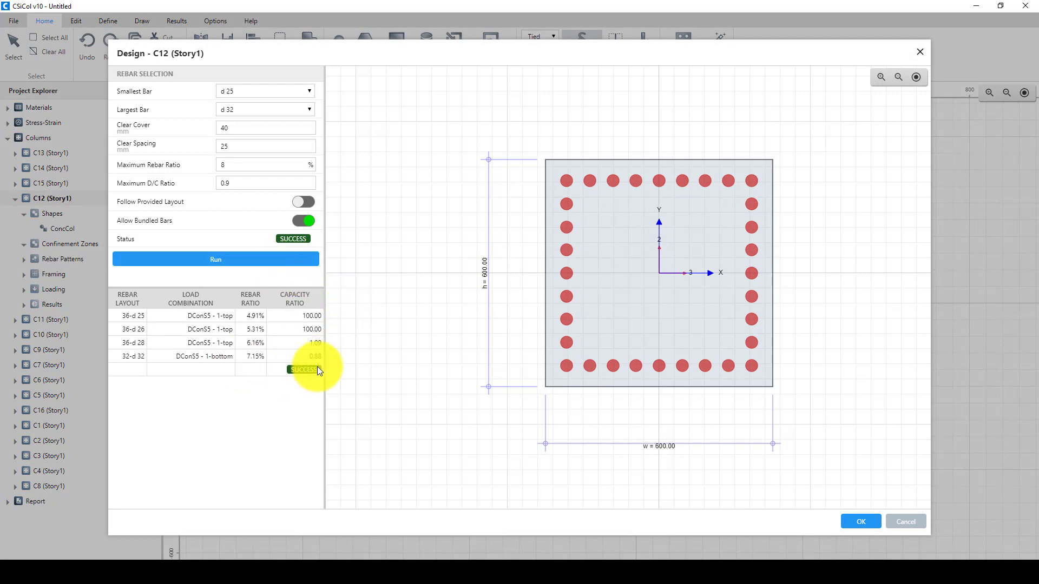
{"action": "left_click", "coordinate": [860, 522]}
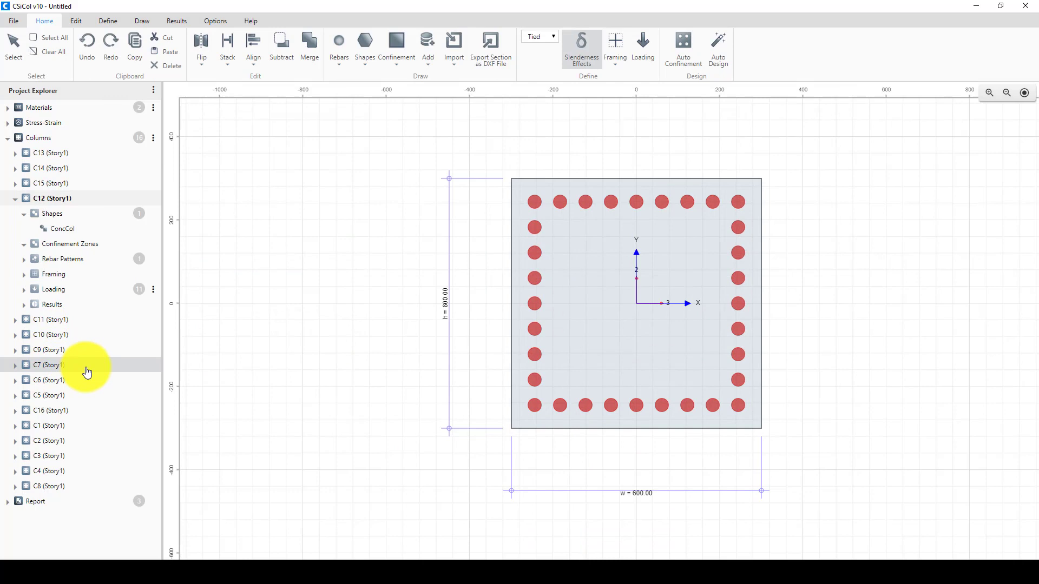
{"action": "mouse_move", "coordinate": [59, 320]}
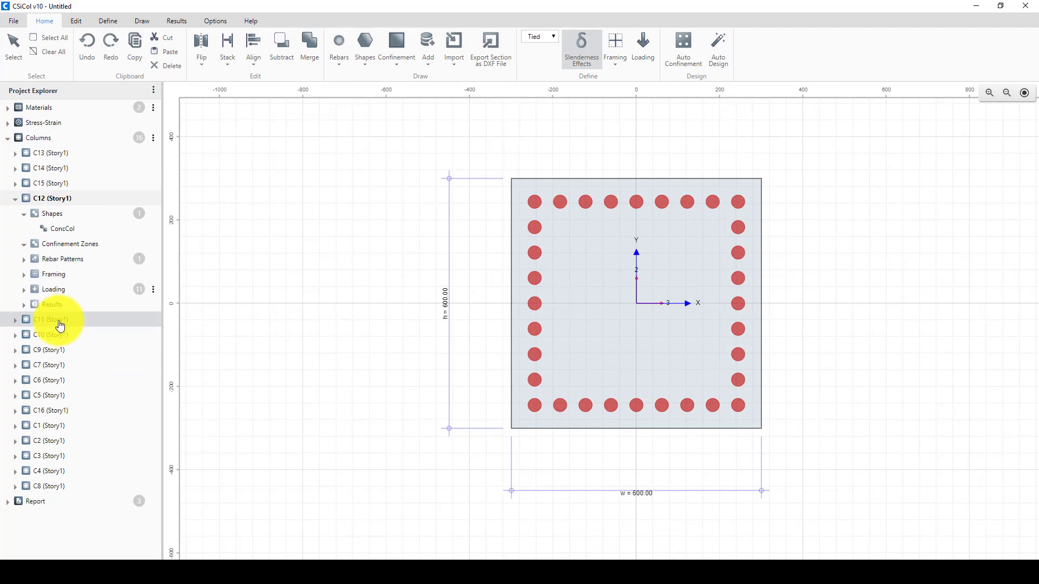
{"action": "left_click", "coordinate": [50, 320]}
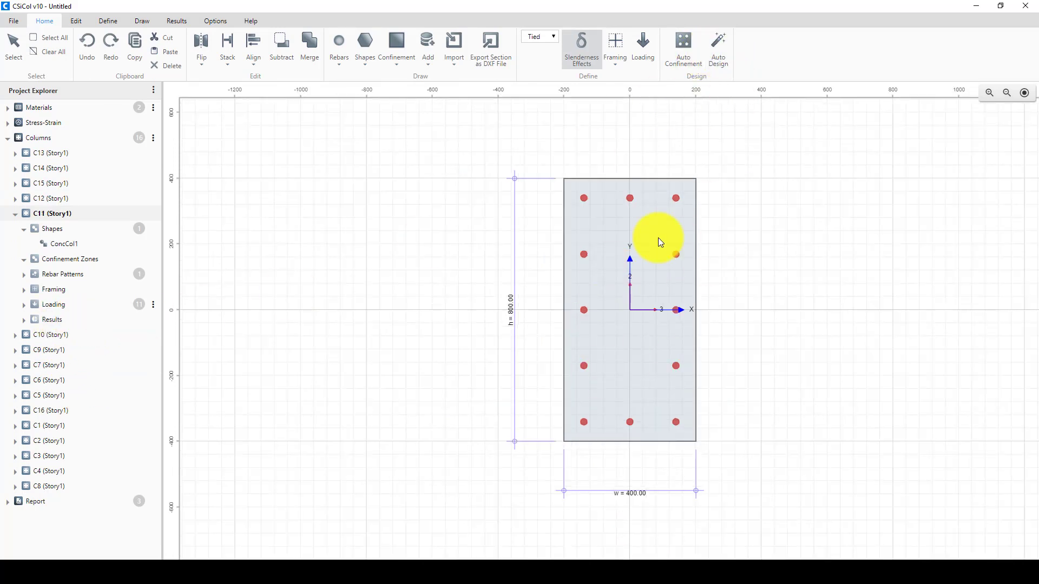
{"action": "left_click", "coordinate": [717, 48]}
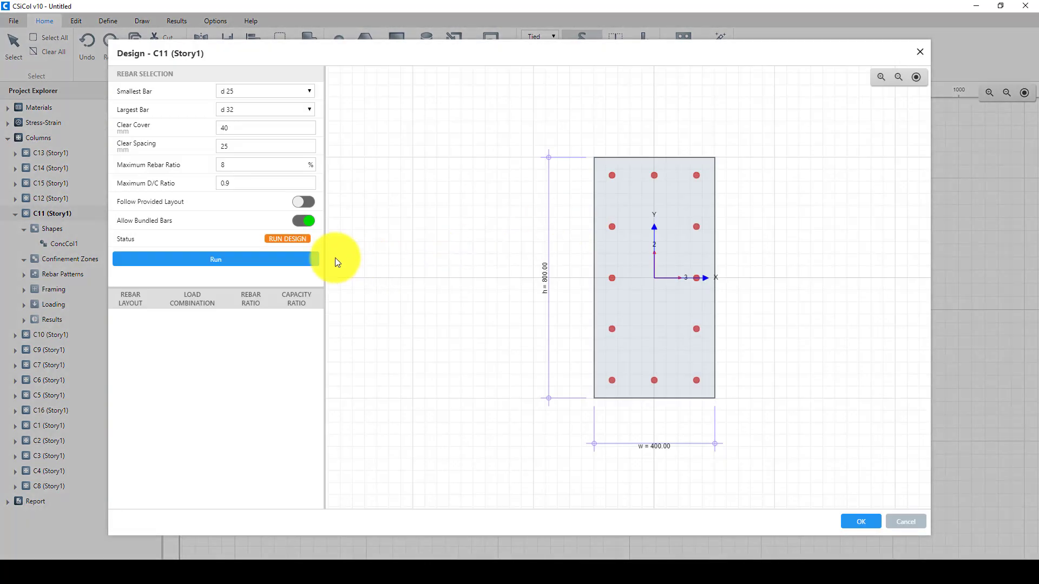
{"action": "left_click", "coordinate": [215, 259]}
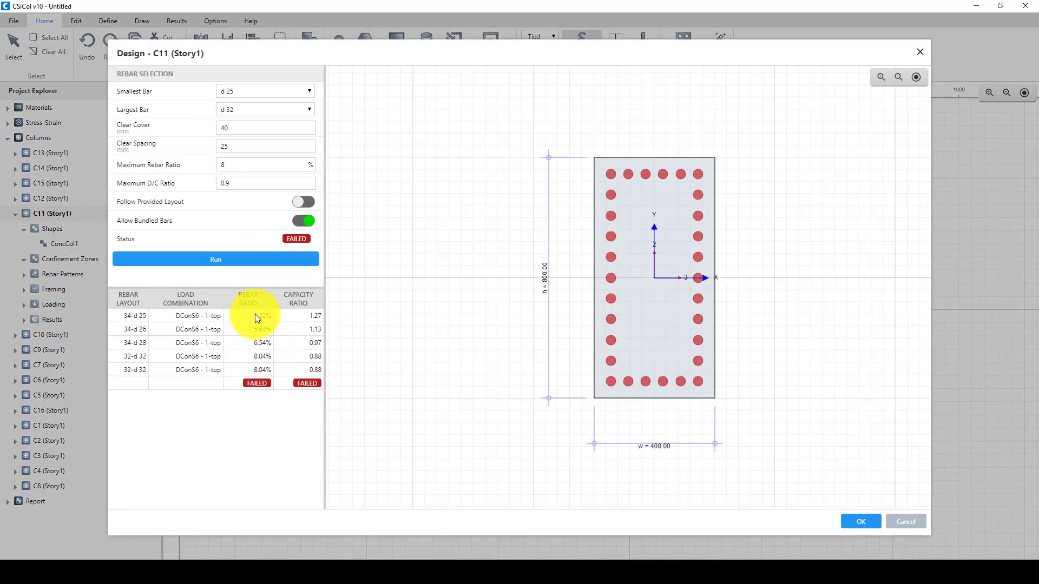
{"action": "mouse_move", "coordinate": [230, 348]}
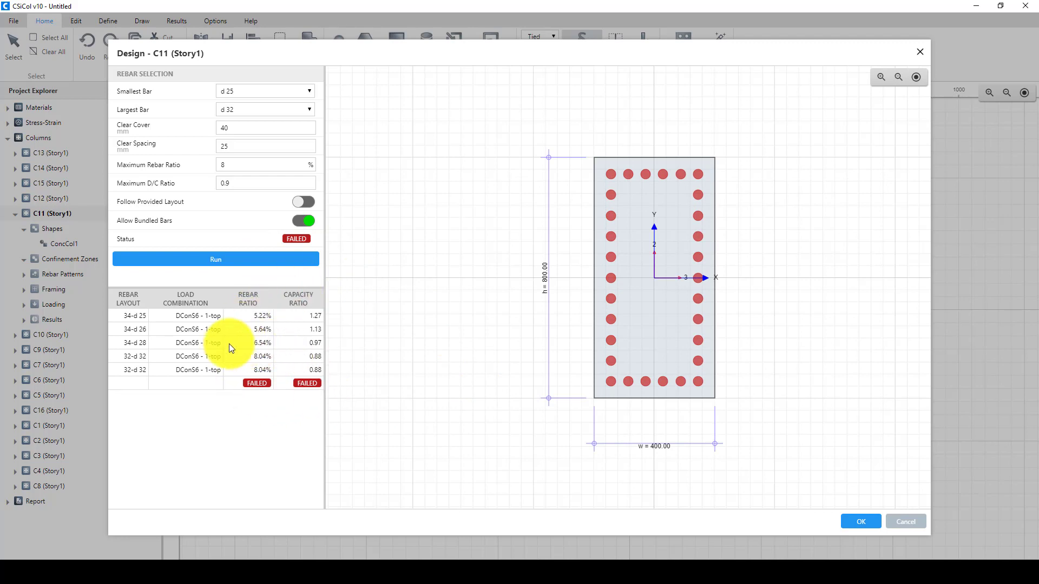
{"action": "mouse_move", "coordinate": [138, 352]}
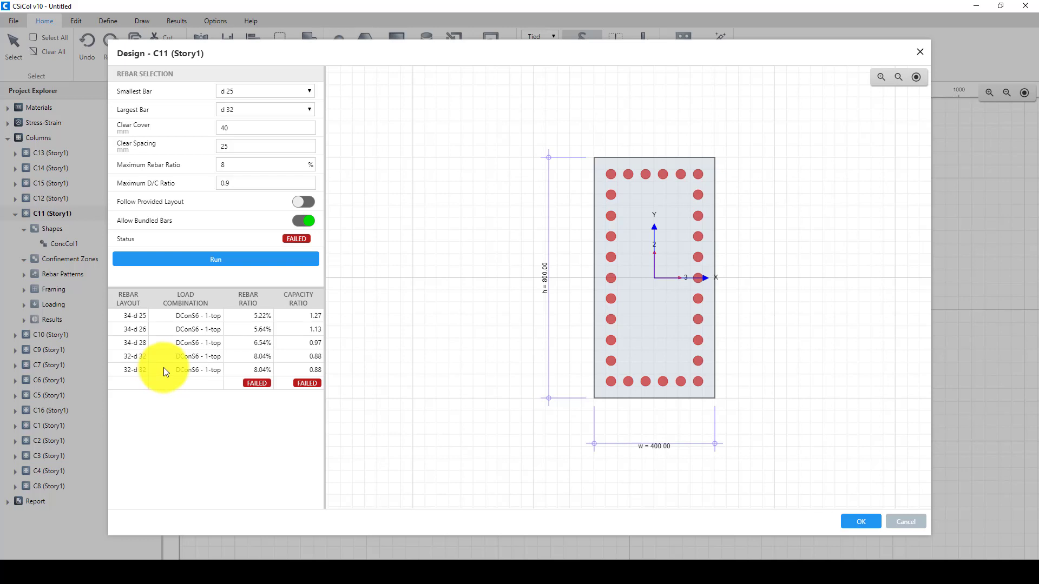
{"action": "mouse_move", "coordinate": [301, 410]}
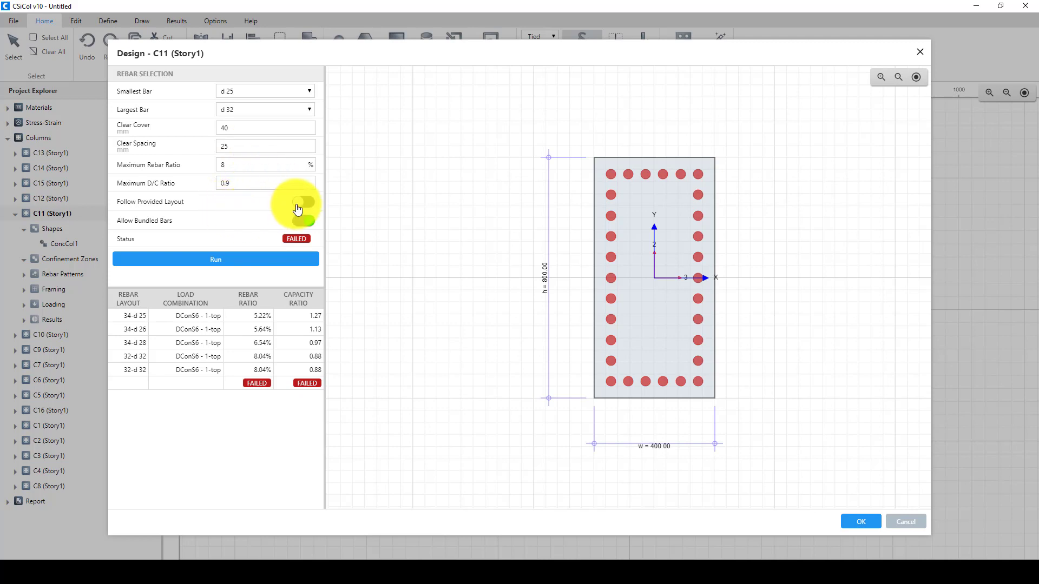
{"action": "left_click", "coordinate": [303, 201]}
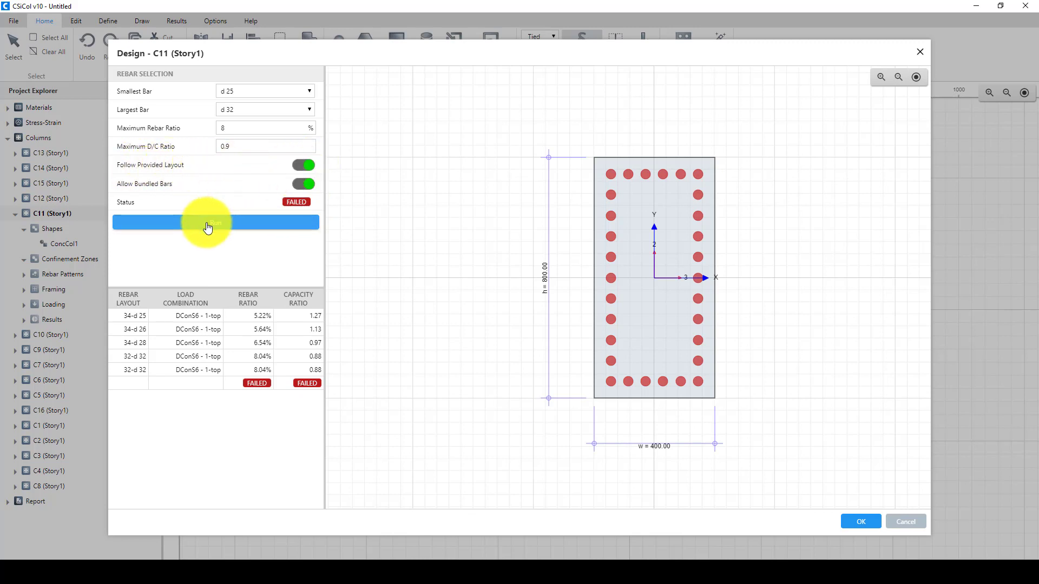
{"action": "left_click", "coordinate": [215, 221]}
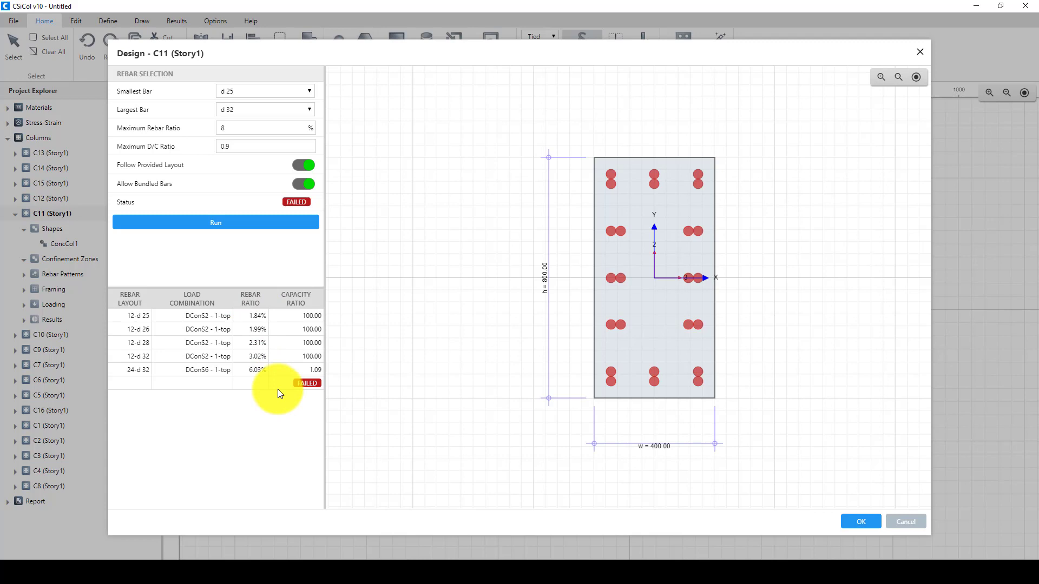
{"action": "mouse_move", "coordinate": [726, 180]}
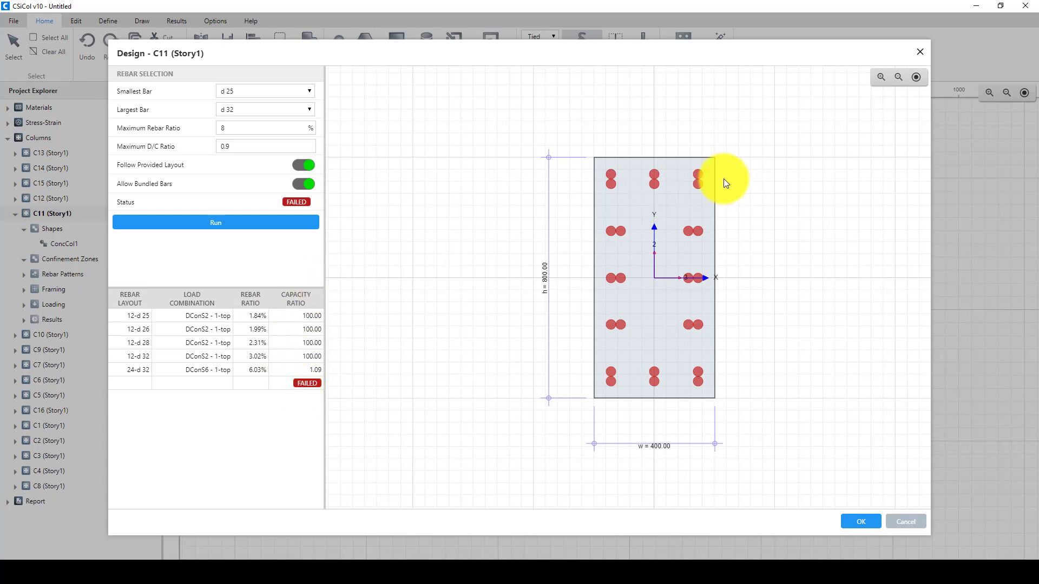
{"action": "mouse_move", "coordinate": [321, 211]}
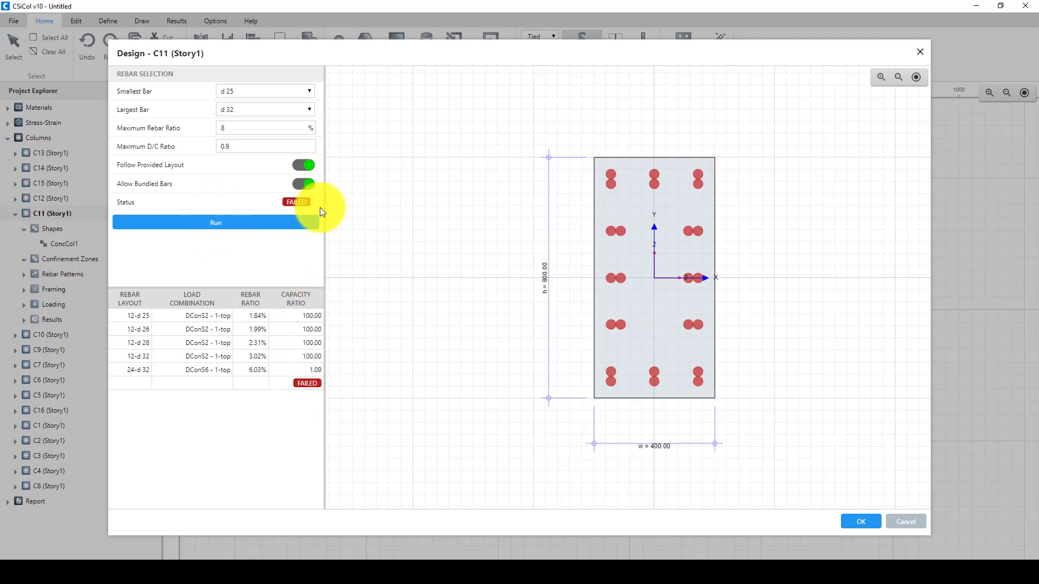
{"action": "mouse_move", "coordinate": [537, 322]}
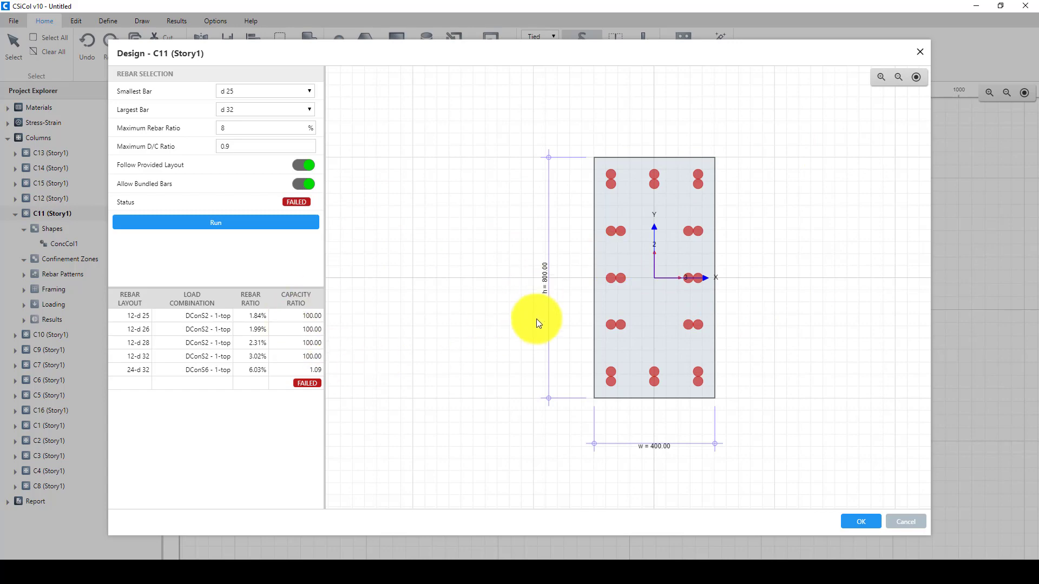
{"action": "mouse_move", "coordinate": [930, 56]}
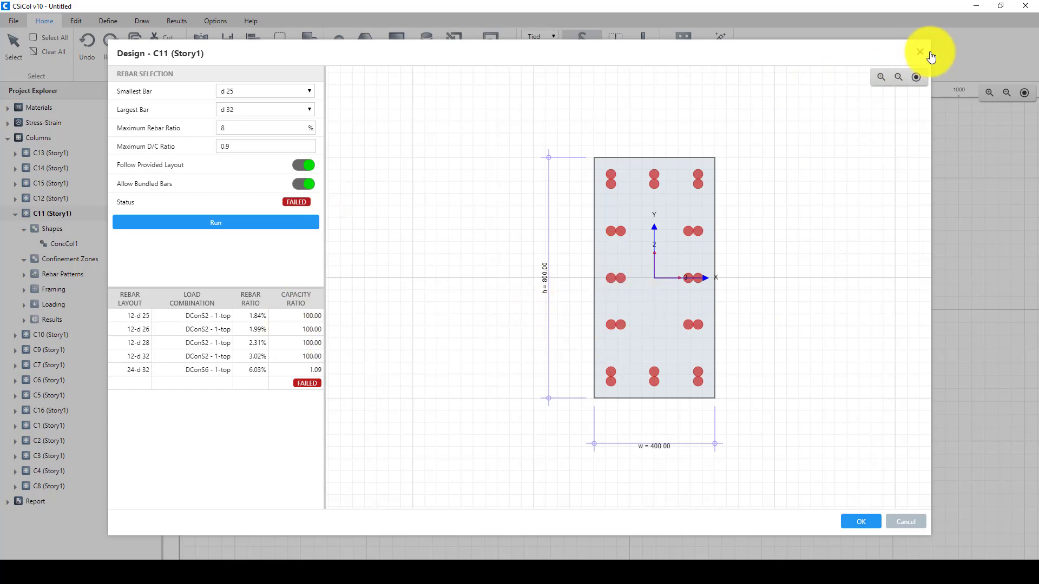
{"action": "left_click", "coordinate": [919, 52]}
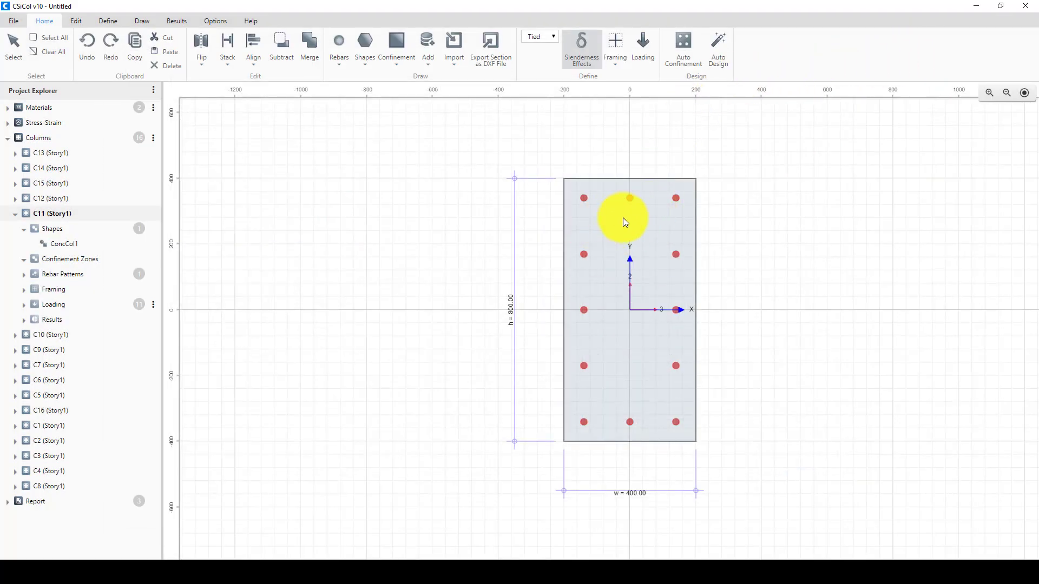
{"action": "mouse_move", "coordinate": [483, 272]}
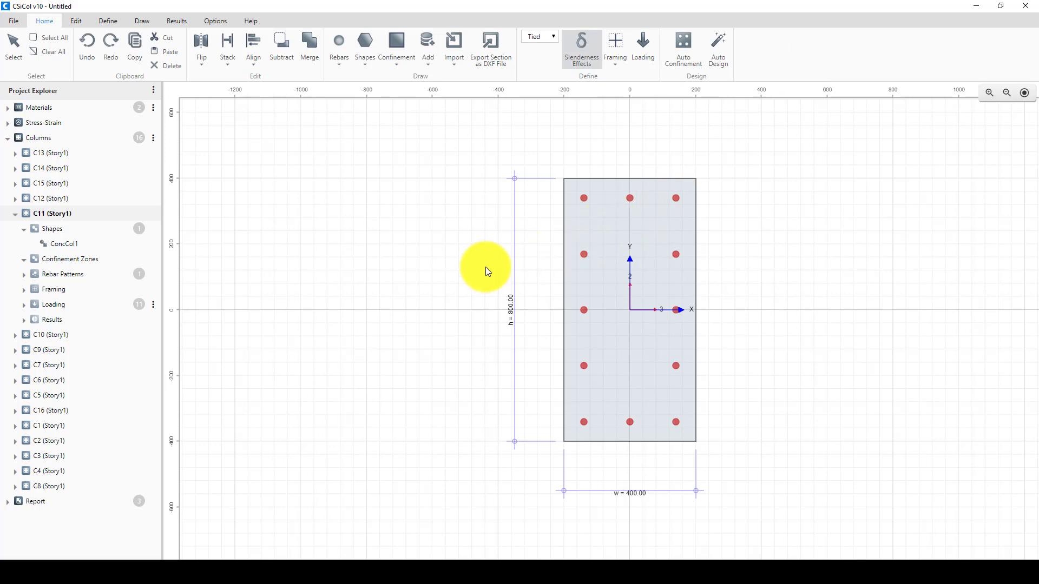
{"action": "mouse_move", "coordinate": [71, 327]}
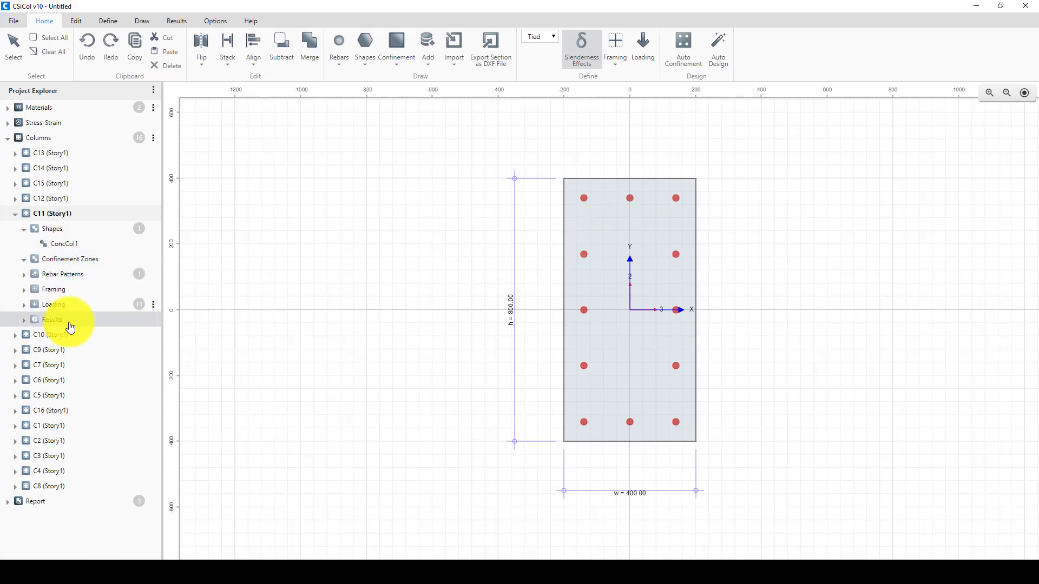
{"action": "mouse_move", "coordinate": [71, 274]}
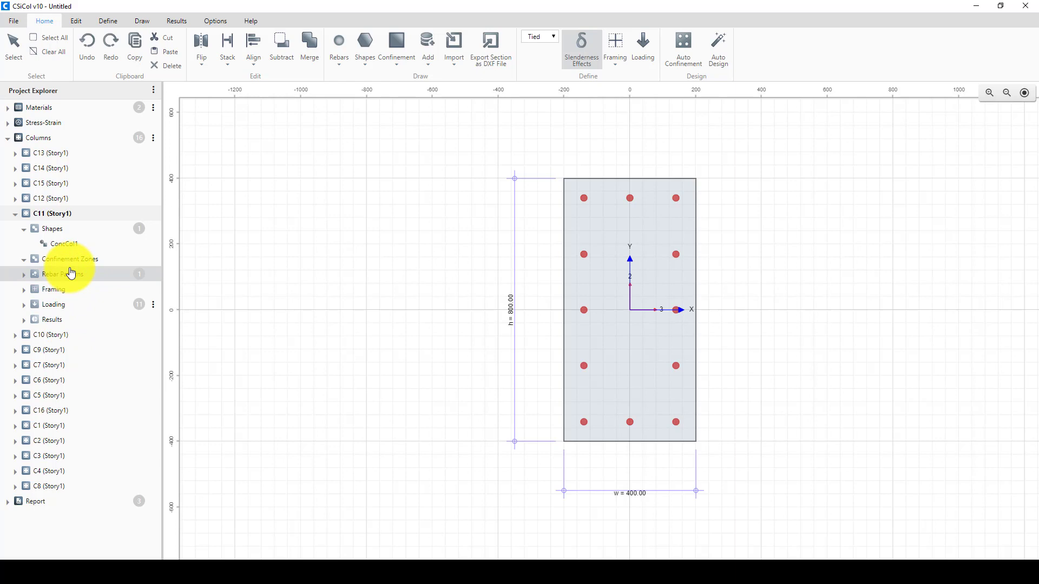
{"action": "mouse_move", "coordinate": [118, 272]}
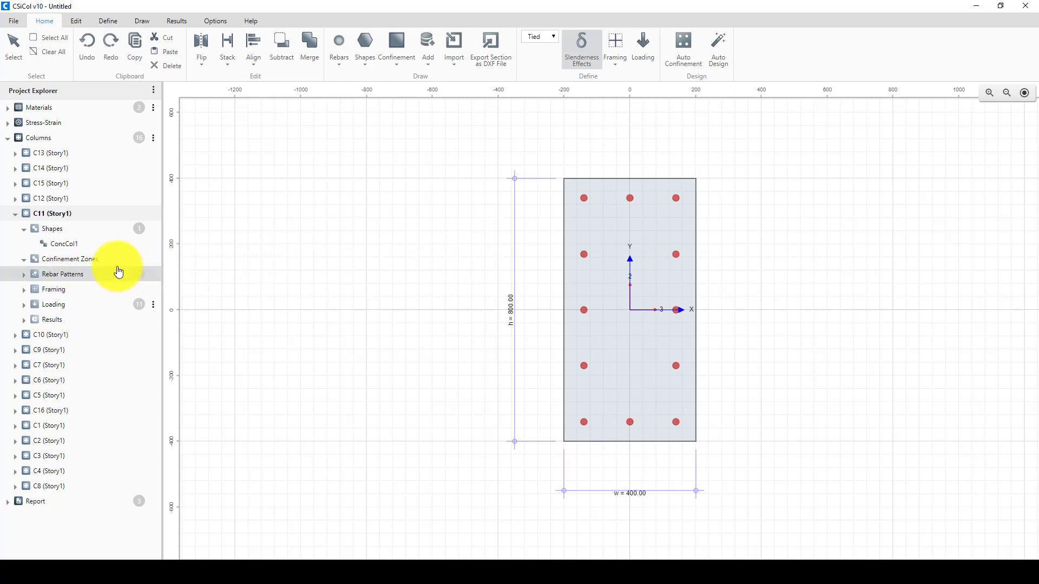
{"action": "mouse_move", "coordinate": [95, 237]}
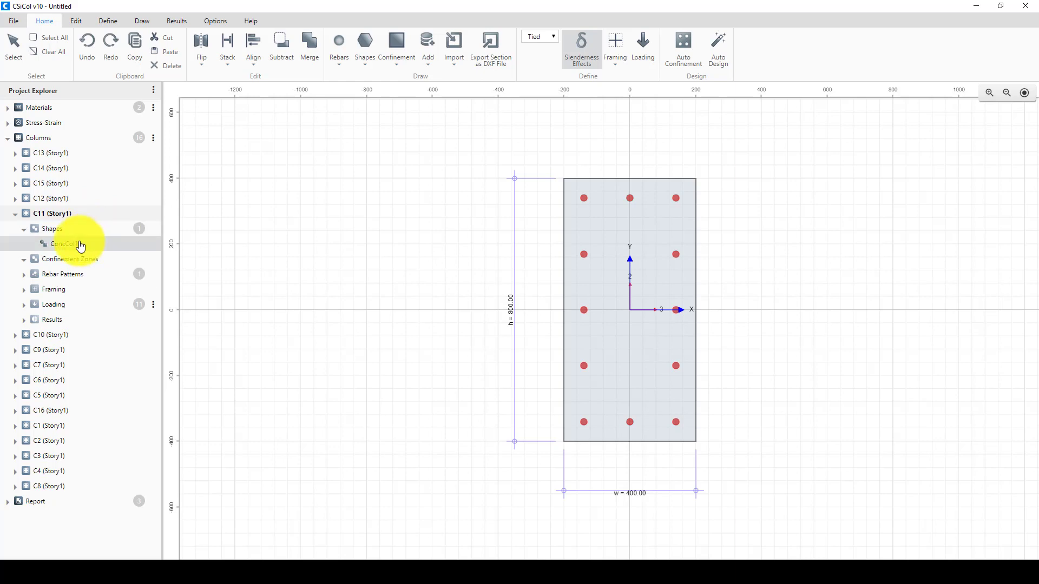
{"action": "mouse_move", "coordinate": [118, 275]}
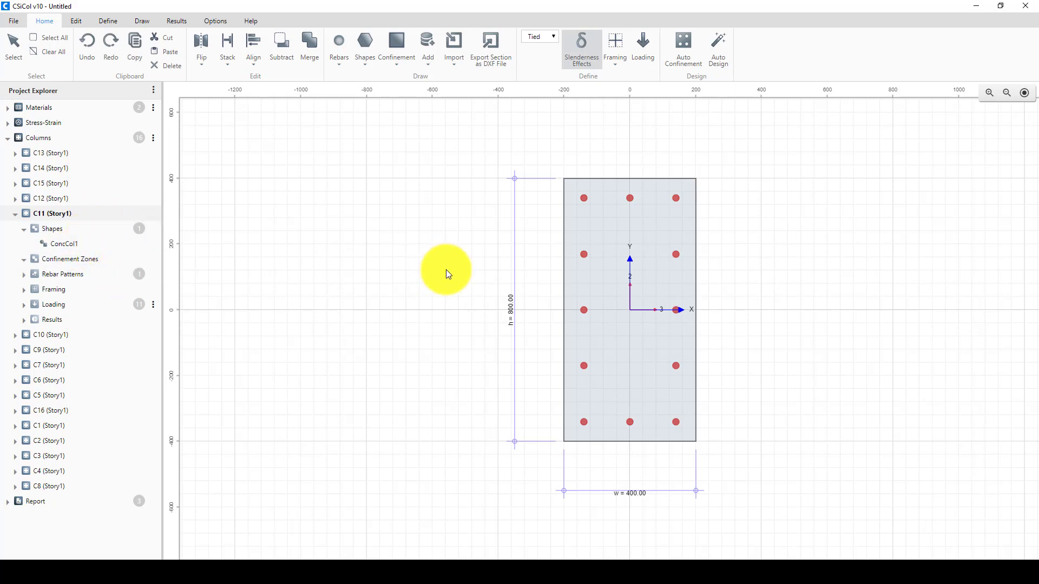
{"action": "mouse_move", "coordinate": [546, 327]}
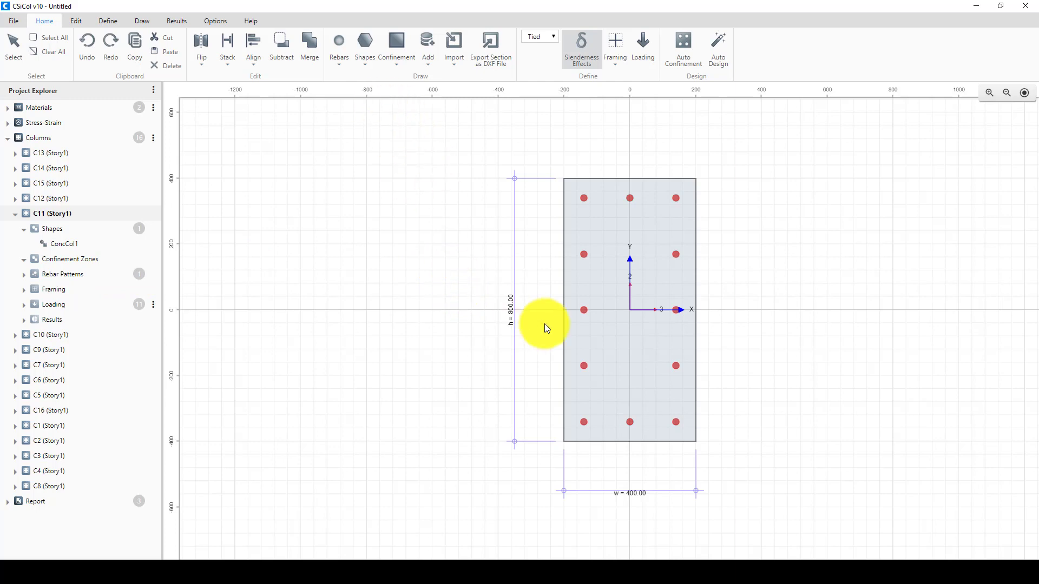
{"action": "mouse_move", "coordinate": [532, 264]}
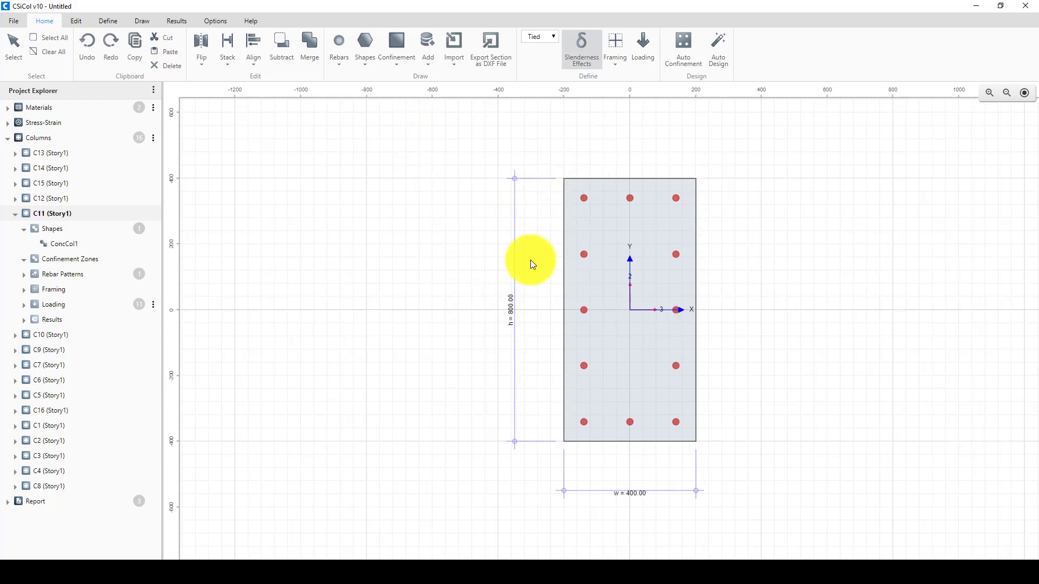
{"action": "mouse_move", "coordinate": [683, 53]}
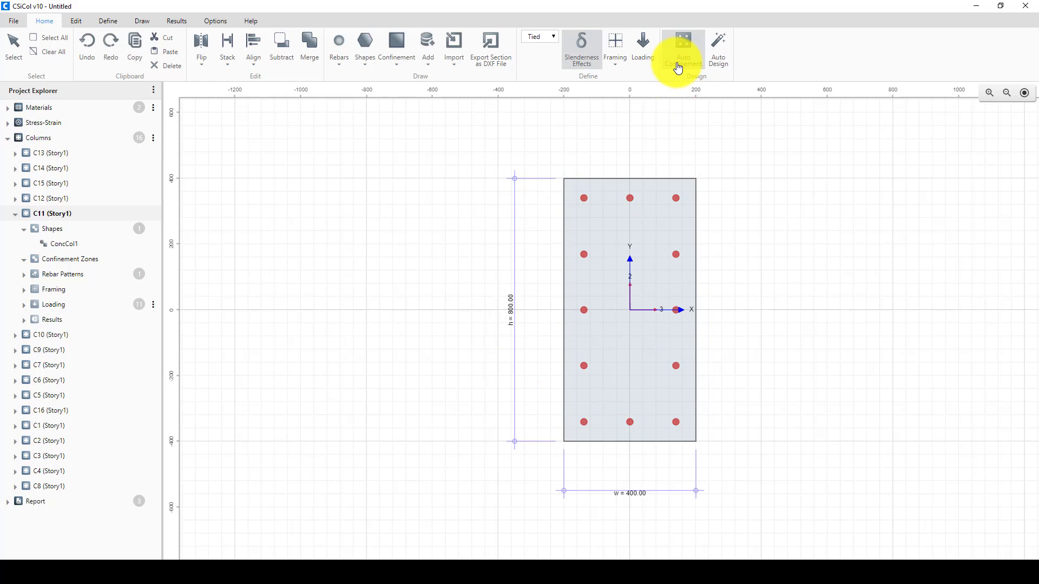
{"action": "mouse_move", "coordinate": [630, 143]}
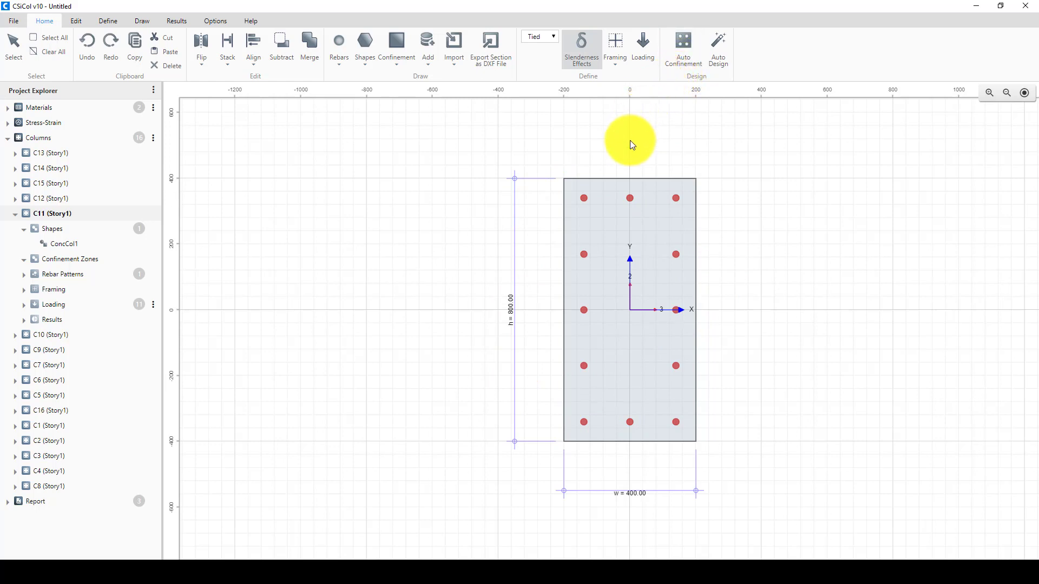
{"action": "mouse_move", "coordinate": [588, 366]}
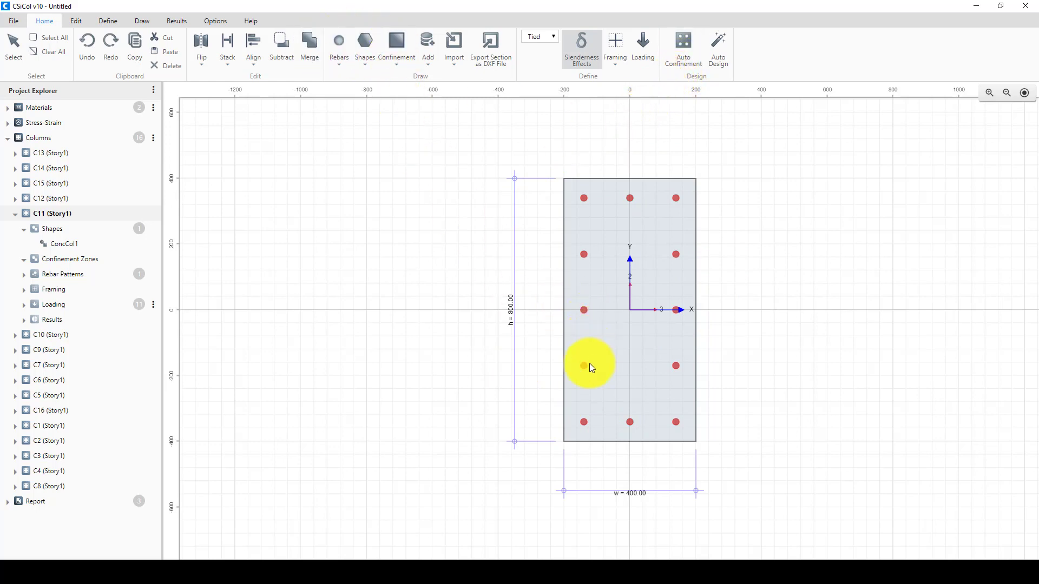
{"action": "mouse_move", "coordinate": [622, 462]}
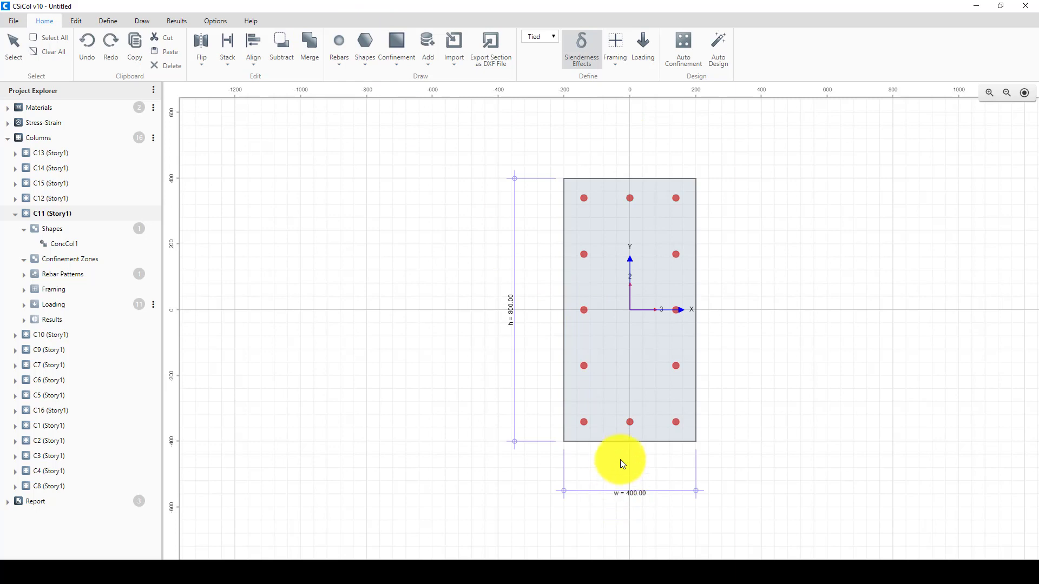
{"action": "mouse_move", "coordinate": [339, 123]}
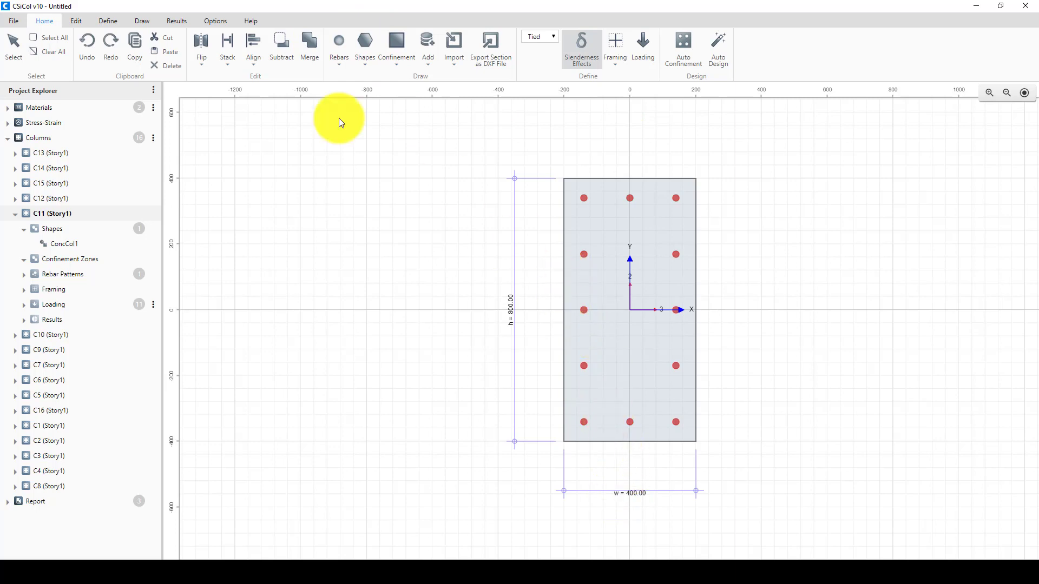
{"action": "mouse_move", "coordinate": [666, 319]}
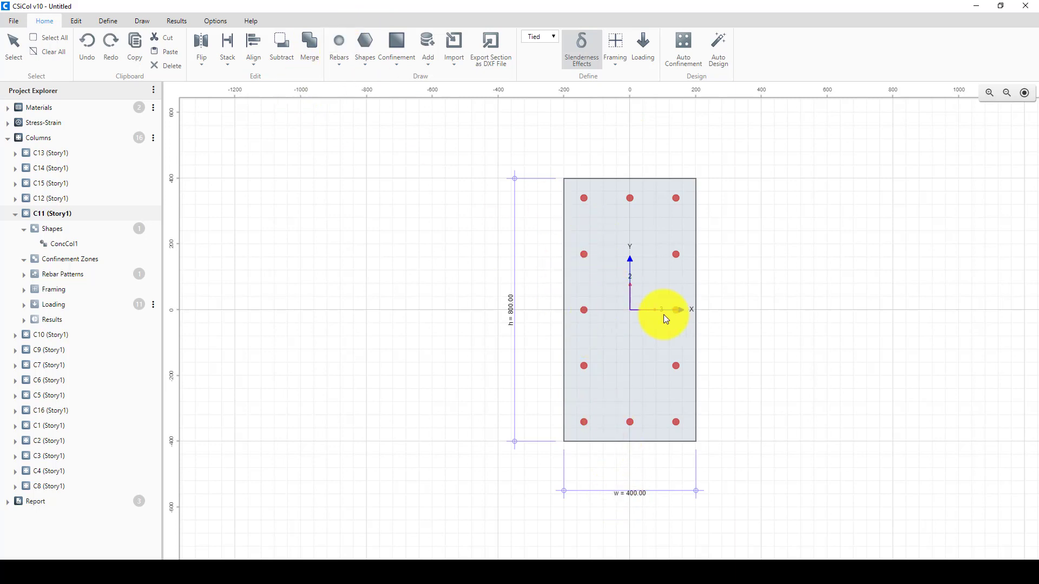
{"action": "mouse_move", "coordinate": [590, 295]}
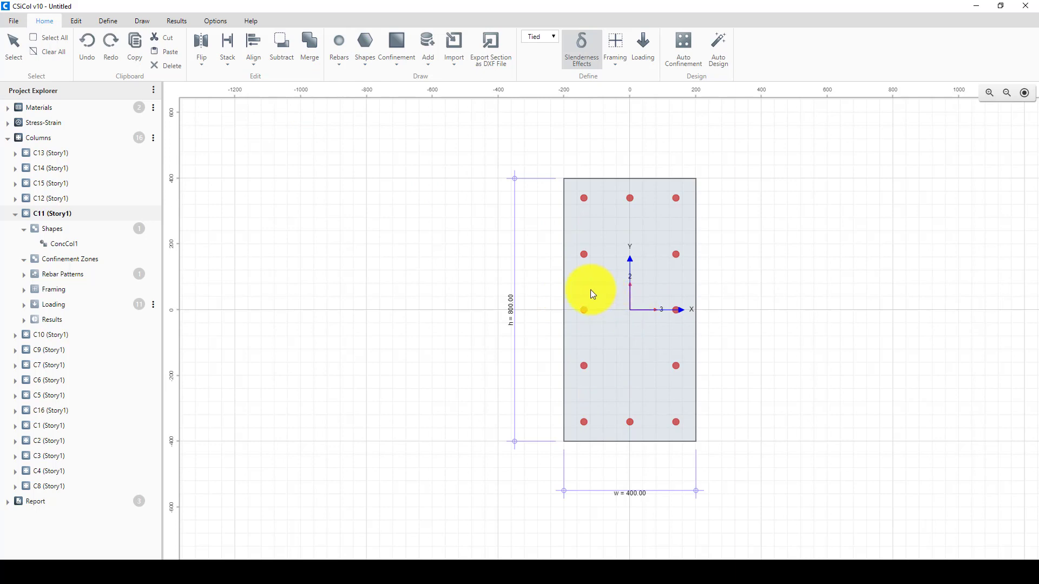
{"action": "mouse_move", "coordinate": [600, 302]}
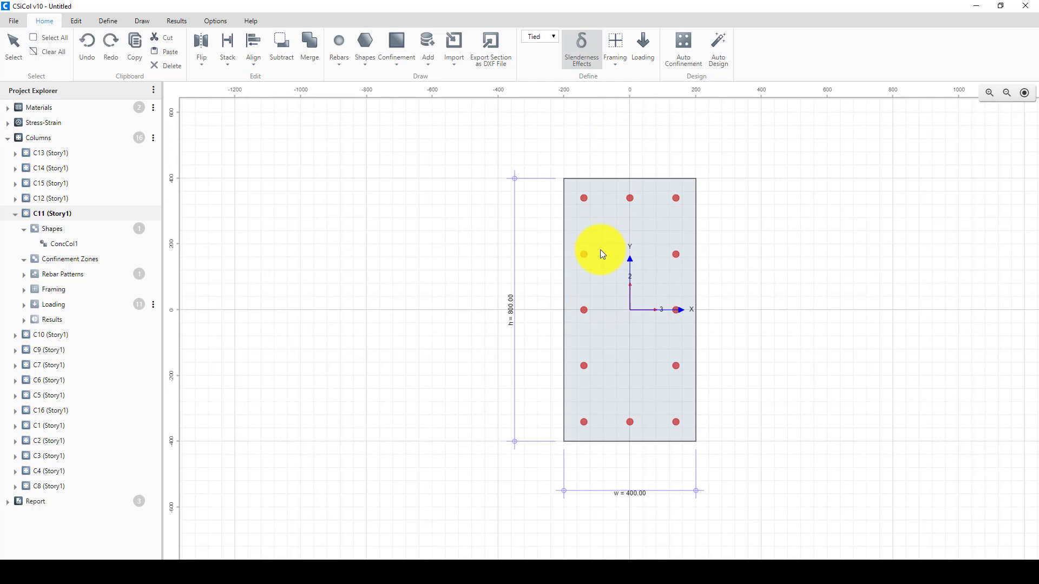
{"action": "mouse_move", "coordinate": [573, 284]}
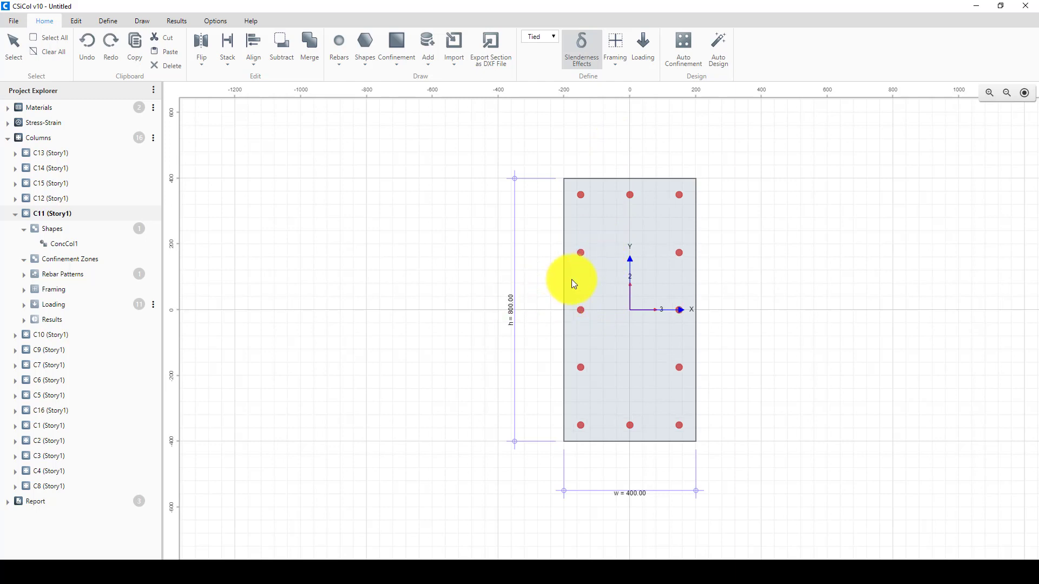
Select column C11's concrete section shape to edit its dimensions
{"action": "left_click", "coordinate": [63, 243]}
{"action": "type", "text": "600"}
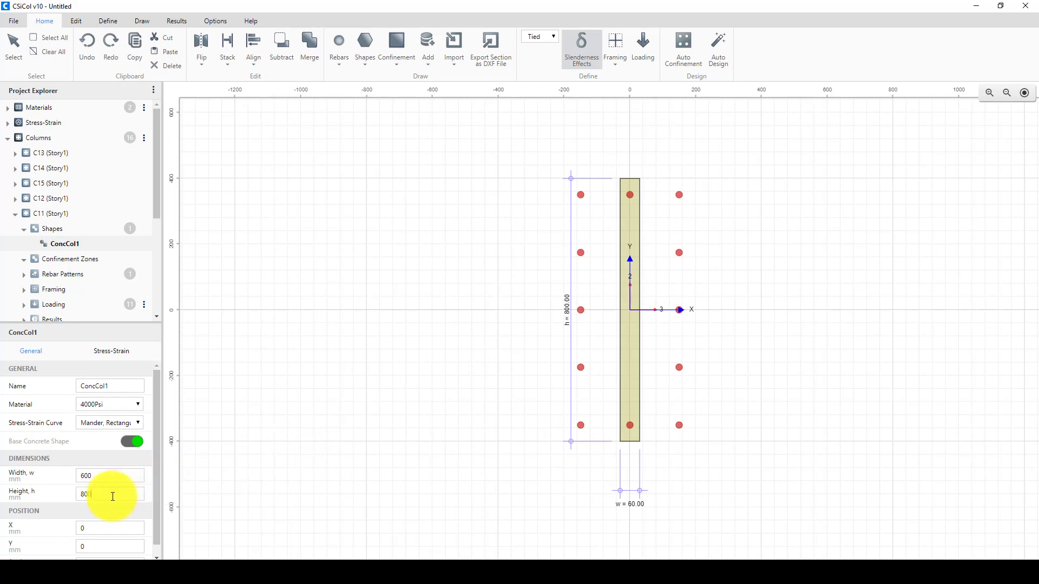
Enter 798 mm as the height of column C11's concrete section
{"action": "type", "text": "798"}
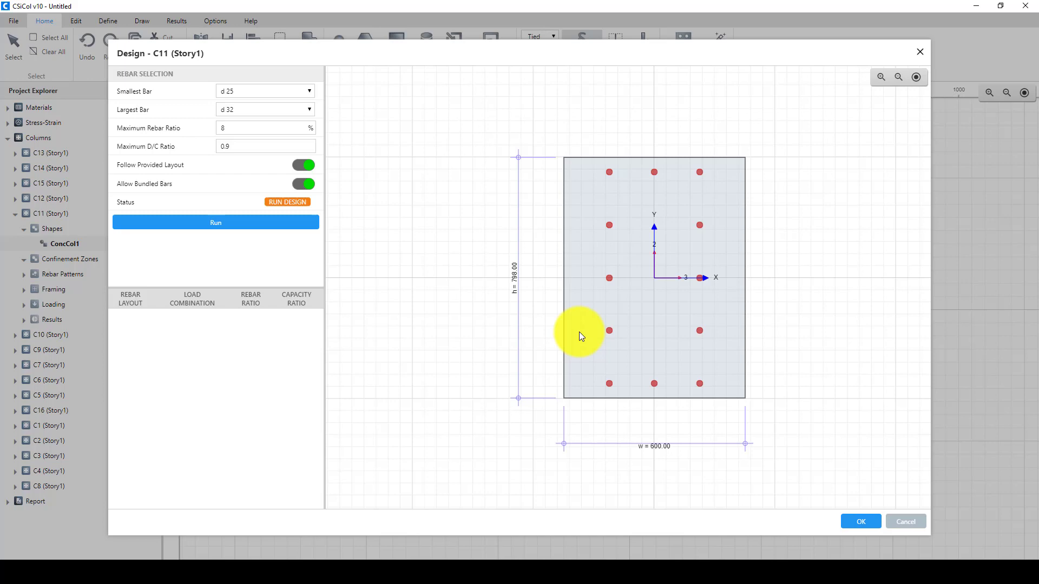
Run C11's rebar design without following the provided layout and accept 24-d25 bars
{"action": "left_click", "coordinate": [215, 221]}
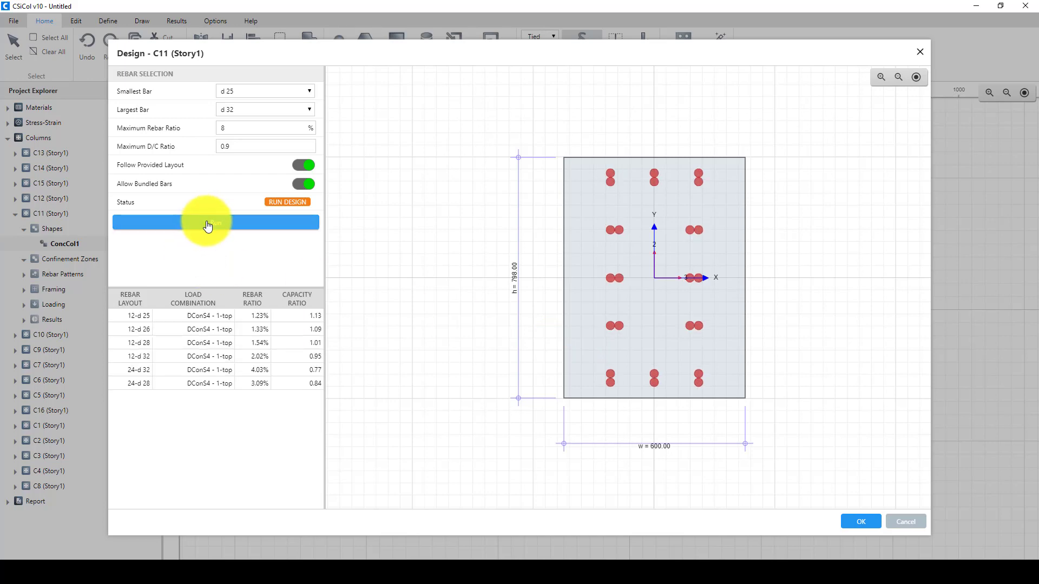
{"action": "left_click", "coordinate": [303, 164]}
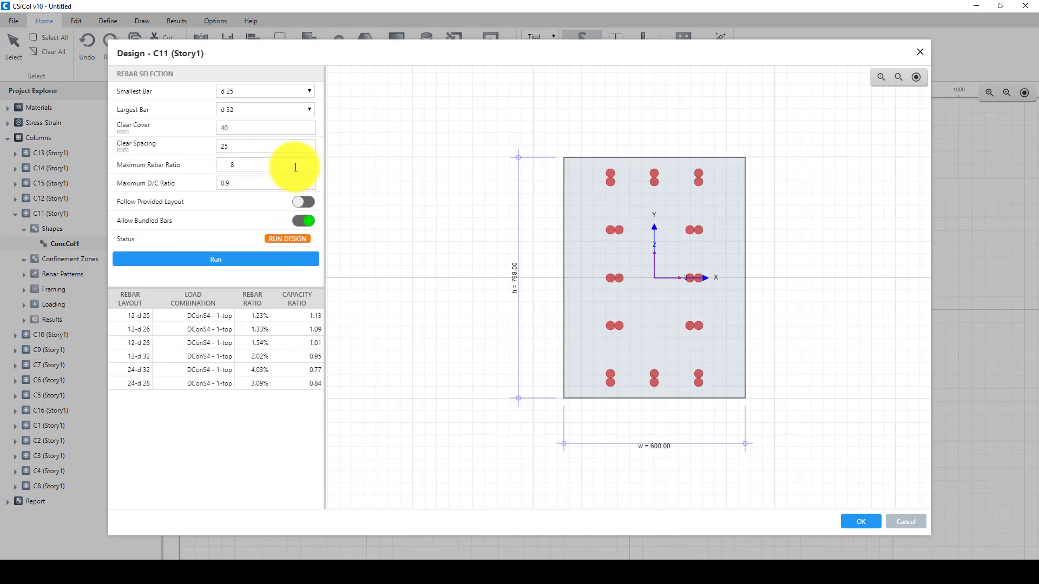
{"action": "left_click", "coordinate": [215, 259]}
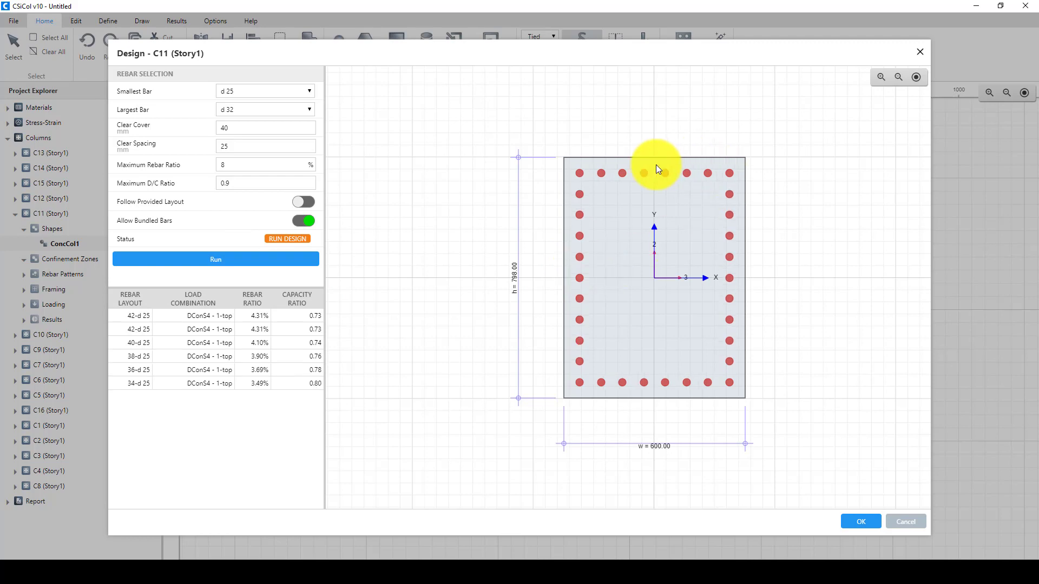
{"action": "left_click", "coordinate": [215, 259]}
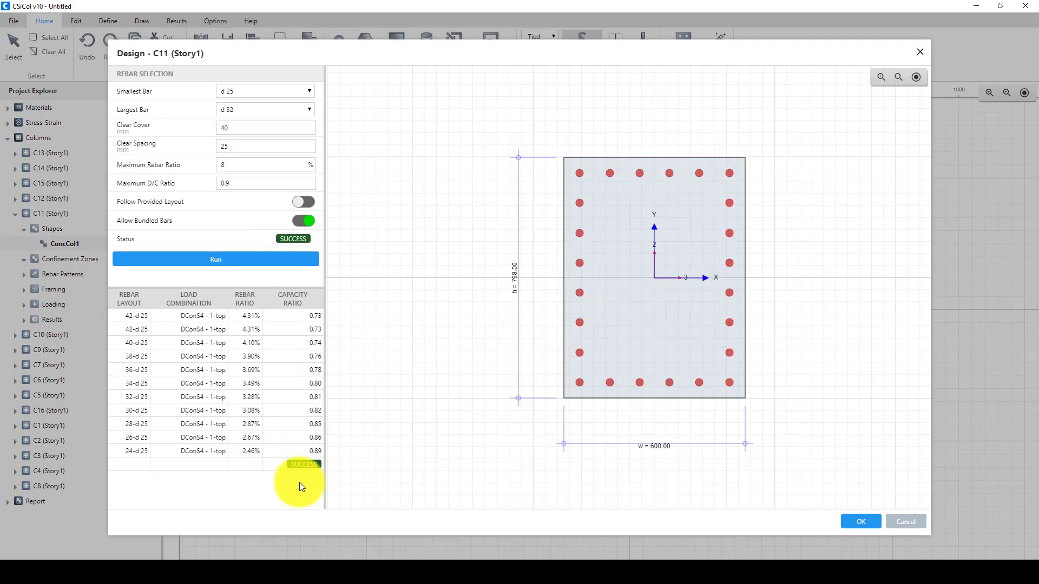
{"action": "mouse_move", "coordinate": [246, 457]}
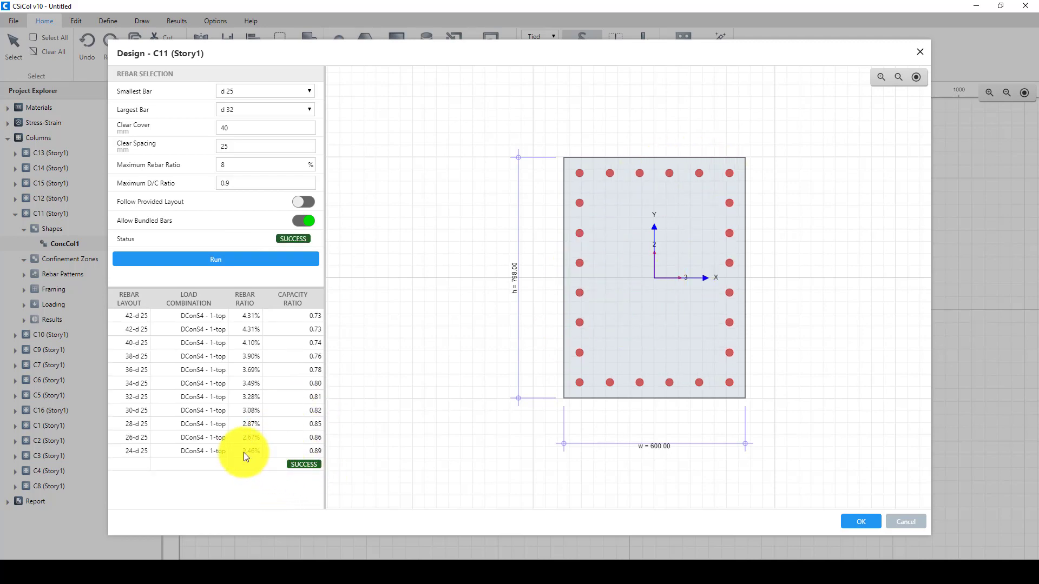
{"action": "mouse_move", "coordinate": [253, 458]}
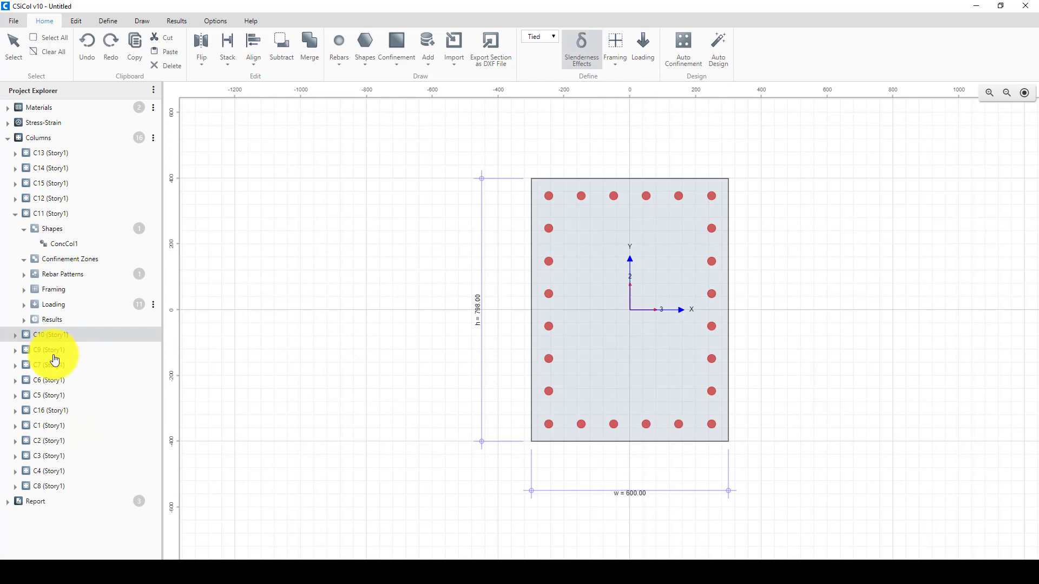
Select column C10, run its automatic rebar design, and close the failed result
{"action": "left_click", "coordinate": [50, 334]}
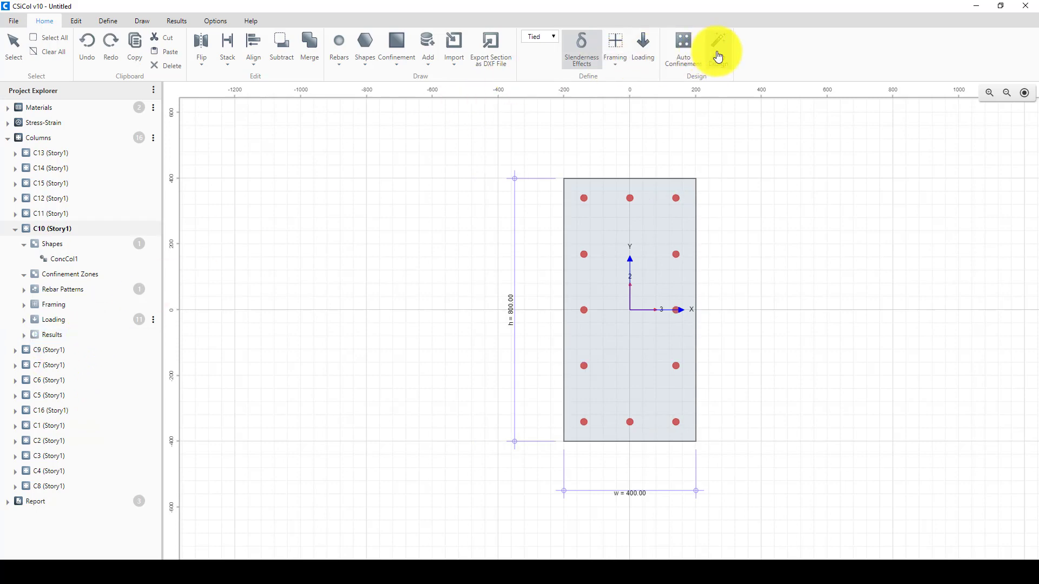
{"action": "left_click", "coordinate": [718, 50]}
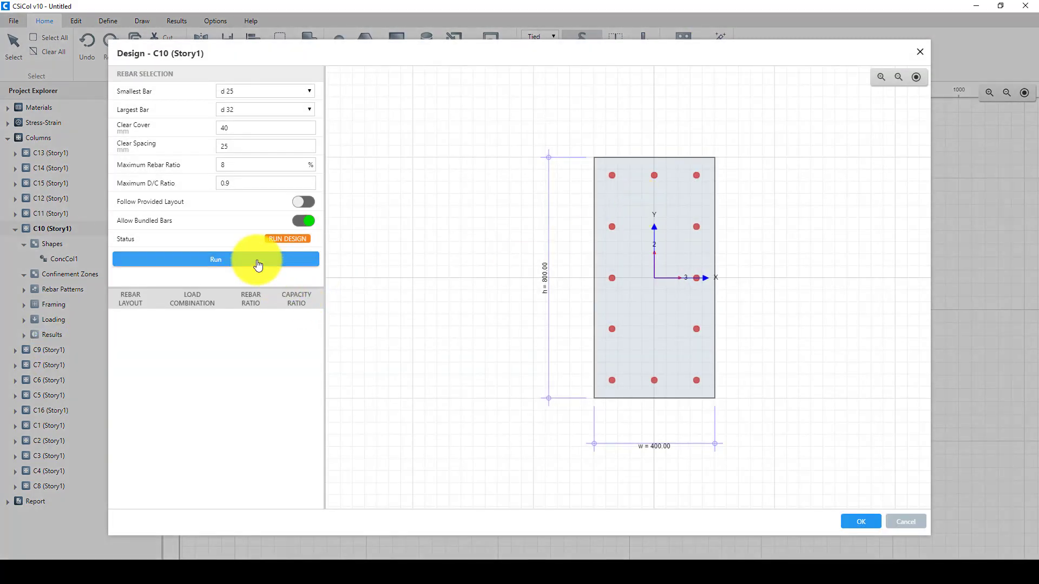
{"action": "left_click", "coordinate": [216, 259]}
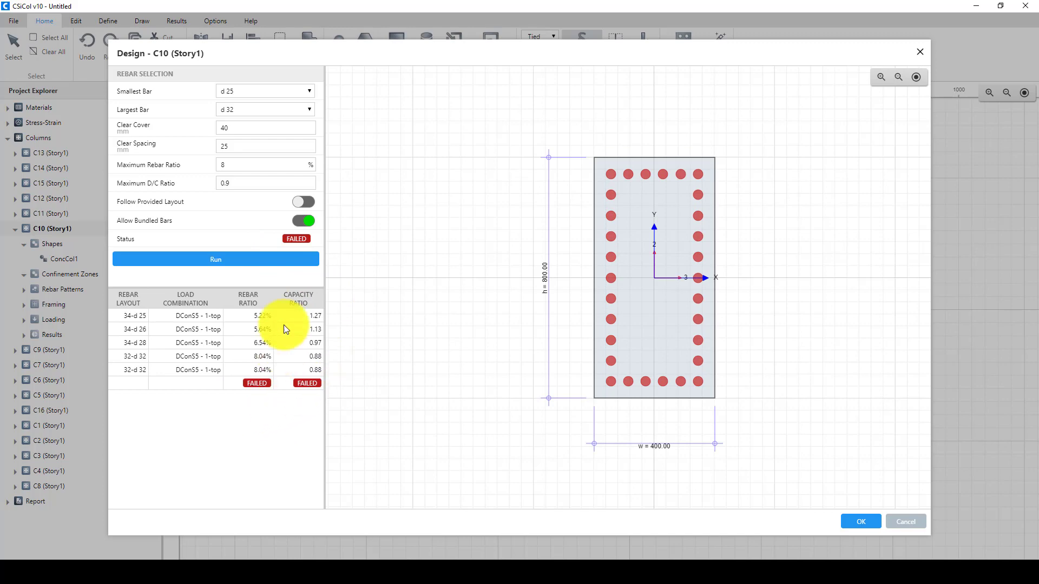
{"action": "mouse_move", "coordinate": [860, 521]}
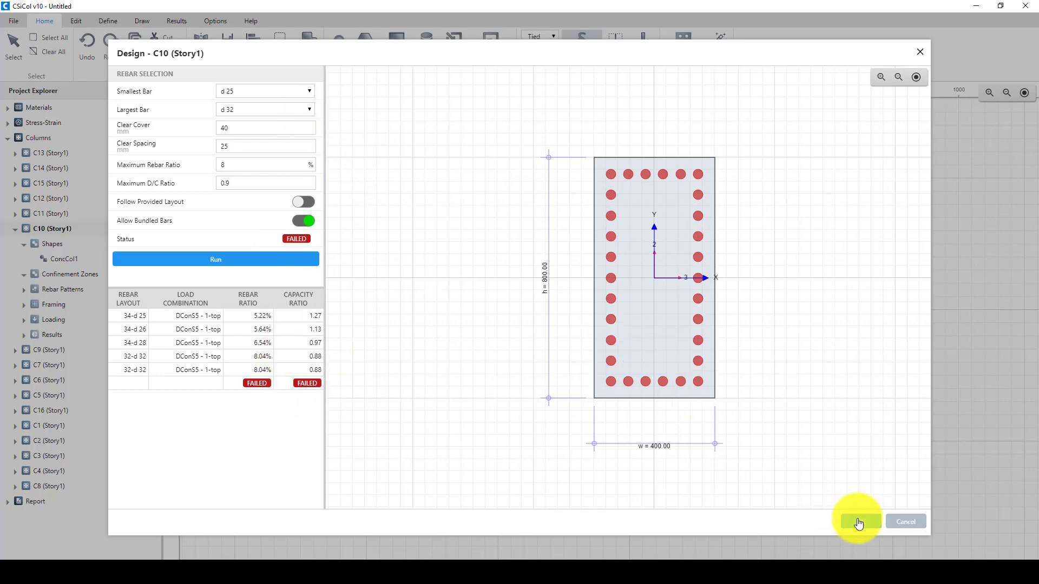
{"action": "left_click", "coordinate": [857, 521]}
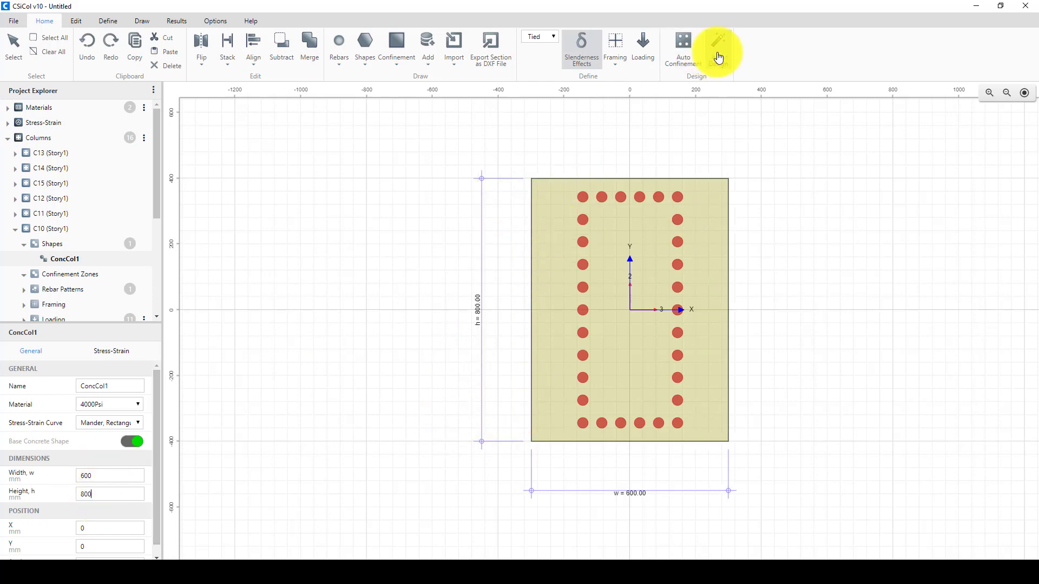
Rerun column C10's rebar design at 600 by 800 mm and accept it
{"action": "left_click", "coordinate": [717, 55]}
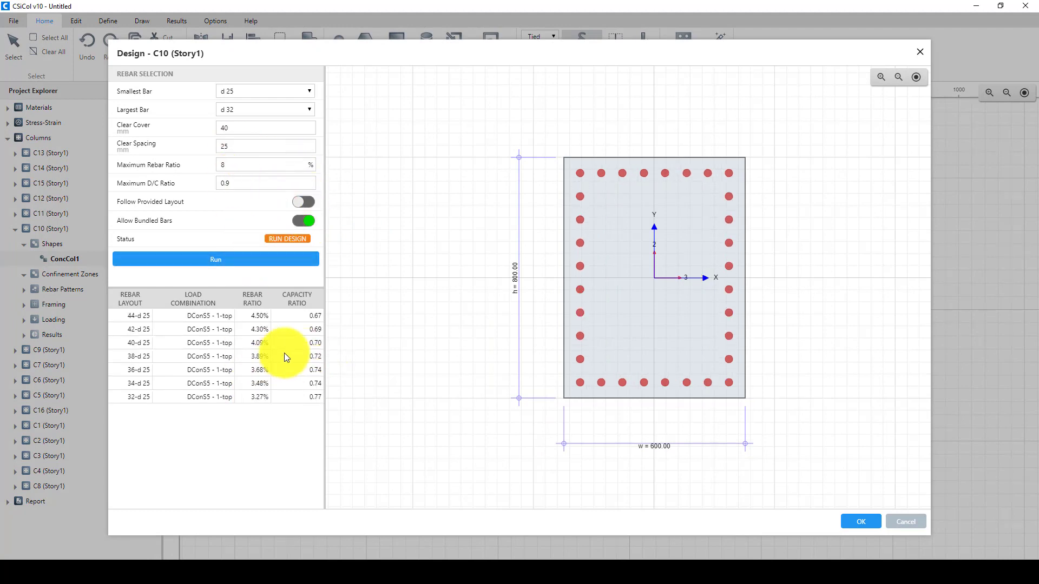
{"action": "left_click", "coordinate": [215, 260]}
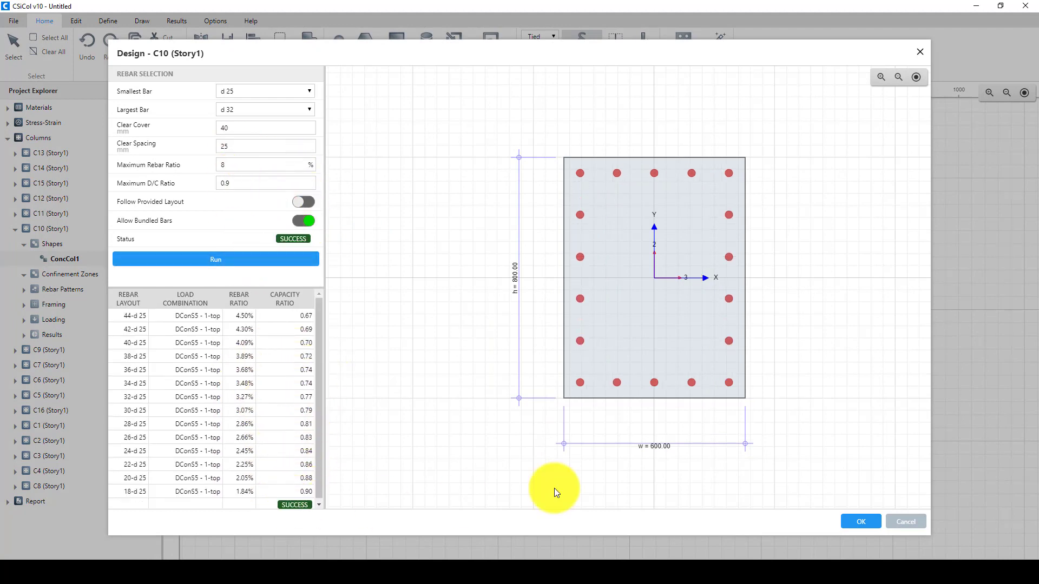
{"action": "left_click", "coordinate": [860, 521]}
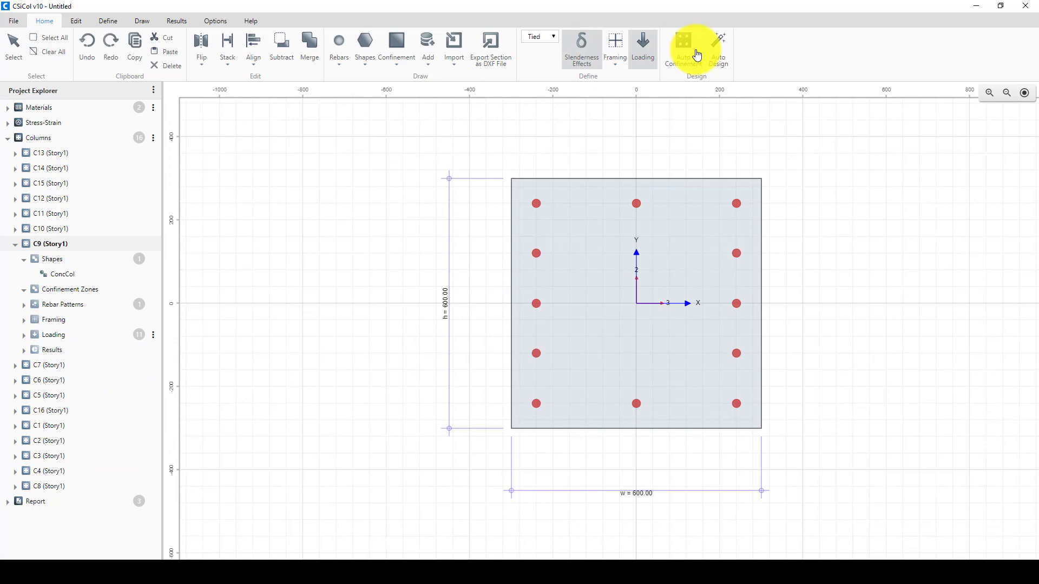
Run and accept the automatic rebar designs for columns C9 and C7
{"action": "left_click", "coordinate": [717, 50]}
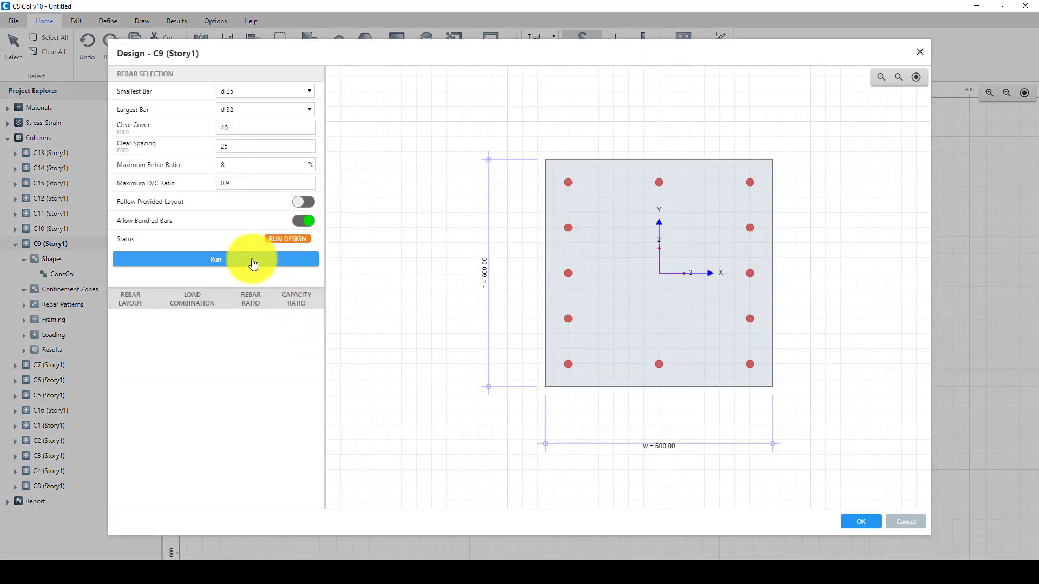
{"action": "left_click", "coordinate": [215, 259]}
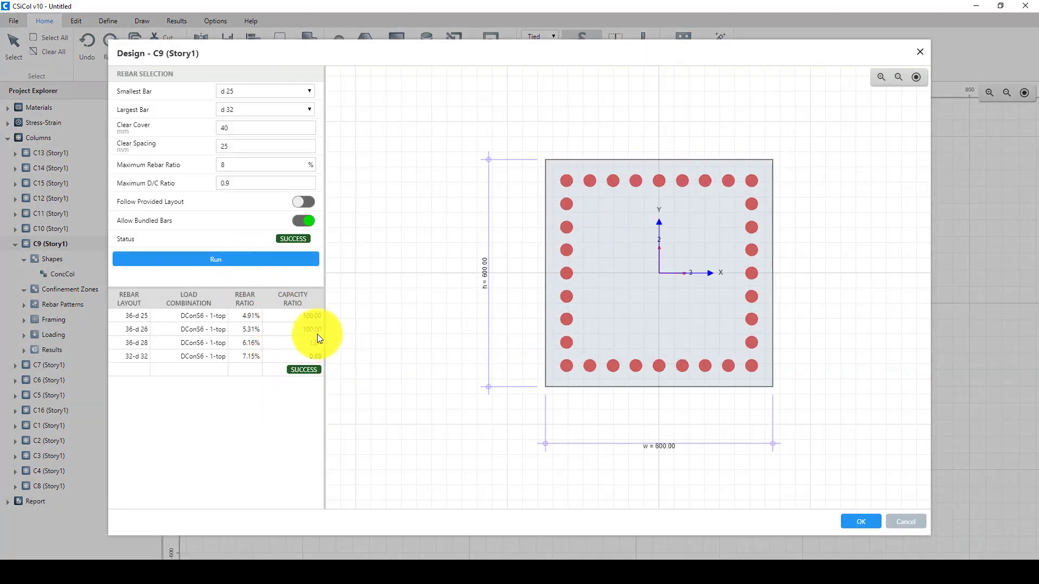
{"action": "left_click", "coordinate": [860, 522]}
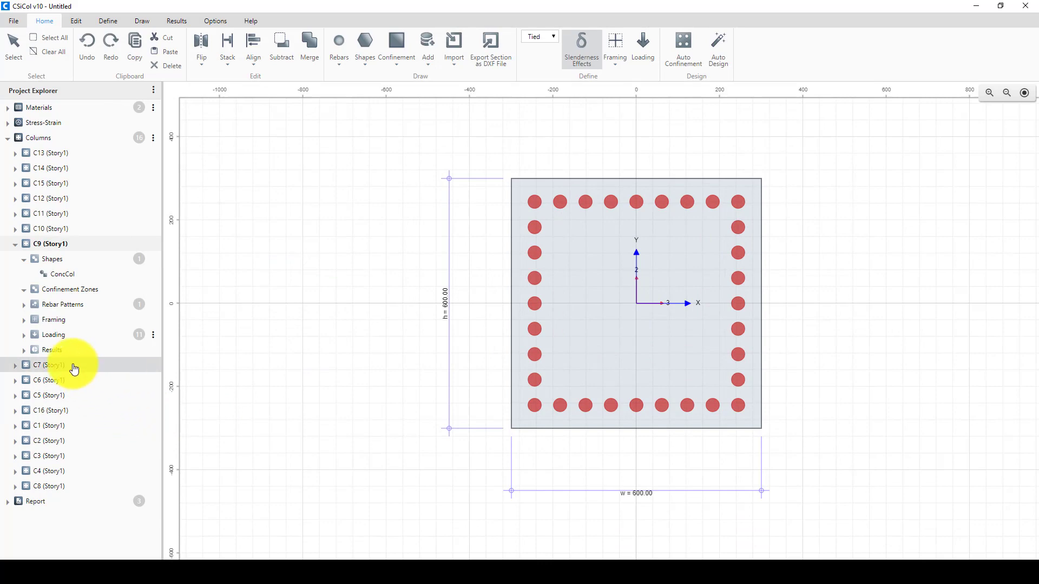
{"action": "double_click", "coordinate": [46, 365]}
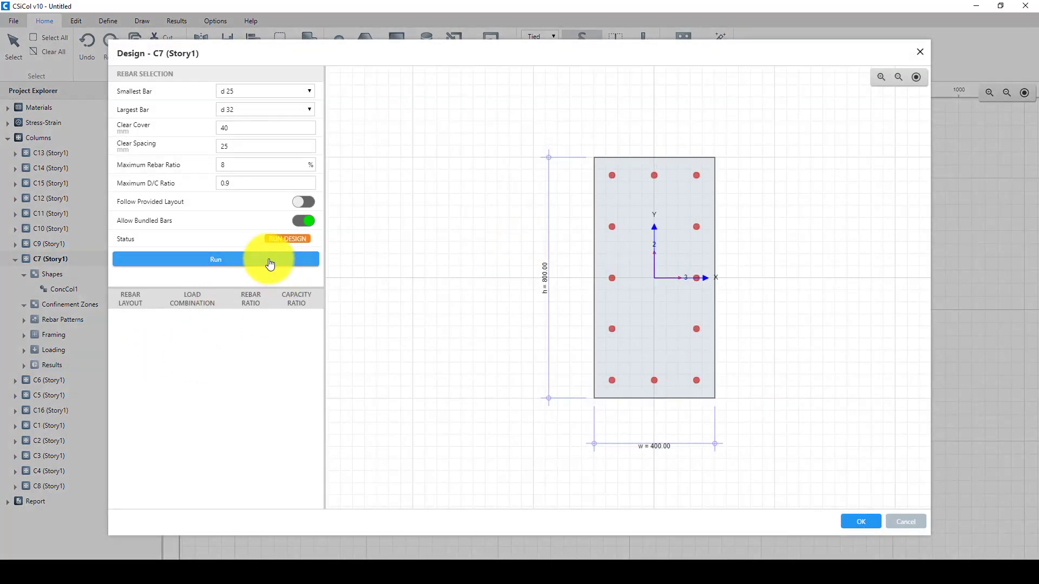
{"action": "left_click", "coordinate": [215, 260]}
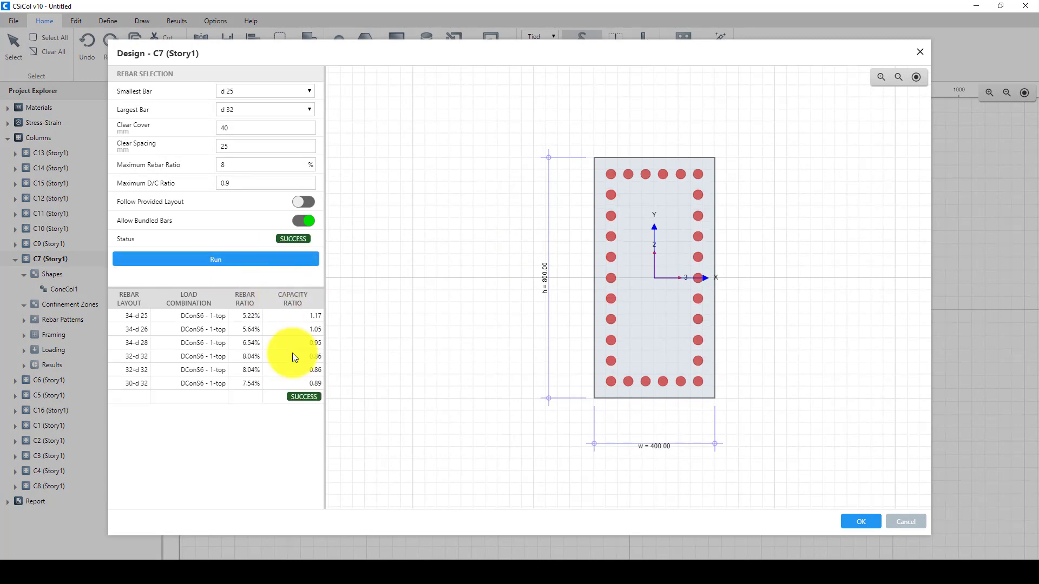
{"action": "mouse_move", "coordinate": [637, 345]}
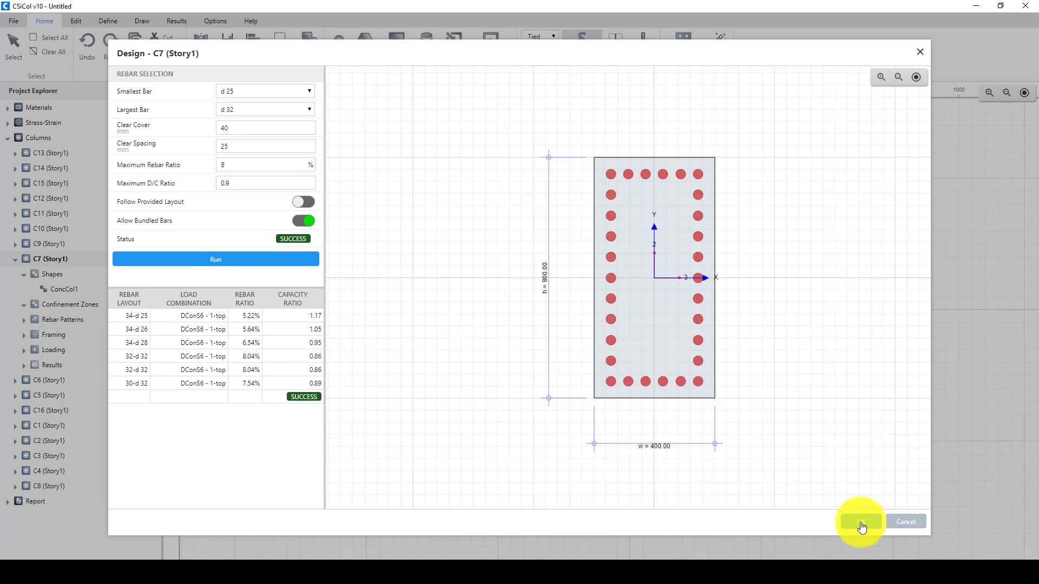
{"action": "left_click", "coordinate": [859, 522]}
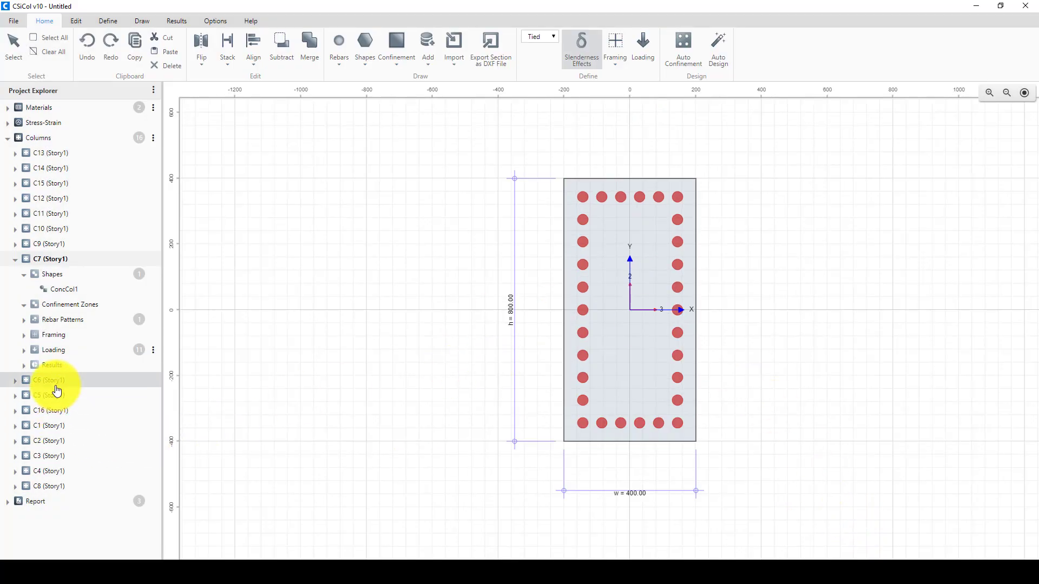
Design the rebar for columns C6 and C5 and accept the successful layouts
{"action": "left_click", "coordinate": [50, 380]}
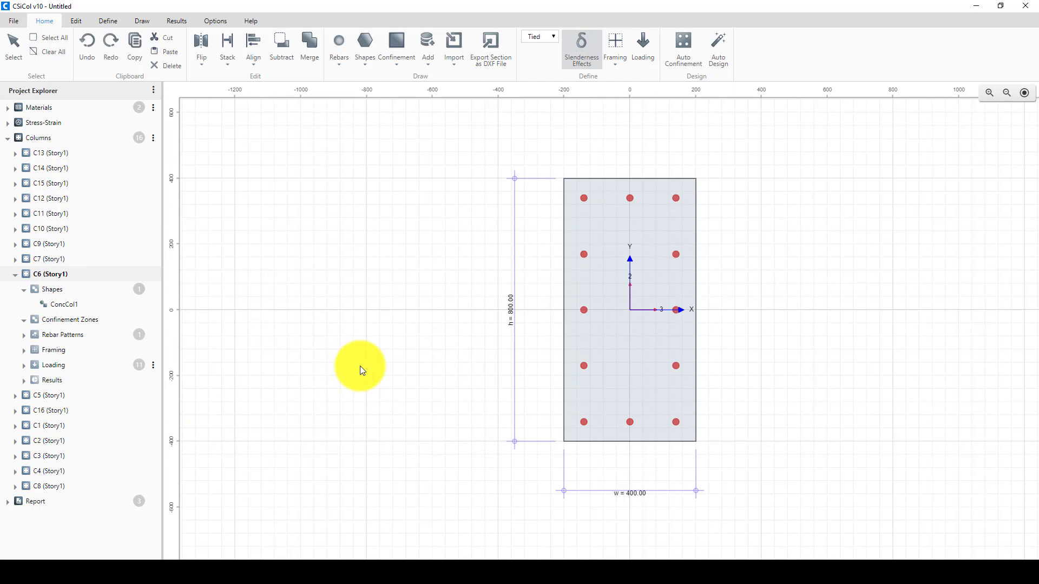
{"action": "mouse_move", "coordinate": [80, 396]}
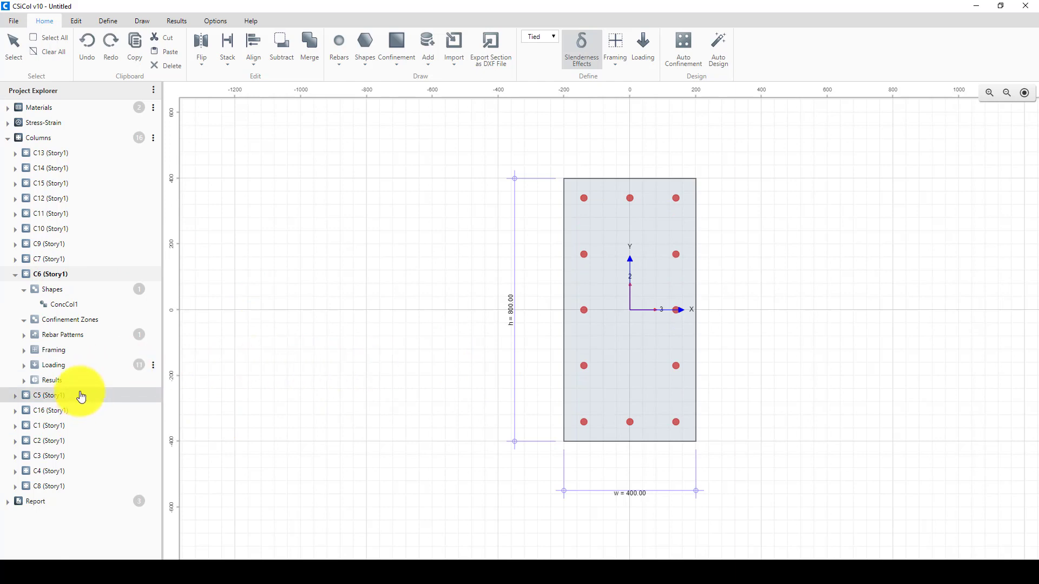
{"action": "left_click", "coordinate": [717, 50]}
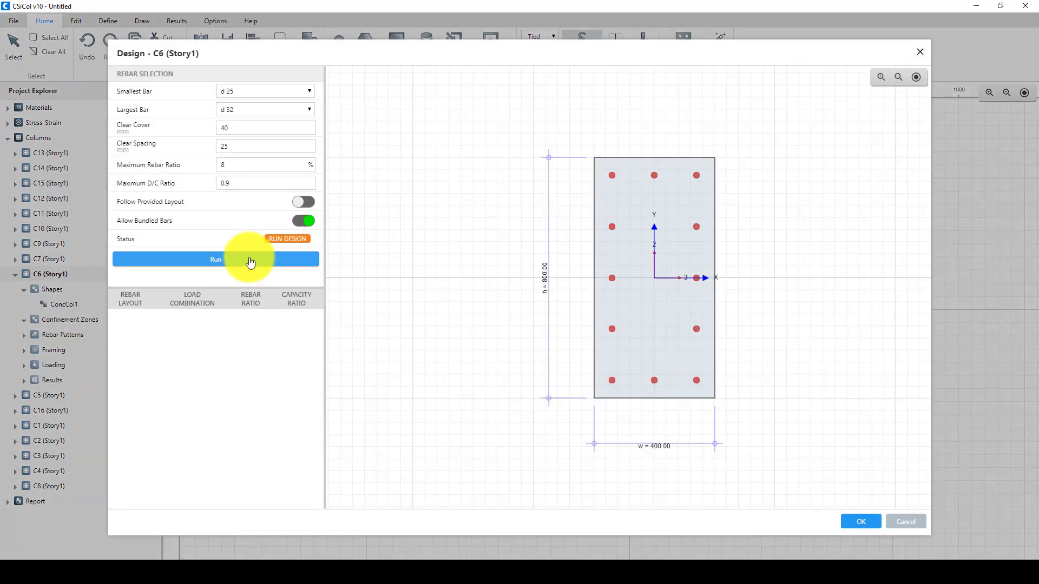
{"action": "left_click", "coordinate": [215, 259]}
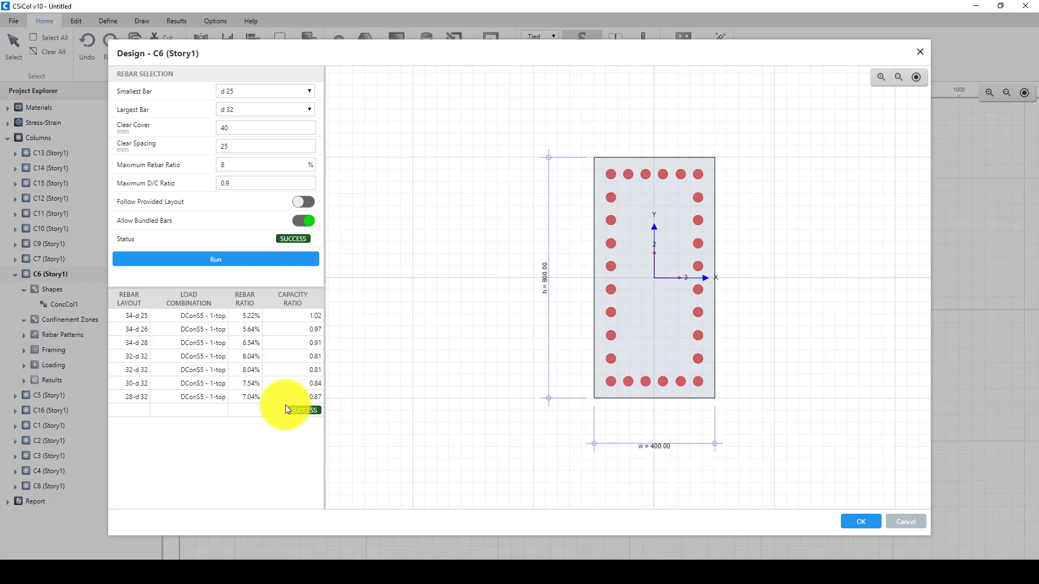
{"action": "left_click", "coordinate": [859, 521]}
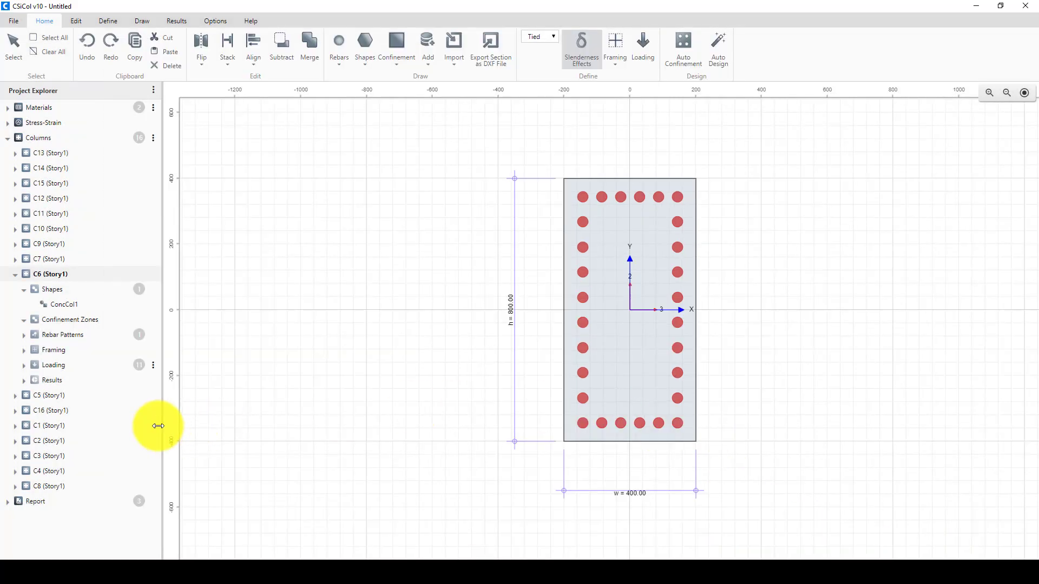
{"action": "left_click", "coordinate": [49, 289]}
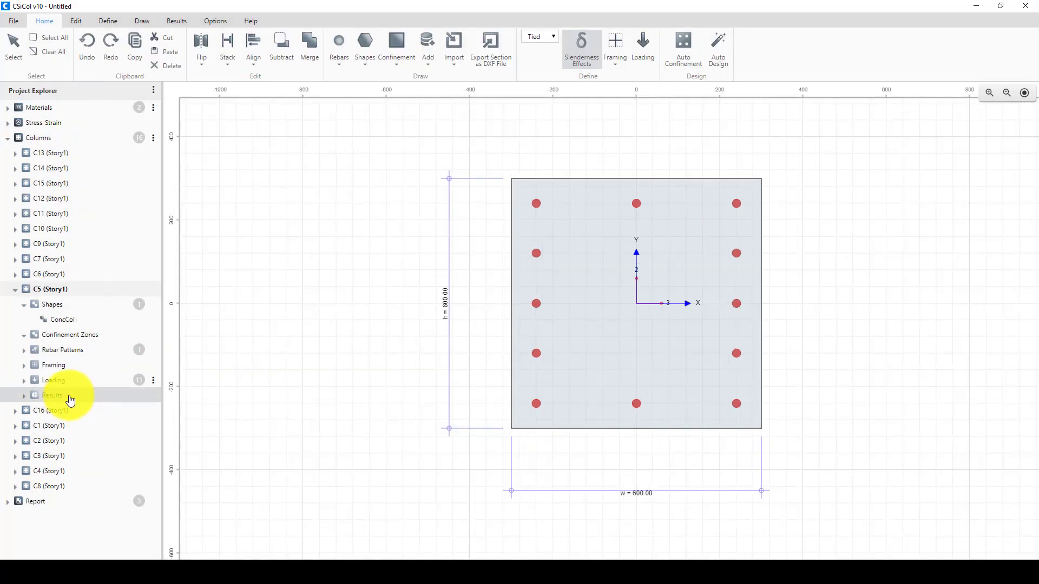
{"action": "left_click", "coordinate": [718, 48]}
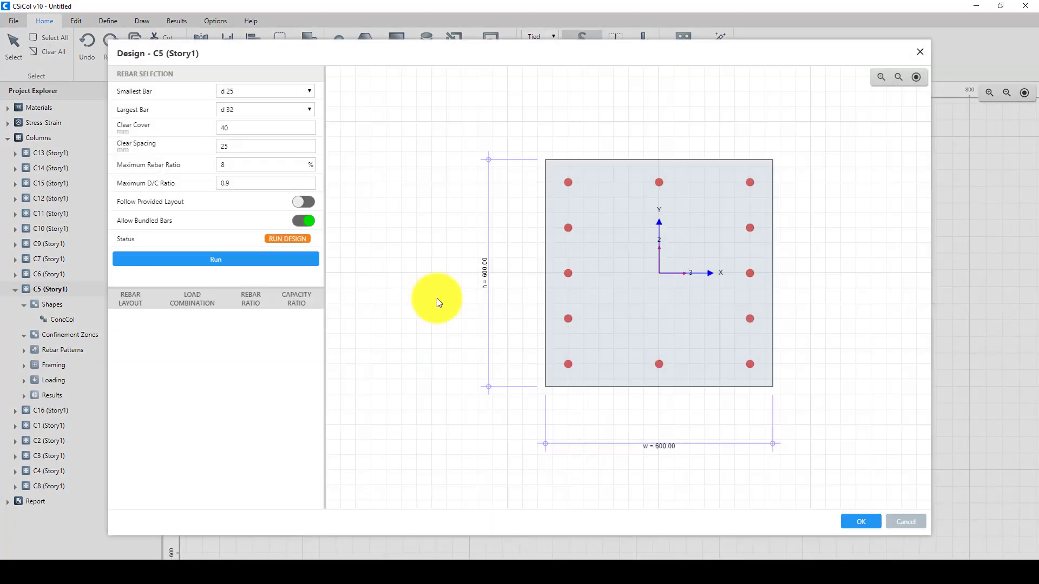
{"action": "left_click", "coordinate": [216, 259]}
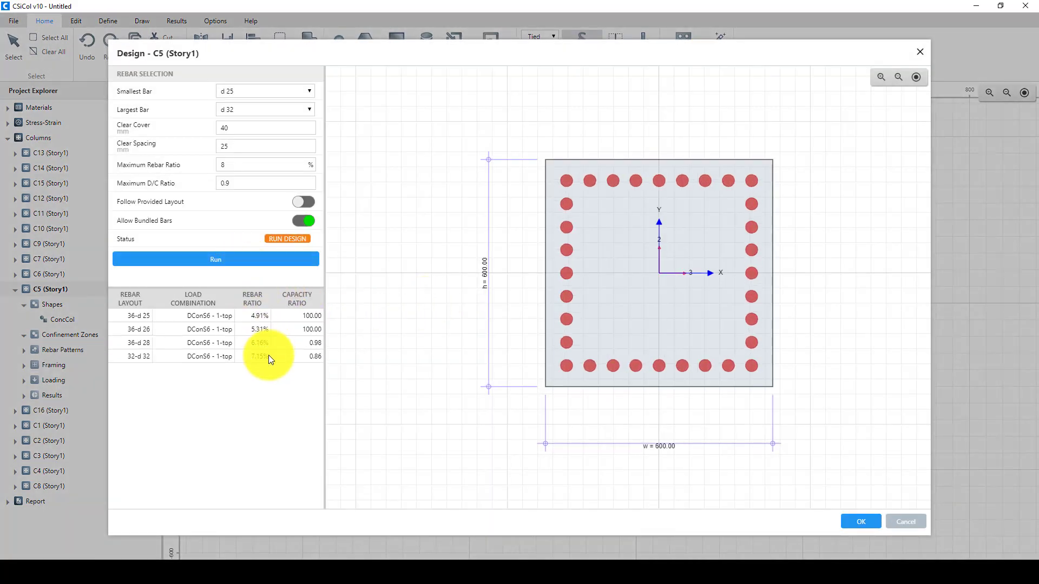
{"action": "left_click", "coordinate": [215, 259]}
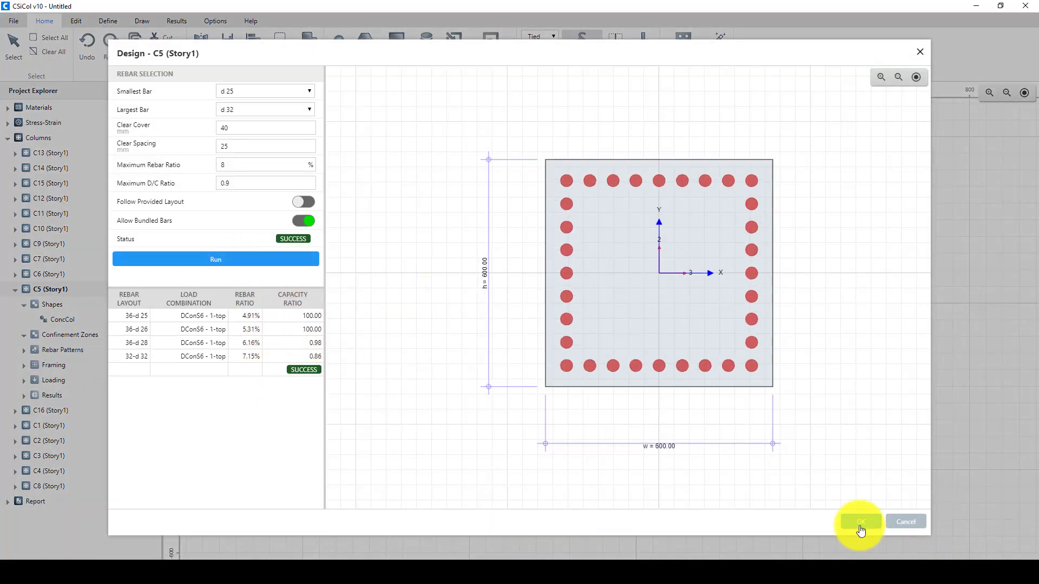
Accept successful 36-bar d25 rebar designs for columns C16 and C1
{"action": "left_click", "coordinate": [858, 522]}
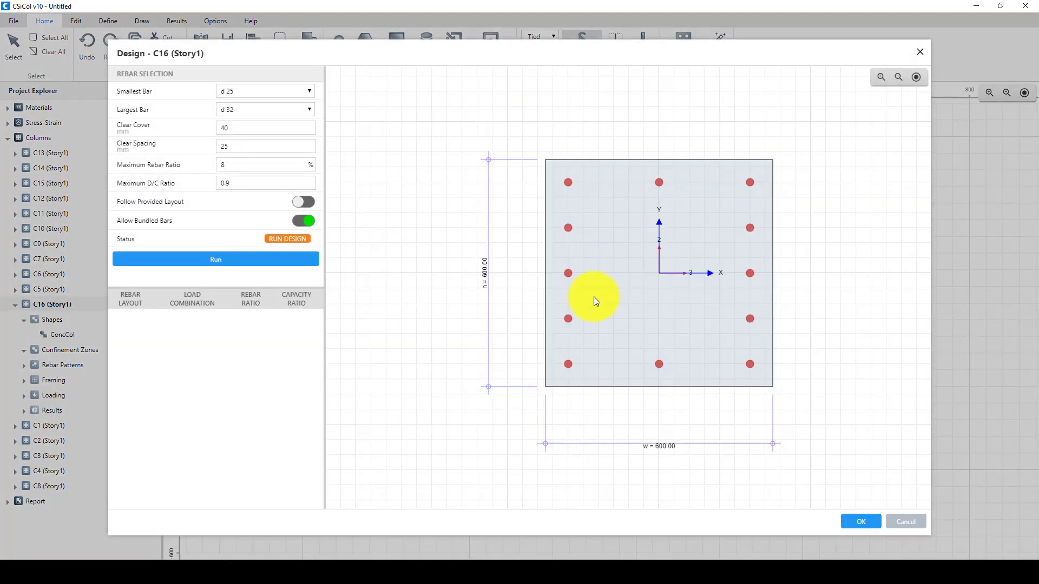
{"action": "left_click", "coordinate": [215, 259]}
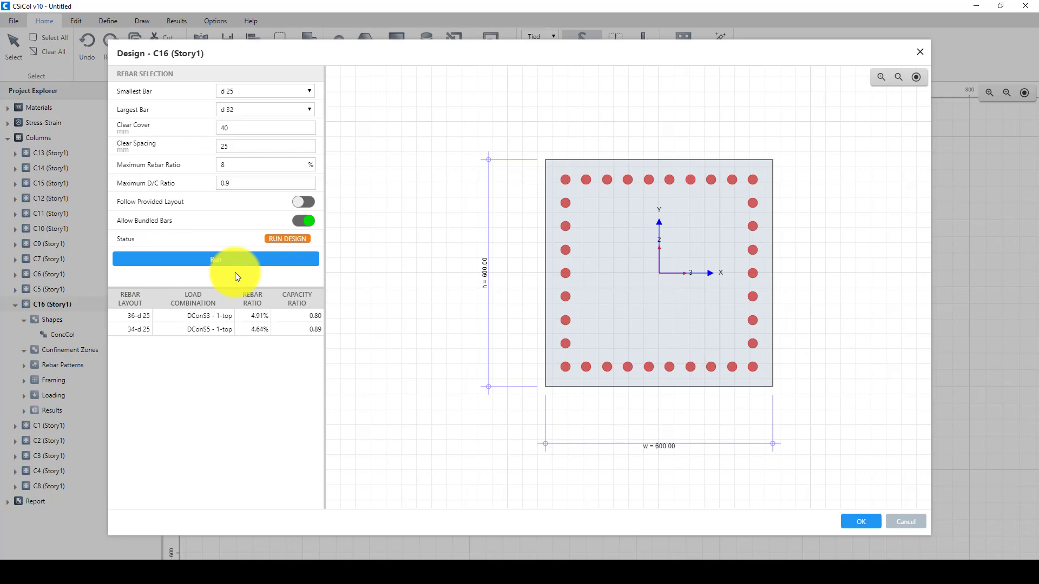
{"action": "left_click", "coordinate": [215, 259]}
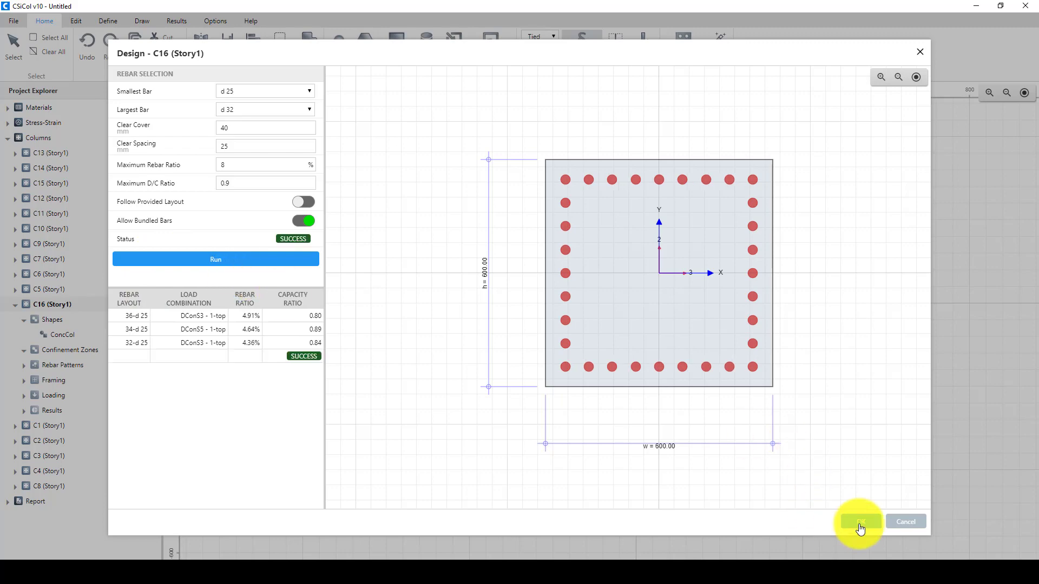
{"action": "left_click", "coordinate": [858, 522]}
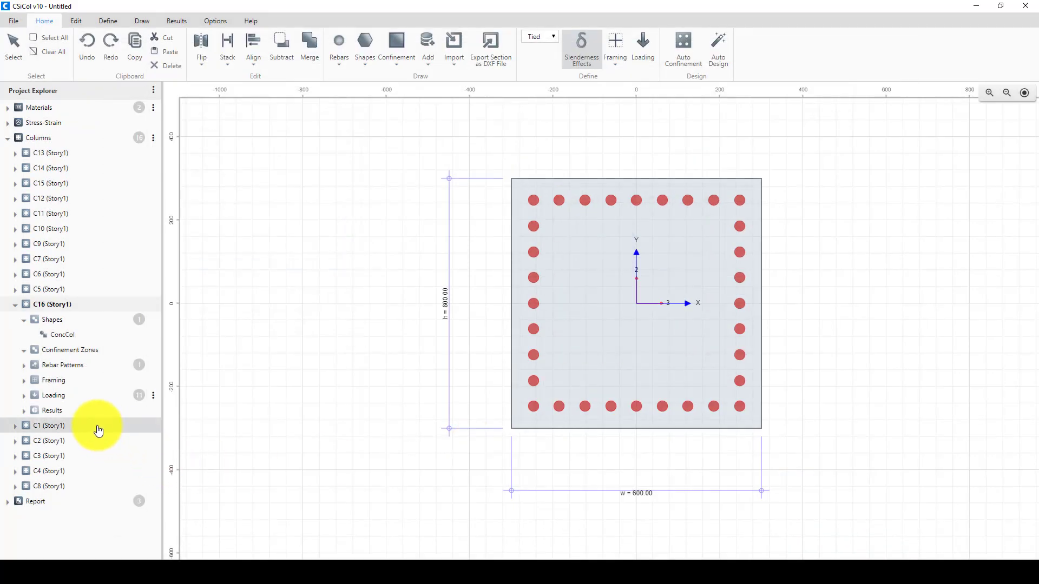
{"action": "double_click", "coordinate": [47, 425]}
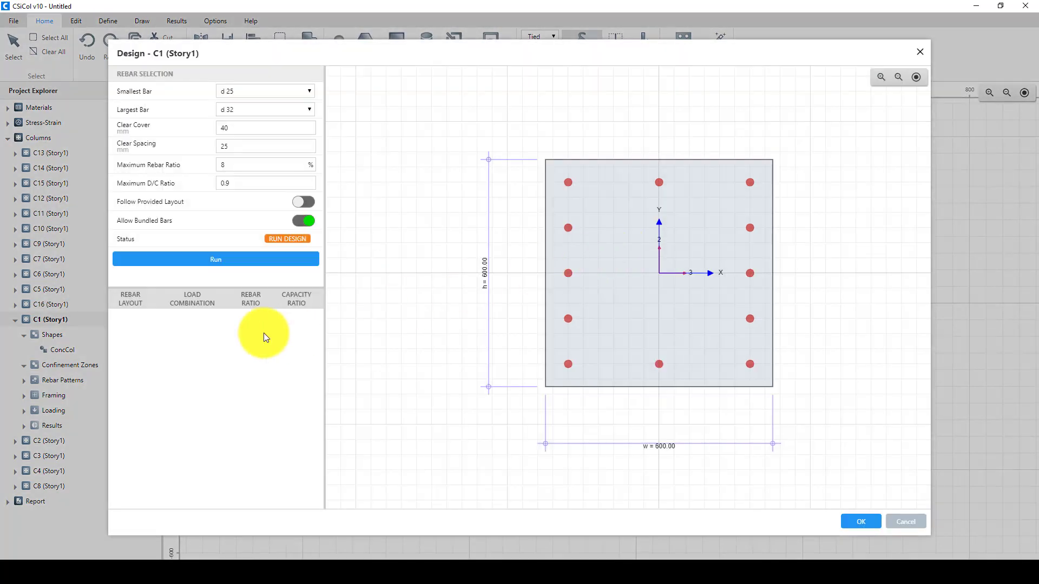
{"action": "left_click", "coordinate": [215, 260]}
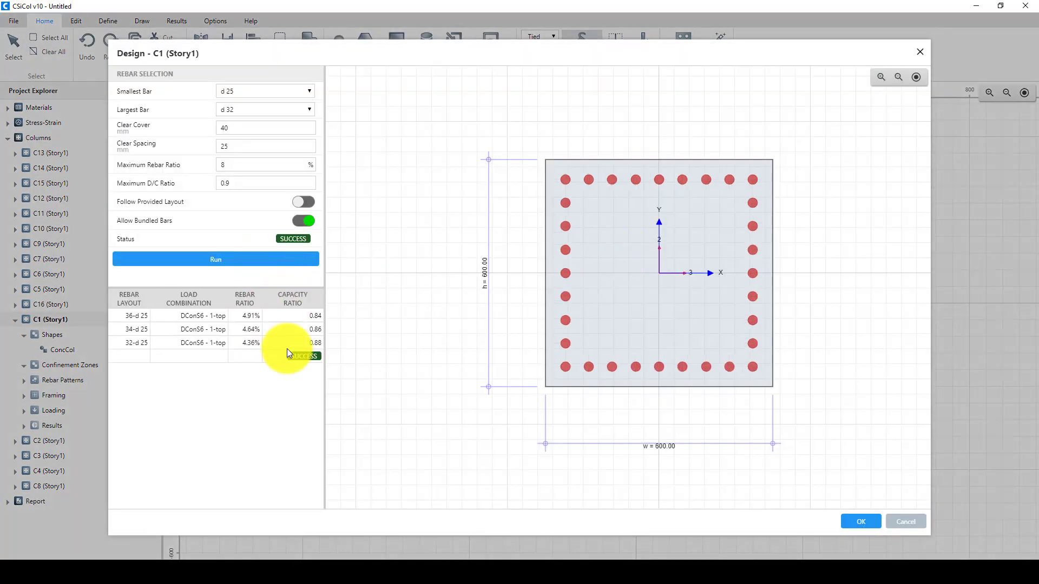
{"action": "left_click", "coordinate": [859, 522]}
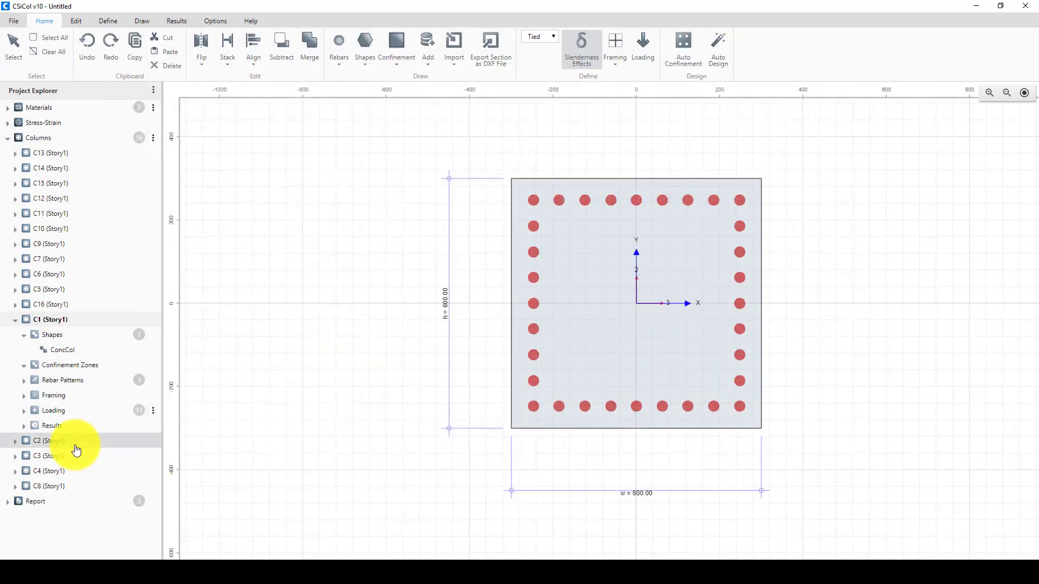
{"action": "left_click", "coordinate": [47, 441]}
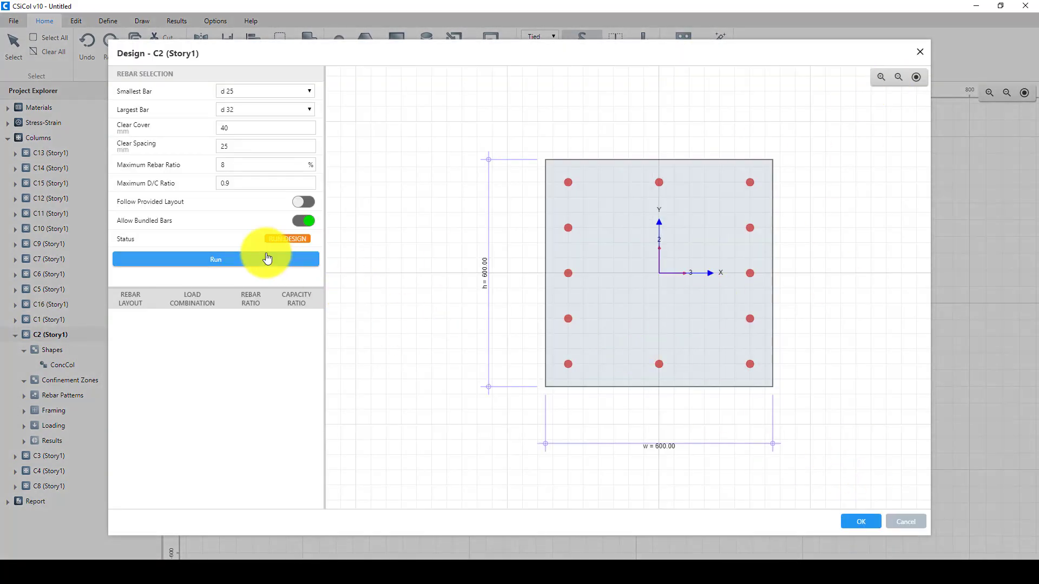
Run column C2's rebar design and close the failed 600 mm result
{"action": "left_click", "coordinate": [214, 259]}
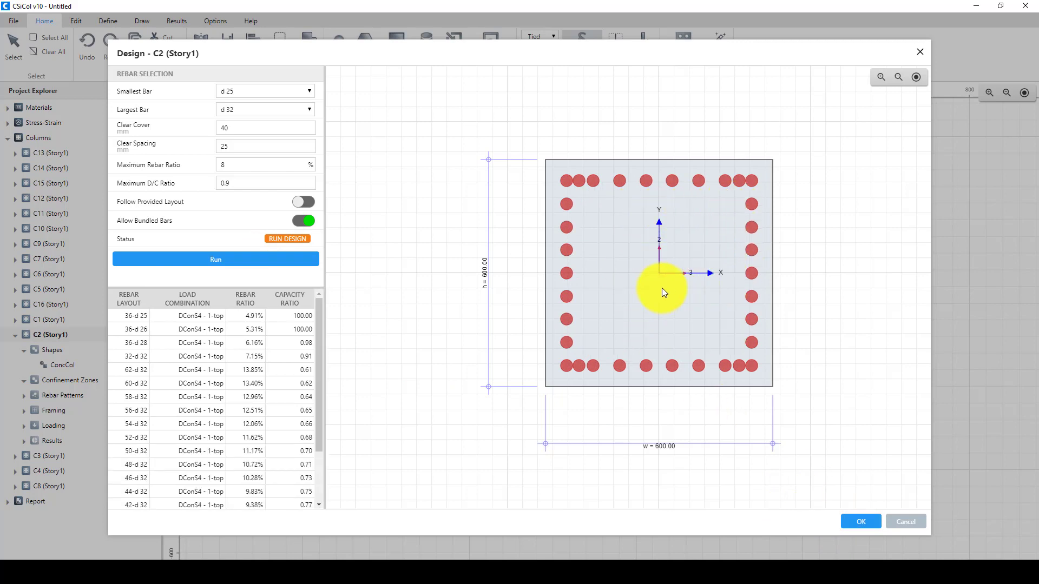
{"action": "mouse_move", "coordinate": [602, 182]}
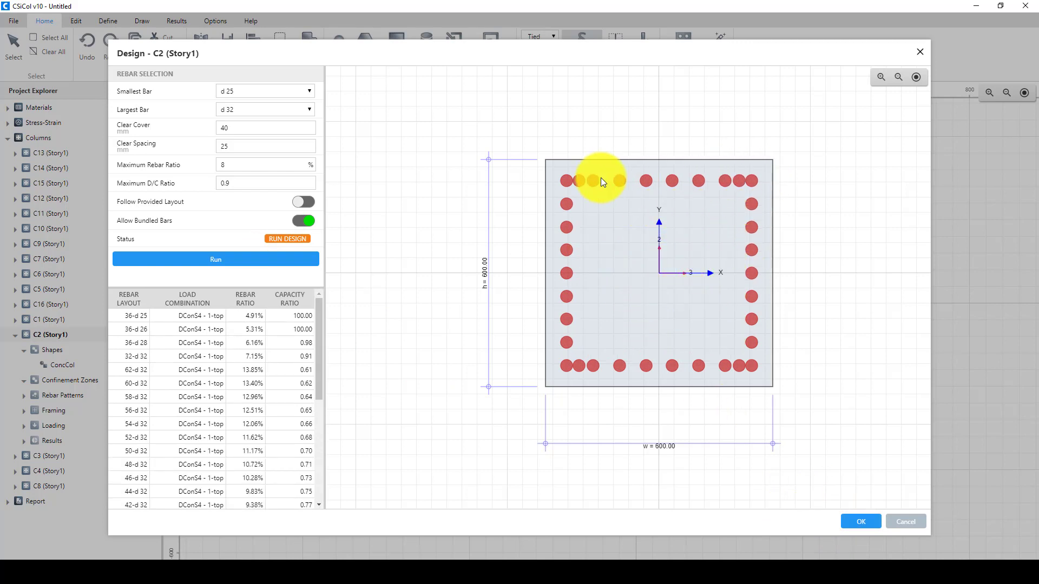
{"action": "left_click", "coordinate": [215, 259]}
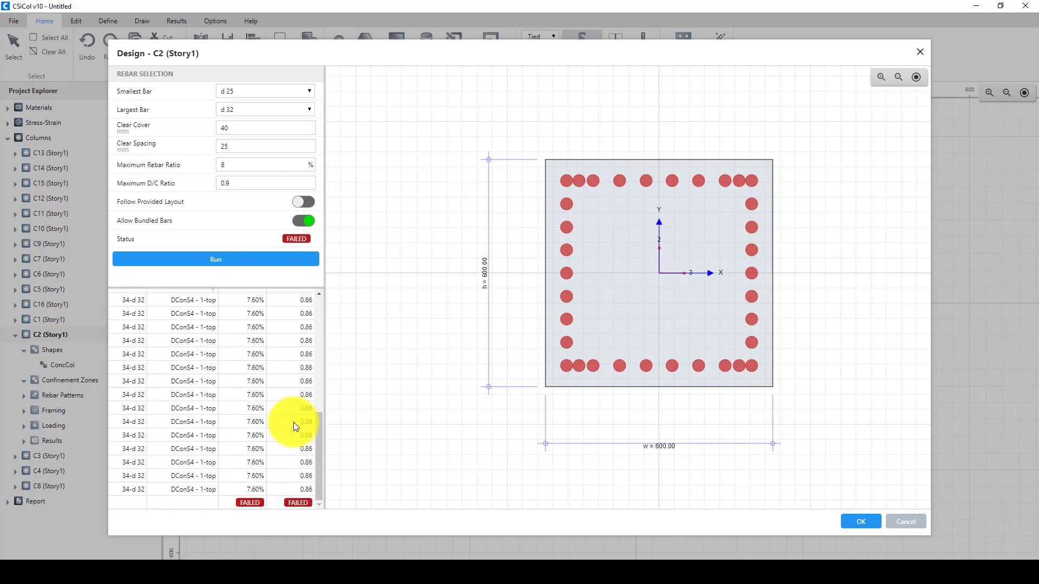
{"action": "mouse_move", "coordinate": [251, 221]}
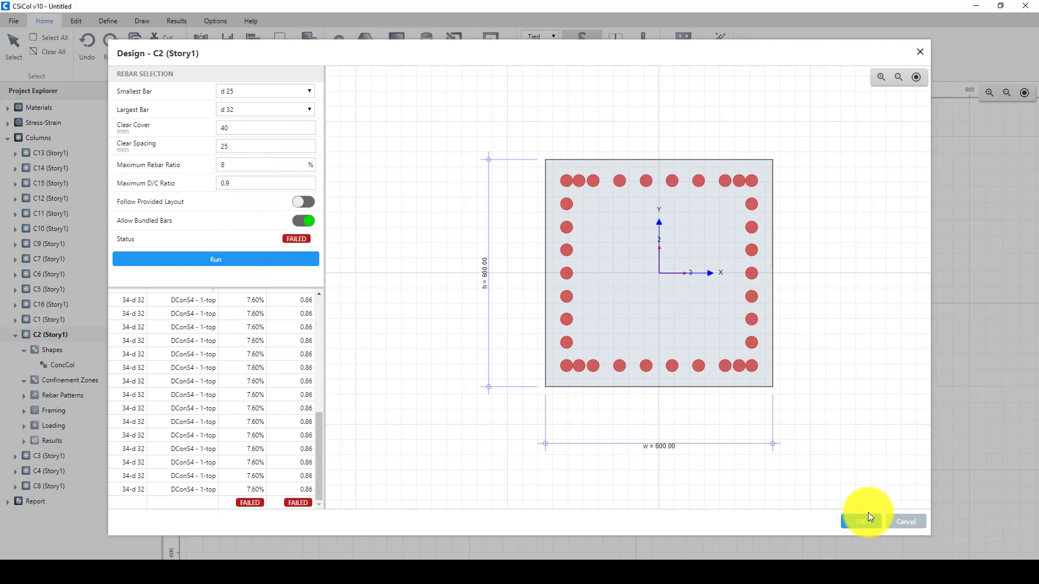
{"action": "left_click", "coordinate": [865, 522]}
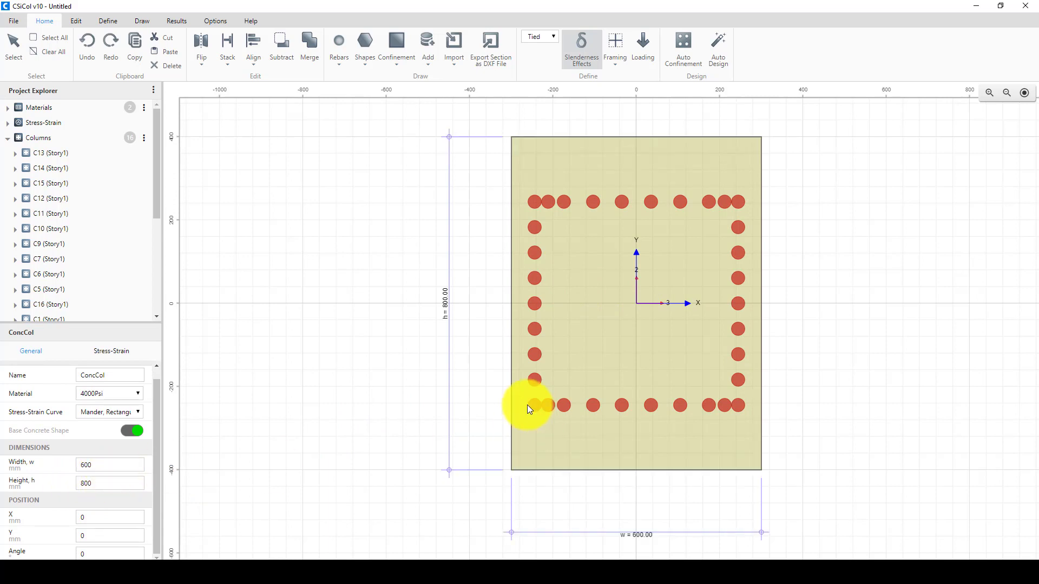
{"action": "mouse_move", "coordinate": [691, 110]}
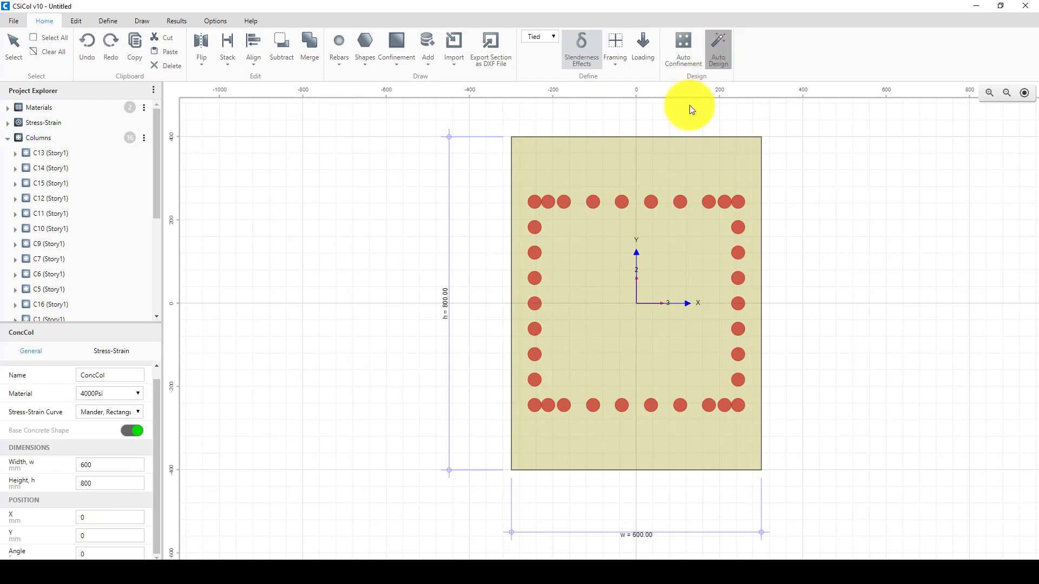
Rerun C2's rebar design at 800 mm depth and accept the successful layout
{"action": "left_click", "coordinate": [718, 46]}
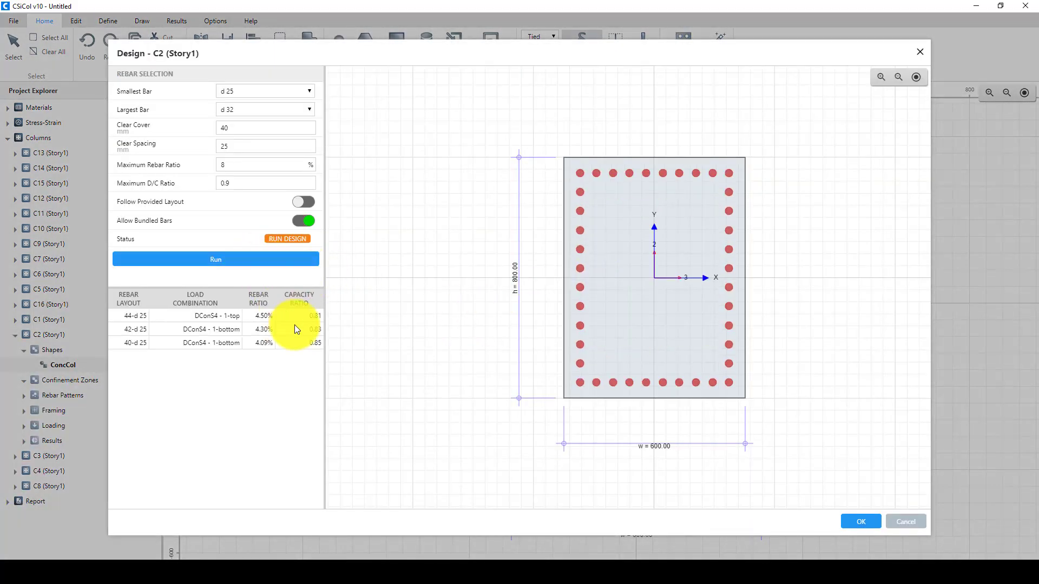
{"action": "left_click", "coordinate": [215, 259]}
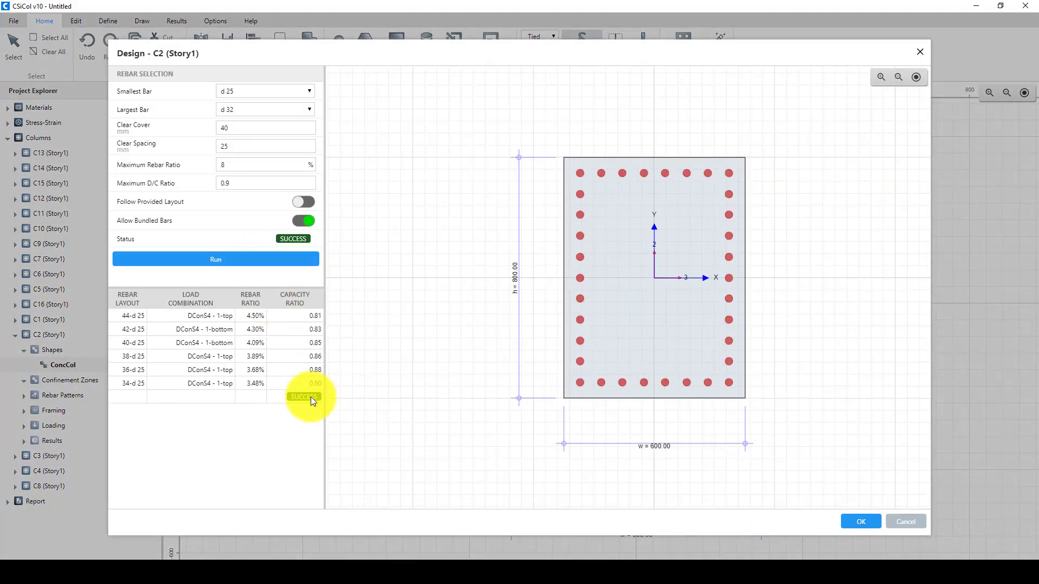
{"action": "left_click", "coordinate": [860, 522]}
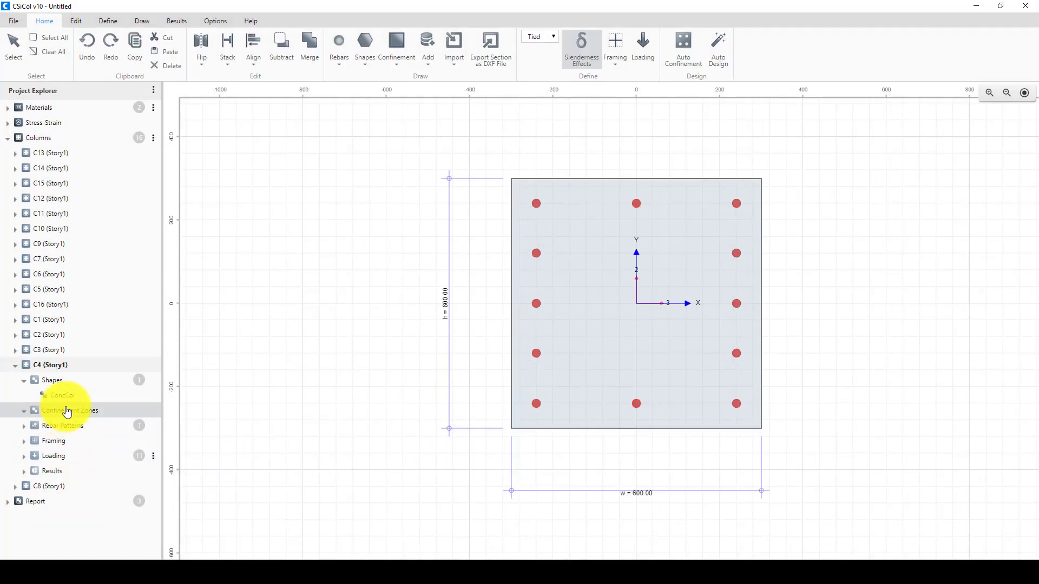
{"action": "mouse_move", "coordinate": [70, 342]}
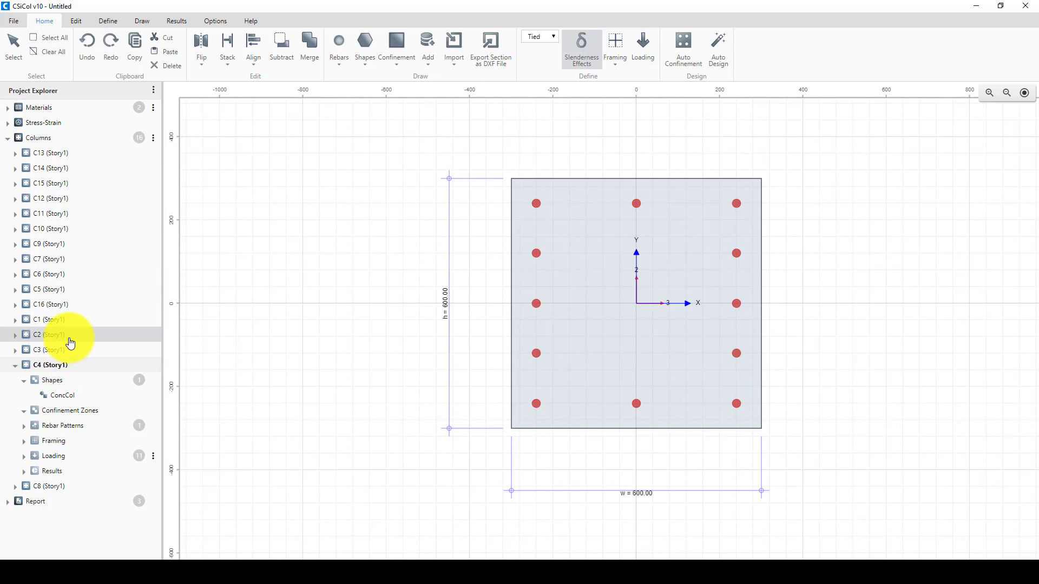
Design column C3, close the failed result, then redesign at 800 mm depth and accept
{"action": "left_click", "coordinate": [49, 349]}
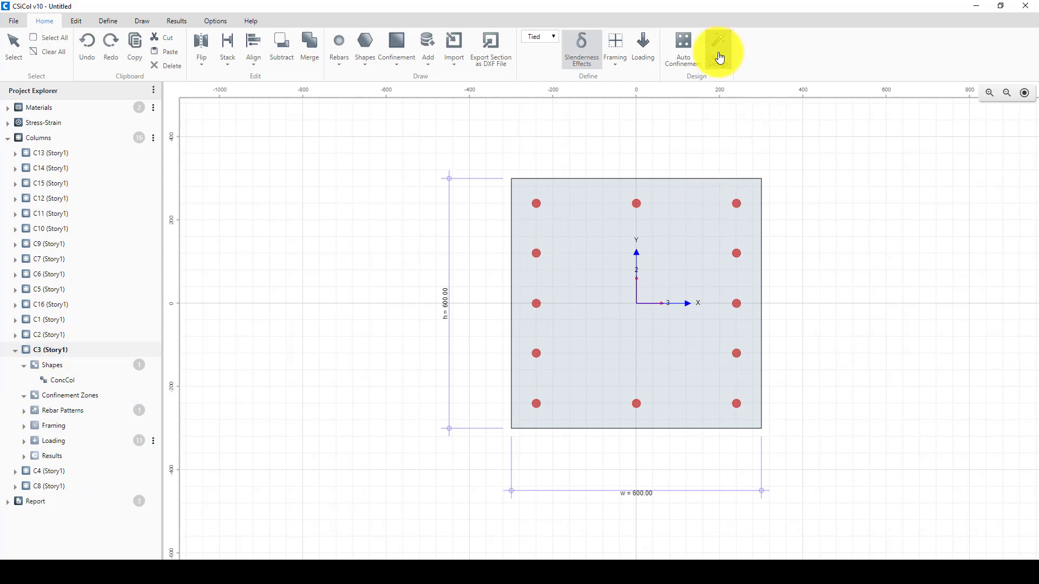
{"action": "left_click", "coordinate": [718, 50]}
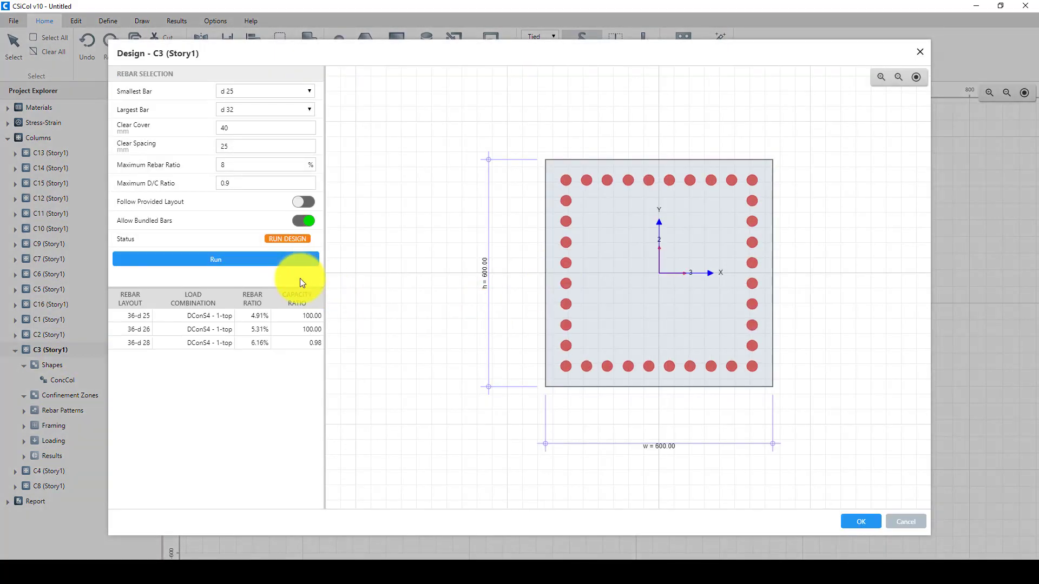
{"action": "left_click", "coordinate": [216, 259]}
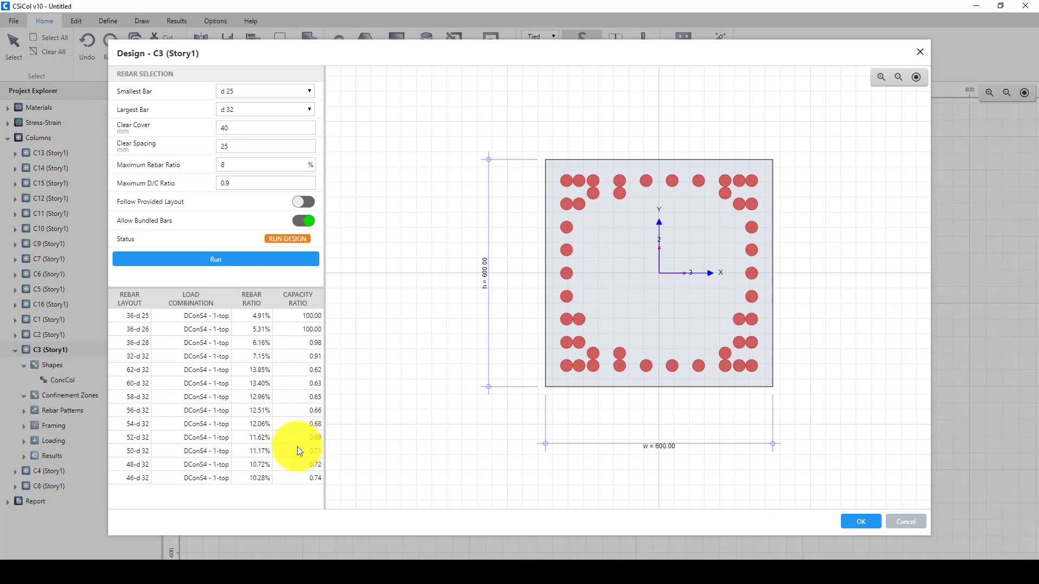
{"action": "scroll", "scroll_direction": "down", "scroll_amount": 3}
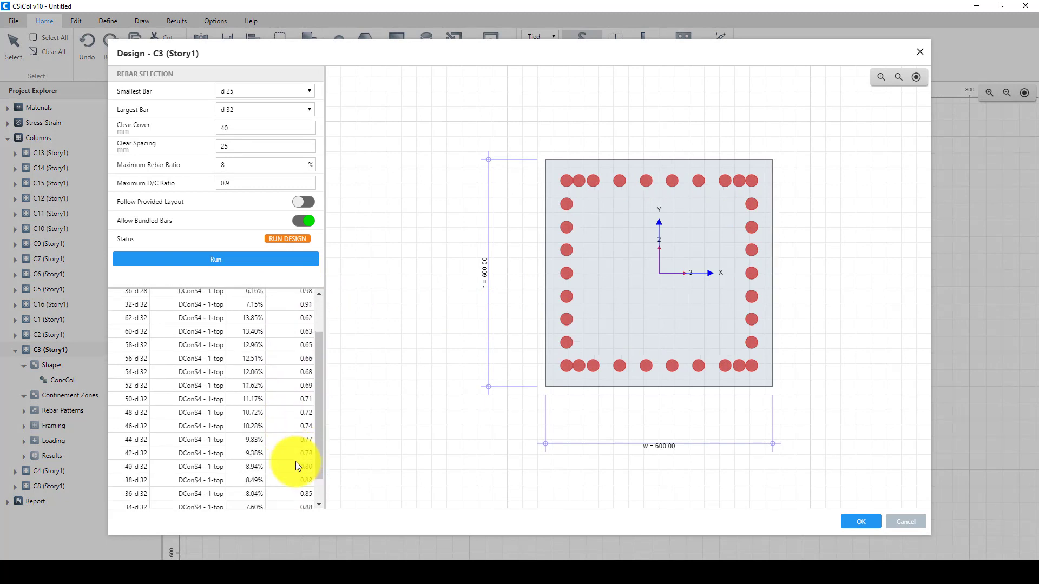
{"action": "scroll", "scroll_direction": "down", "scroll_amount": 3}
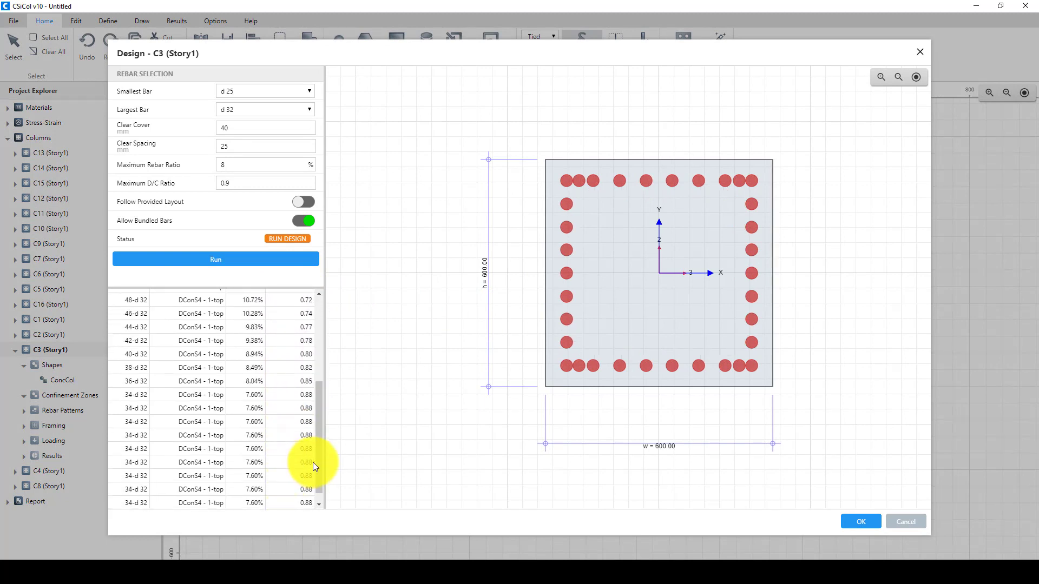
{"action": "scroll", "scroll_direction": "down", "scroll_amount": 3}
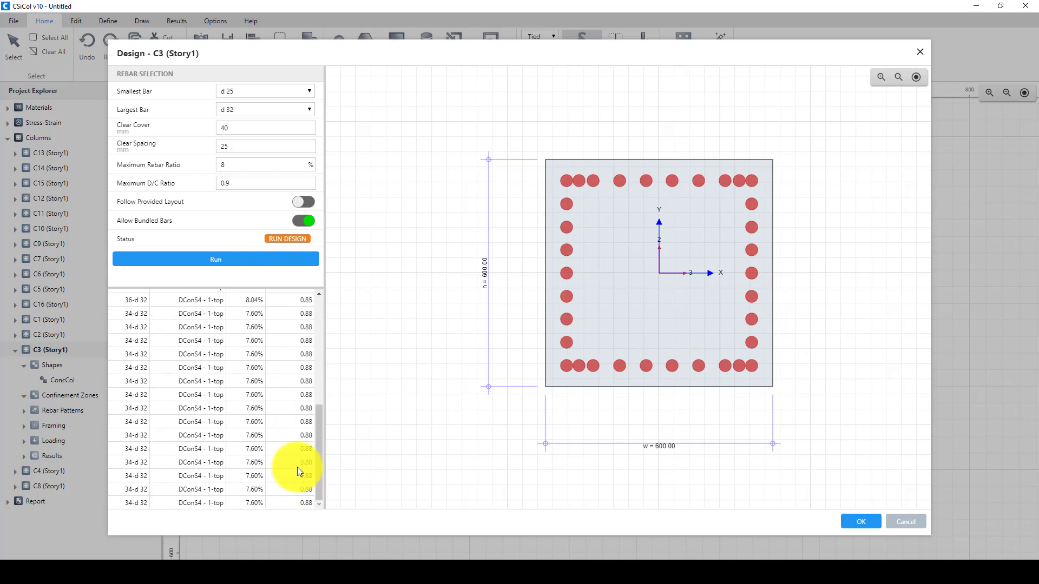
{"action": "left_click", "coordinate": [215, 259]}
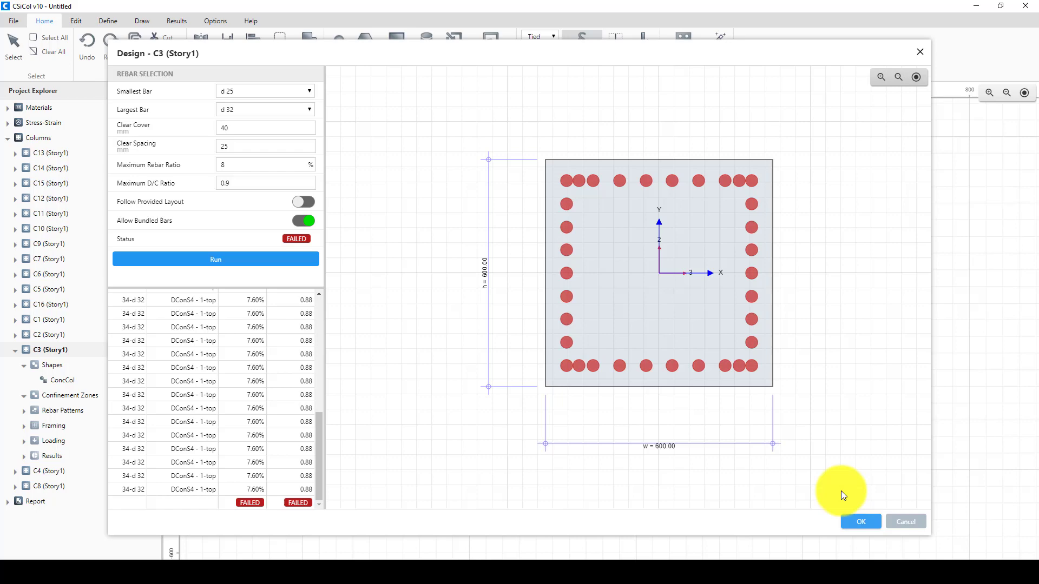
{"action": "left_click", "coordinate": [859, 522]}
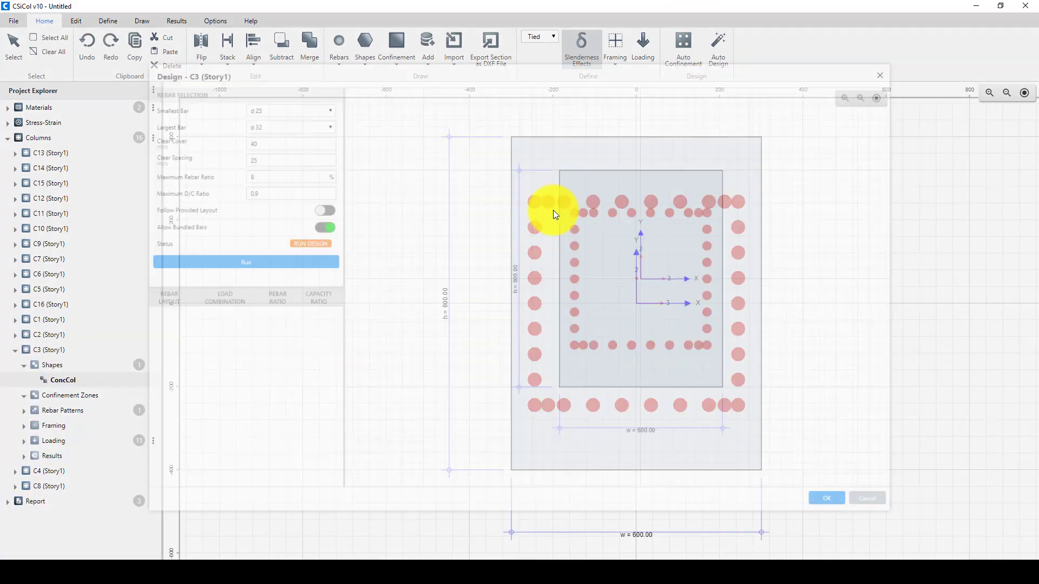
{"action": "left_click", "coordinate": [245, 262]}
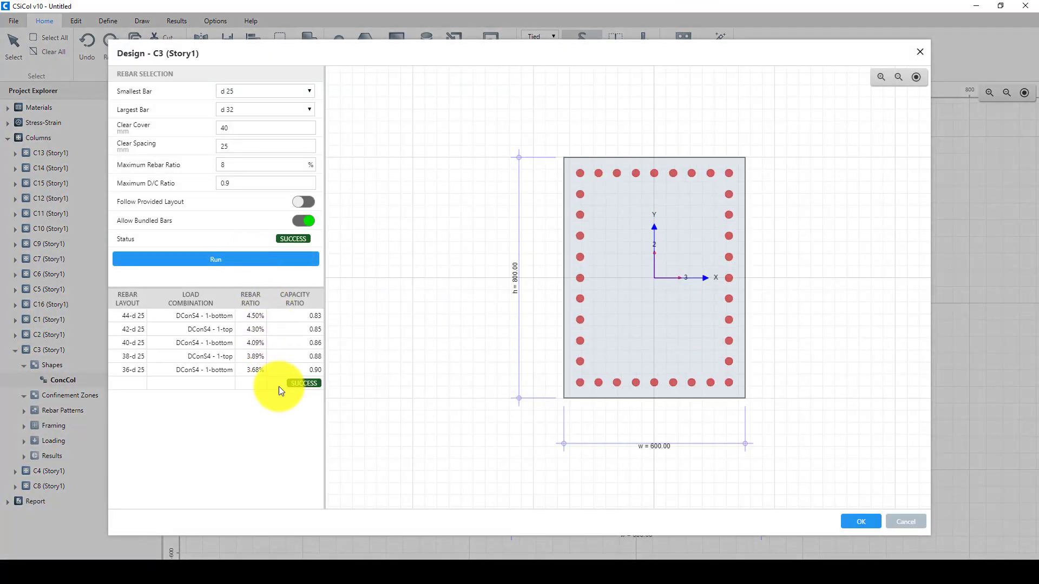
{"action": "left_click", "coordinate": [859, 522]}
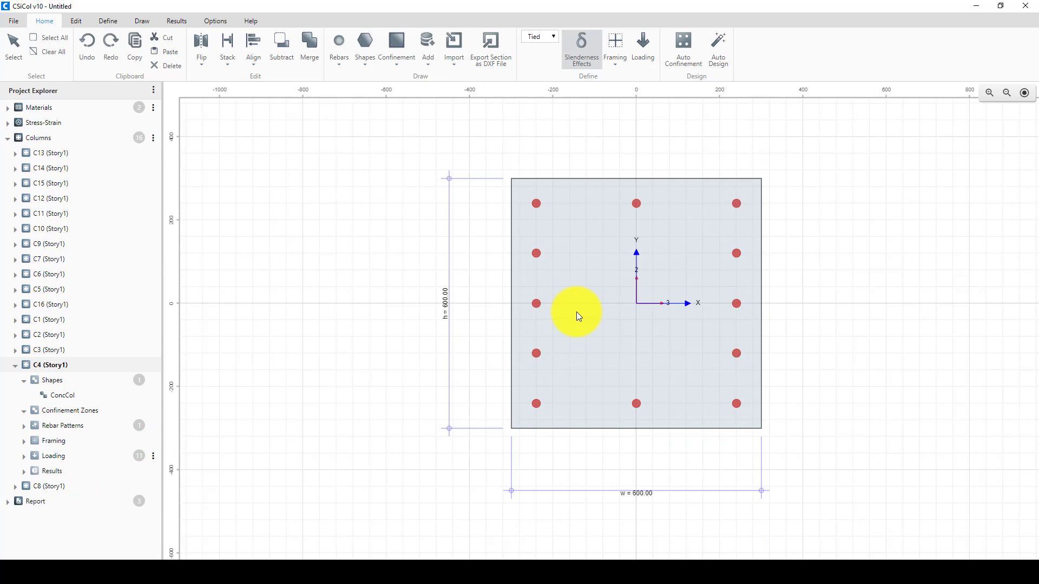
Run column C4's rebar design, then design column C8 with a 36-bar perimeter layout
{"action": "left_click", "coordinate": [718, 48]}
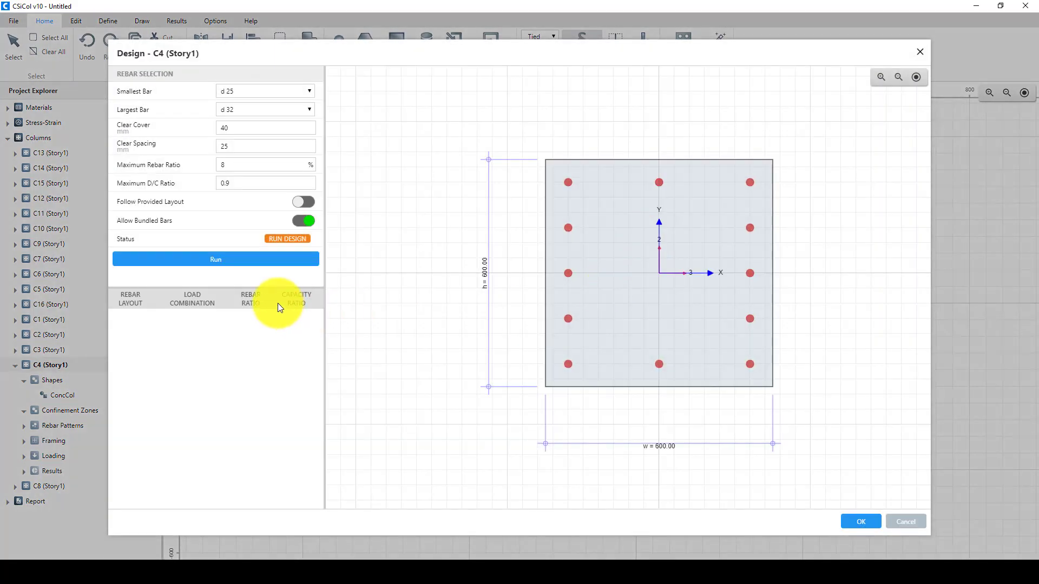
{"action": "left_click", "coordinate": [215, 259]}
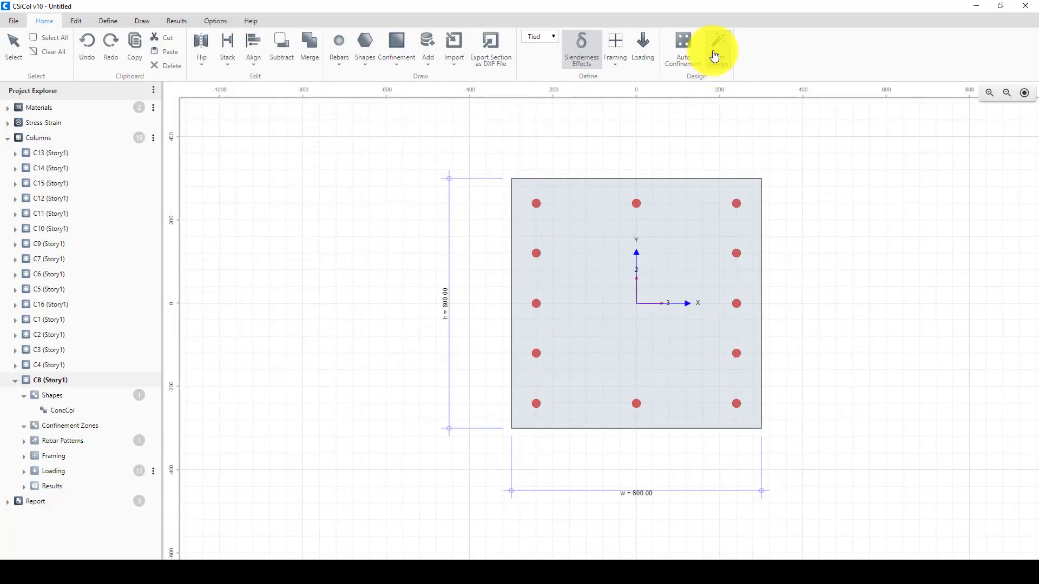
{"action": "left_click", "coordinate": [714, 50]}
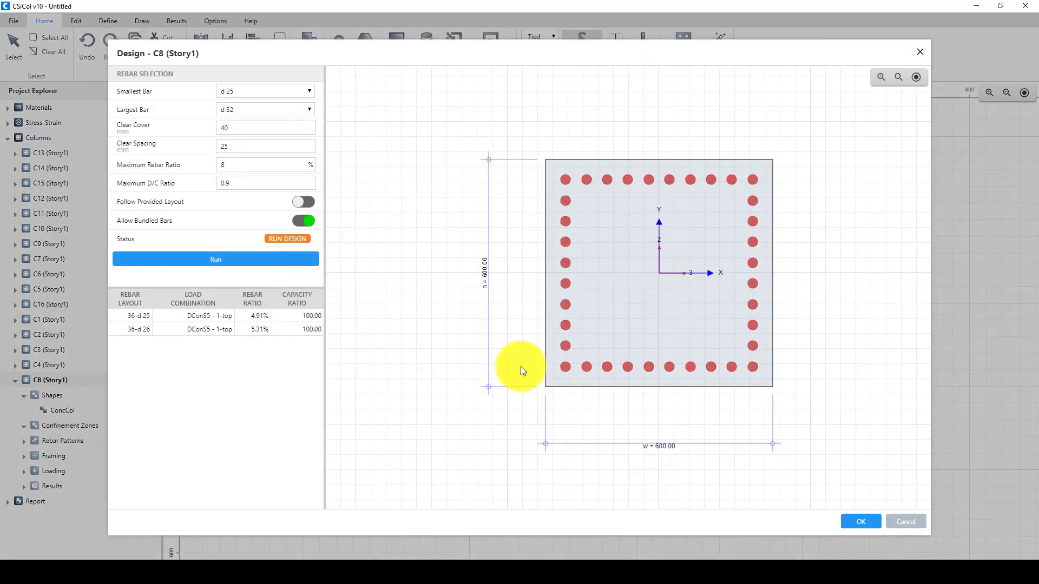
{"action": "left_click", "coordinate": [859, 521]}
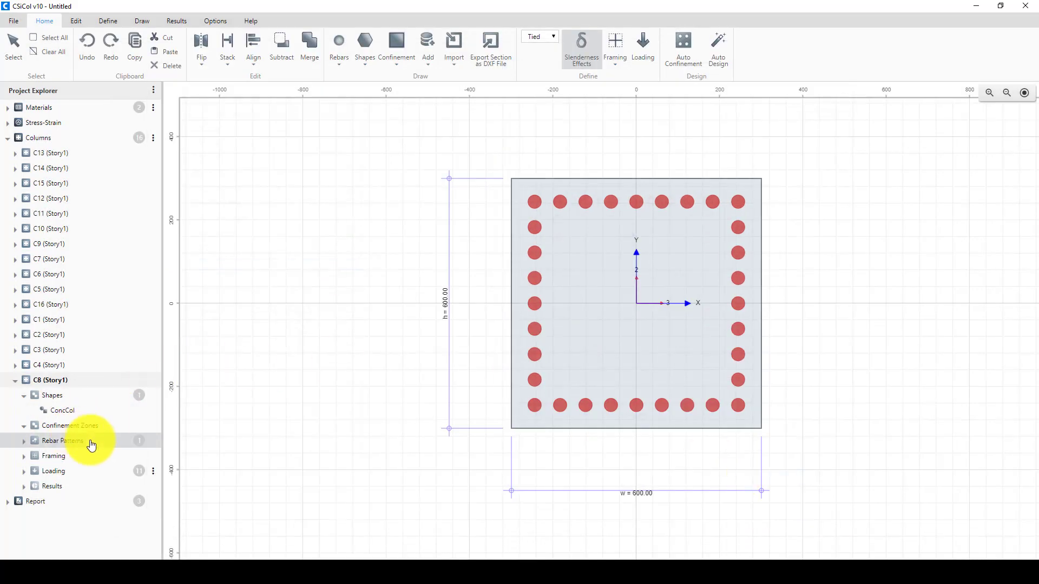
Select column C11 (Story1) in Project Explorer and show the Results ribbon tools
{"action": "left_click", "coordinate": [48, 351]}
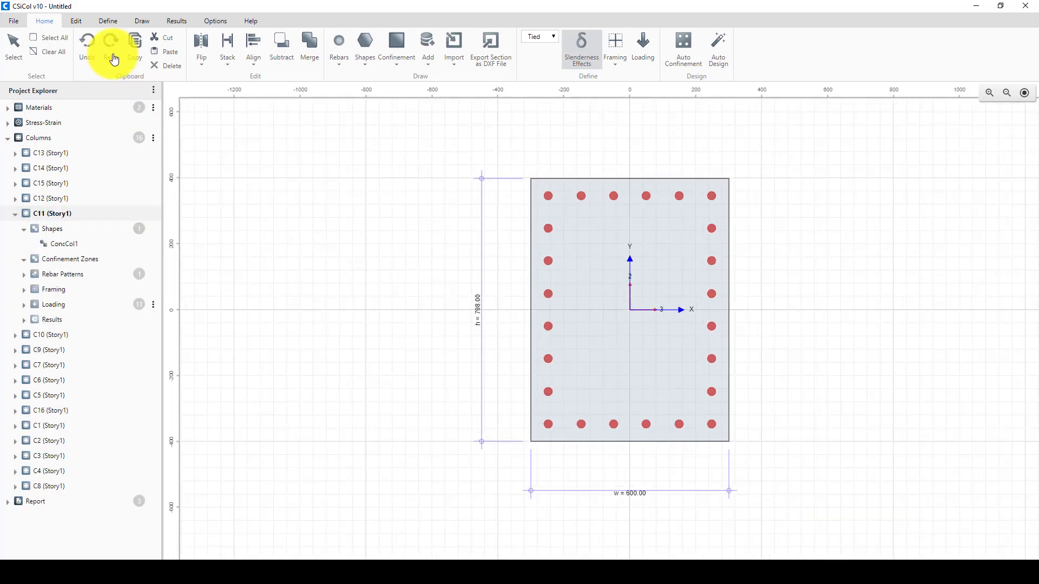
{"action": "left_click", "coordinate": [176, 21]}
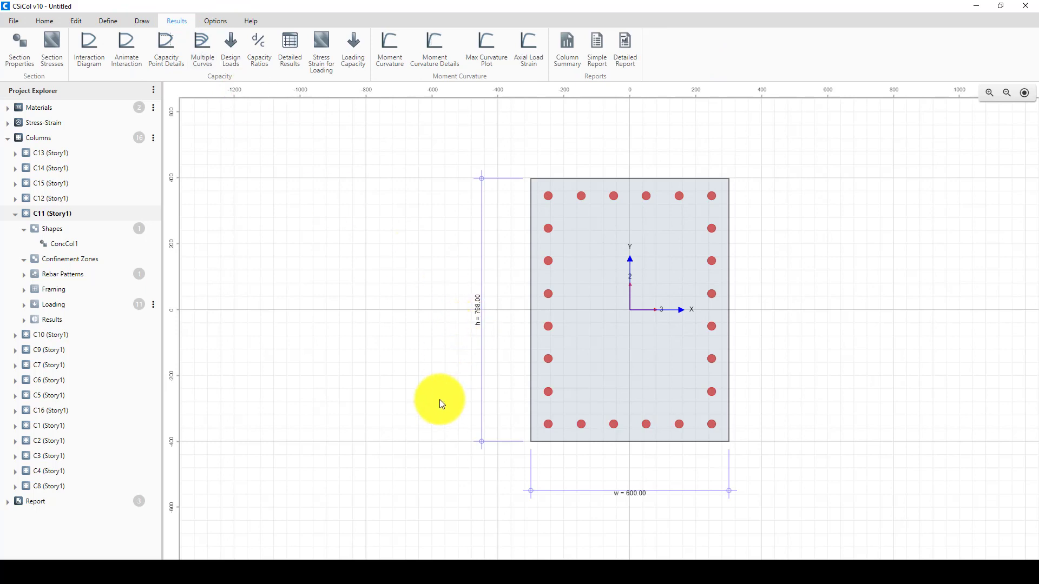
{"action": "mouse_move", "coordinate": [558, 306]}
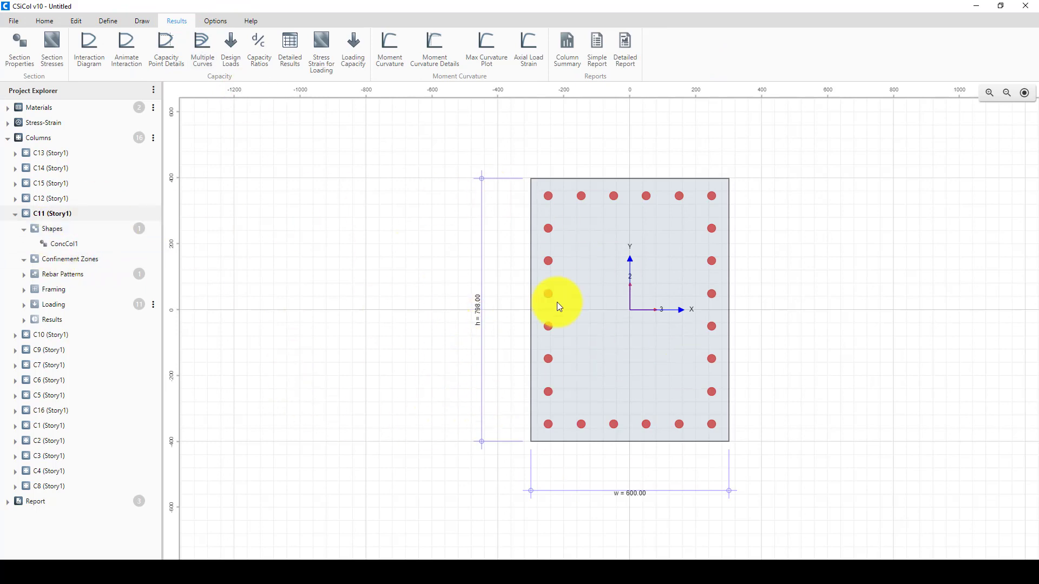
{"action": "mouse_move", "coordinate": [454, 378]}
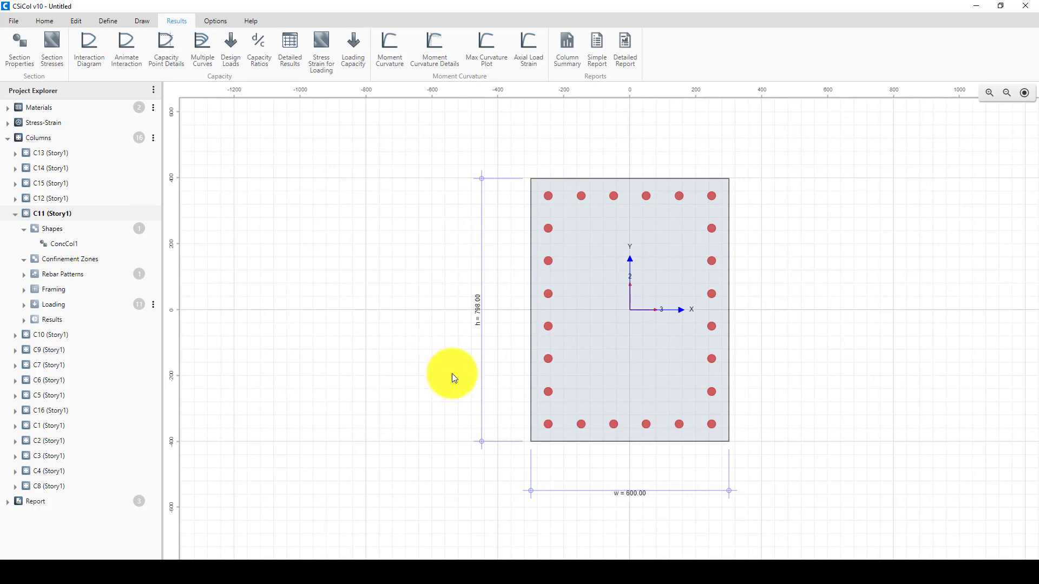
{"action": "mouse_move", "coordinate": [537, 194]}
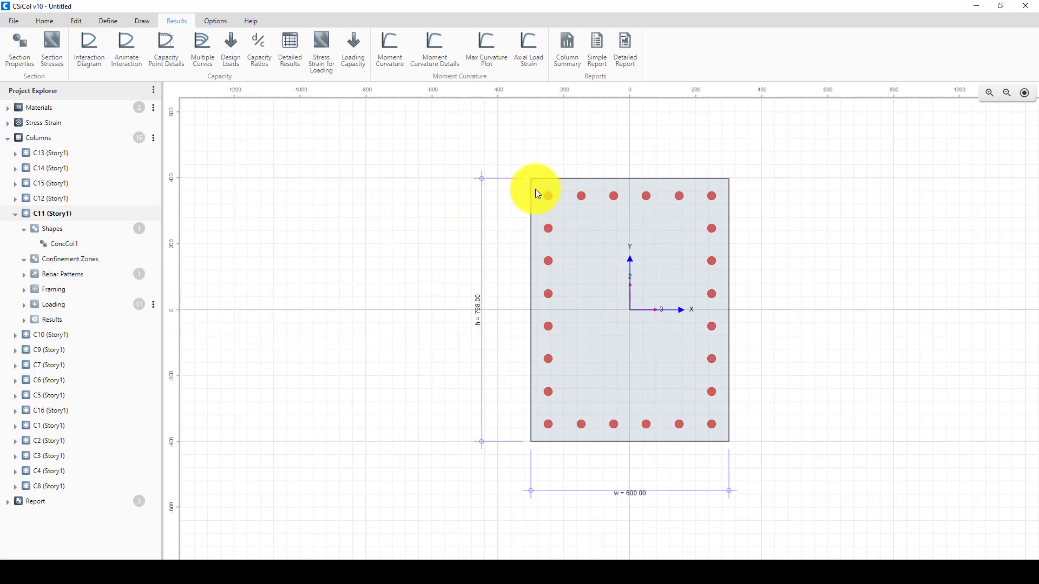
Plot C11's moment-curvature curve at 400 kN axial load and 0° angle
{"action": "left_click", "coordinate": [389, 47]}
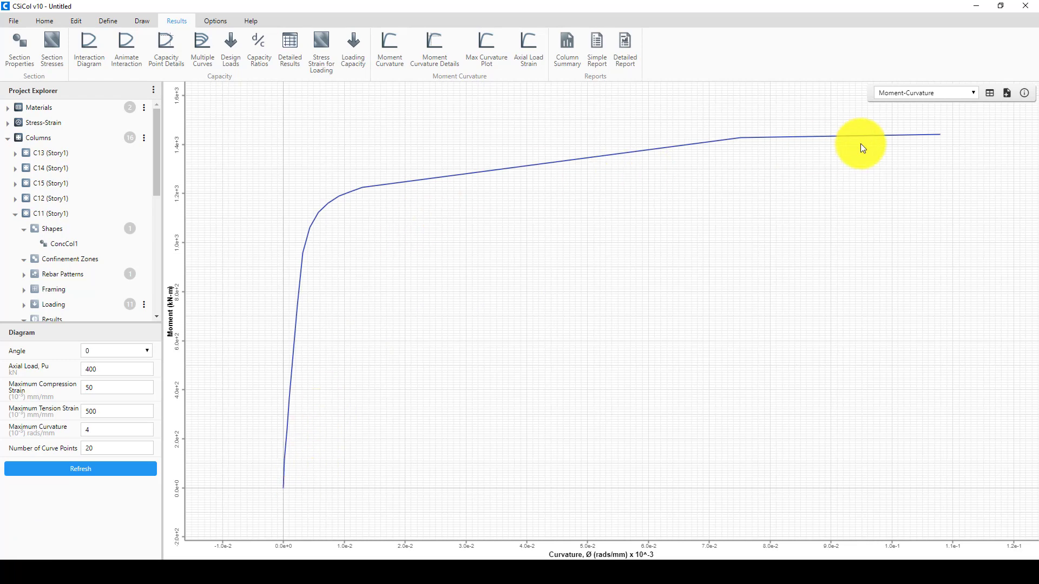
{"action": "mouse_move", "coordinate": [349, 518]}
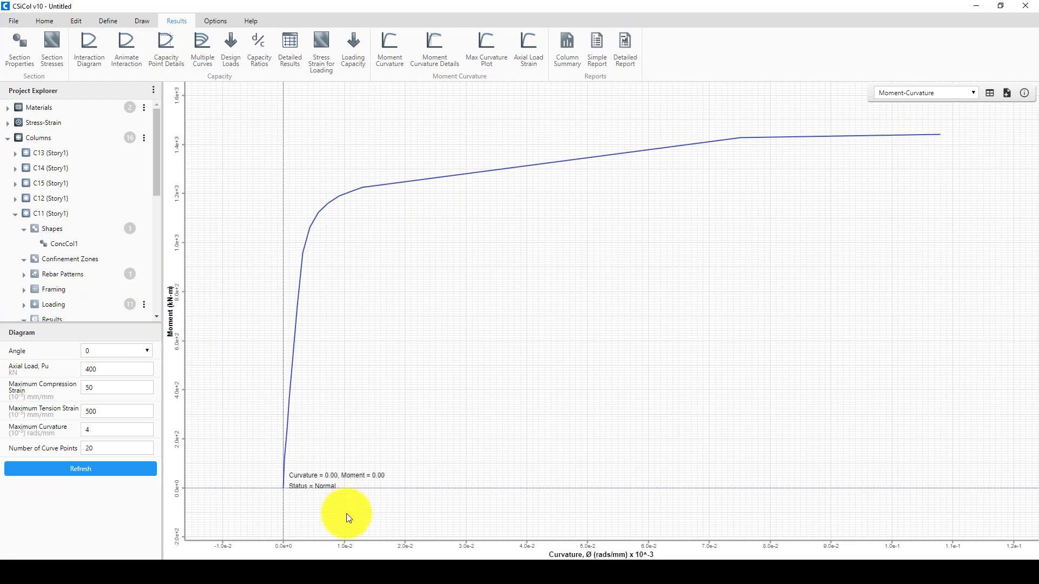
{"action": "mouse_move", "coordinate": [144, 199]}
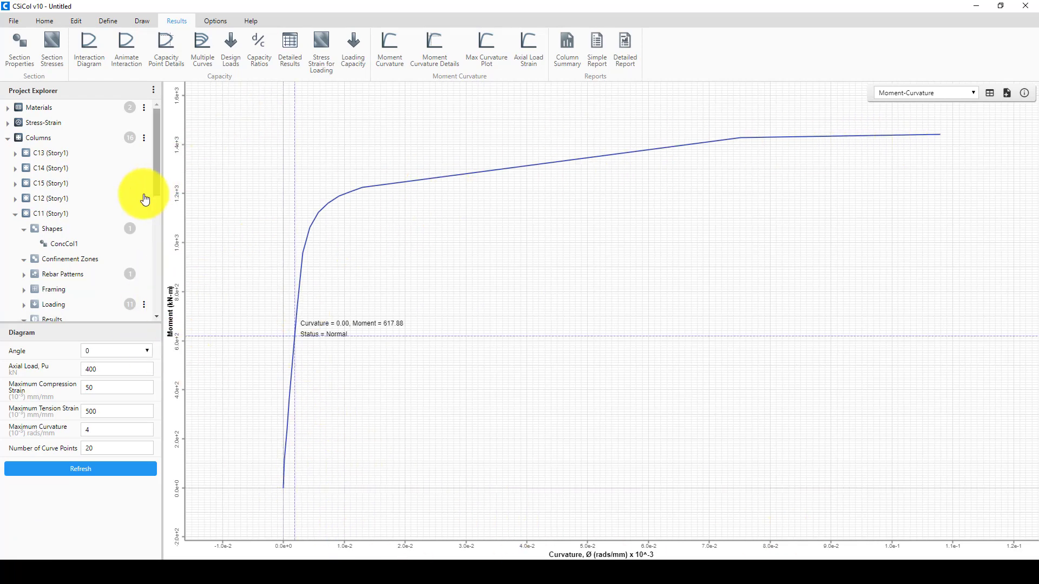
{"action": "mouse_move", "coordinate": [528, 47]}
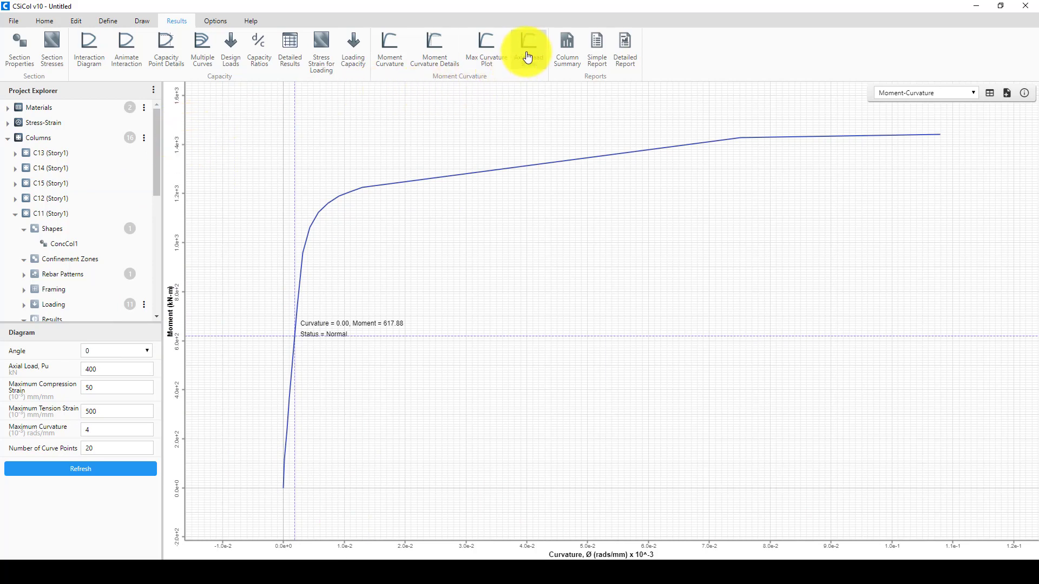
{"action": "mouse_move", "coordinate": [486, 50]}
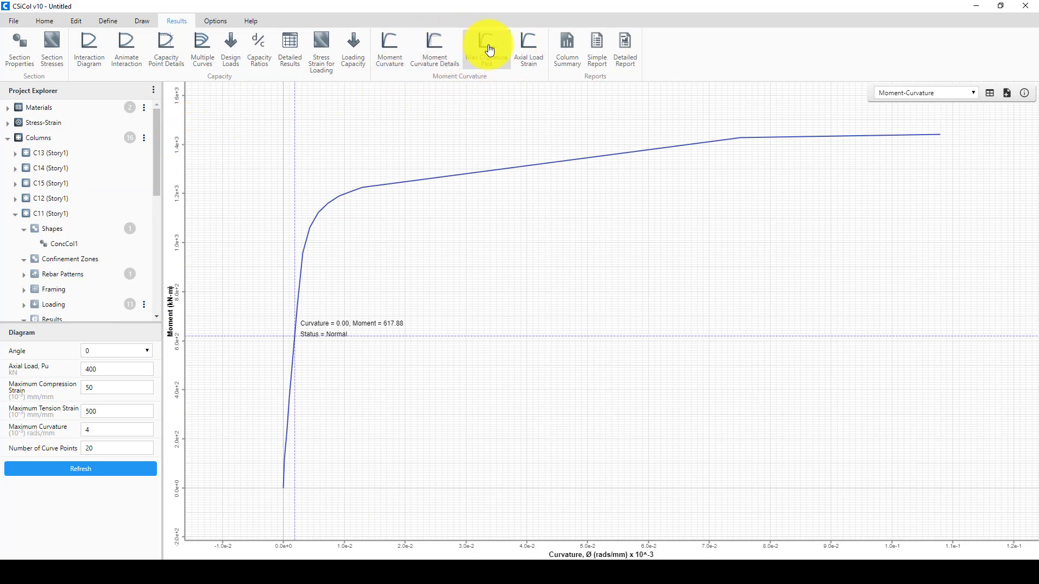
Run Max Curvature Plot for C11 to get the axial-versus-curvature curve and curvature contour
{"action": "left_click", "coordinate": [486, 49]}
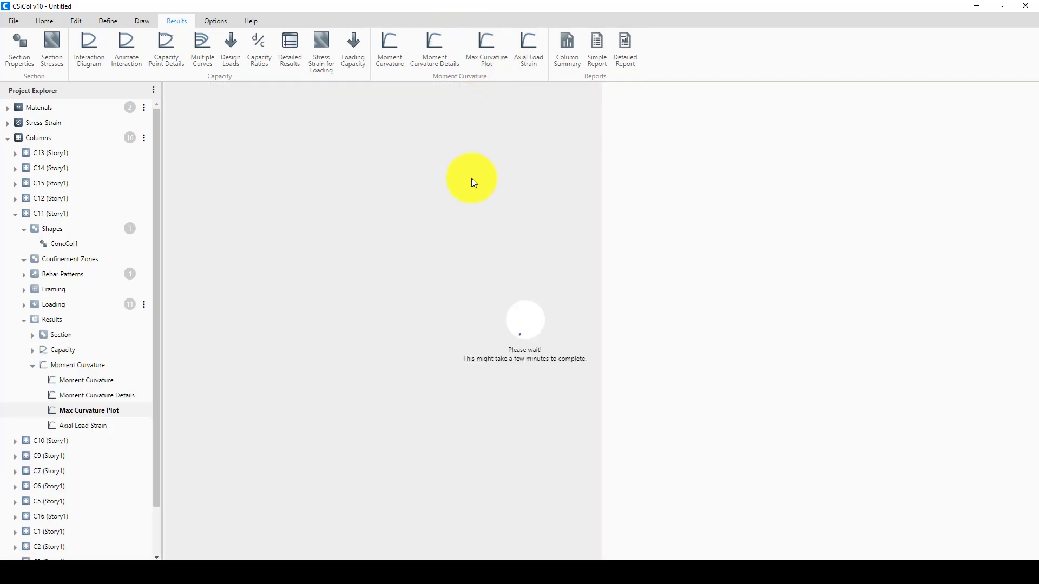
{"action": "mouse_move", "coordinate": [463, 263]}
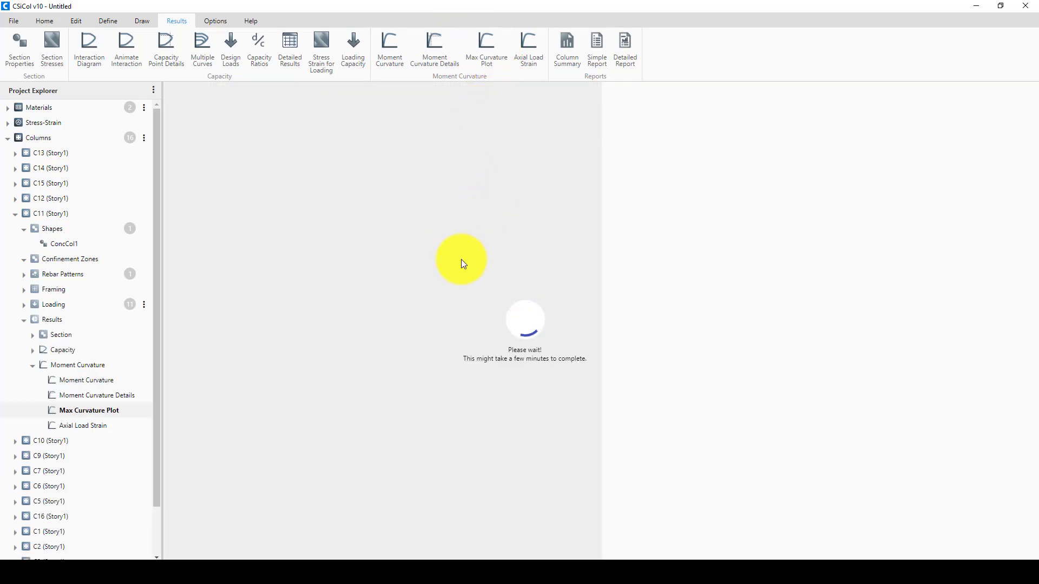
{"action": "mouse_move", "coordinate": [494, 283]}
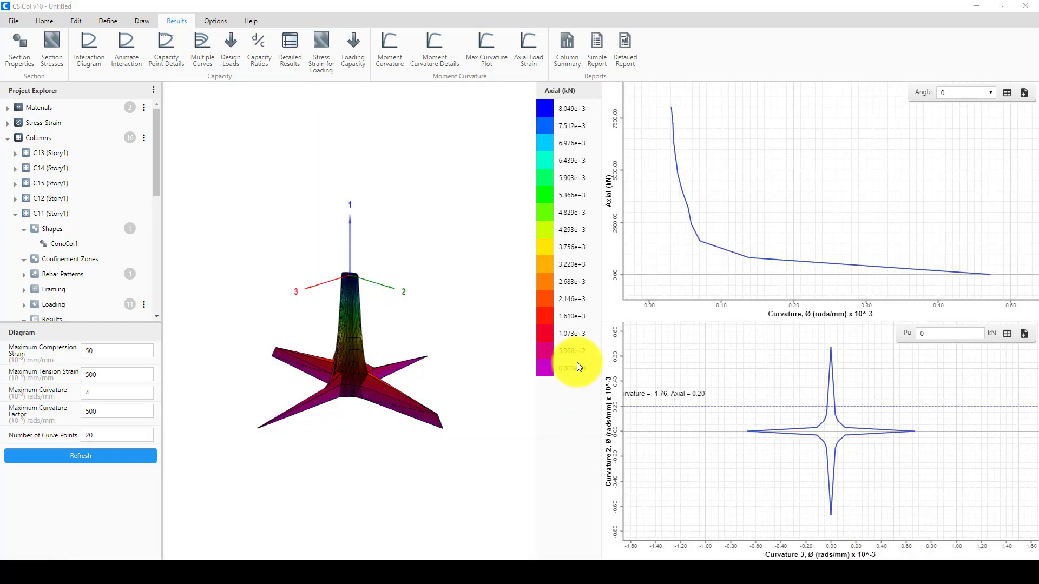
{"action": "mouse_move", "coordinate": [749, 259]}
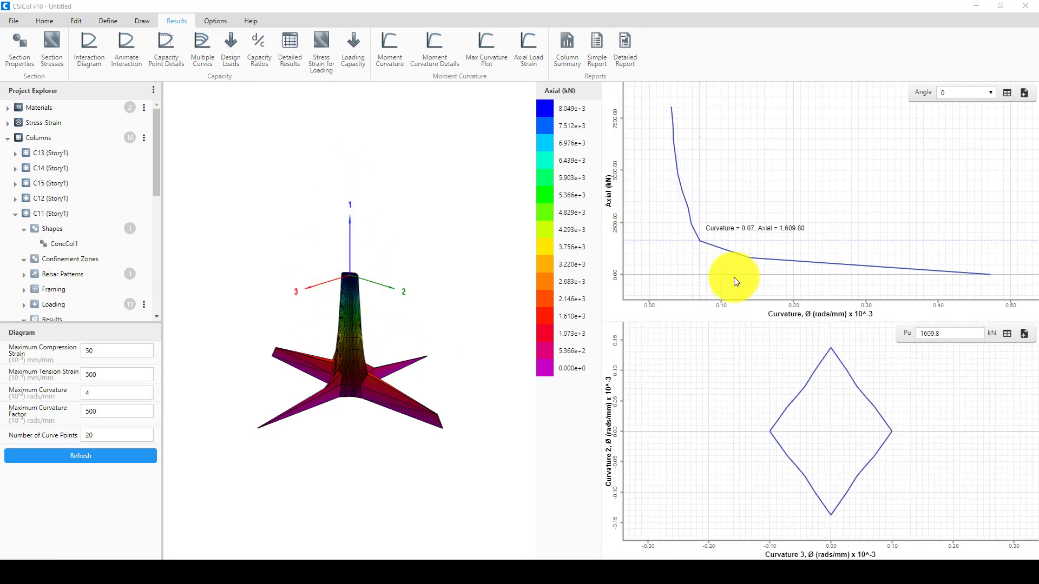
{"action": "mouse_move", "coordinate": [661, 446]}
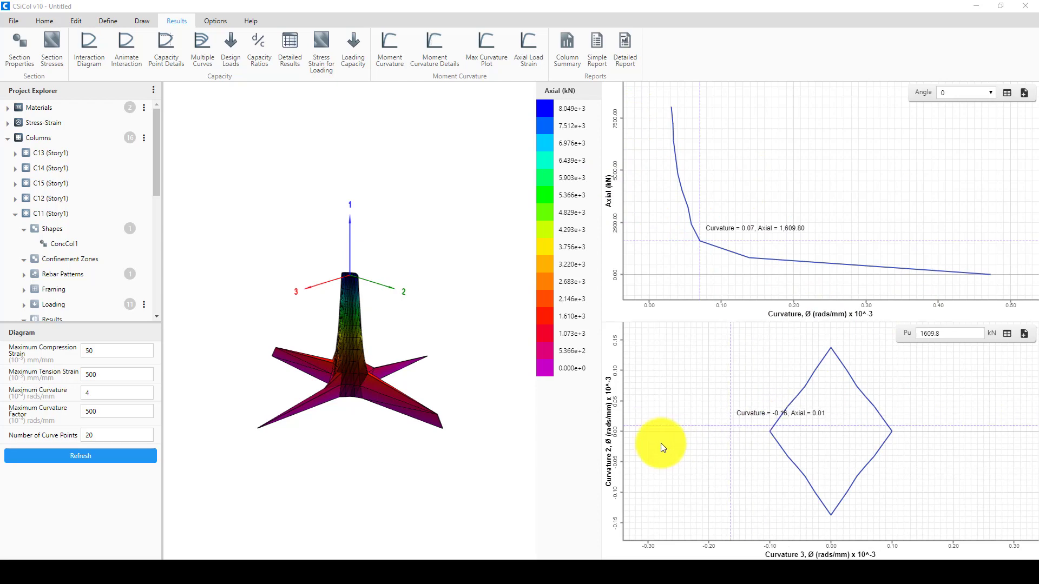
{"action": "mouse_move", "coordinate": [732, 543]}
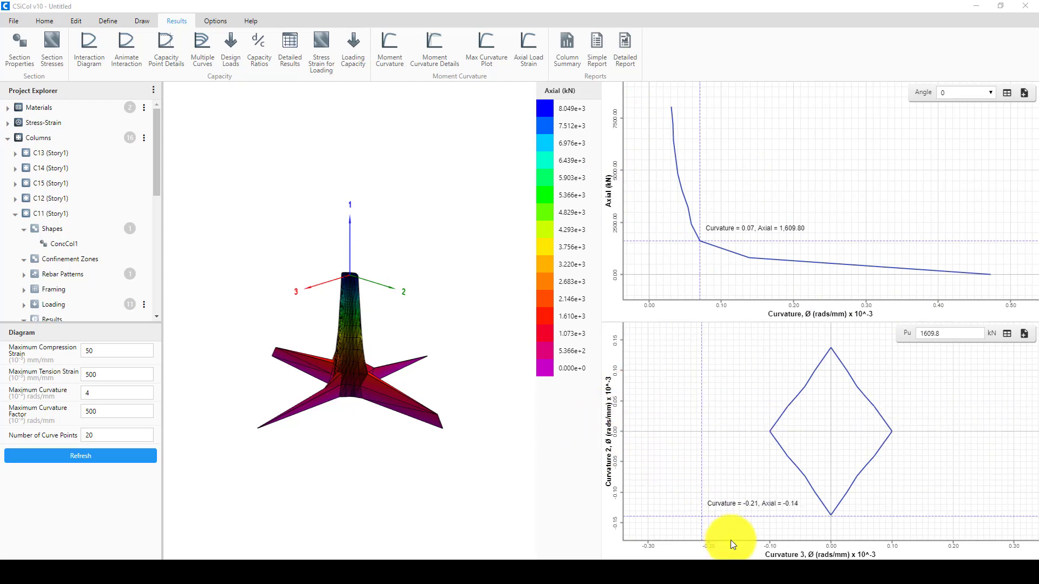
{"action": "mouse_move", "coordinate": [620, 434]}
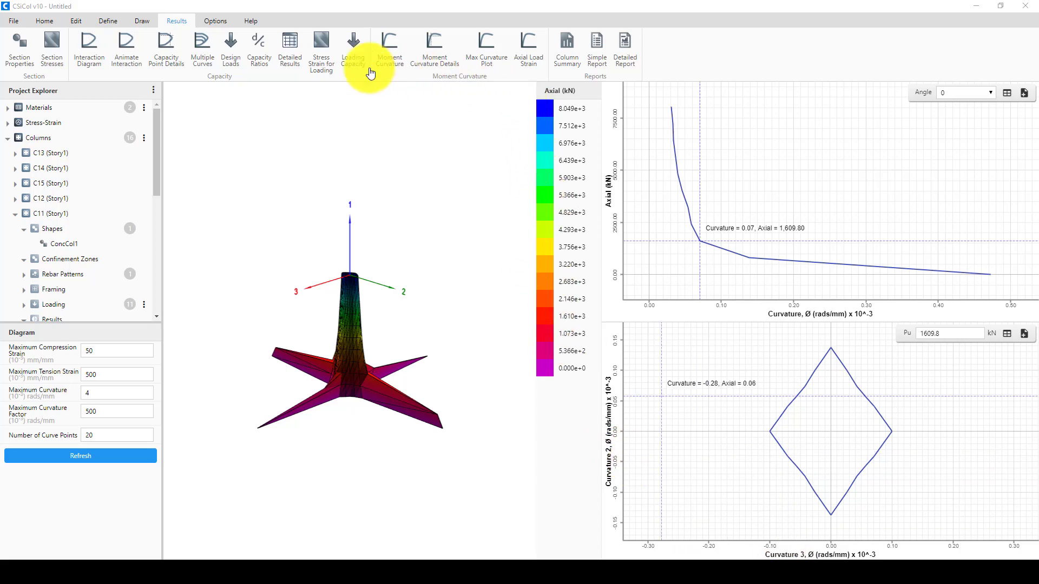
Show C11's capacity point details and concrete stress contour at 4,988 kN axial load
{"action": "left_click", "coordinate": [352, 49]}
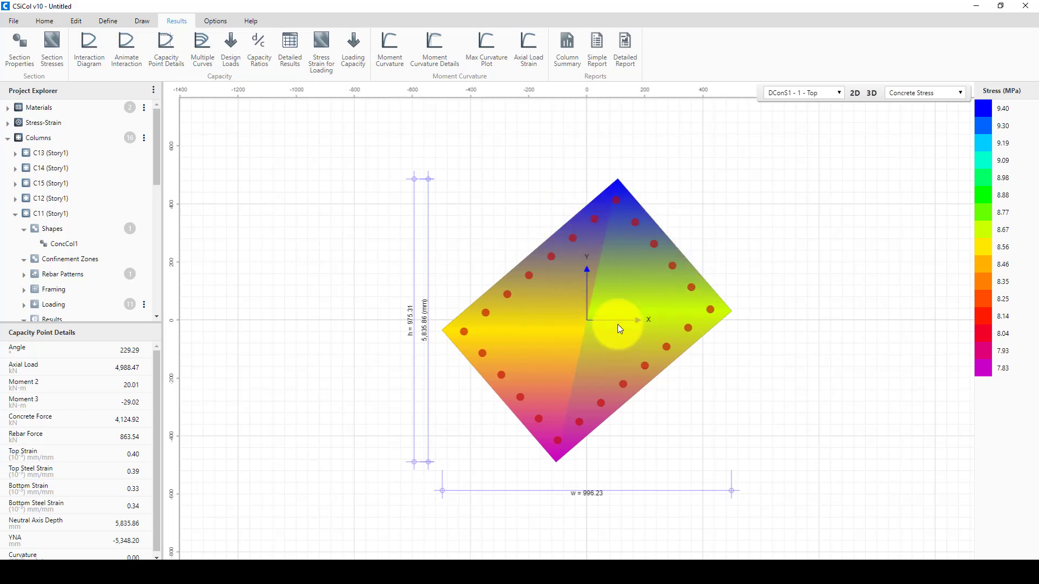
{"action": "mouse_move", "coordinate": [350, 131]}
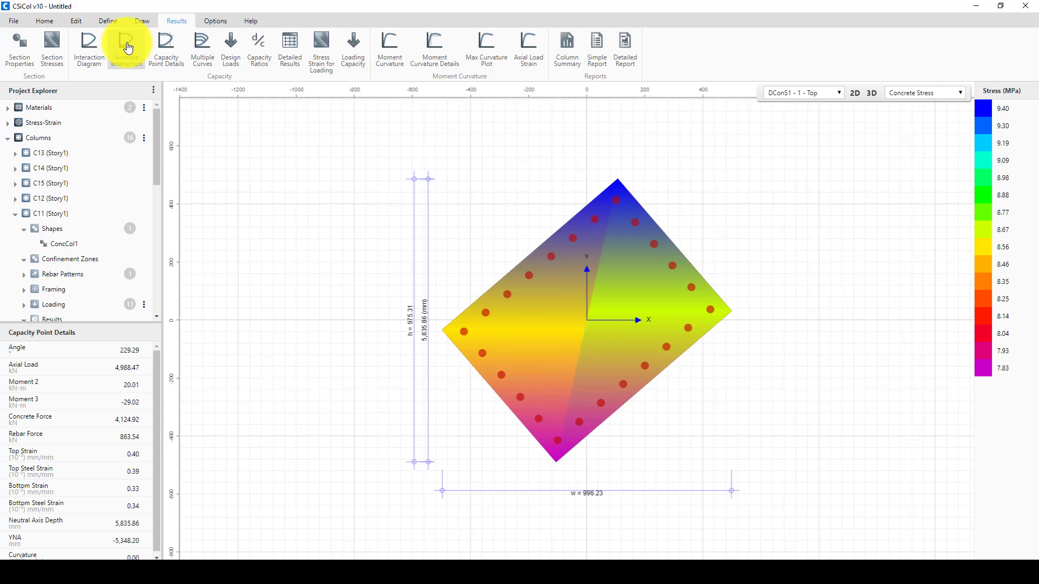
Play C11's animated 3-D interaction surface through to full compression, then stop it
{"action": "left_click", "coordinate": [126, 48]}
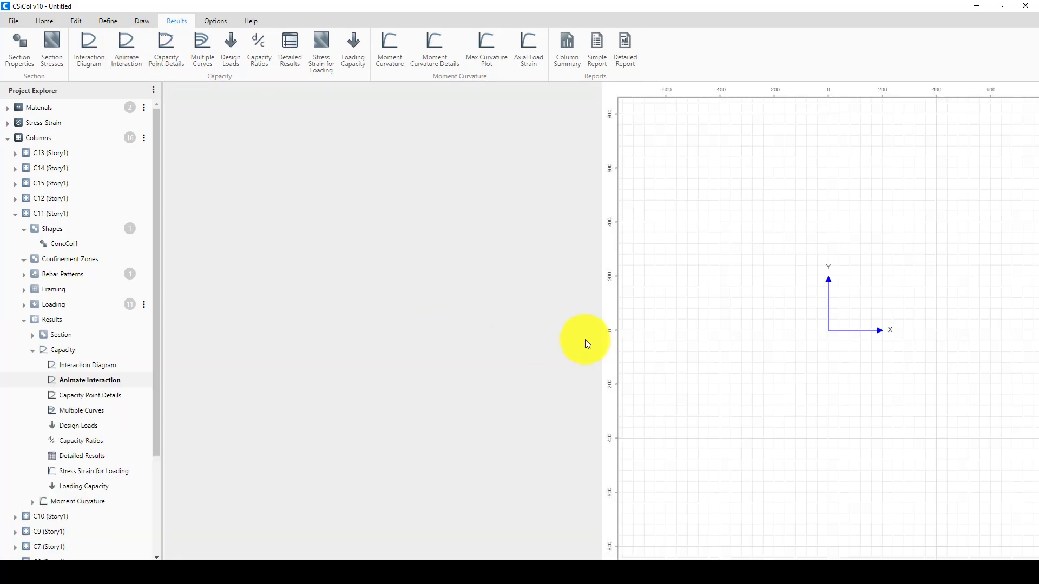
{"action": "left_click", "coordinate": [88, 380]}
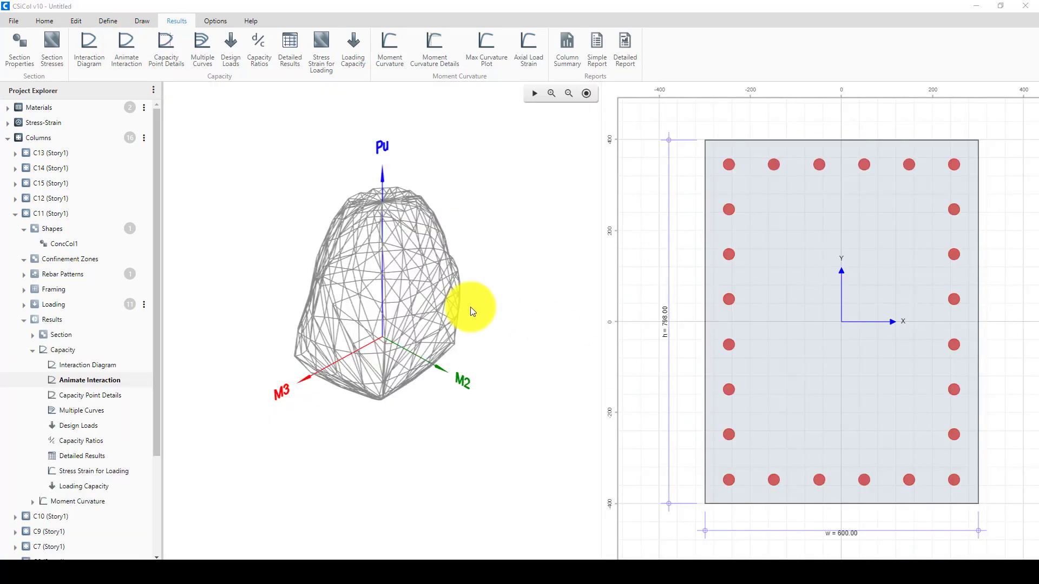
{"action": "left_click", "coordinate": [535, 94]}
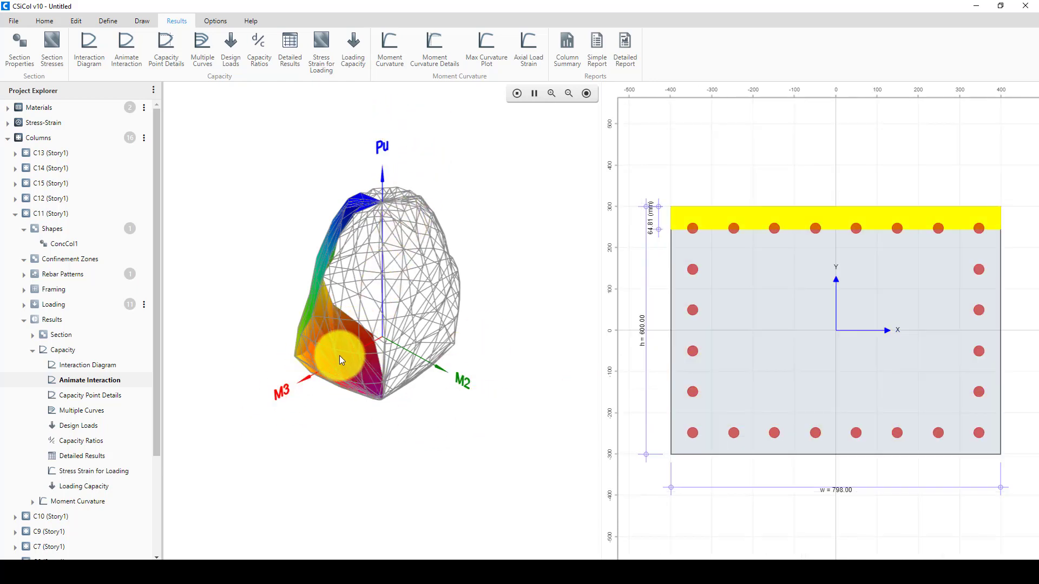
{"action": "left_click", "coordinate": [516, 92]}
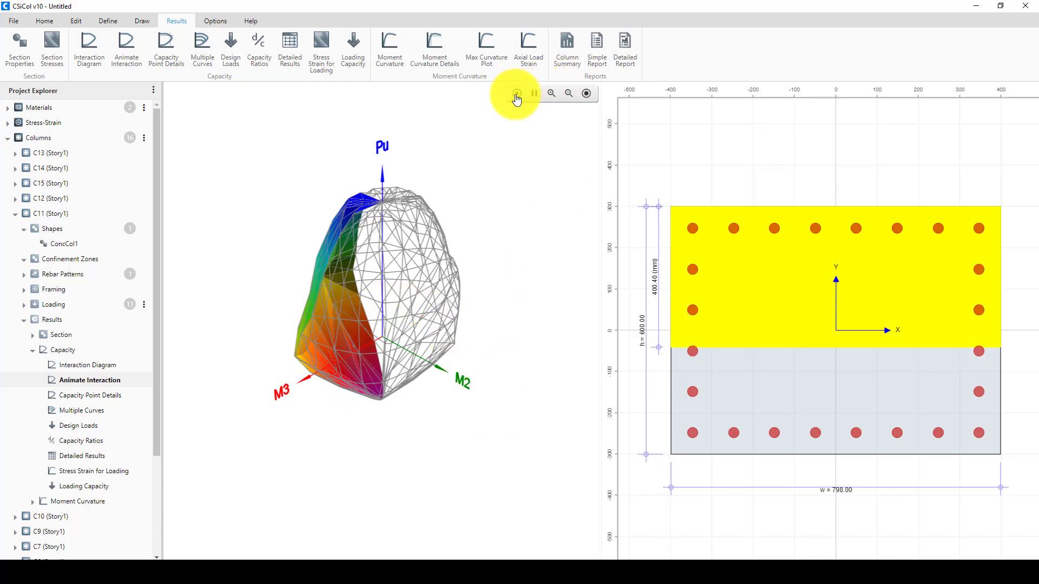
{"action": "left_click", "coordinate": [534, 92]}
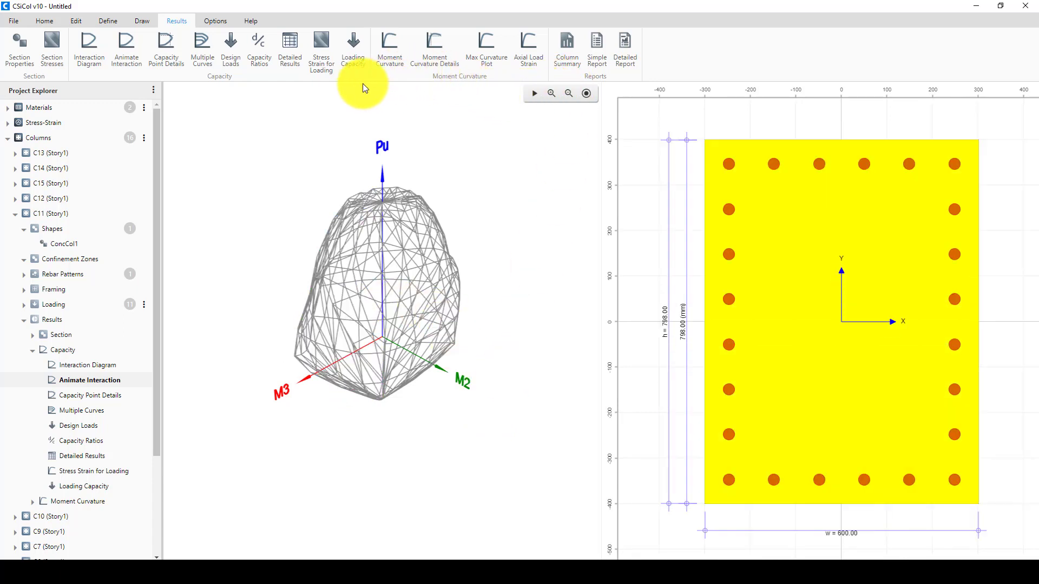
{"action": "mouse_move", "coordinate": [88, 47]}
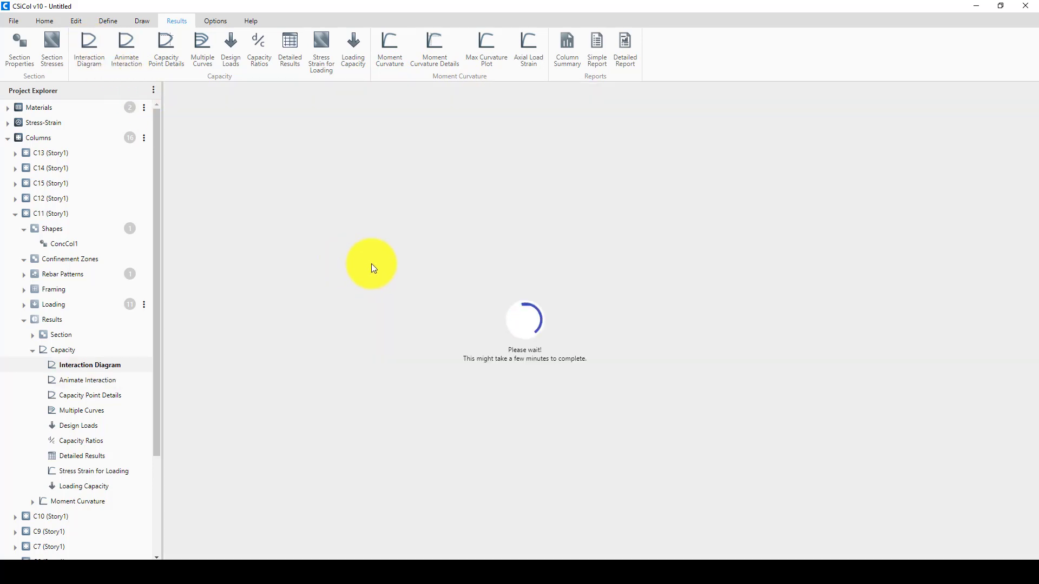
{"action": "mouse_move", "coordinate": [542, 305]}
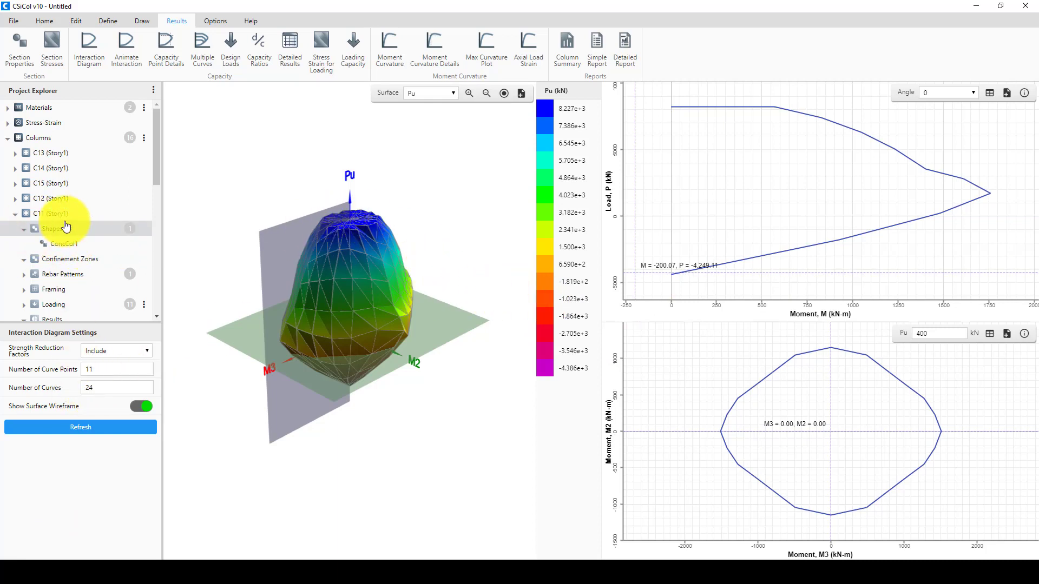
{"action": "mouse_move", "coordinate": [683, 235]}
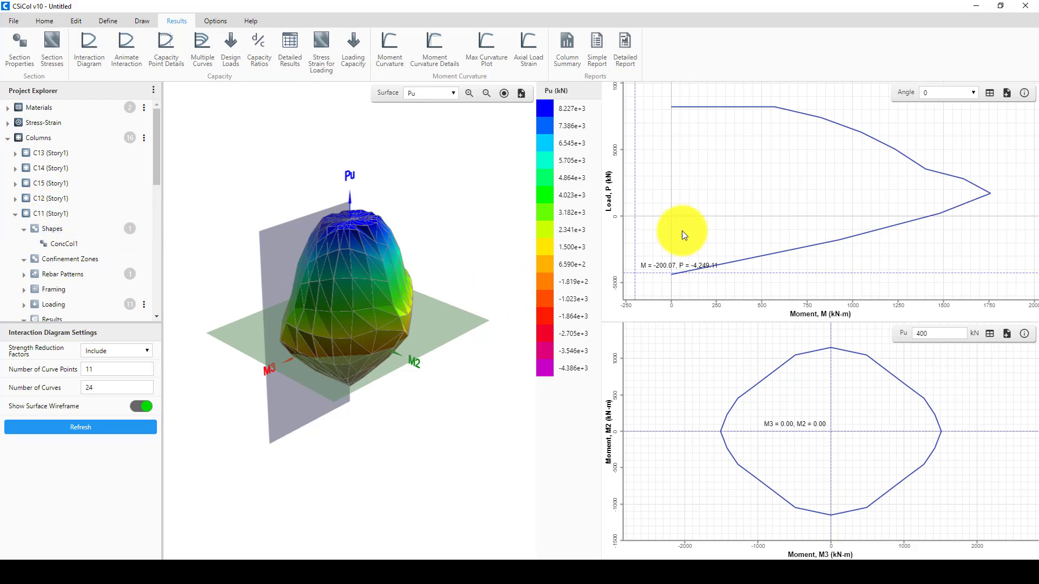
{"action": "mouse_move", "coordinate": [626, 180]}
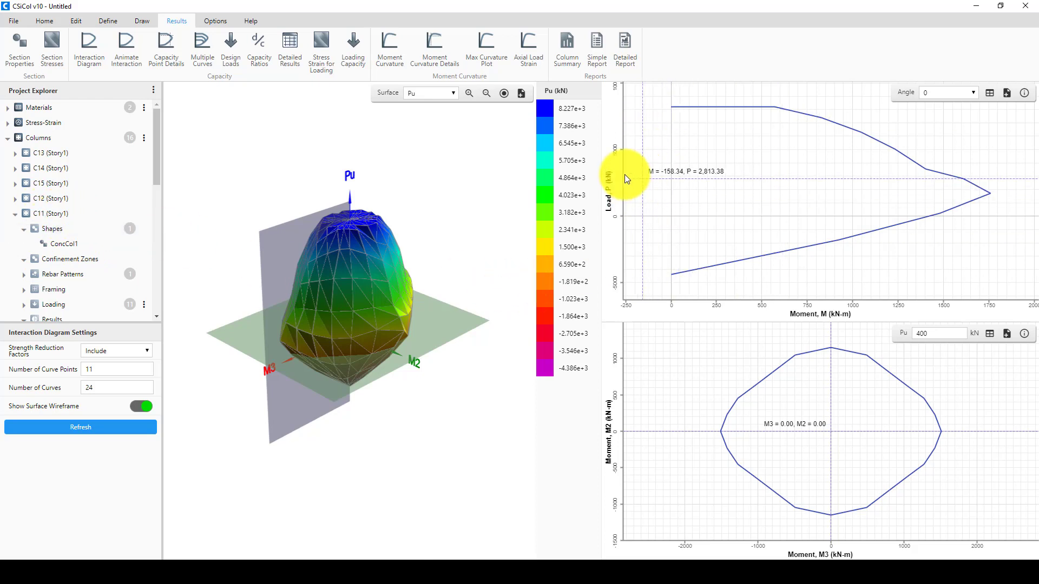
{"action": "mouse_move", "coordinate": [641, 150]}
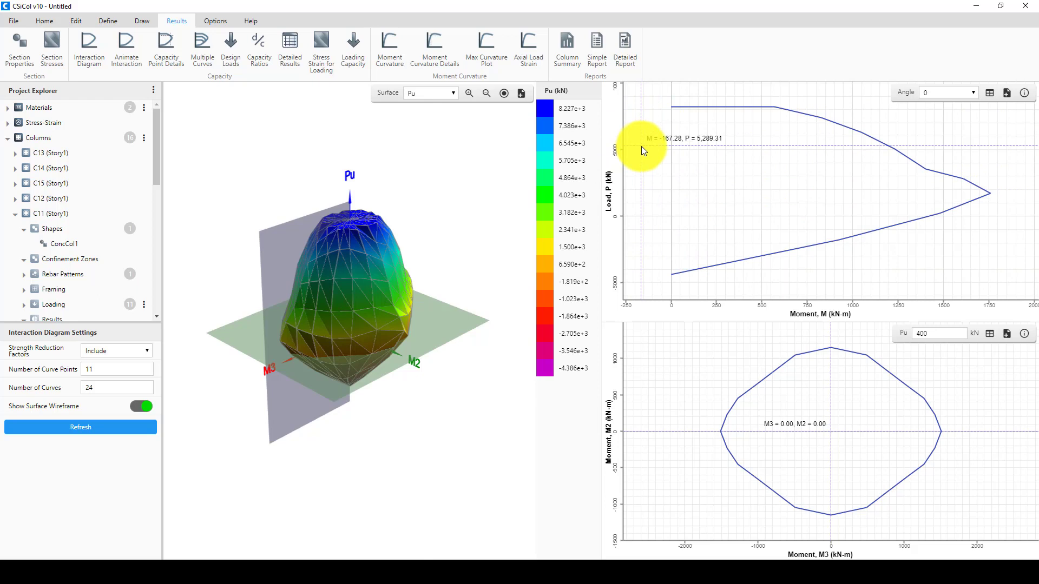
{"action": "mouse_move", "coordinate": [991, 181]}
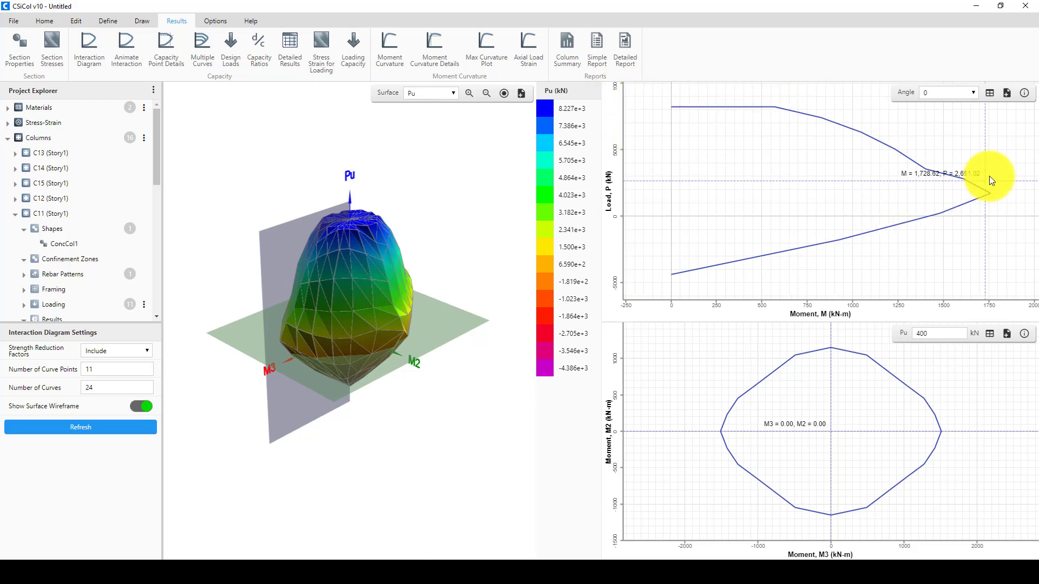
{"action": "mouse_move", "coordinate": [1000, 317]}
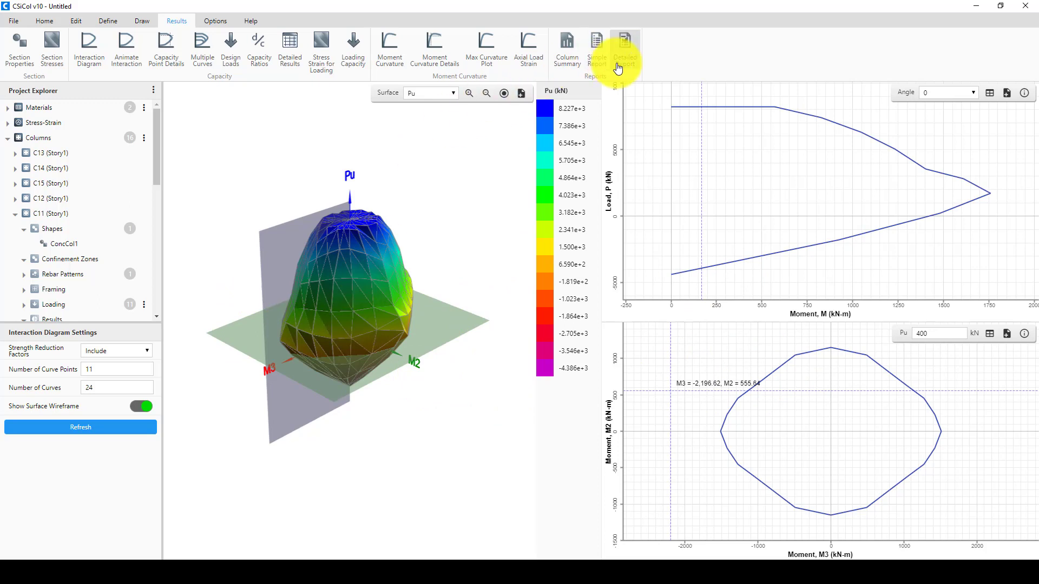
Generate the Detailed Report covering all 16 imported columns
{"action": "left_click", "coordinate": [624, 50]}
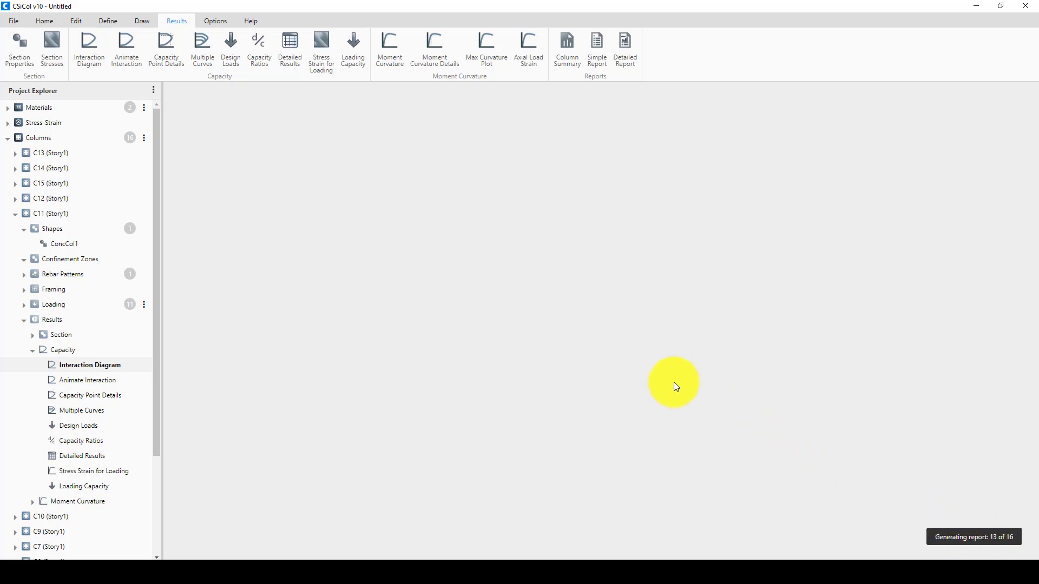
{"action": "mouse_move", "coordinate": [605, 350]}
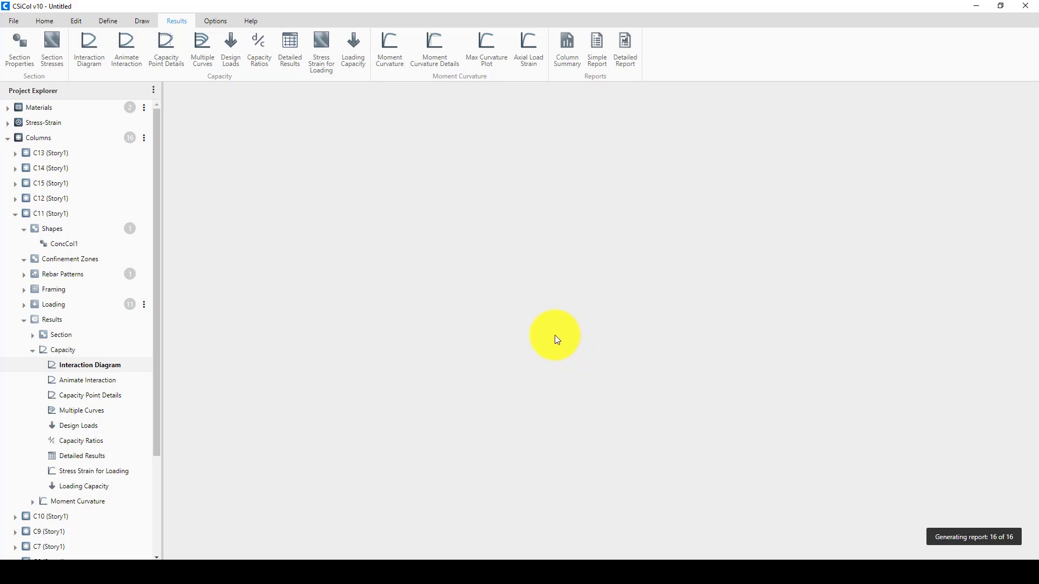
{"action": "mouse_move", "coordinate": [537, 332]}
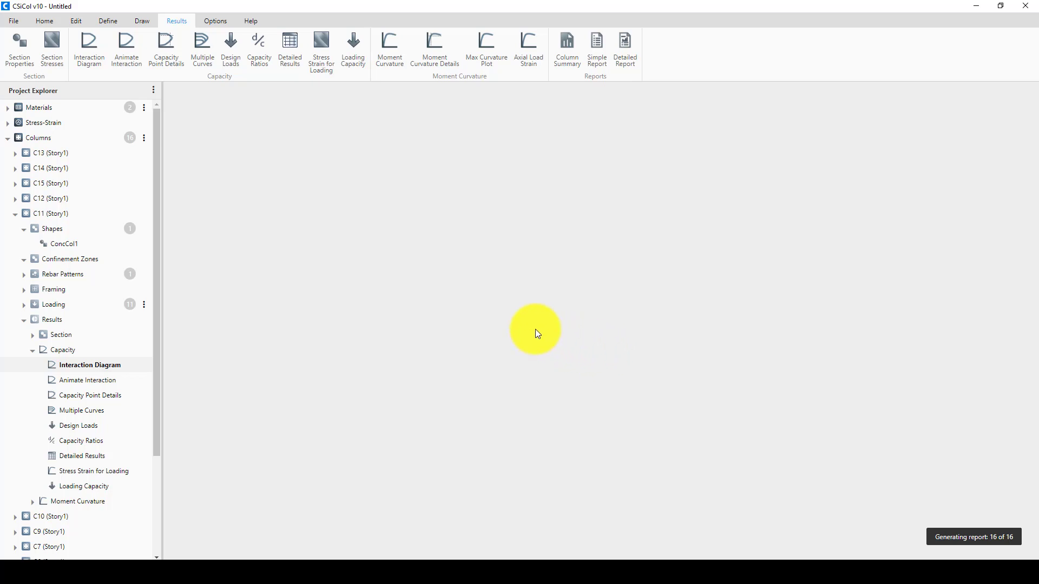
{"action": "mouse_move", "coordinate": [525, 364]}
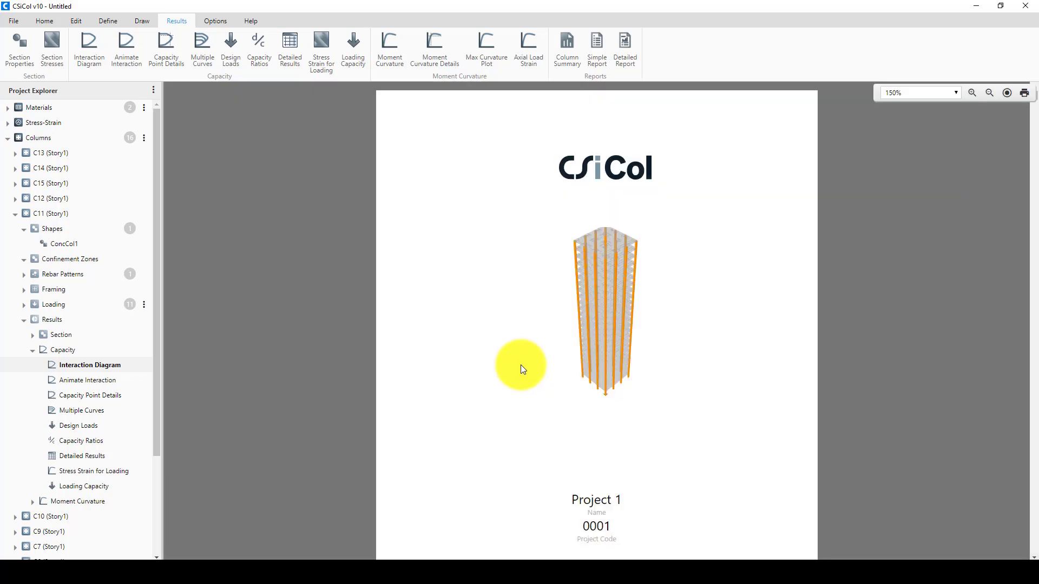
{"action": "mouse_move", "coordinate": [601, 357]}
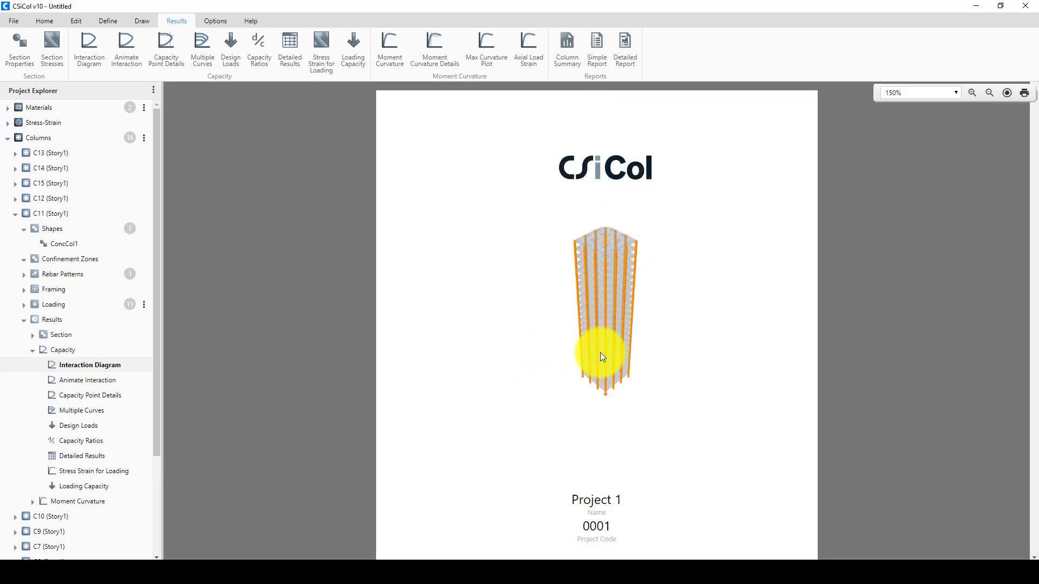
Scroll through C11's Framing, Loading, Design Loads and Result Summary report sections
{"action": "scroll", "scroll_direction": "down", "scroll_amount": 3}
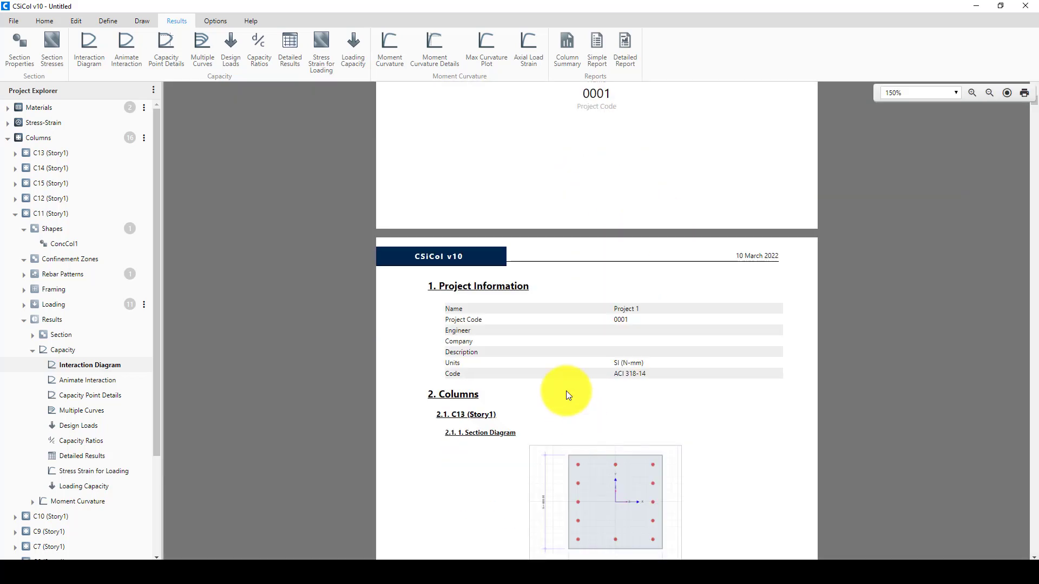
{"action": "scroll", "scroll_direction": "down", "scroll_amount": 3}
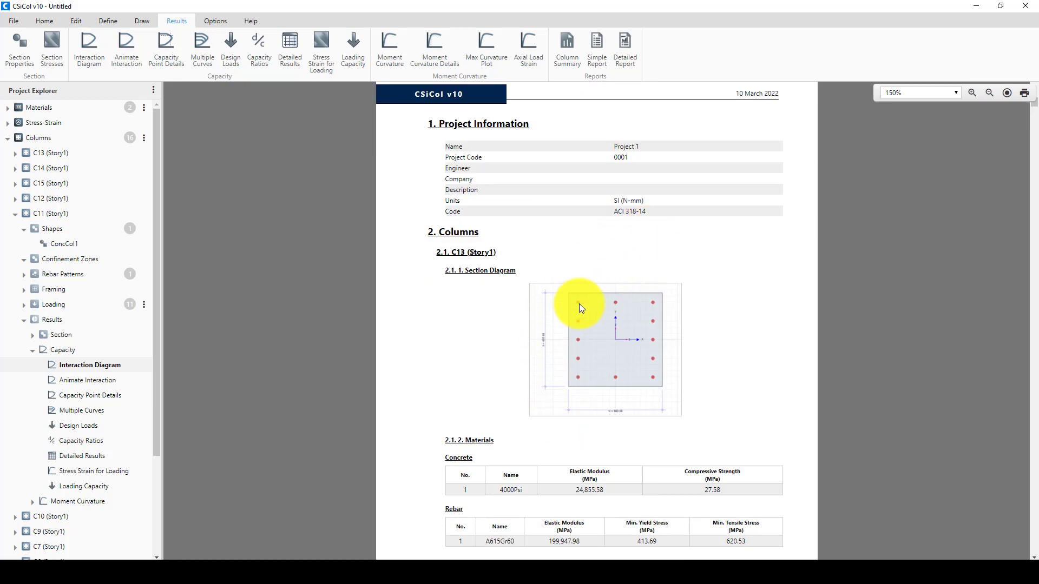
{"action": "mouse_move", "coordinate": [457, 255]}
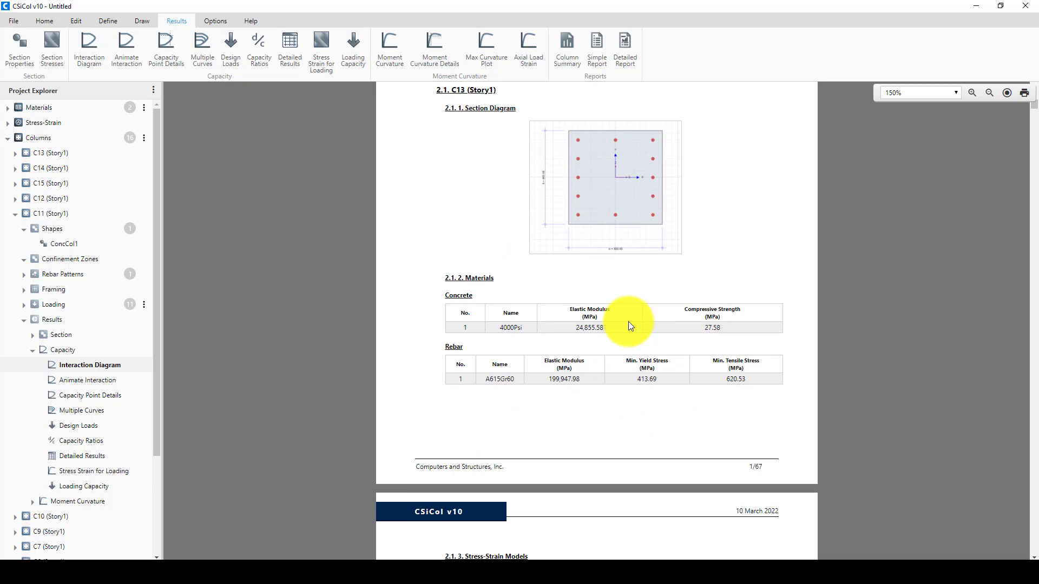
{"action": "scroll", "scroll_direction": "down", "scroll_amount": 3}
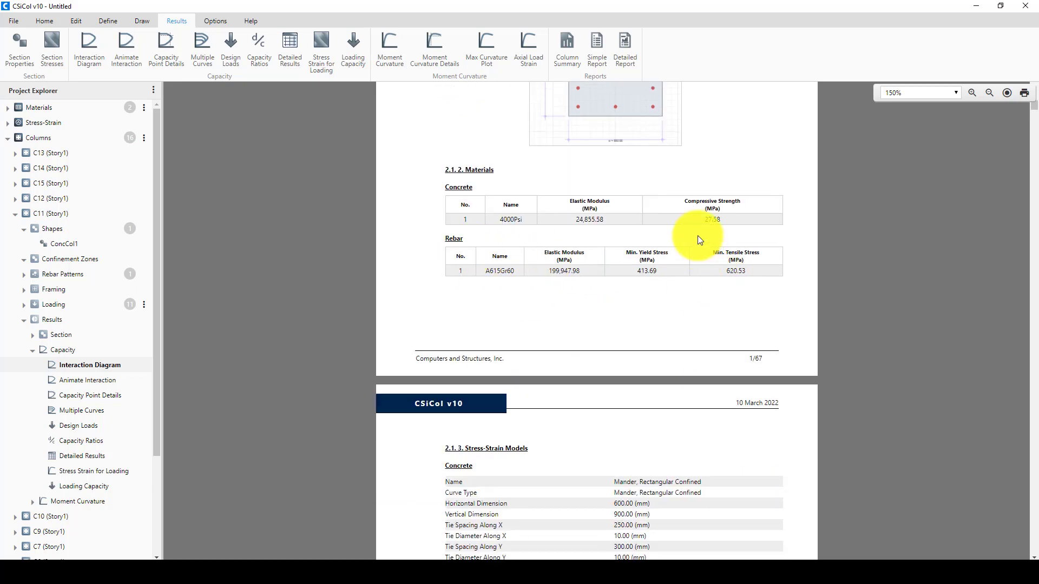
{"action": "mouse_move", "coordinate": [686, 236]}
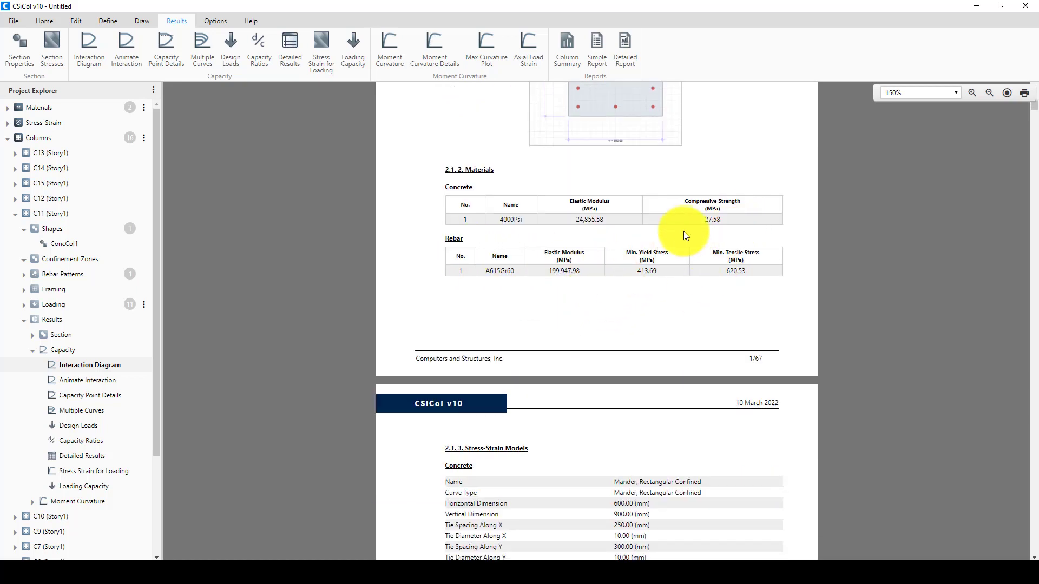
{"action": "mouse_move", "coordinate": [582, 202]}
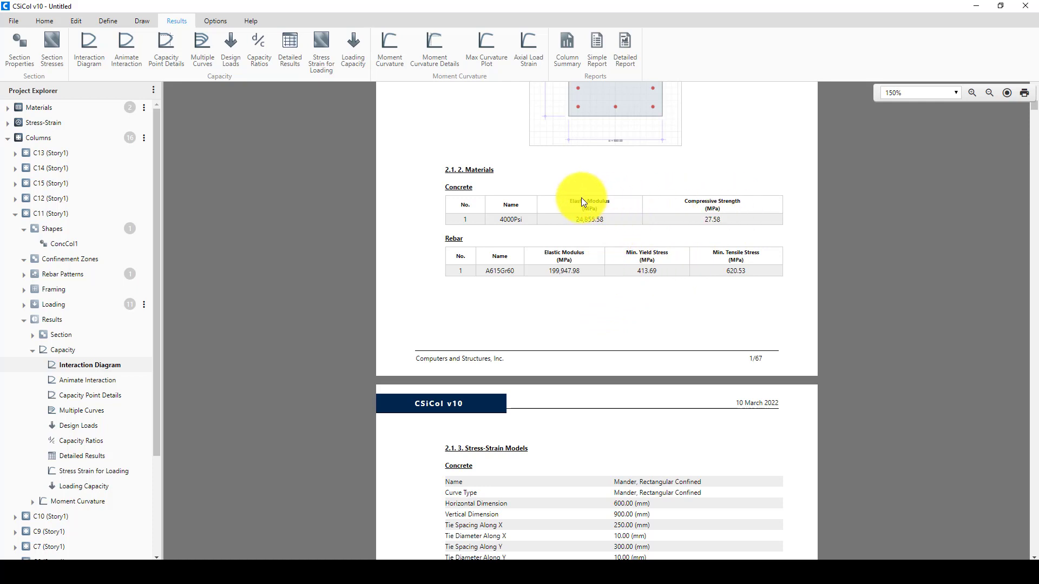
{"action": "mouse_move", "coordinate": [516, 251]}
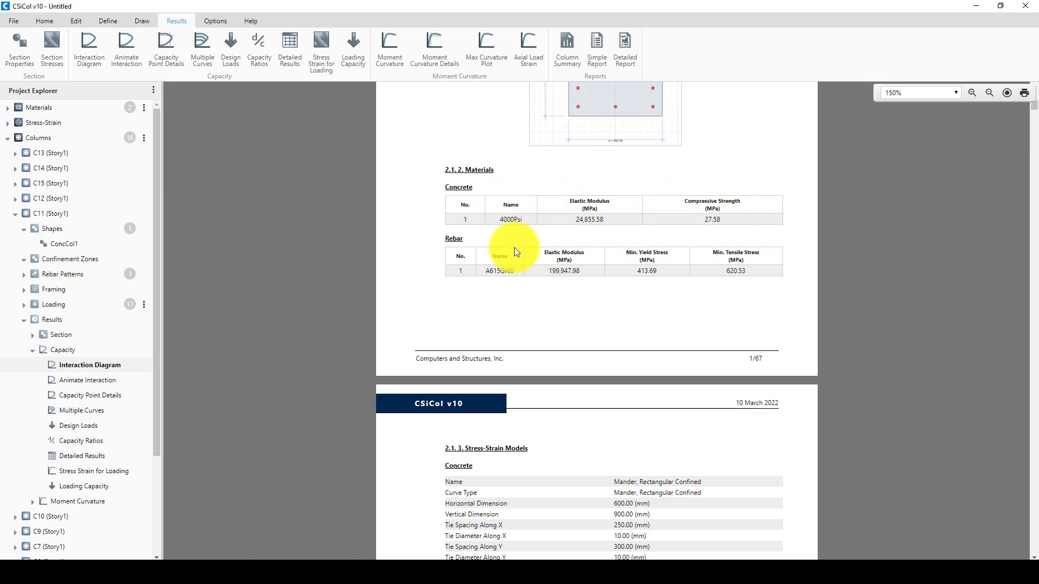
{"action": "mouse_move", "coordinate": [519, 220]}
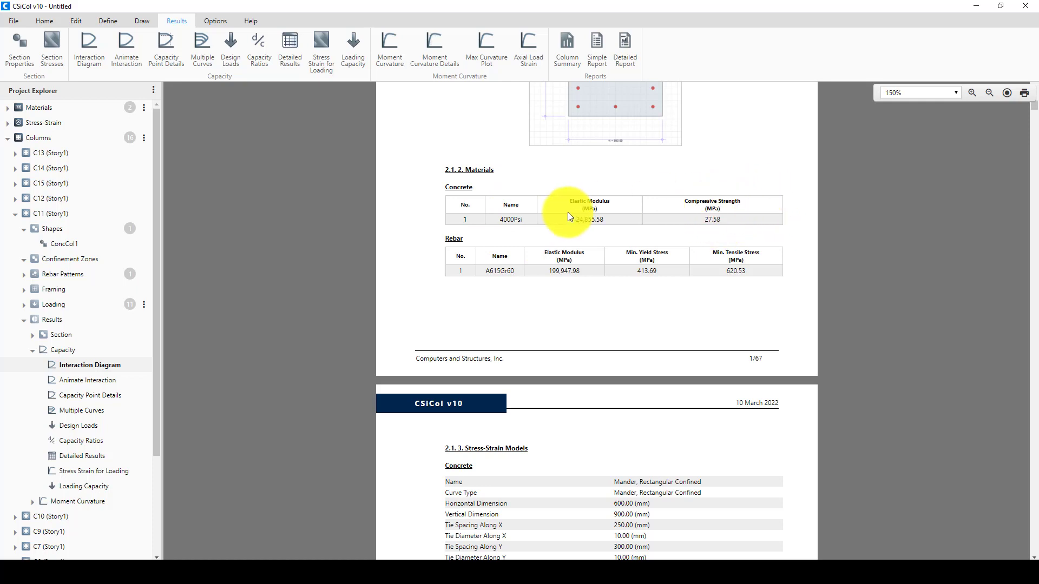
{"action": "mouse_move", "coordinate": [510, 207]}
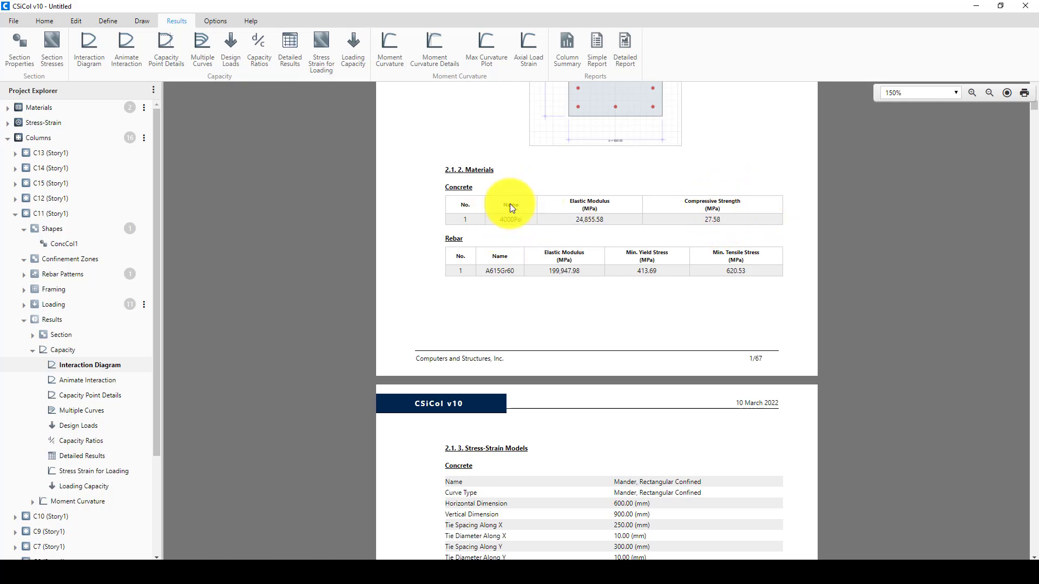
{"action": "mouse_move", "coordinate": [519, 194]}
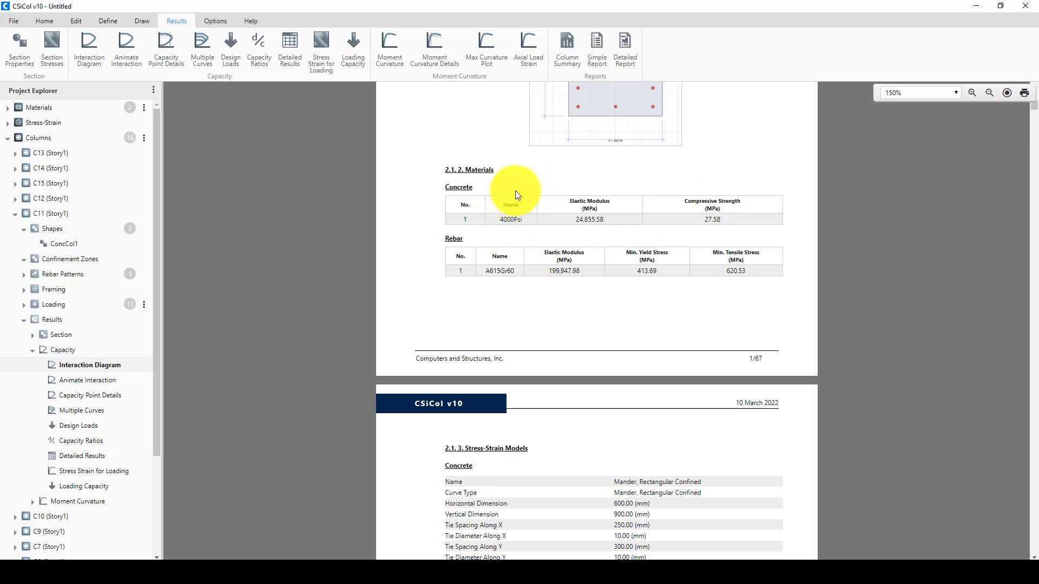
{"action": "mouse_move", "coordinate": [518, 210]}
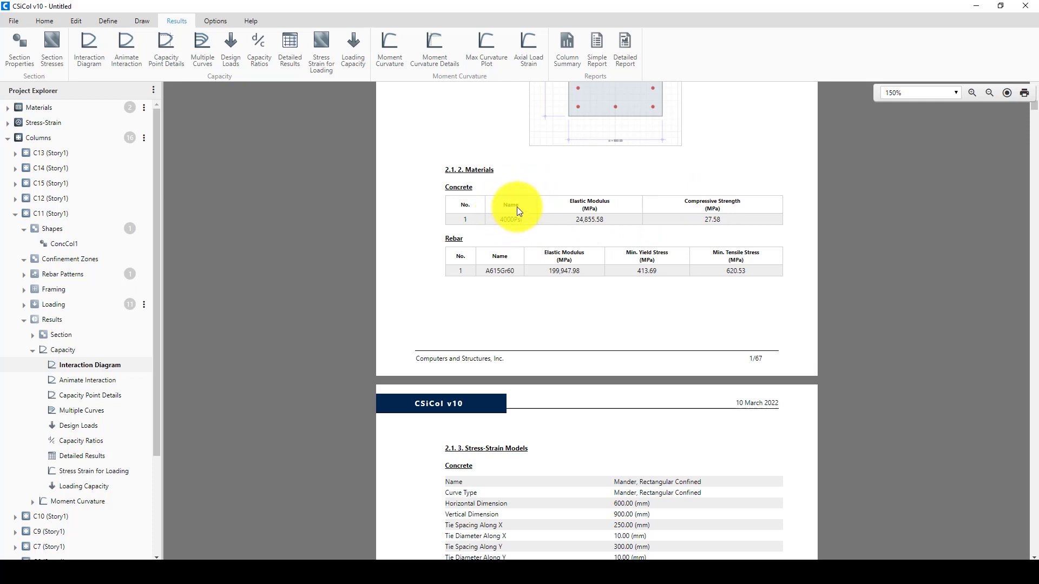
{"action": "mouse_move", "coordinate": [526, 247]}
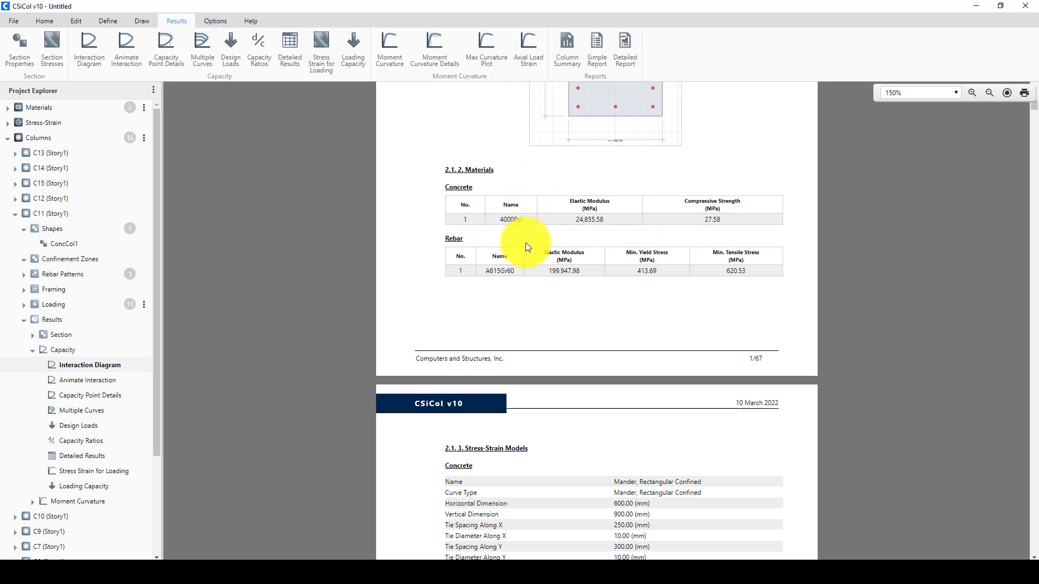
{"action": "mouse_move", "coordinate": [650, 298]}
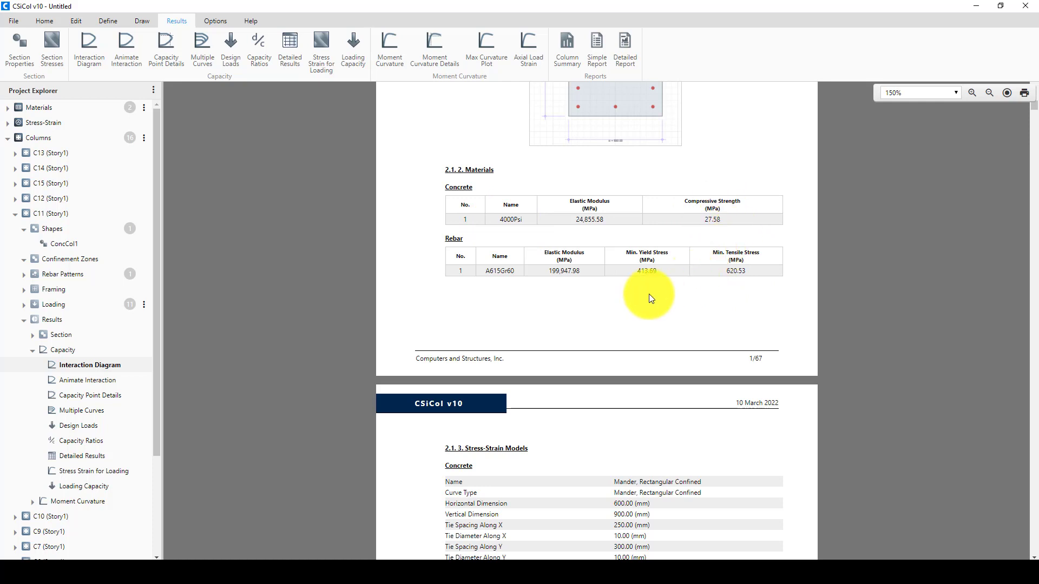
{"action": "mouse_move", "coordinate": [675, 284]}
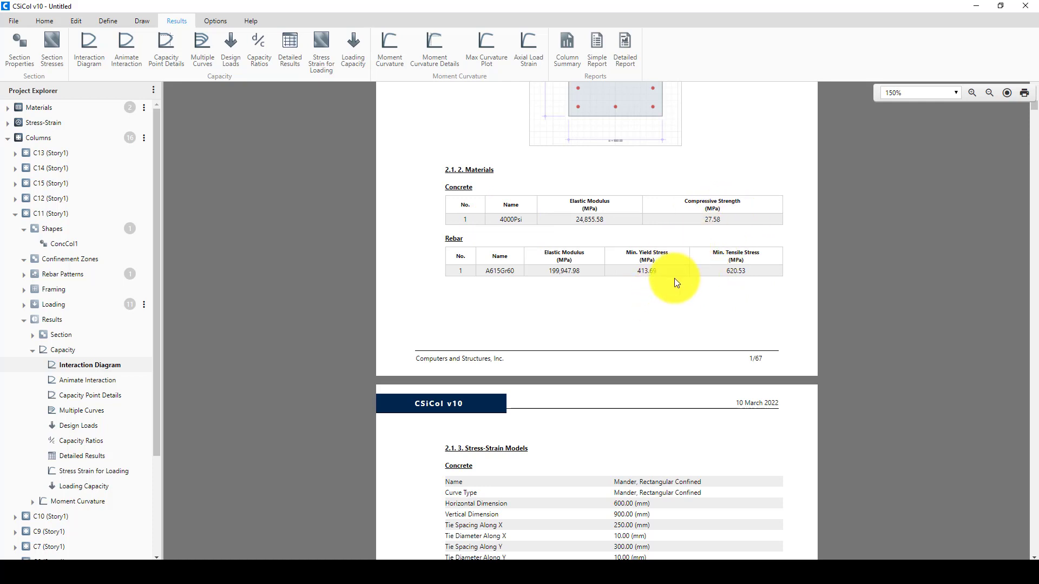
{"action": "scroll", "scroll_direction": "down", "scroll_amount": 3}
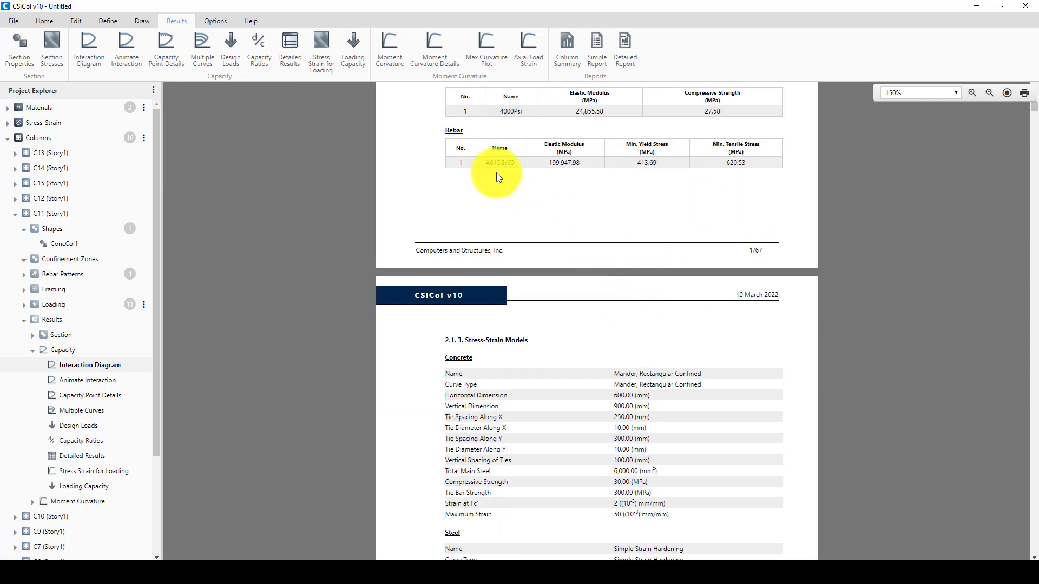
{"action": "scroll", "scroll_direction": "down", "scroll_amount": 3}
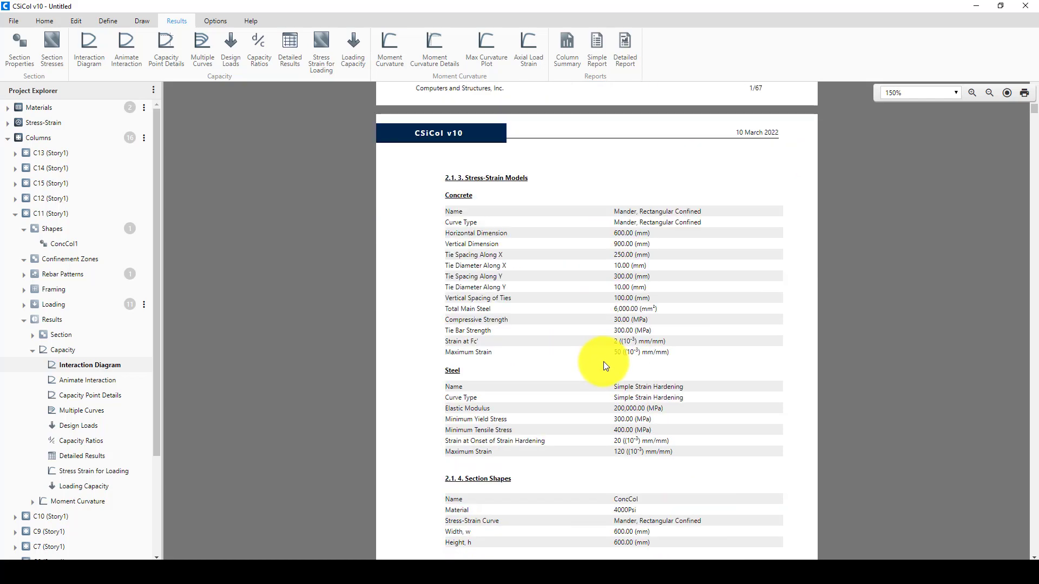
{"action": "mouse_move", "coordinate": [609, 314]}
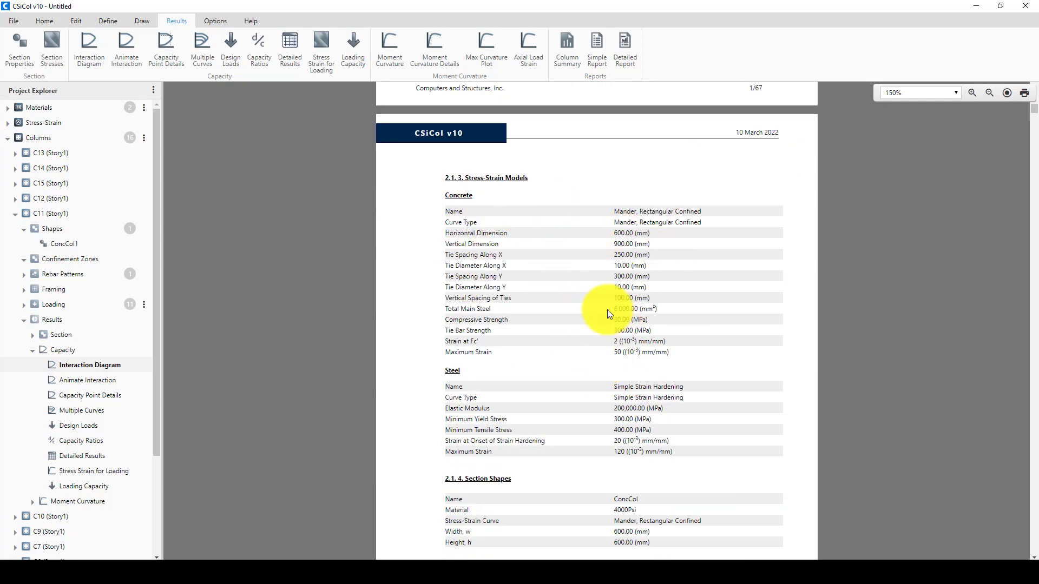
{"action": "scroll", "scroll_direction": "down", "scroll_amount": 3}
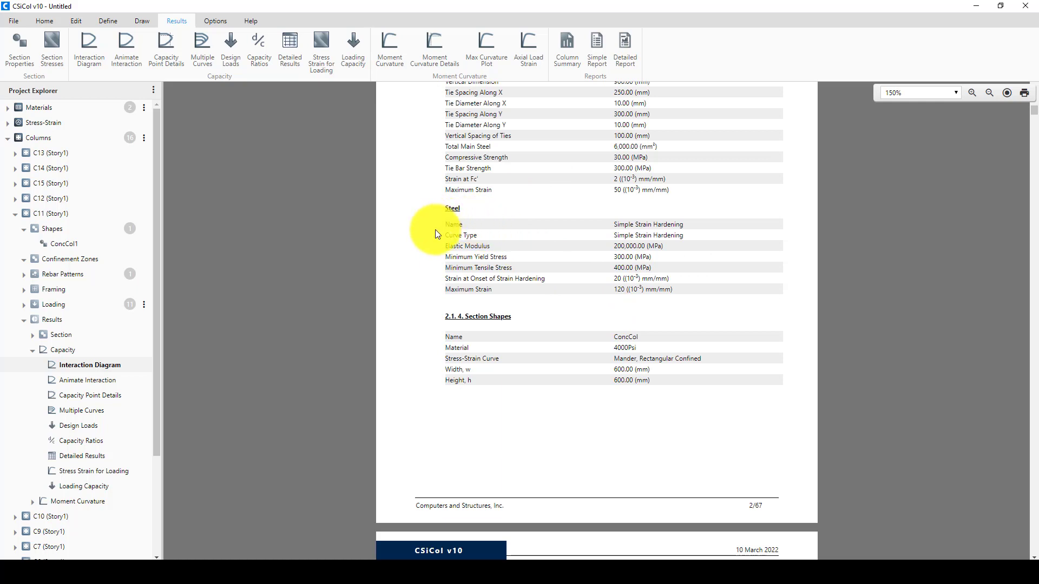
{"action": "scroll", "scroll_direction": "down", "scroll_amount": 3}
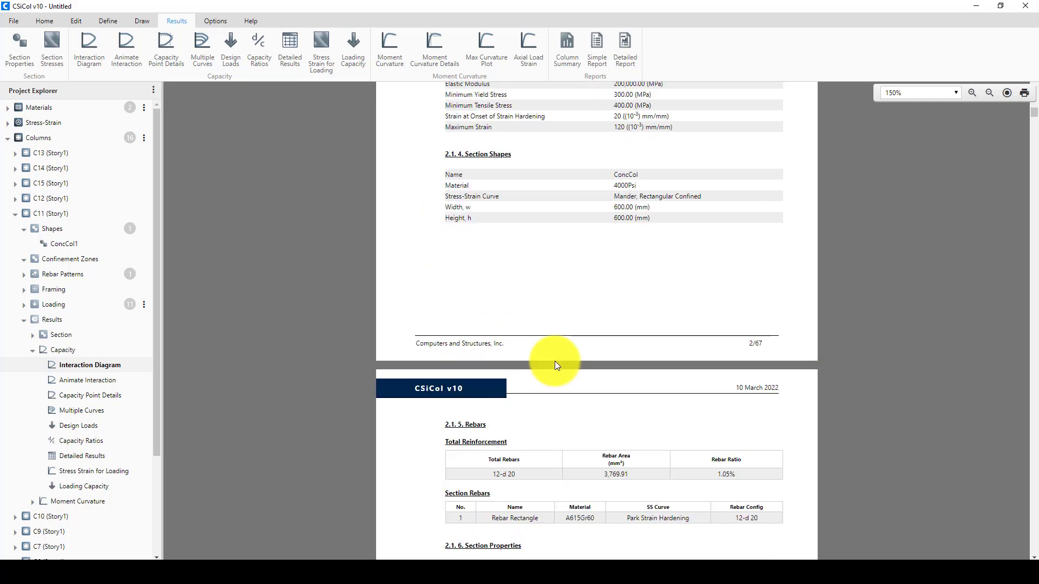
{"action": "scroll", "scroll_direction": "down", "scroll_amount": 3}
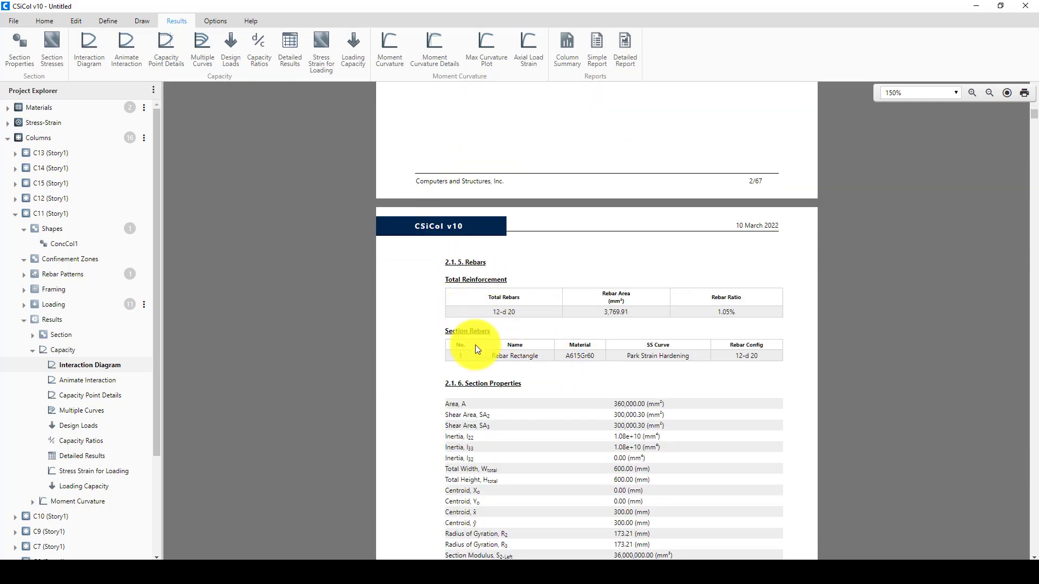
{"action": "mouse_move", "coordinate": [504, 312]}
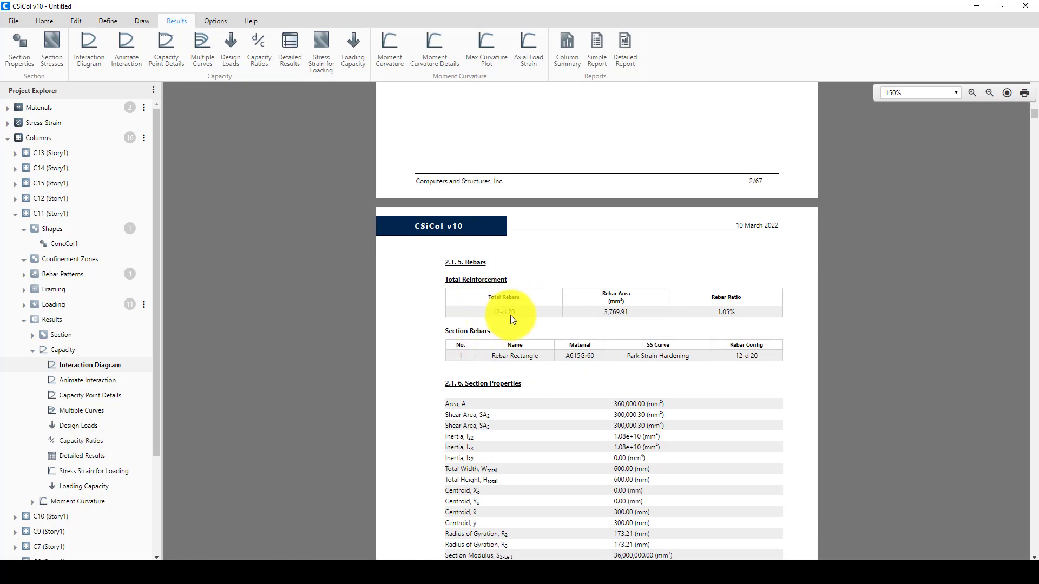
{"action": "mouse_move", "coordinate": [522, 321]}
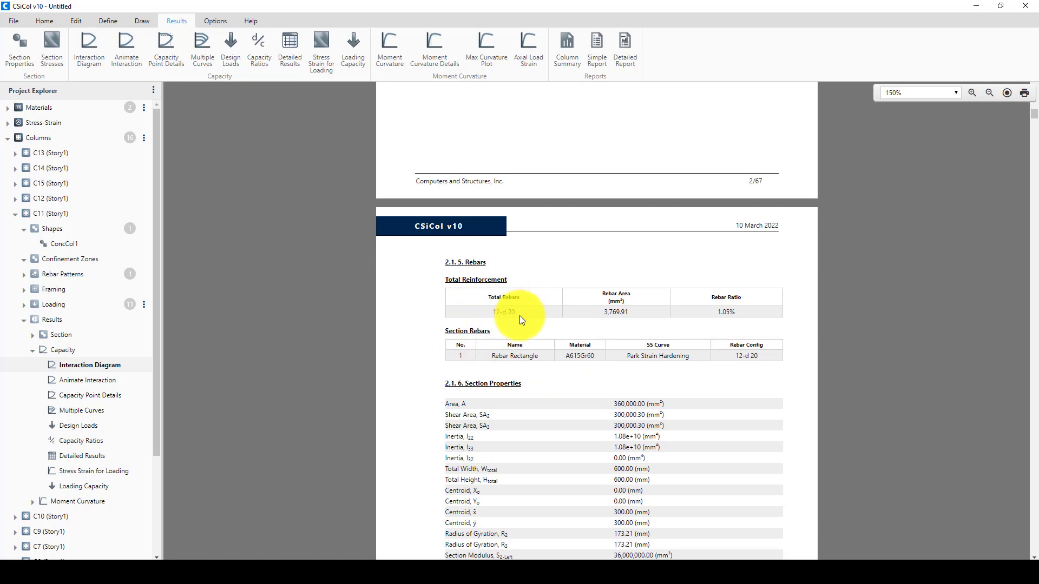
{"action": "mouse_move", "coordinate": [738, 299]}
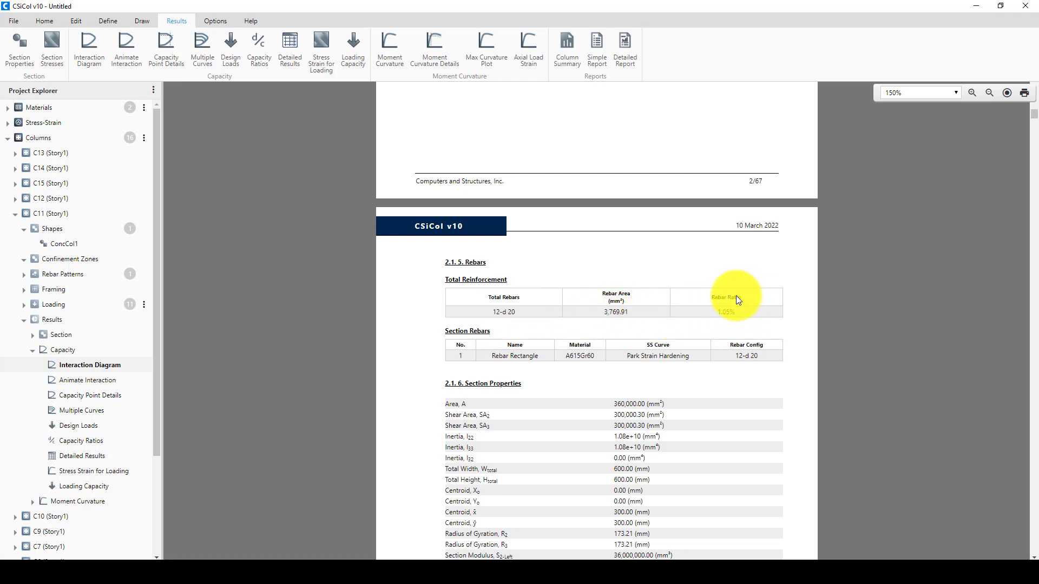
{"action": "mouse_move", "coordinate": [720, 315]}
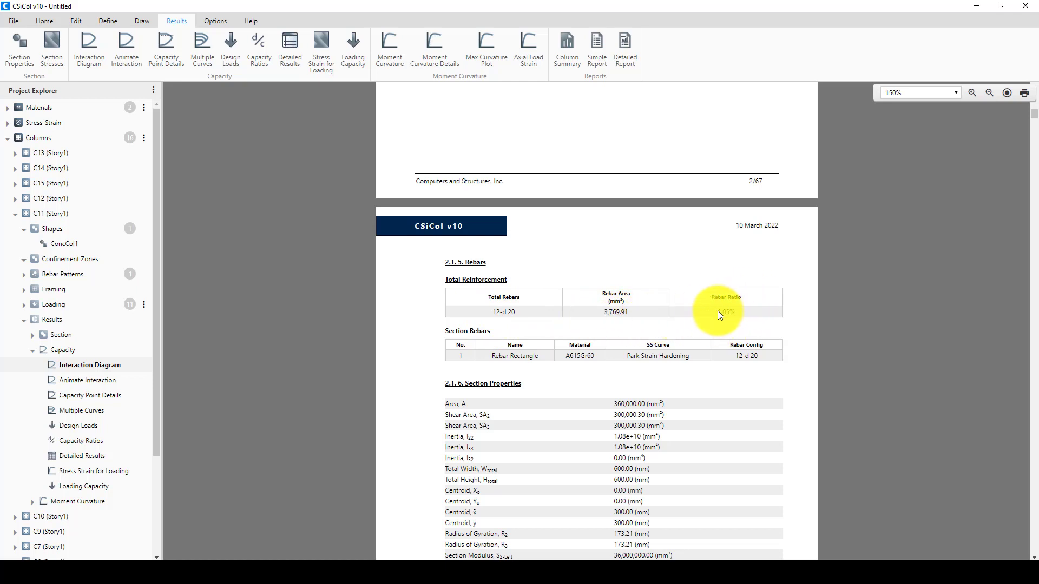
{"action": "mouse_move", "coordinate": [732, 322]}
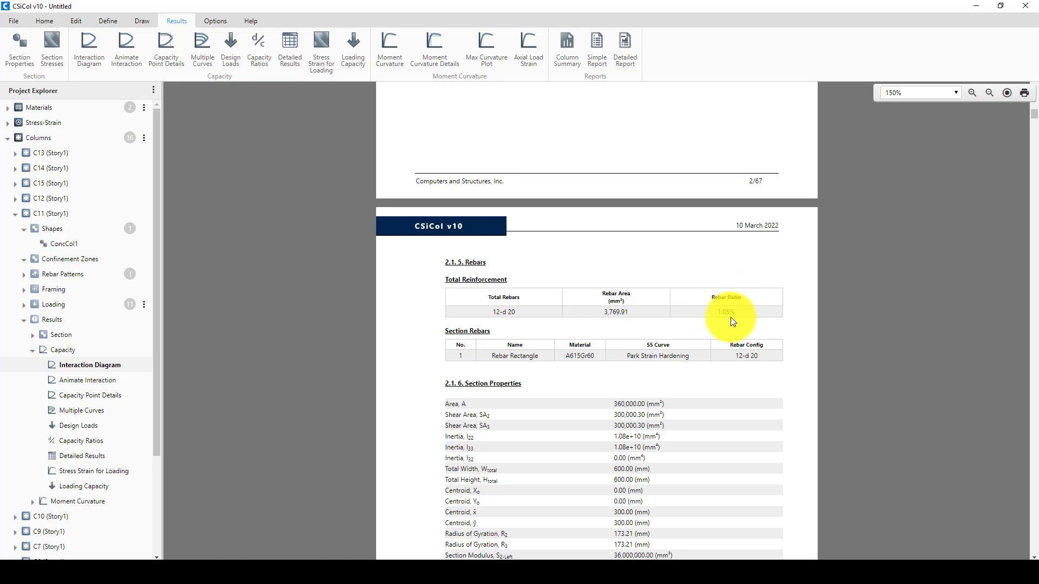
{"action": "mouse_move", "coordinate": [651, 314]}
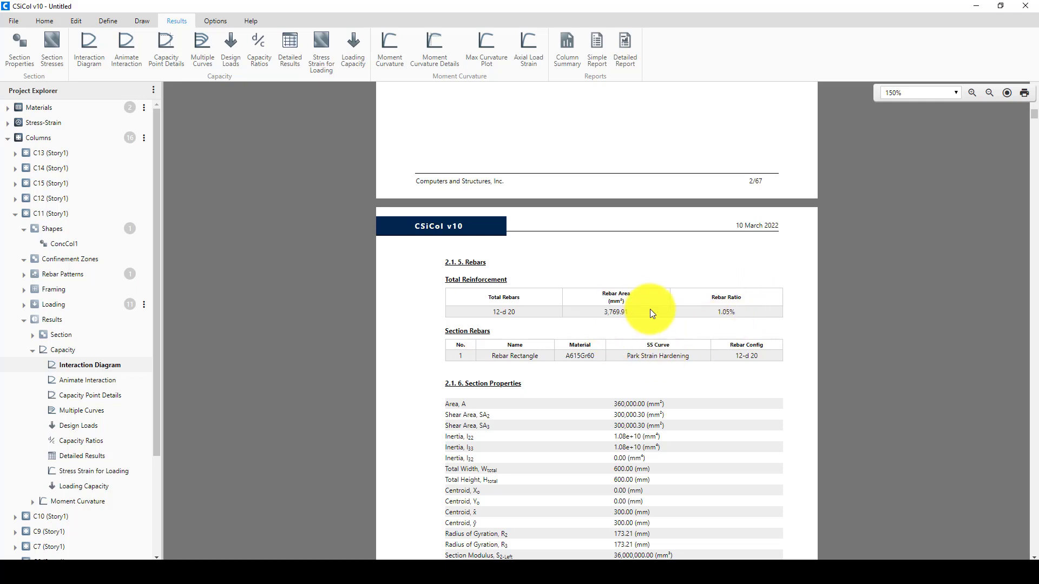
{"action": "scroll", "scroll_direction": "down", "scroll_amount": 3}
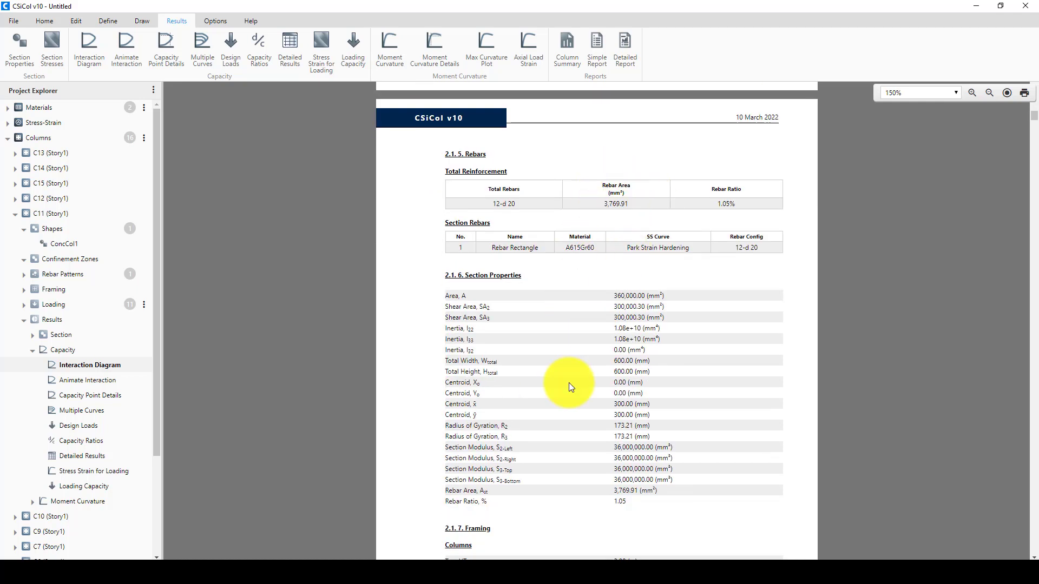
{"action": "scroll", "scroll_direction": "down", "scroll_amount": 3}
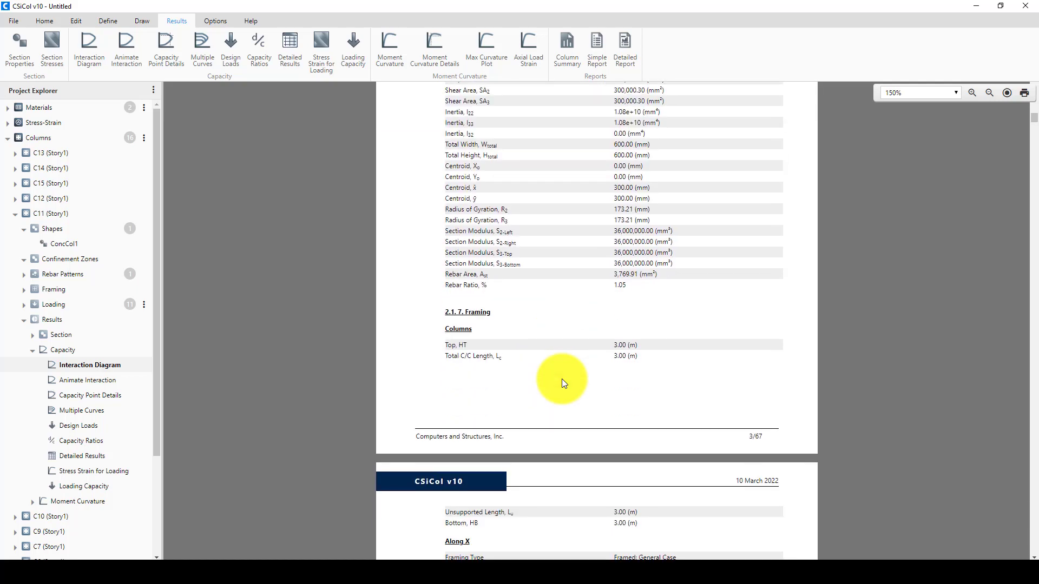
{"action": "mouse_move", "coordinate": [513, 287]}
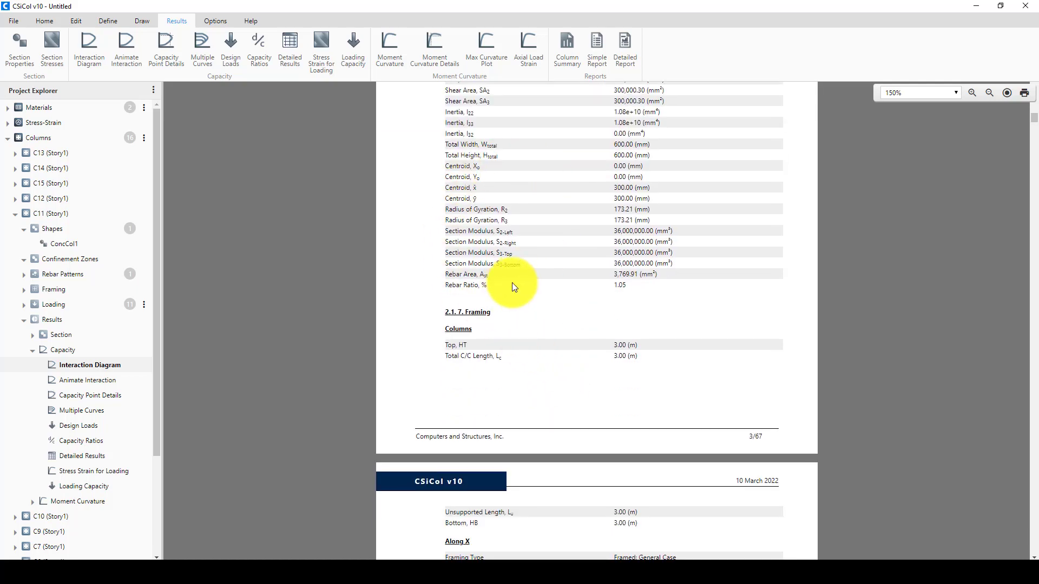
{"action": "scroll", "scroll_direction": "down", "scroll_amount": 3}
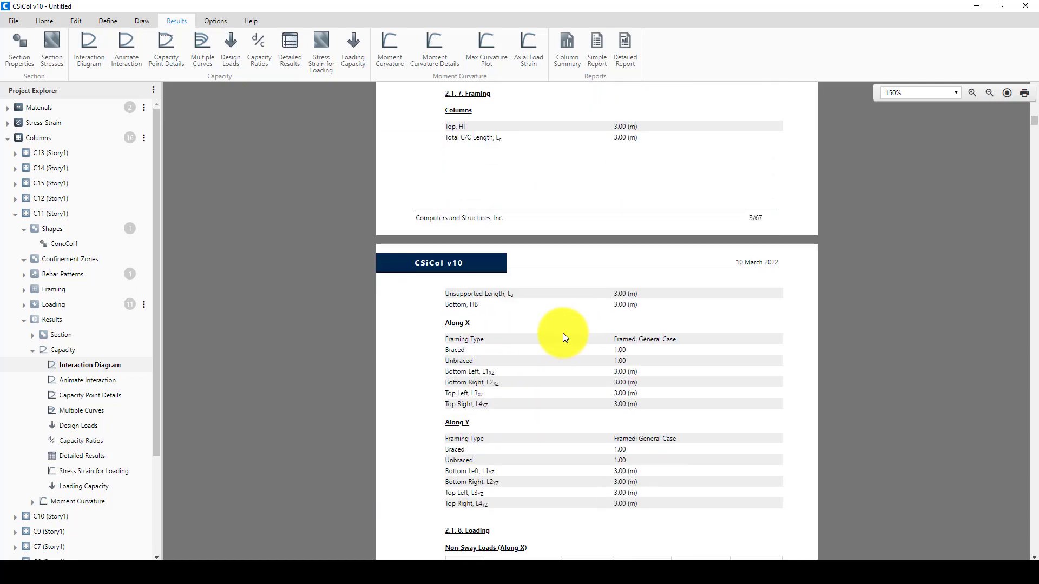
{"action": "scroll", "scroll_direction": "down", "scroll_amount": 3}
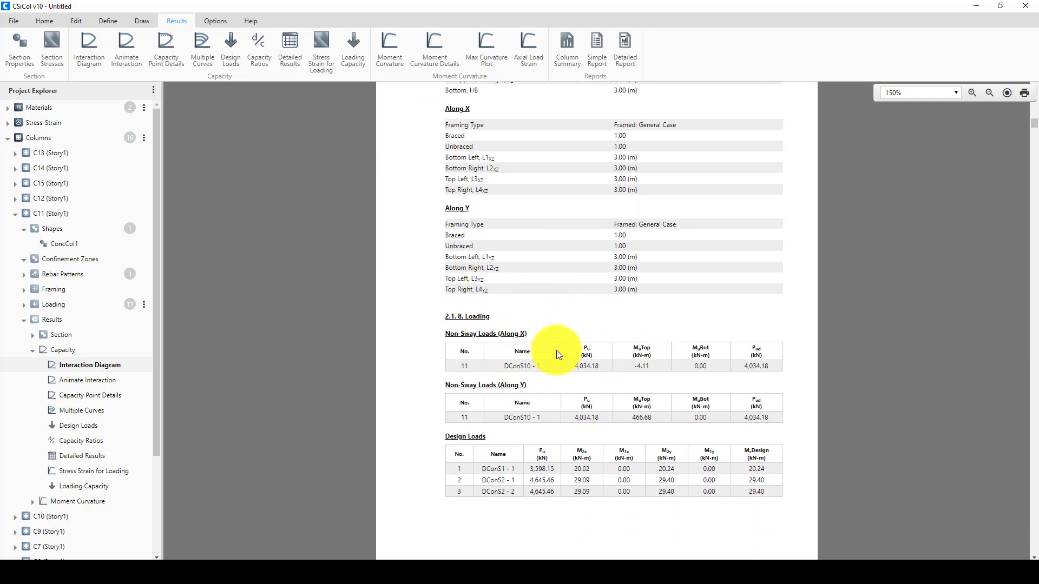
{"action": "mouse_move", "coordinate": [559, 387]}
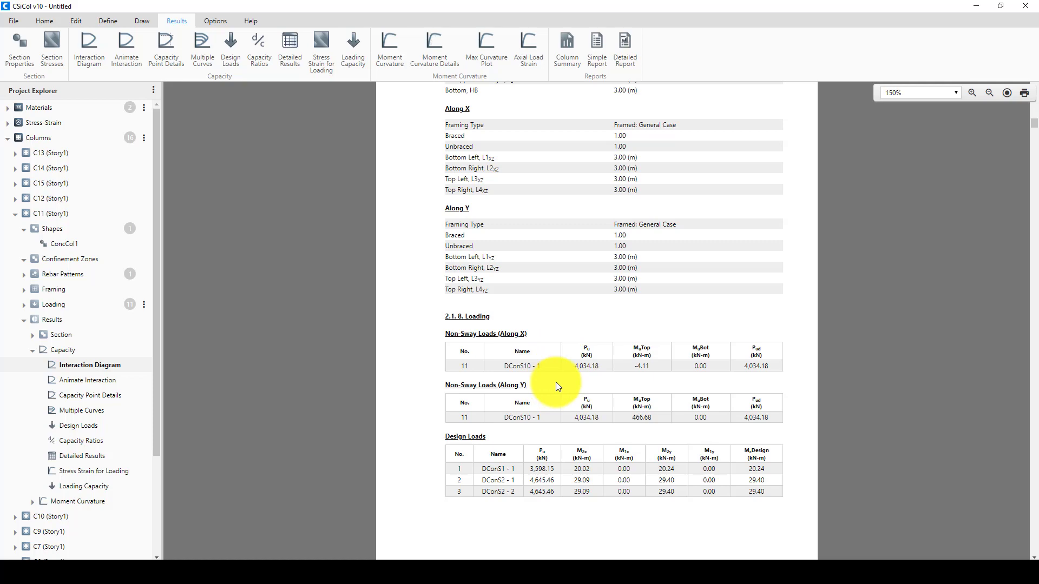
{"action": "scroll", "scroll_direction": "down", "scroll_amount": 3}
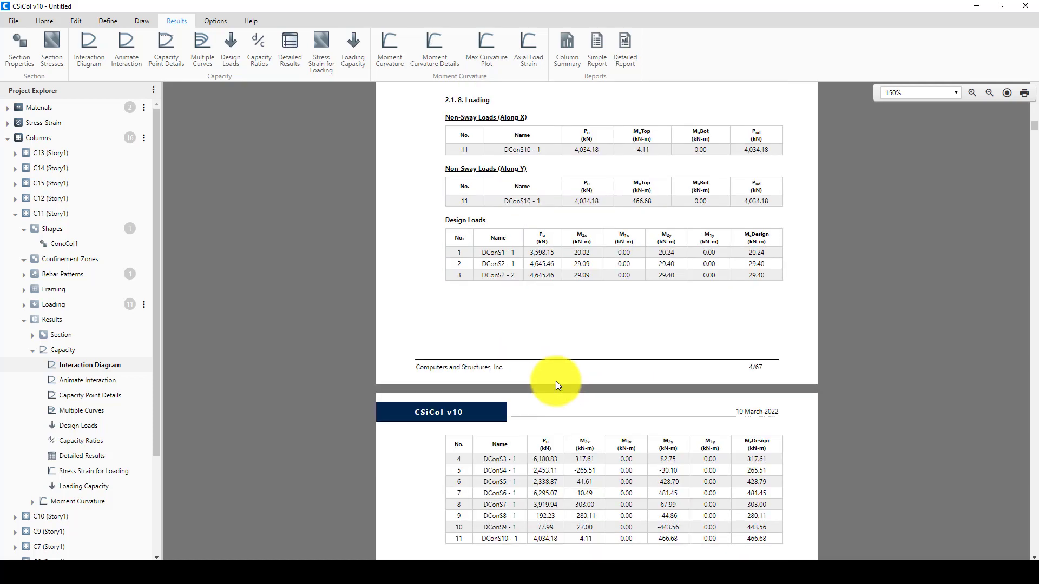
{"action": "scroll", "scroll_direction": "down", "scroll_amount": 3}
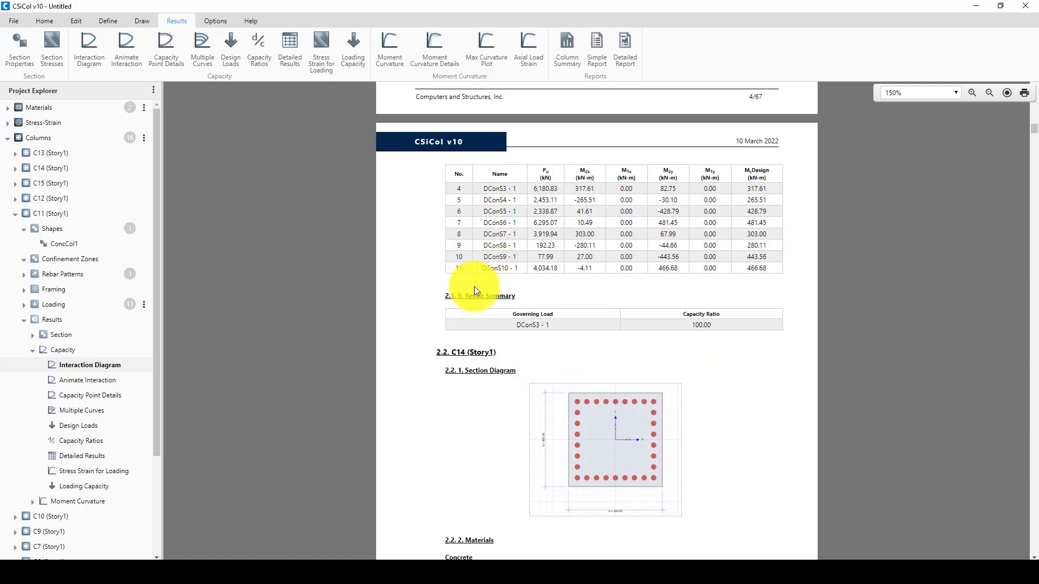
{"action": "mouse_move", "coordinate": [493, 371]}
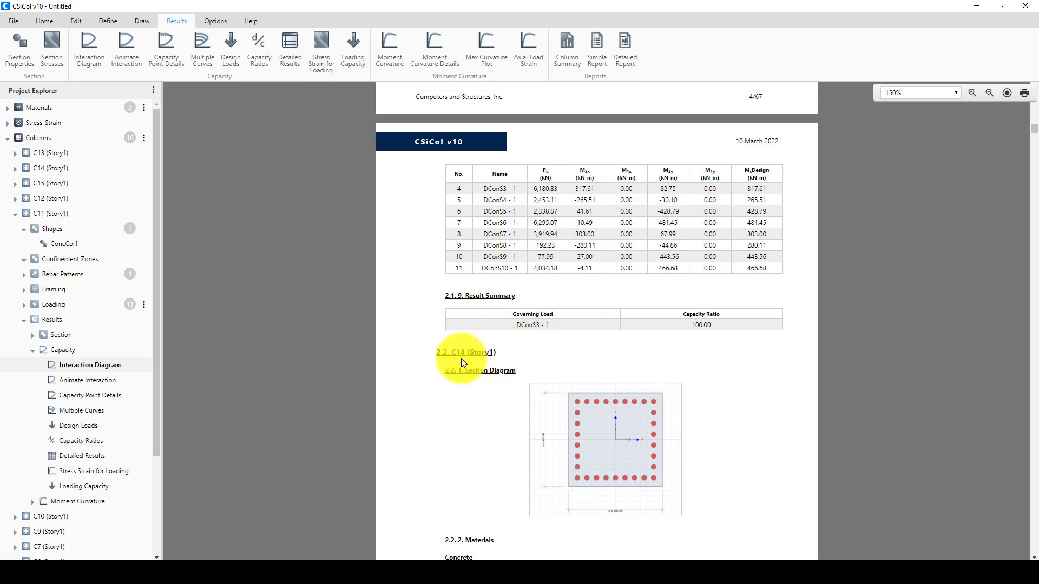
{"action": "mouse_move", "coordinate": [551, 431]}
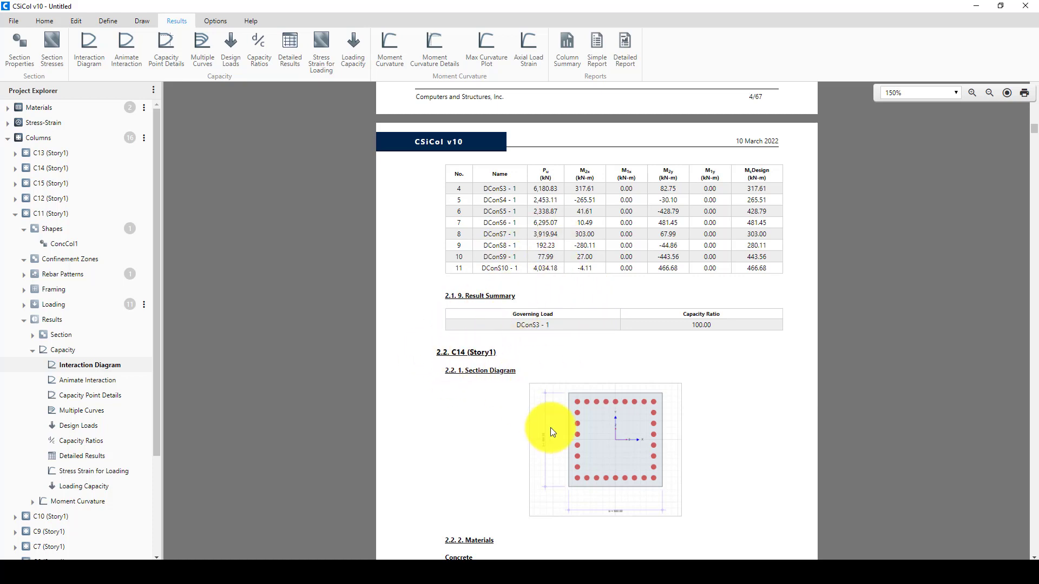
Scroll through C14's section diagram, materials, stress-strain models, 30-d32 rebars and section properties
{"action": "scroll", "scroll_direction": "down", "scroll_amount": 3}
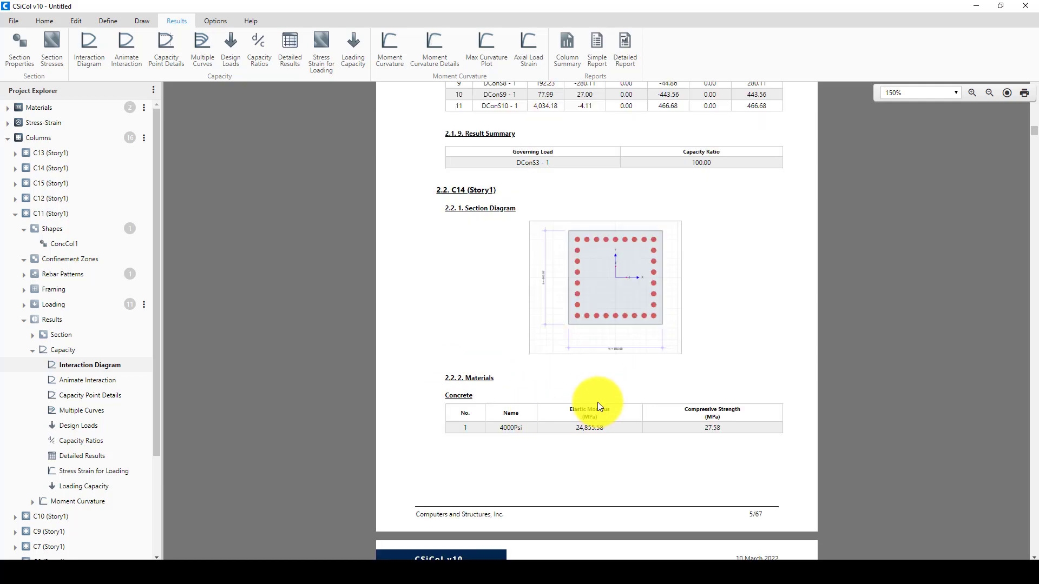
{"action": "scroll", "scroll_direction": "down", "scroll_amount": 3}
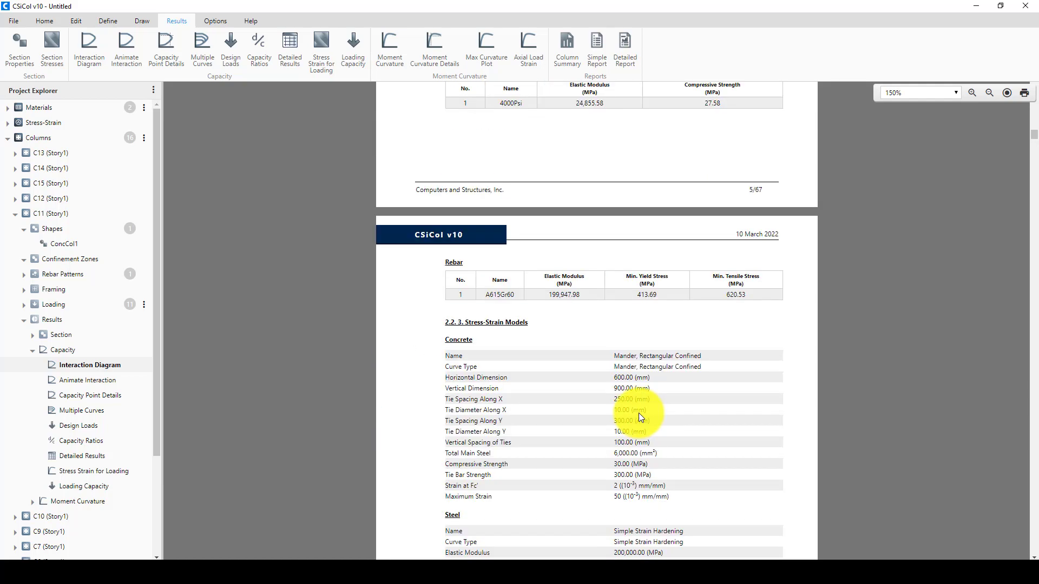
{"action": "scroll", "scroll_direction": "down", "scroll_amount": 3}
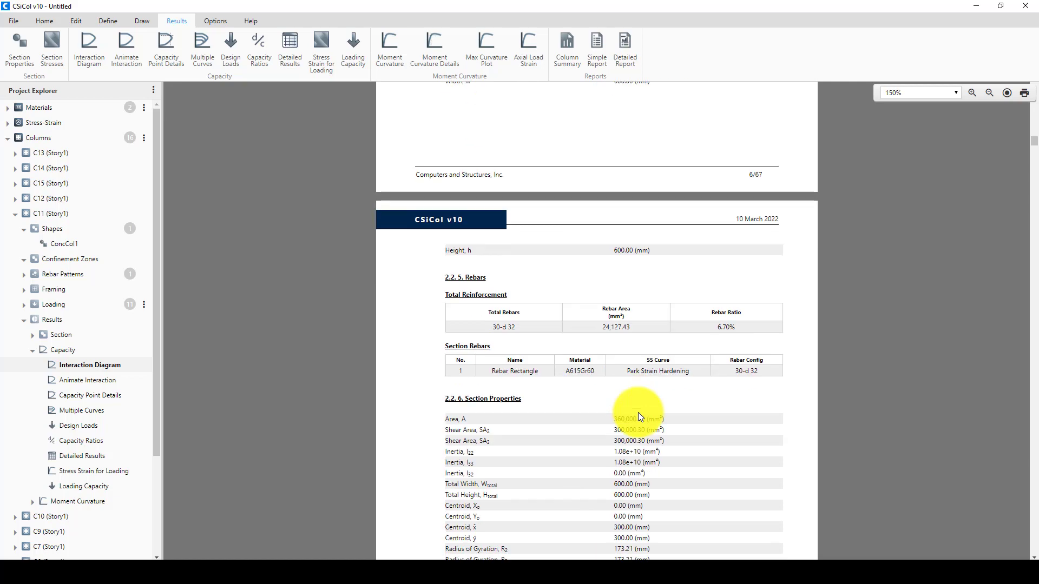
{"action": "scroll", "scroll_direction": "down", "scroll_amount": 3}
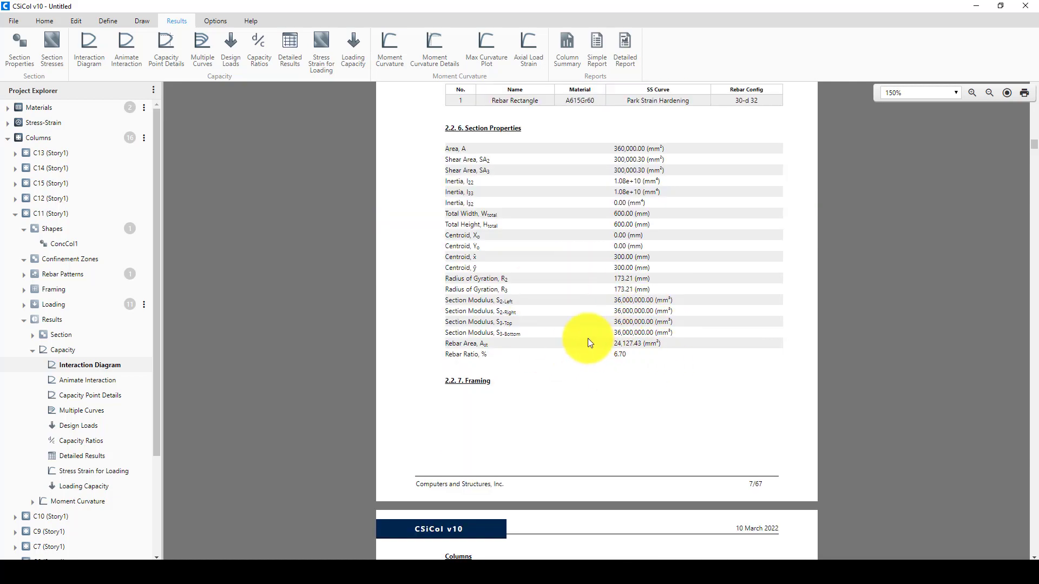
{"action": "mouse_move", "coordinate": [561, 381]}
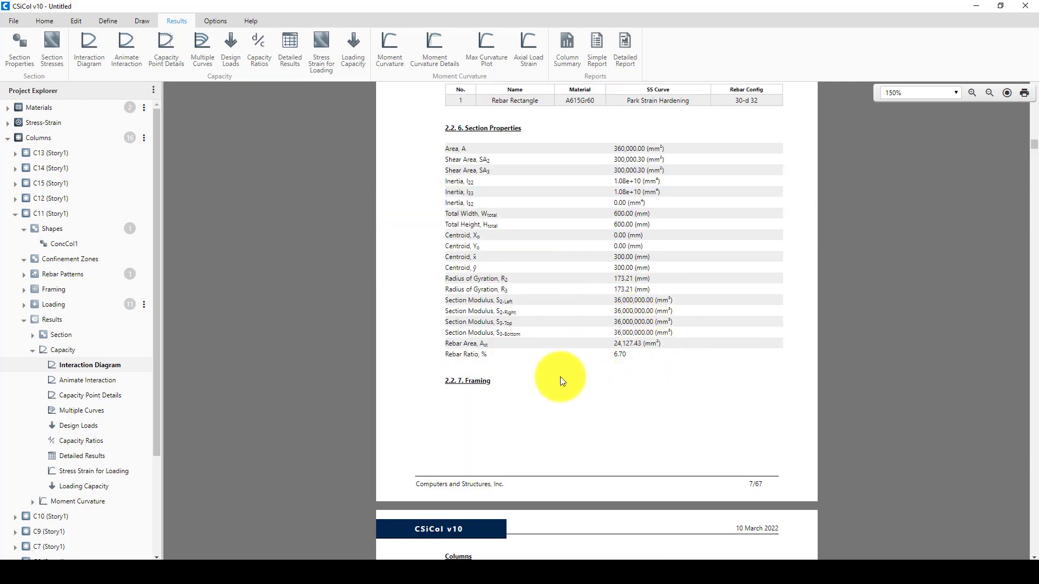
Save the project as 'First-floor columns design' in the etabs200 New folder
{"action": "left_click", "coordinate": [12, 21]}
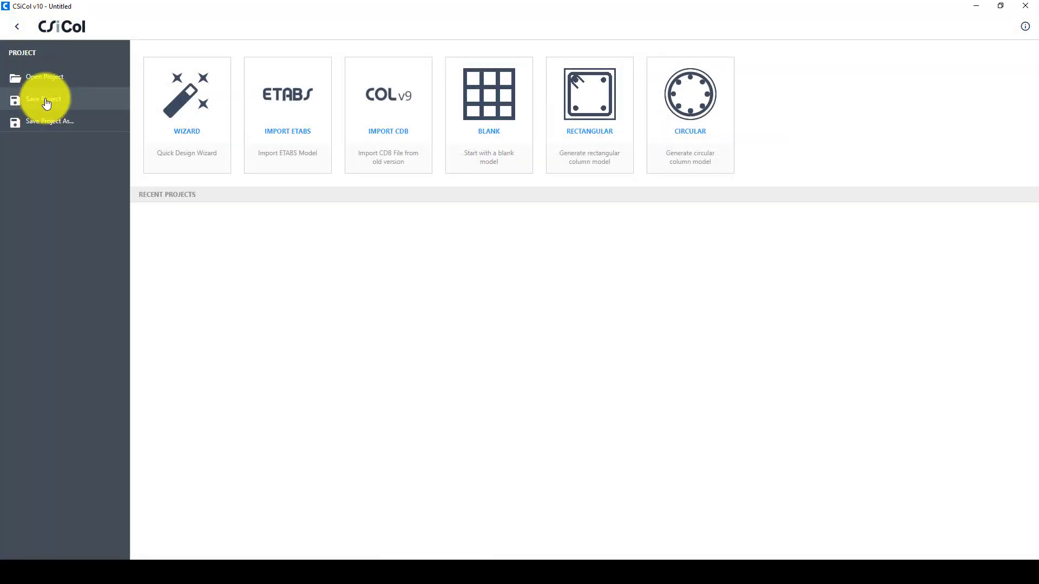
{"action": "left_click", "coordinate": [44, 99]}
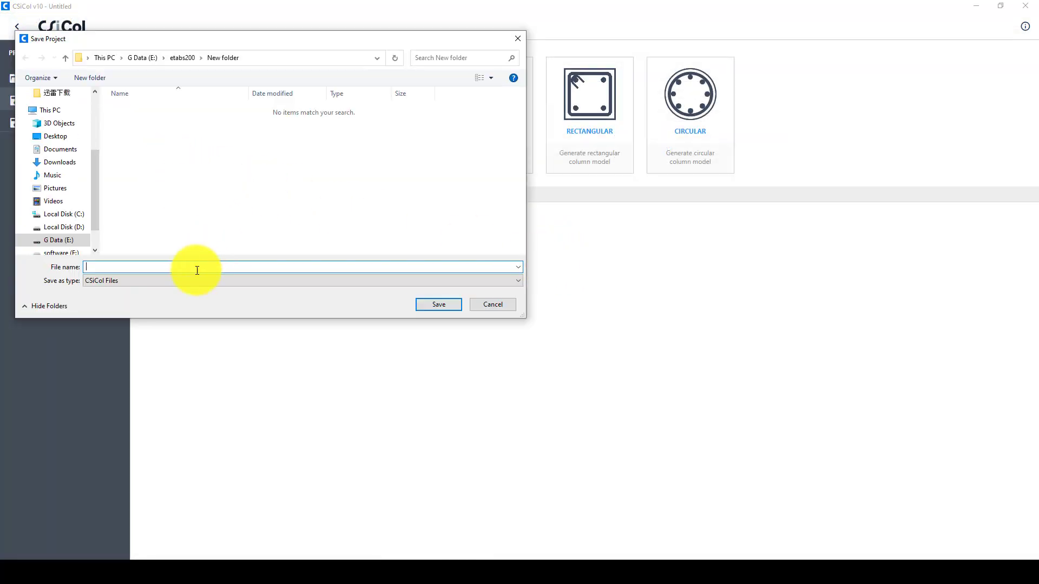
{"action": "type", "text": "C"}
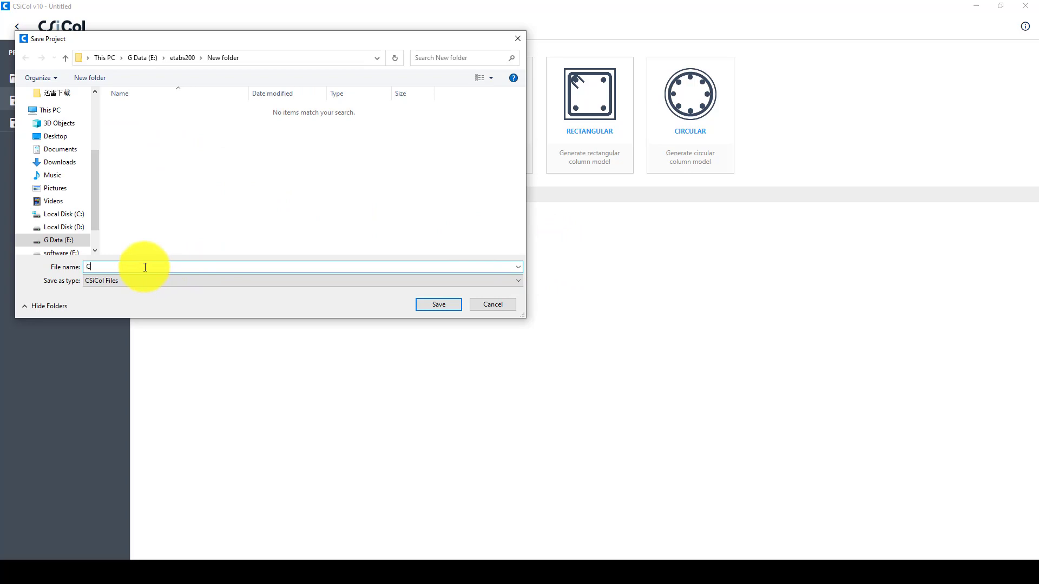
{"action": "type", "text": "Fi"}
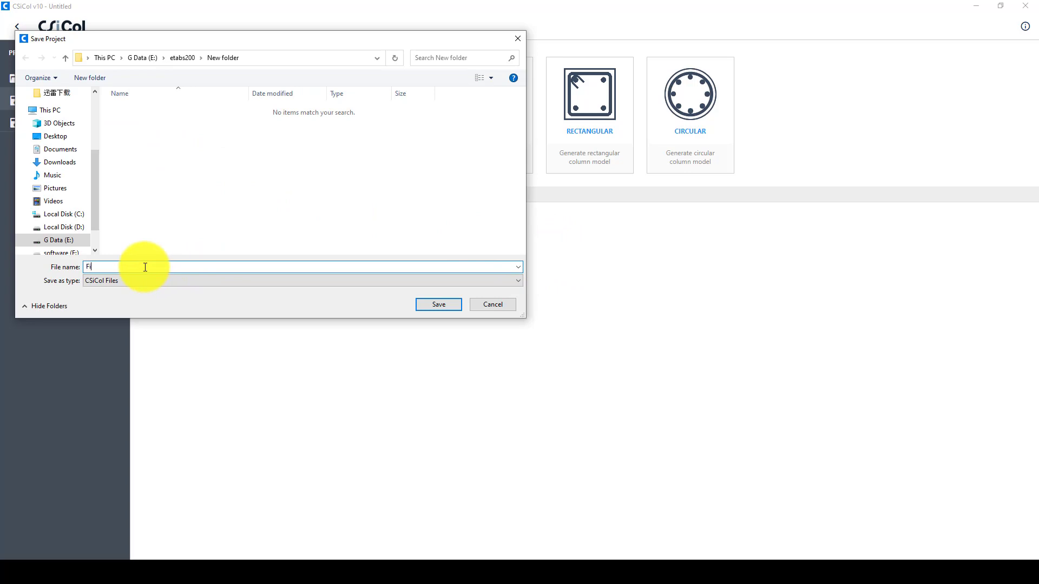
{"action": "type", "text": "rst-fl"}
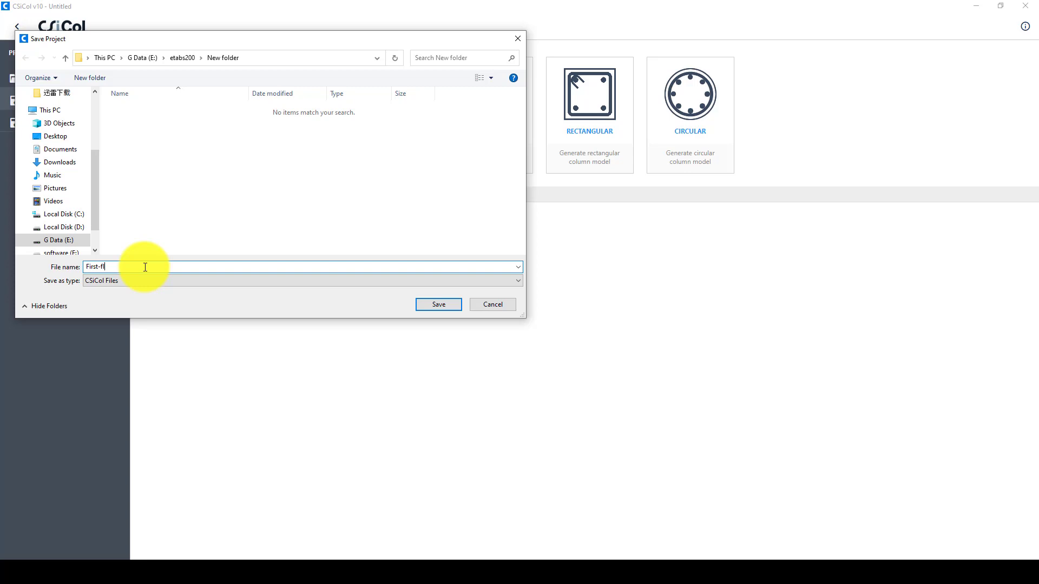
{"action": "type", "text": "oor c"}
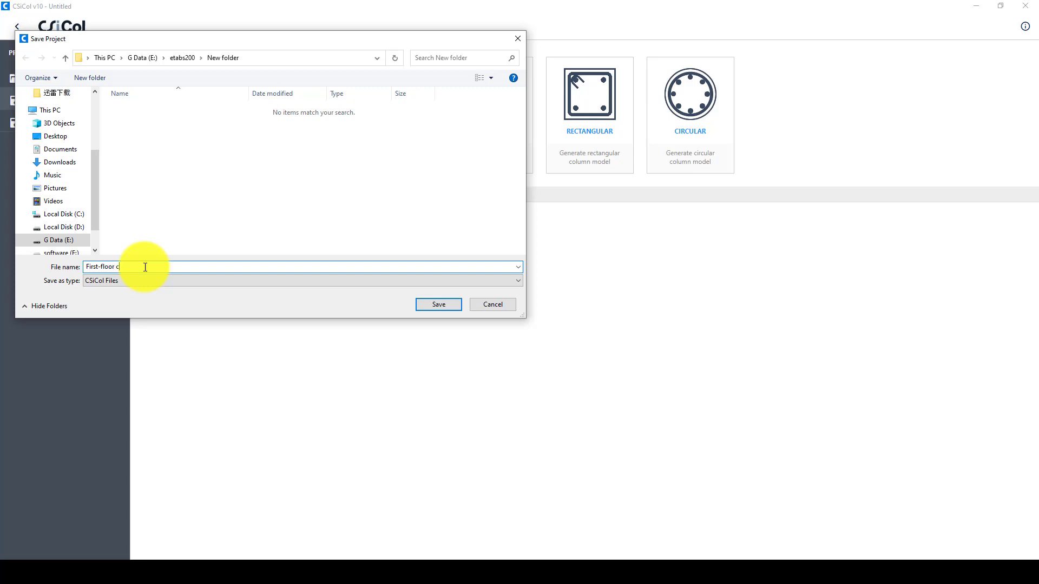
{"action": "type", "text": "olumns"}
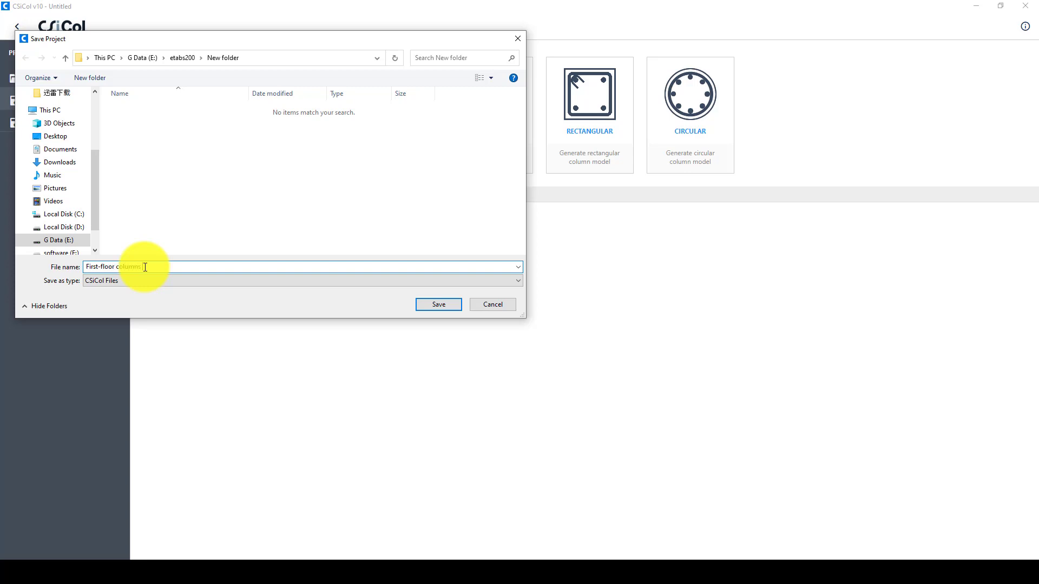
{"action": "type", "text": "design"}
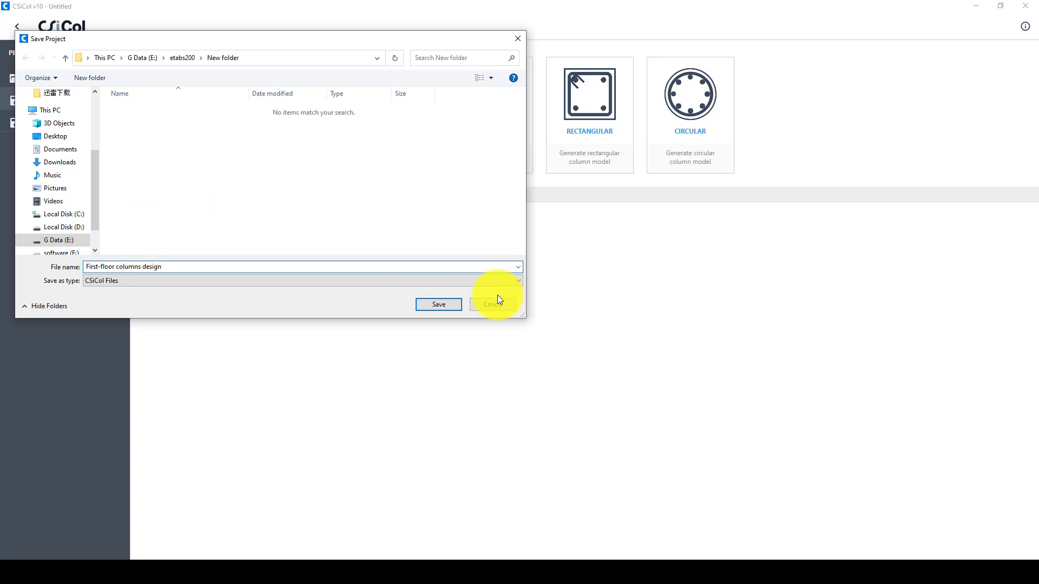
{"action": "left_click", "coordinate": [438, 304]}
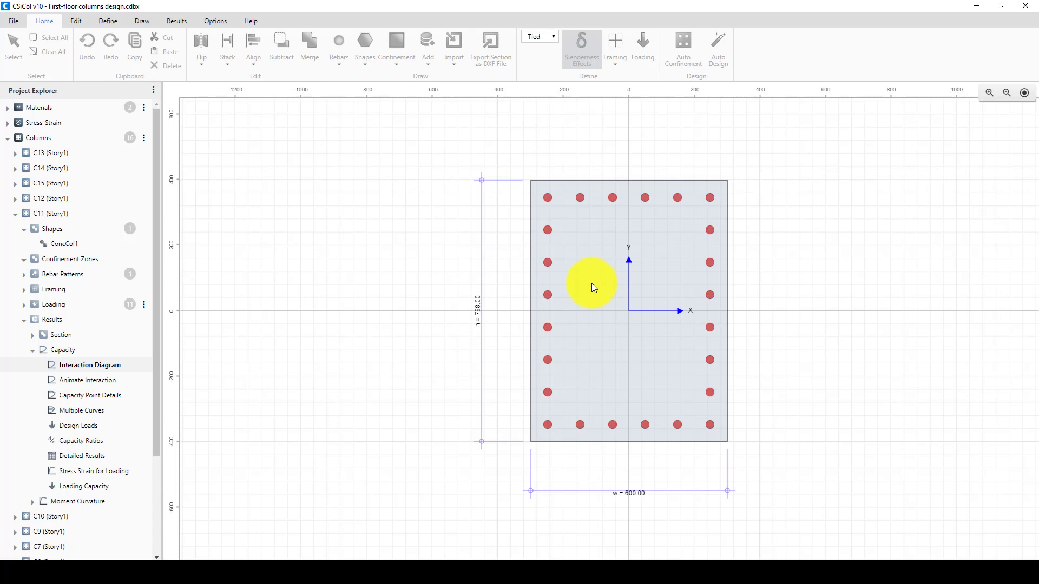
{"action": "mouse_move", "coordinate": [560, 445]}
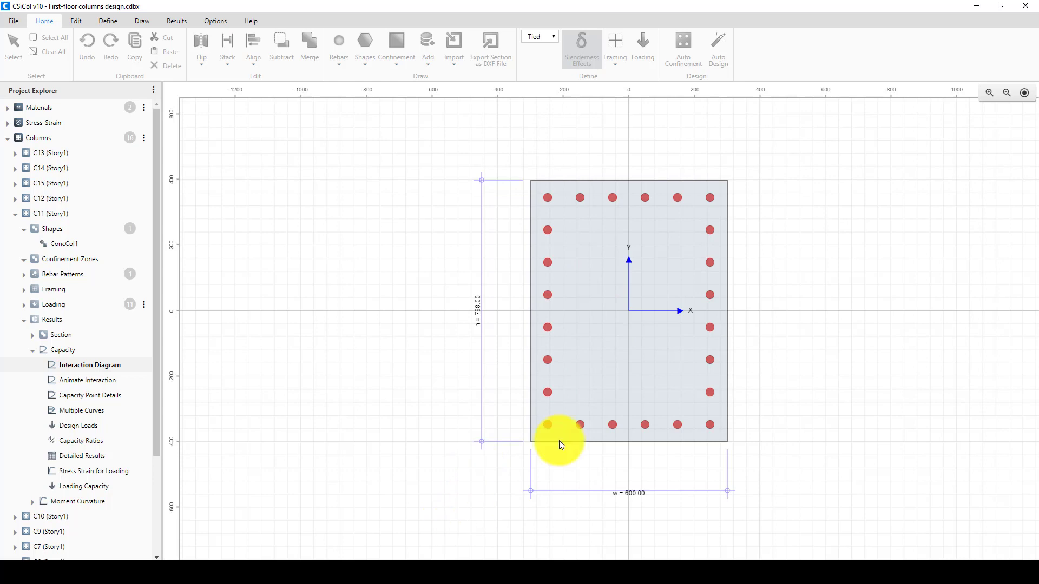
{"action": "mouse_move", "coordinate": [674, 356]}
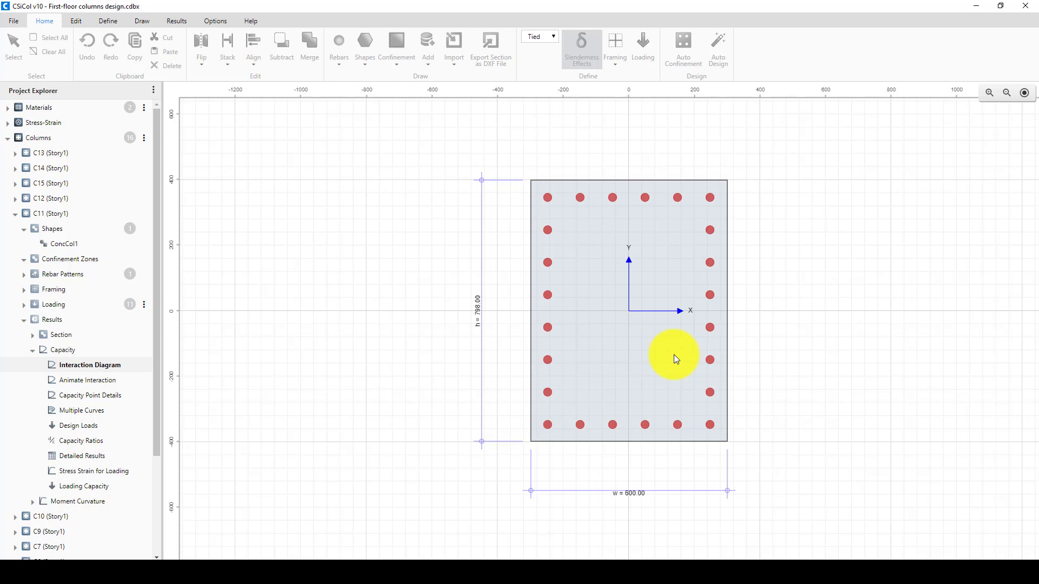
{"action": "mouse_move", "coordinate": [696, 395]}
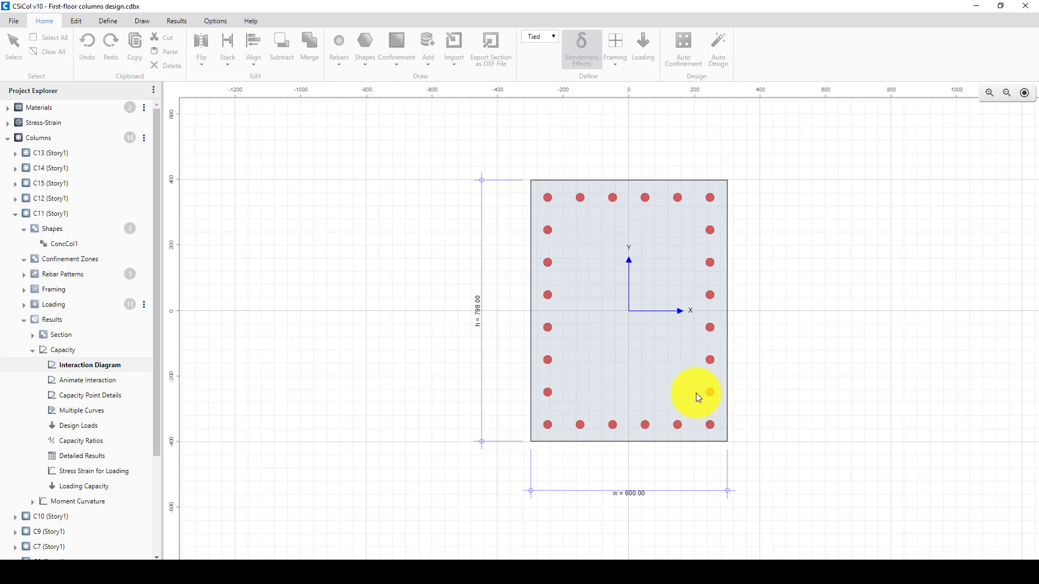
{"action": "mouse_move", "coordinate": [621, 331]}
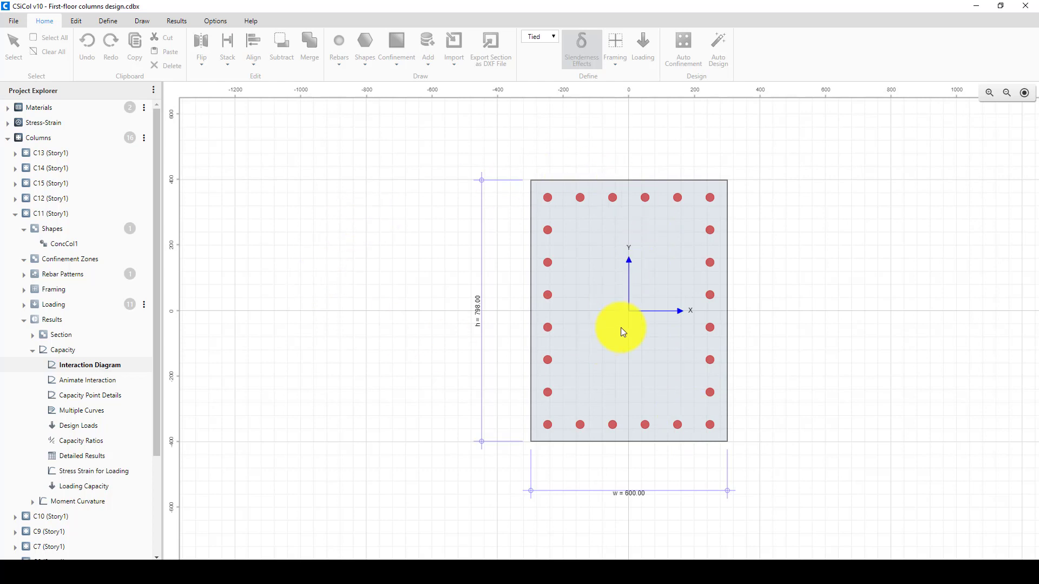
{"action": "mouse_move", "coordinate": [605, 396]}
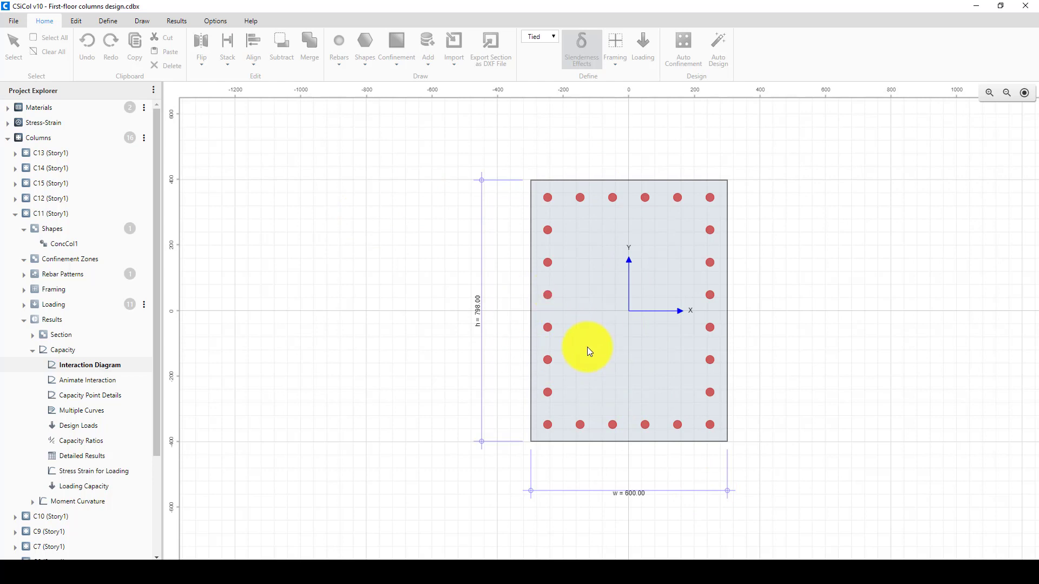
{"action": "mouse_move", "coordinate": [579, 342]}
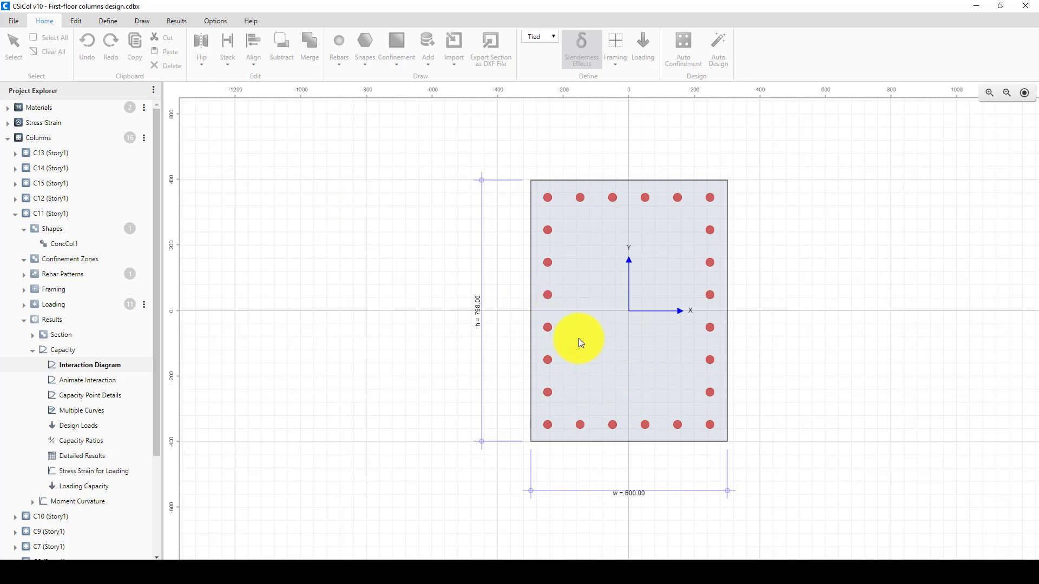
{"action": "mouse_move", "coordinate": [779, 539]}
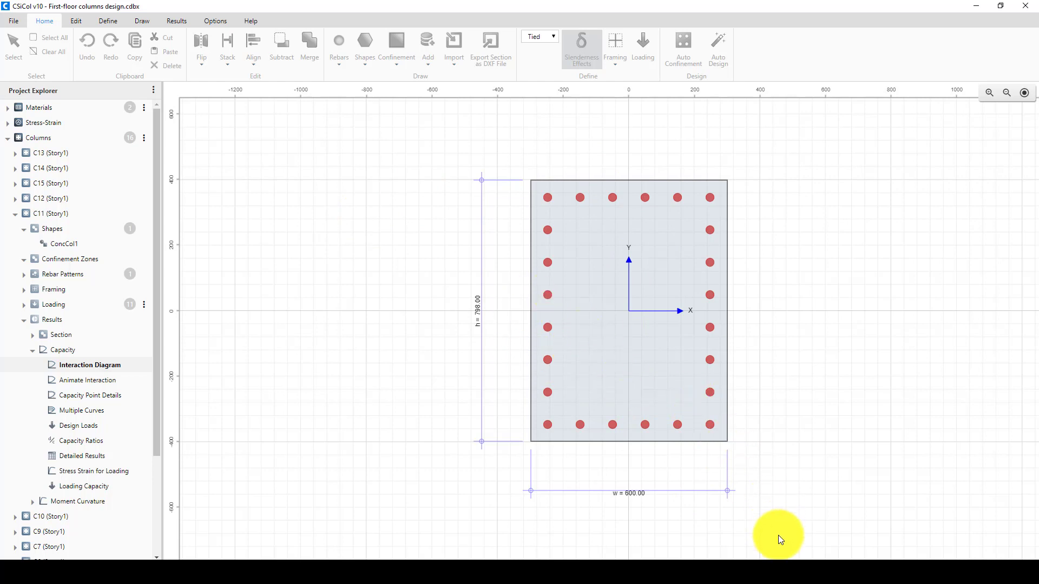